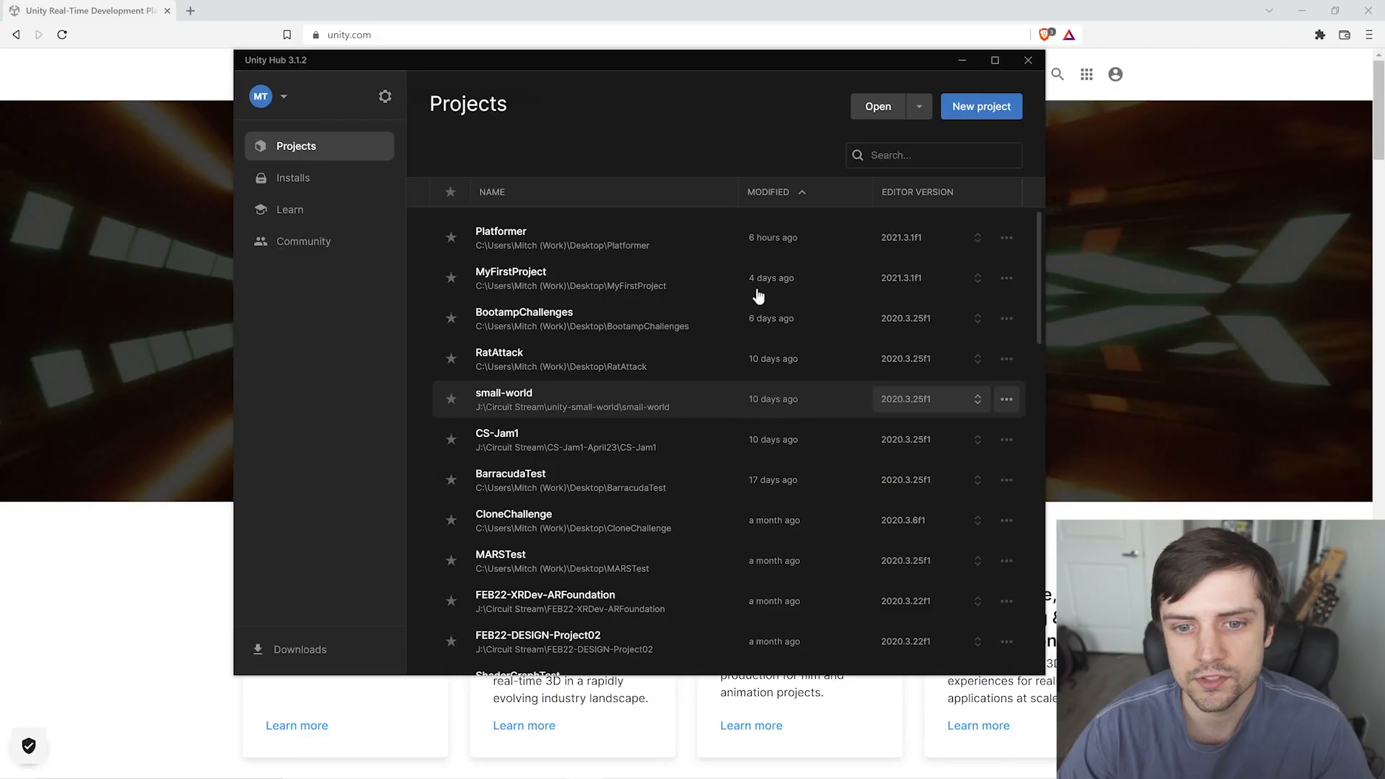
mouse_move(75, 272)
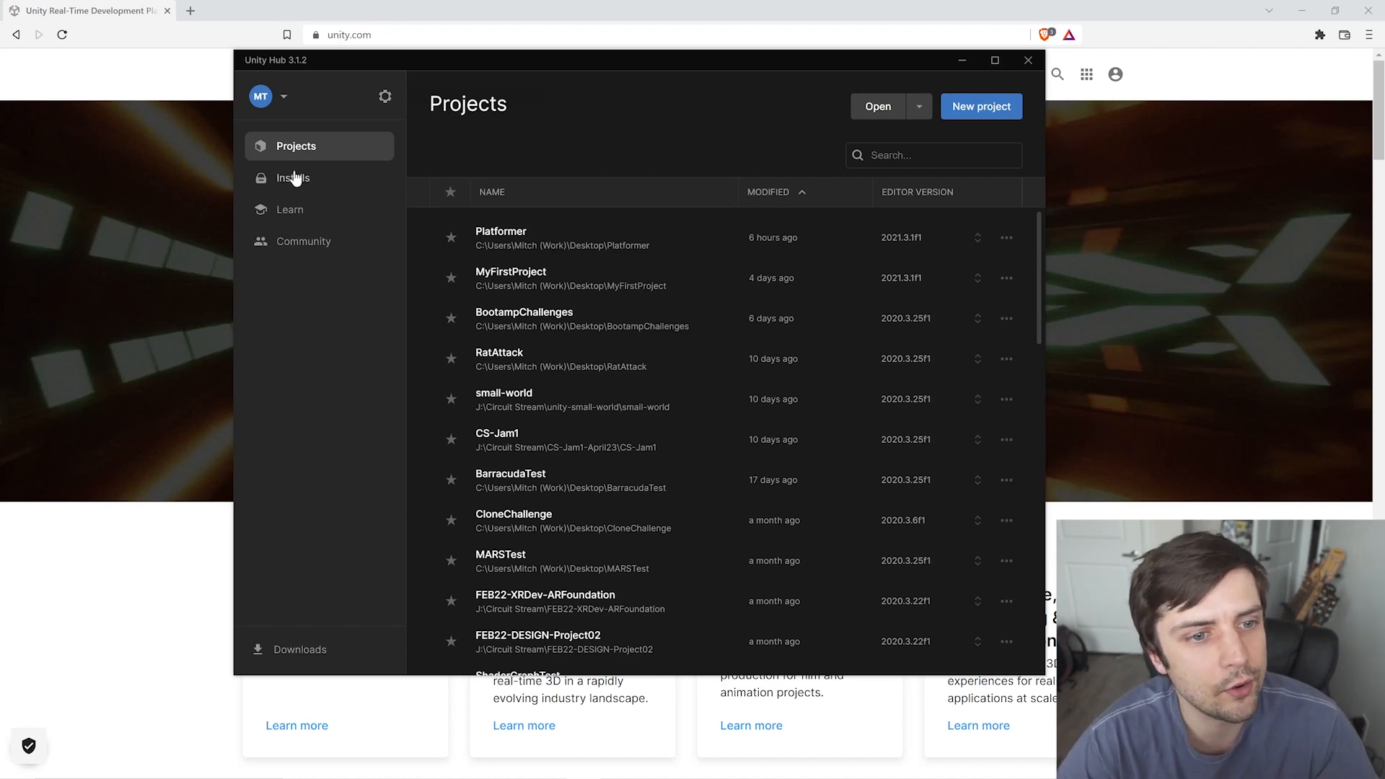
Show Unity Hub's Installs list with editors 2022.1.0b4 beta and 2021.3.1f1 LTS.
click(293, 177)
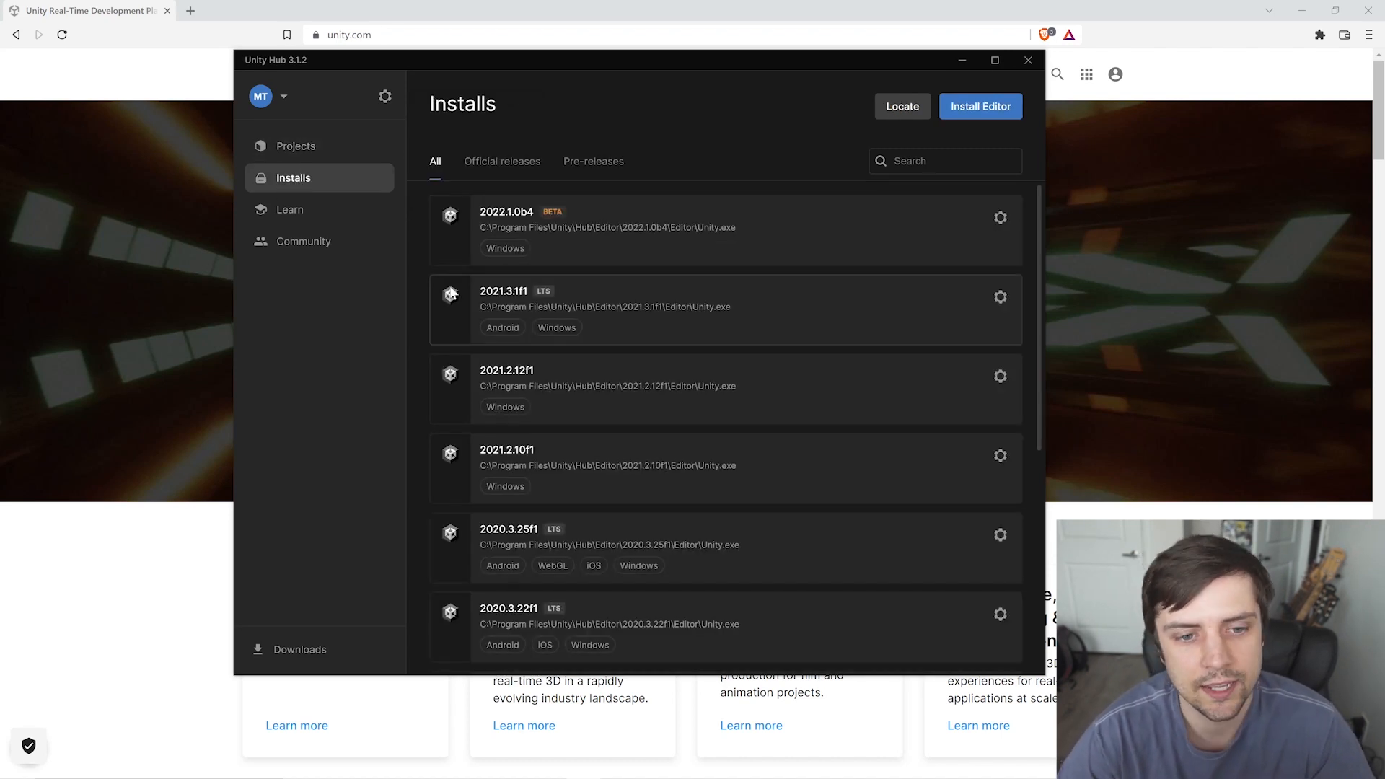
mouse_move(508, 324)
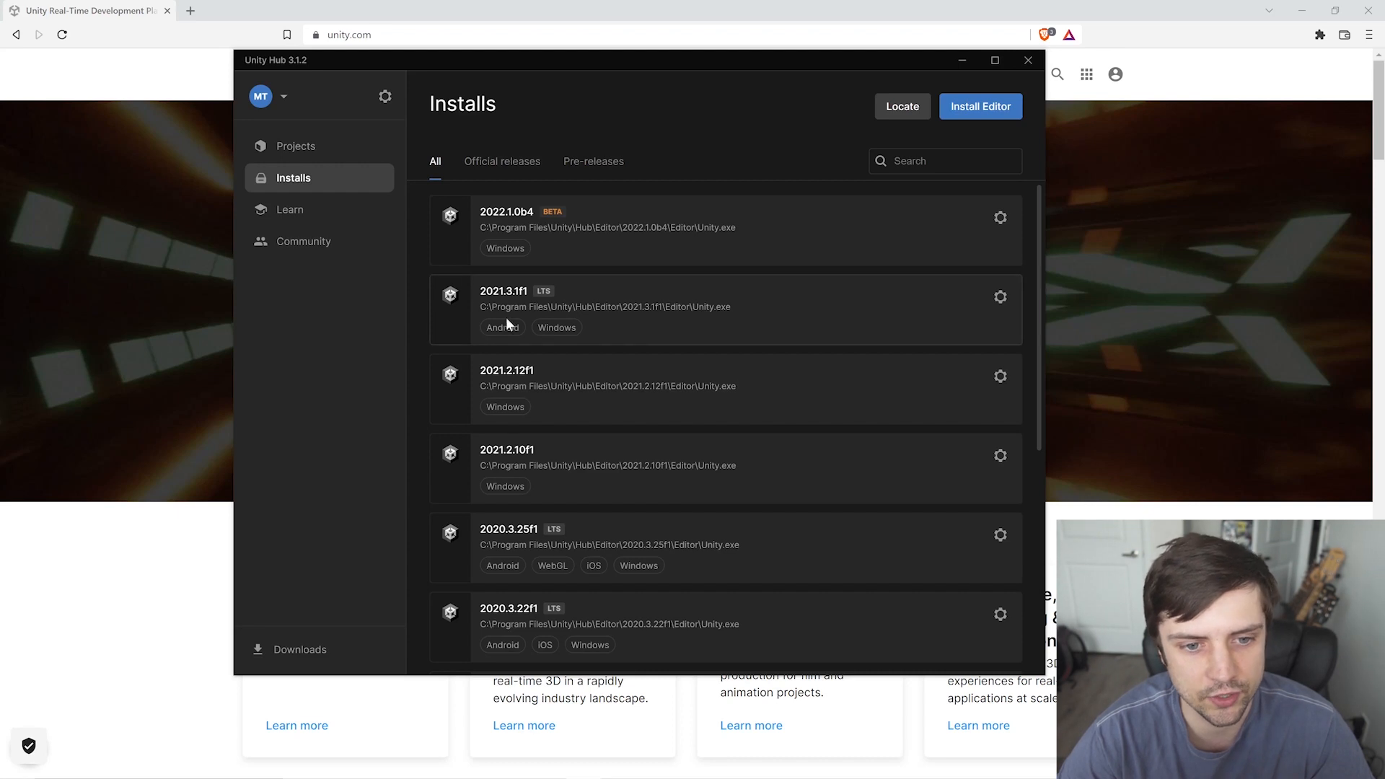
mouse_move(510, 295)
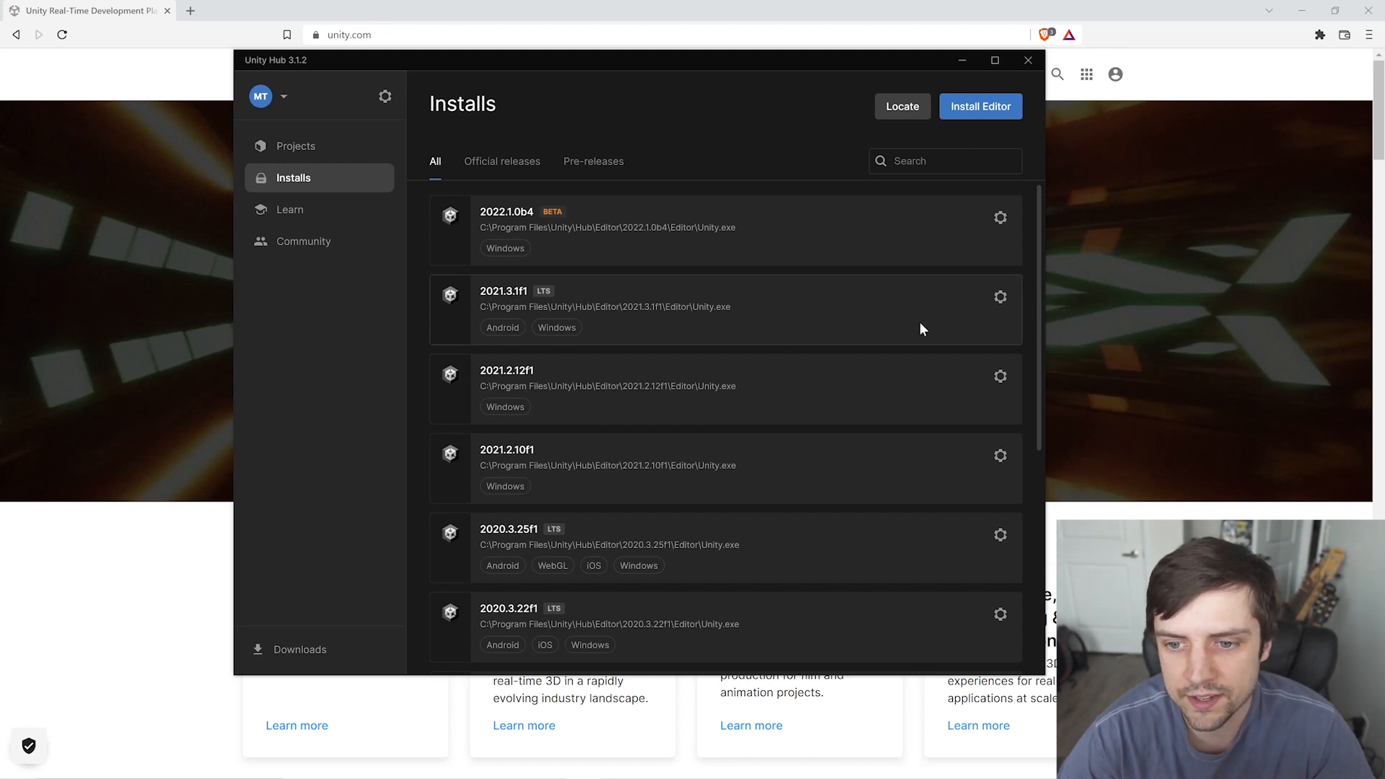
click(1000, 296)
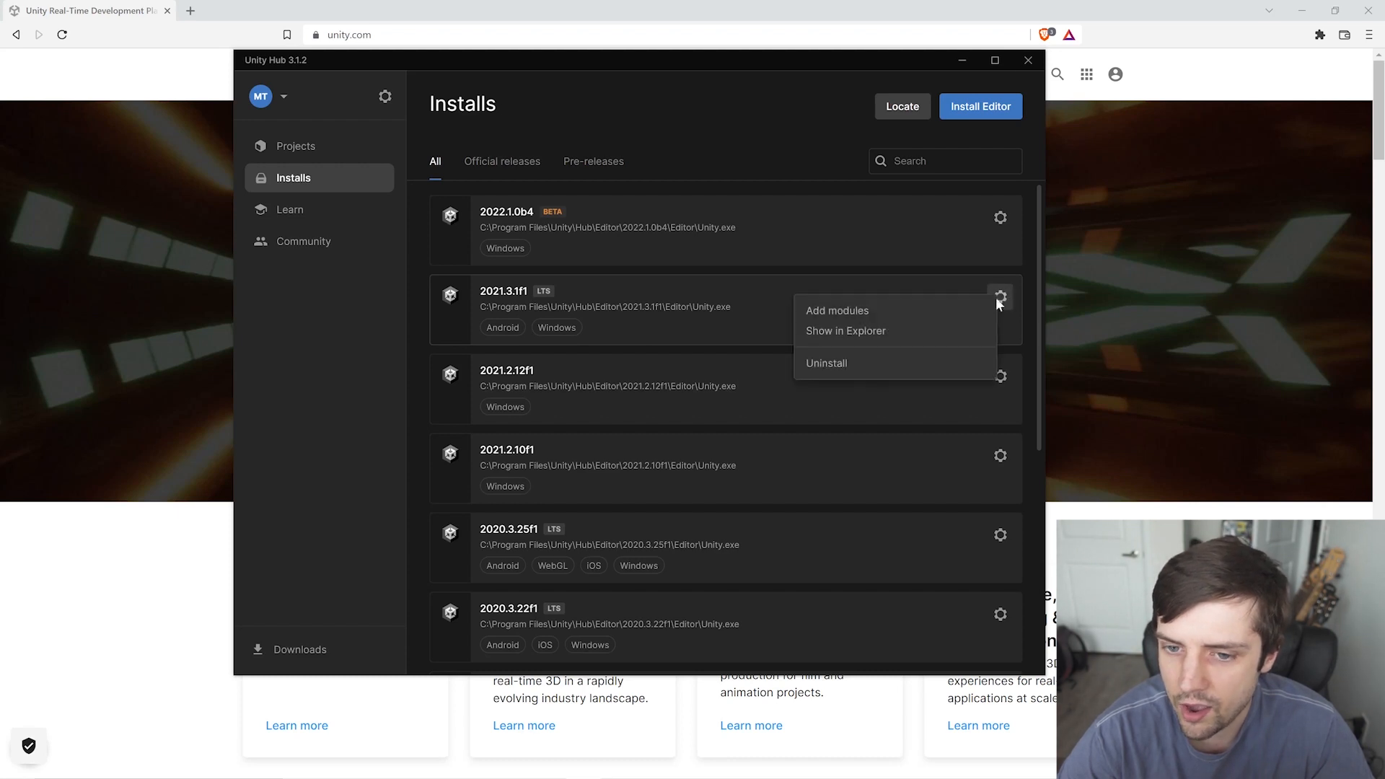
click(837, 310)
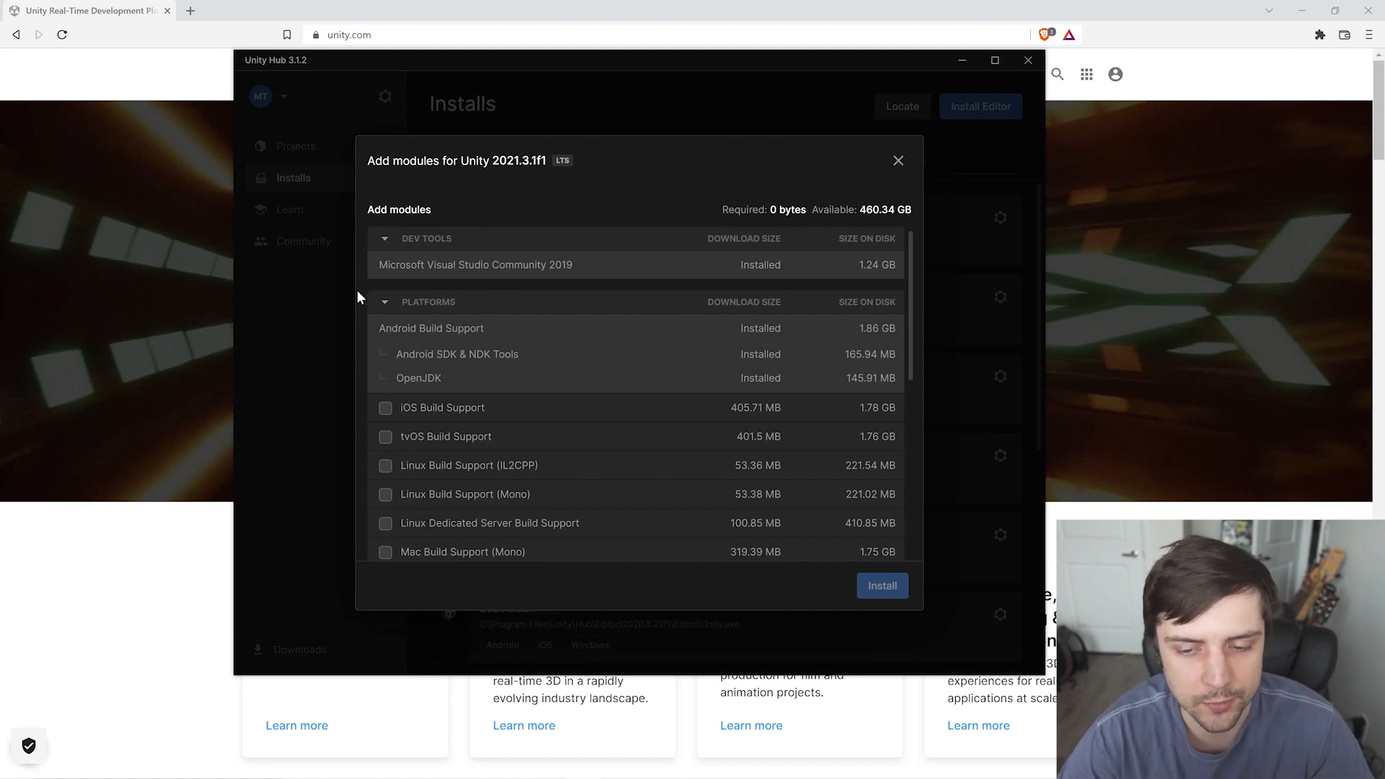
mouse_move(406, 377)
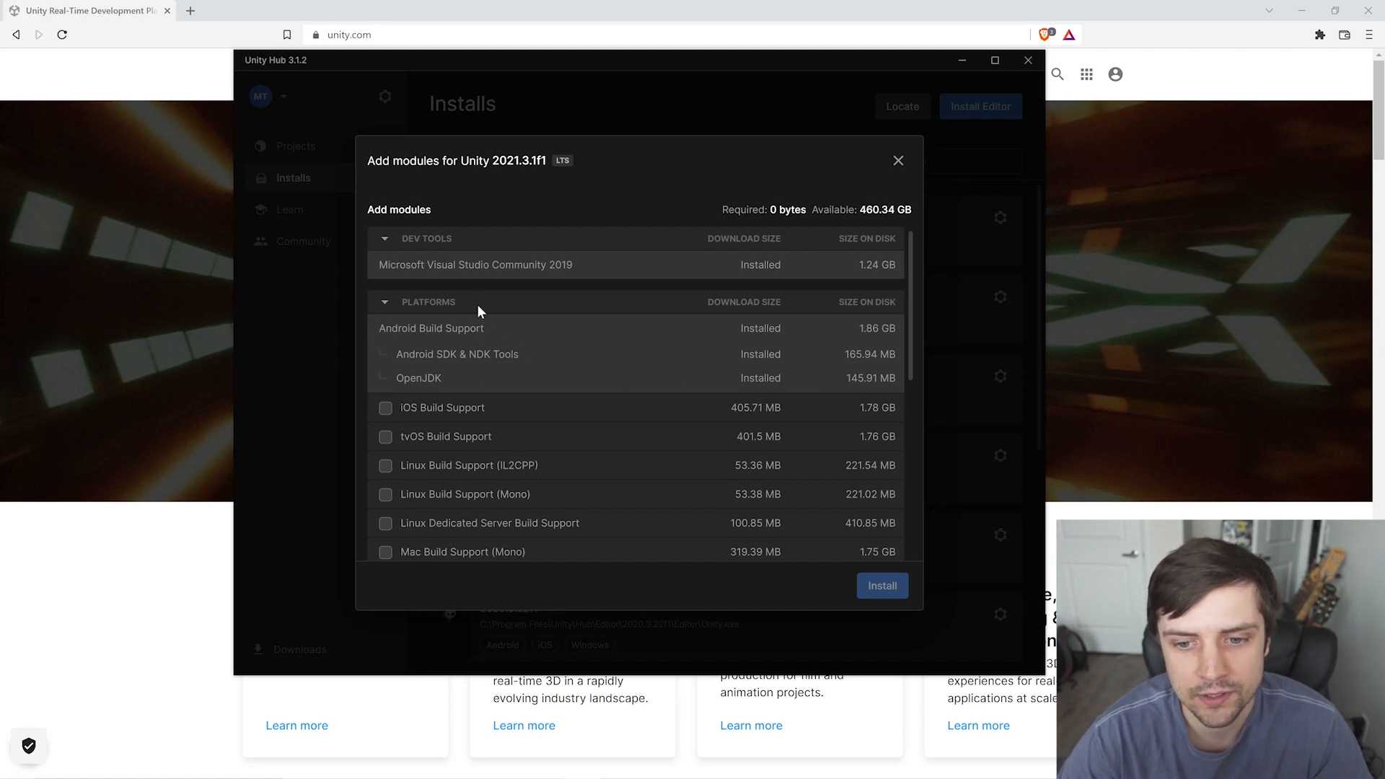
mouse_move(395, 406)
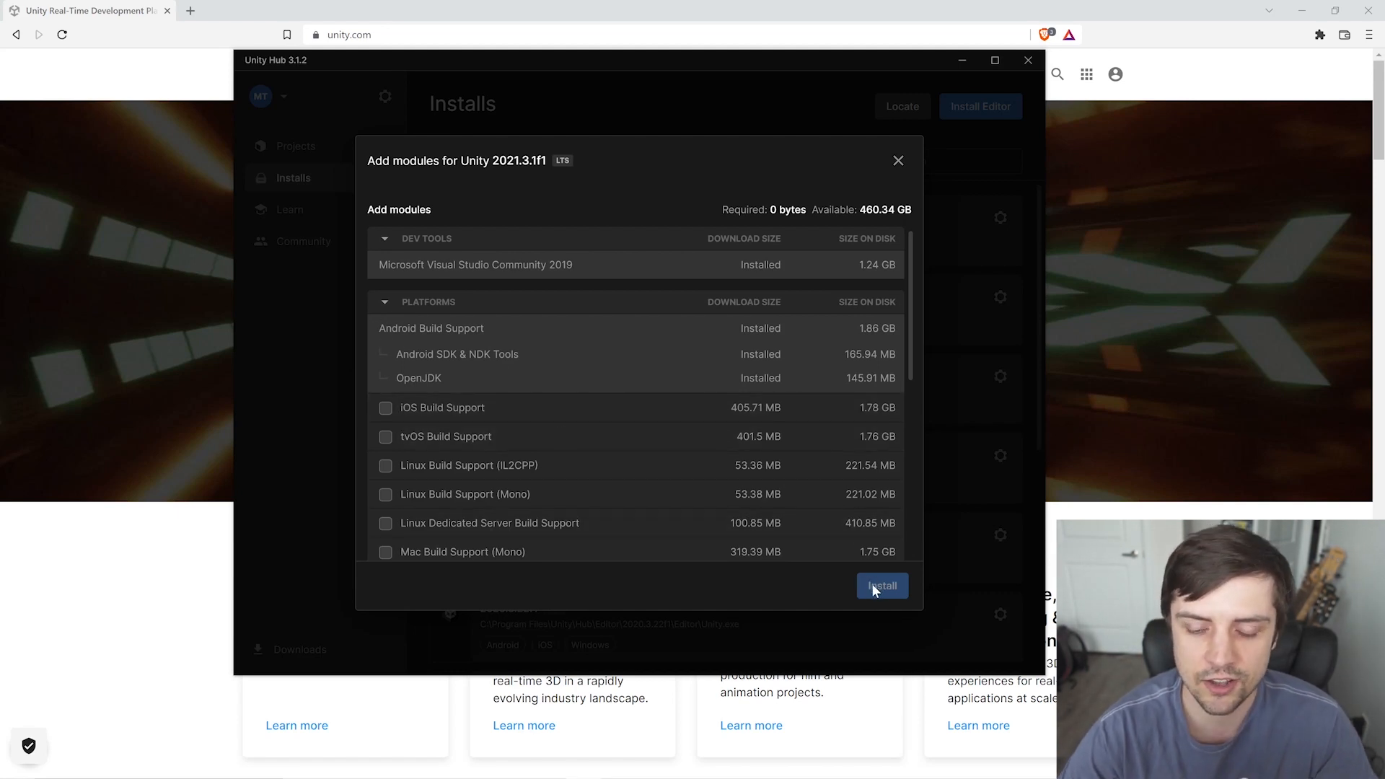
mouse_move(899, 162)
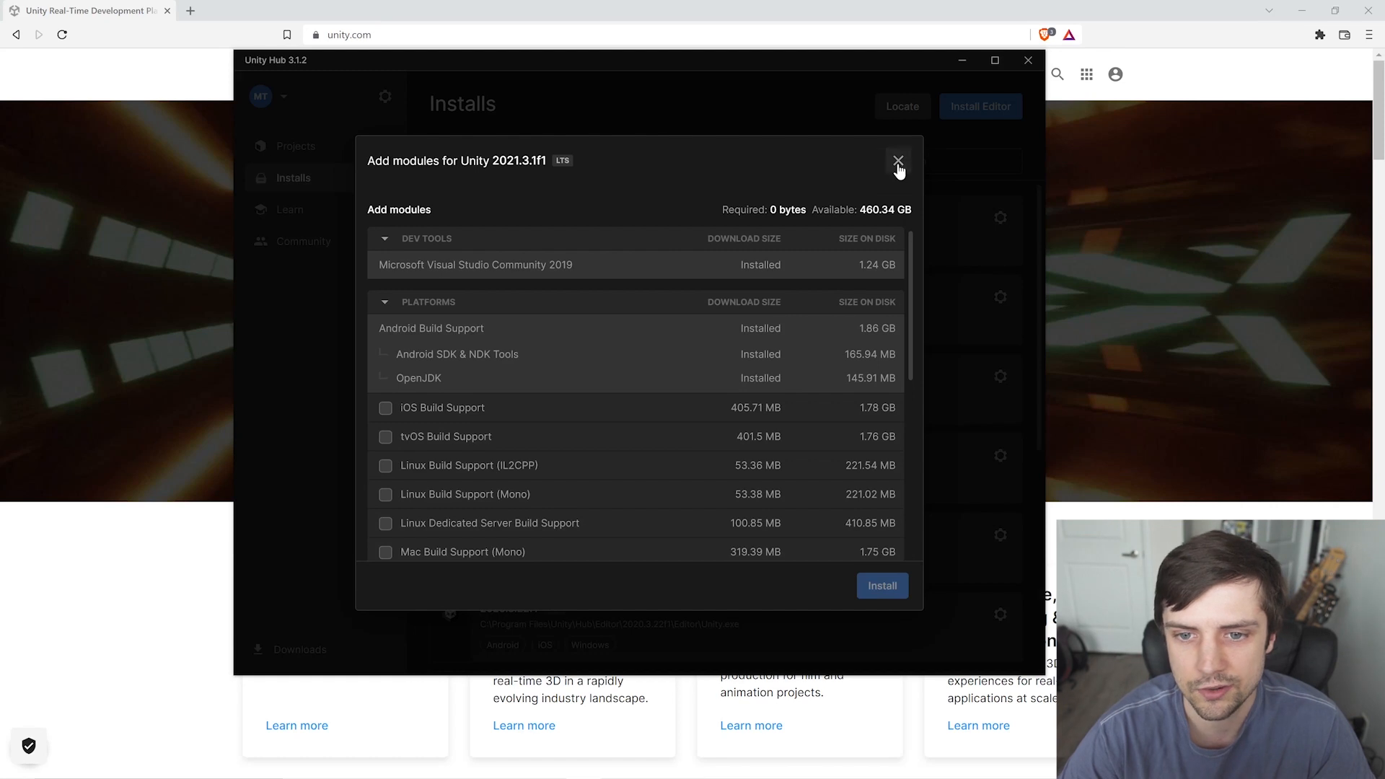
click(899, 162)
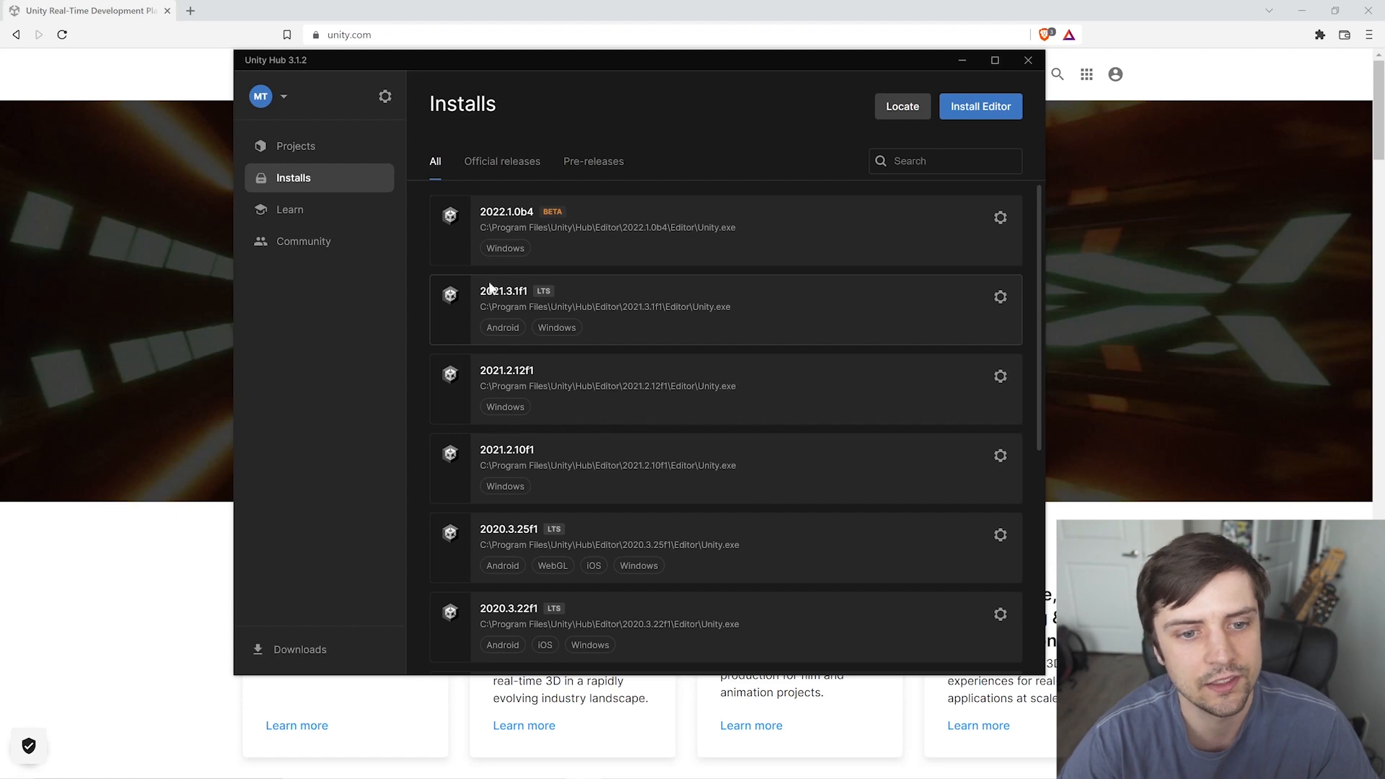
mouse_move(568, 329)
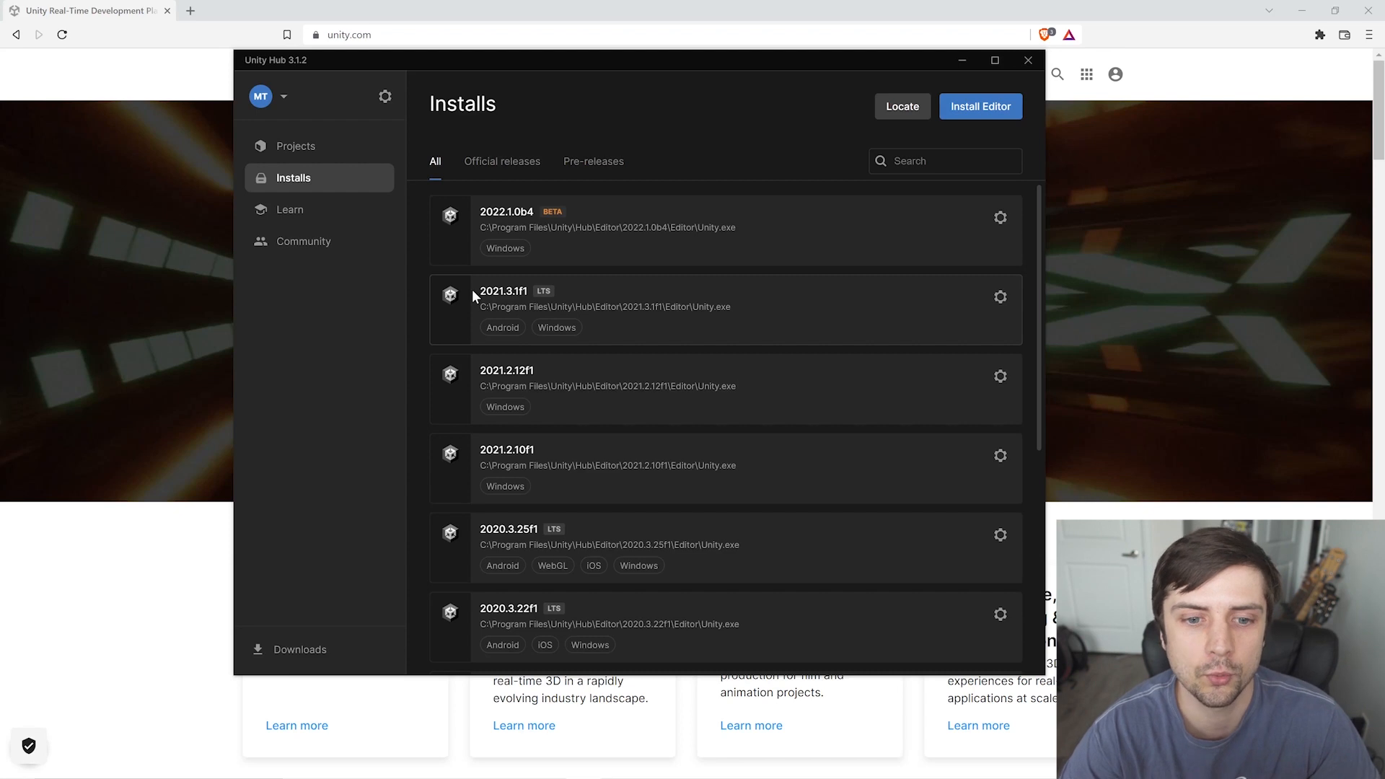
mouse_move(296, 146)
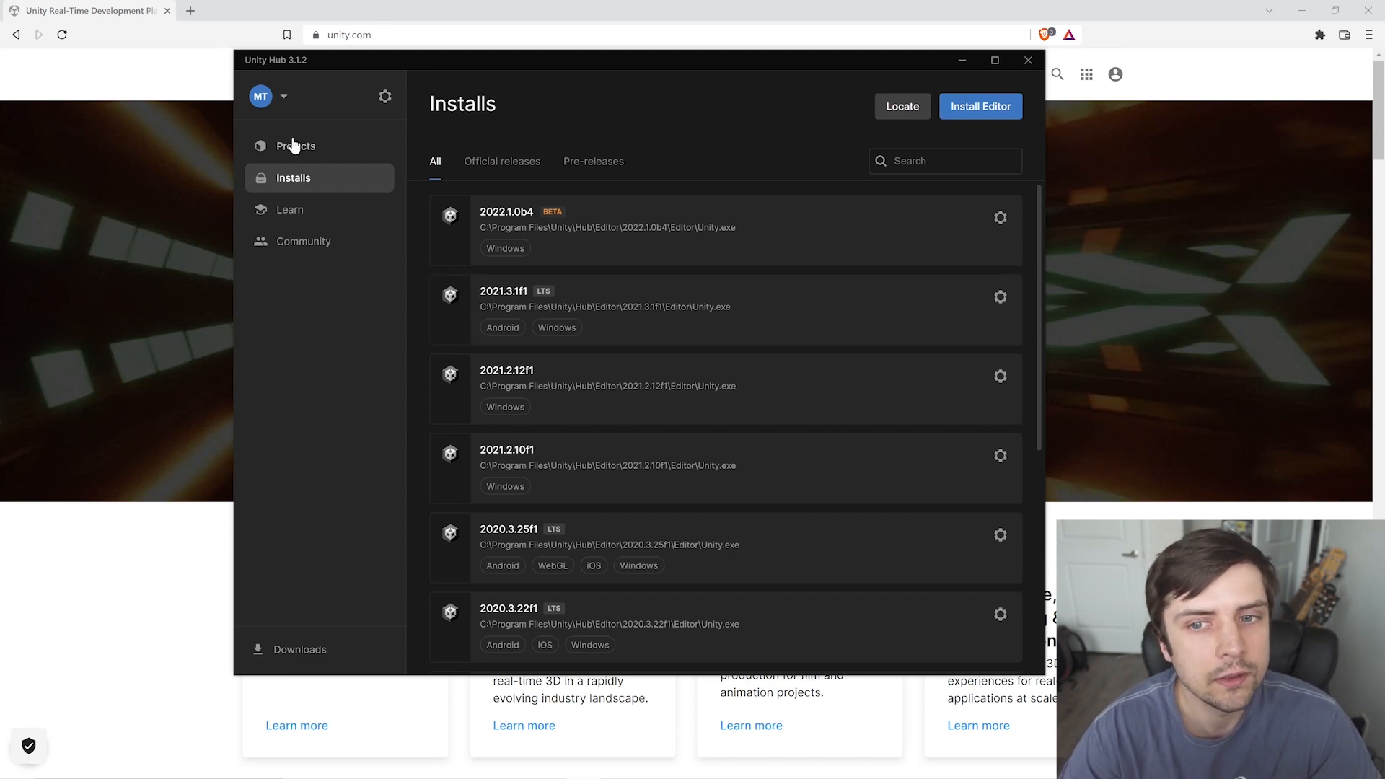
Create a new 3D (URP) project named QuestBuild on editor 2021.3.1f1.
click(296, 146)
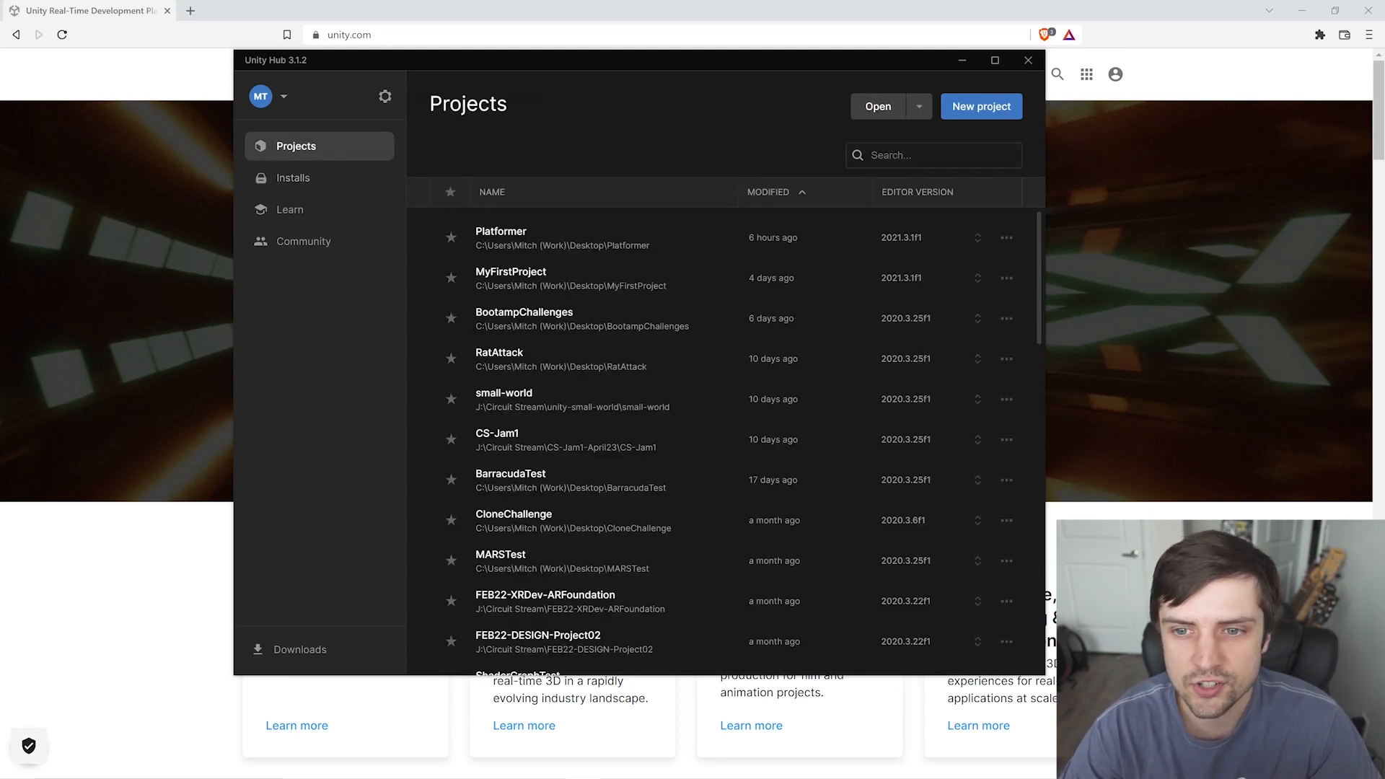
click(981, 106)
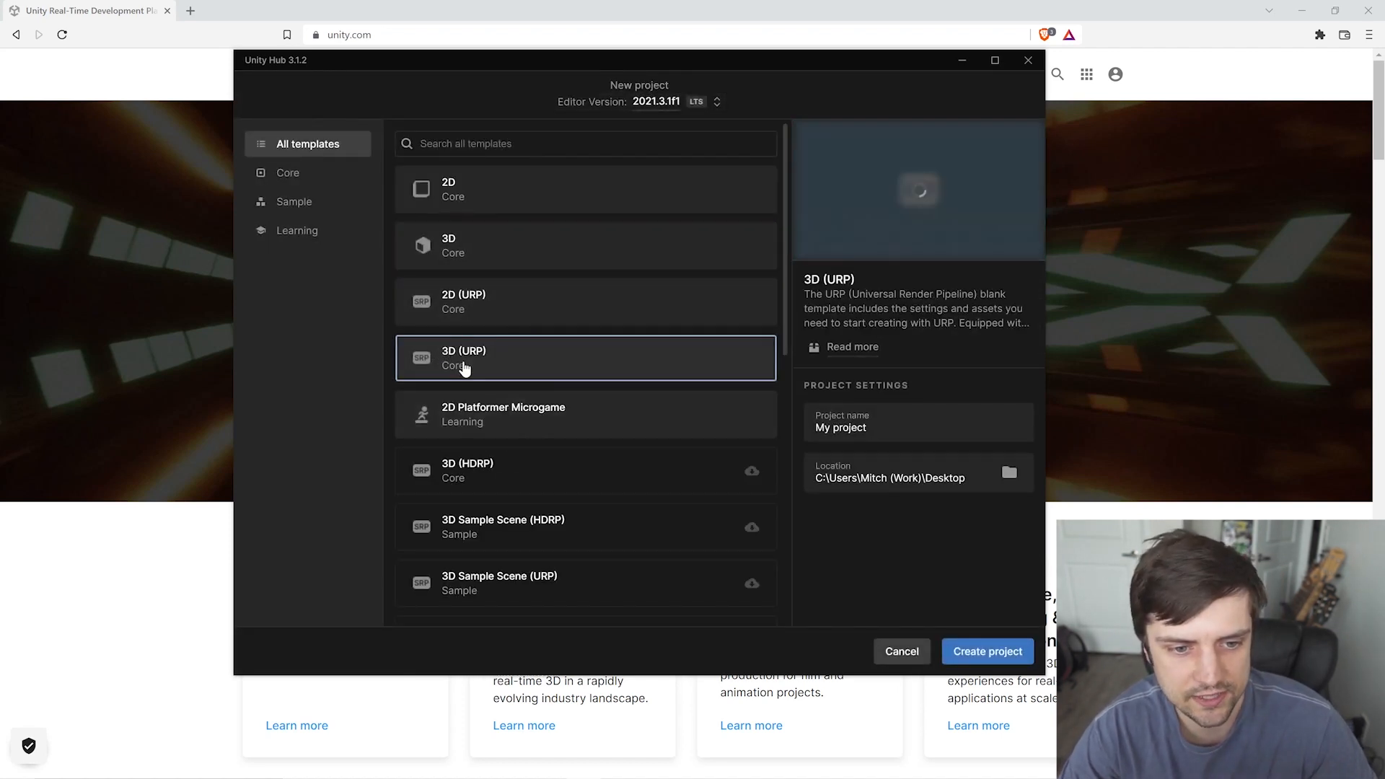
triple_click(840, 427)
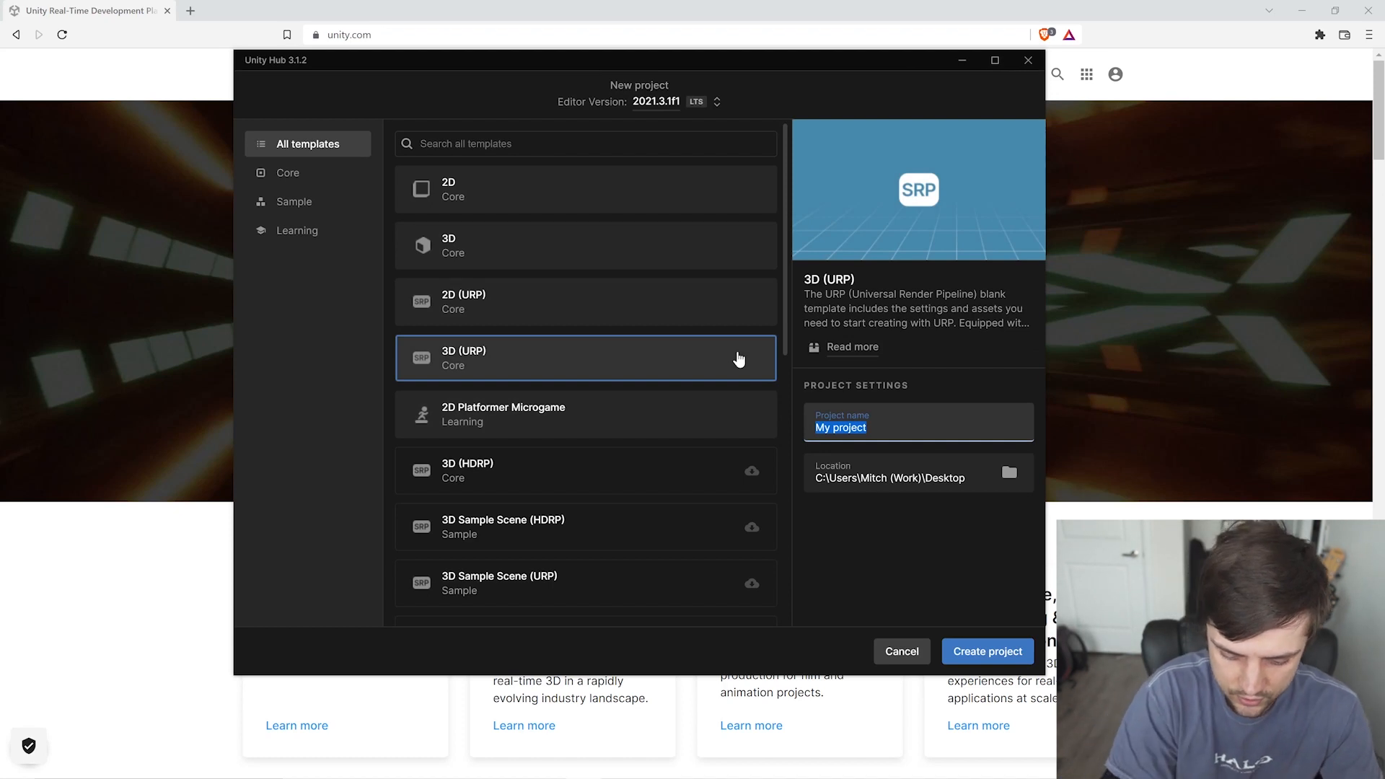
text(Quest)
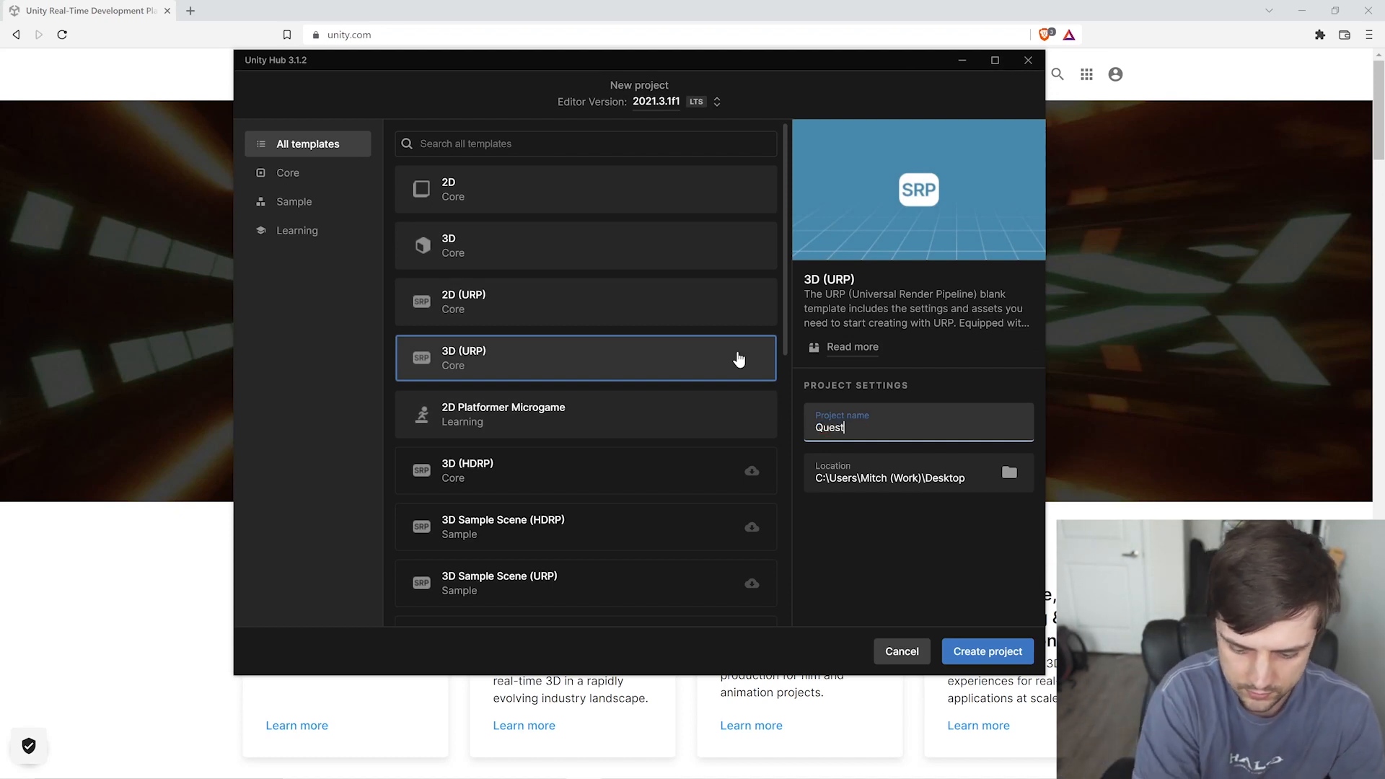
text(Build)
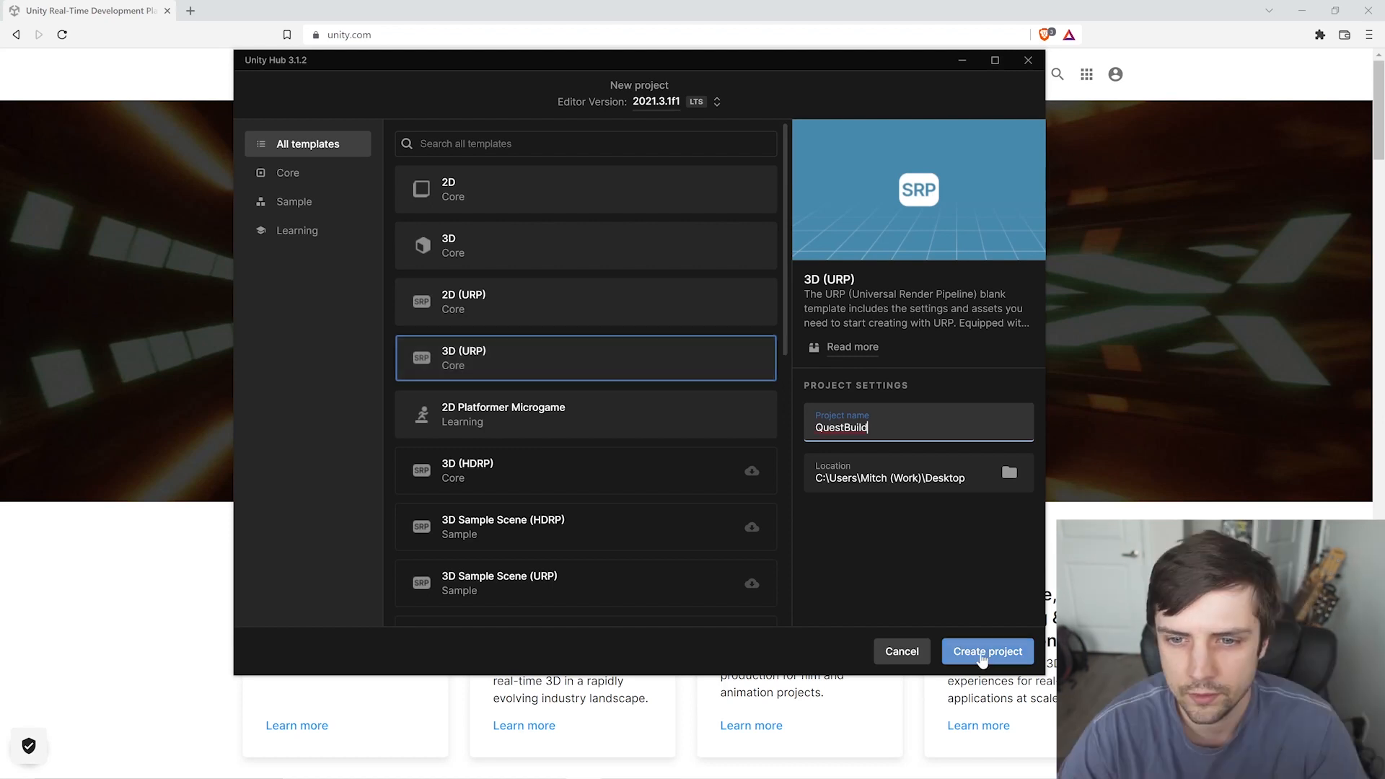
click(987, 651)
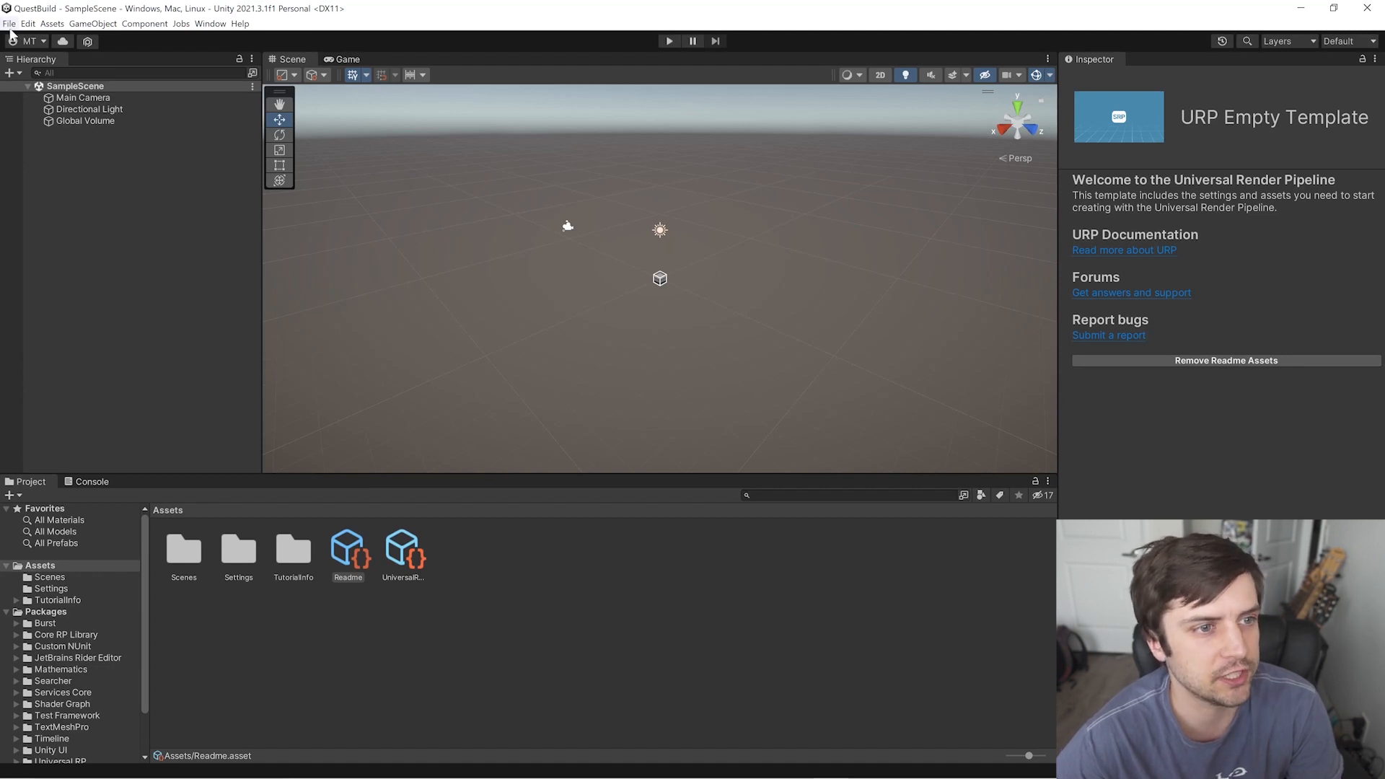
Bring up the File menu once QuestBuild's SampleScene has loaded.
click(9, 23)
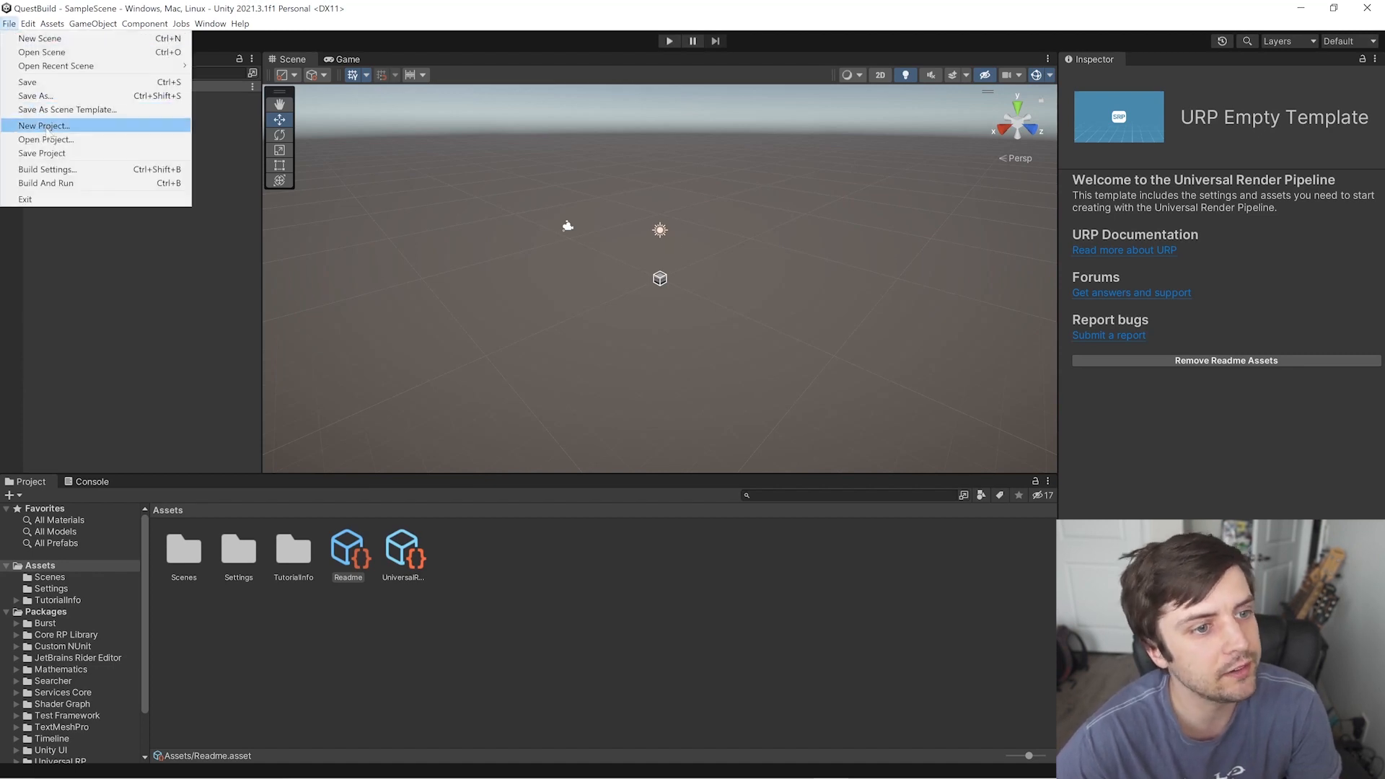
In Build Settings, browse iOS, PS5, Windows and Android, ending on Android's options.
click(46, 169)
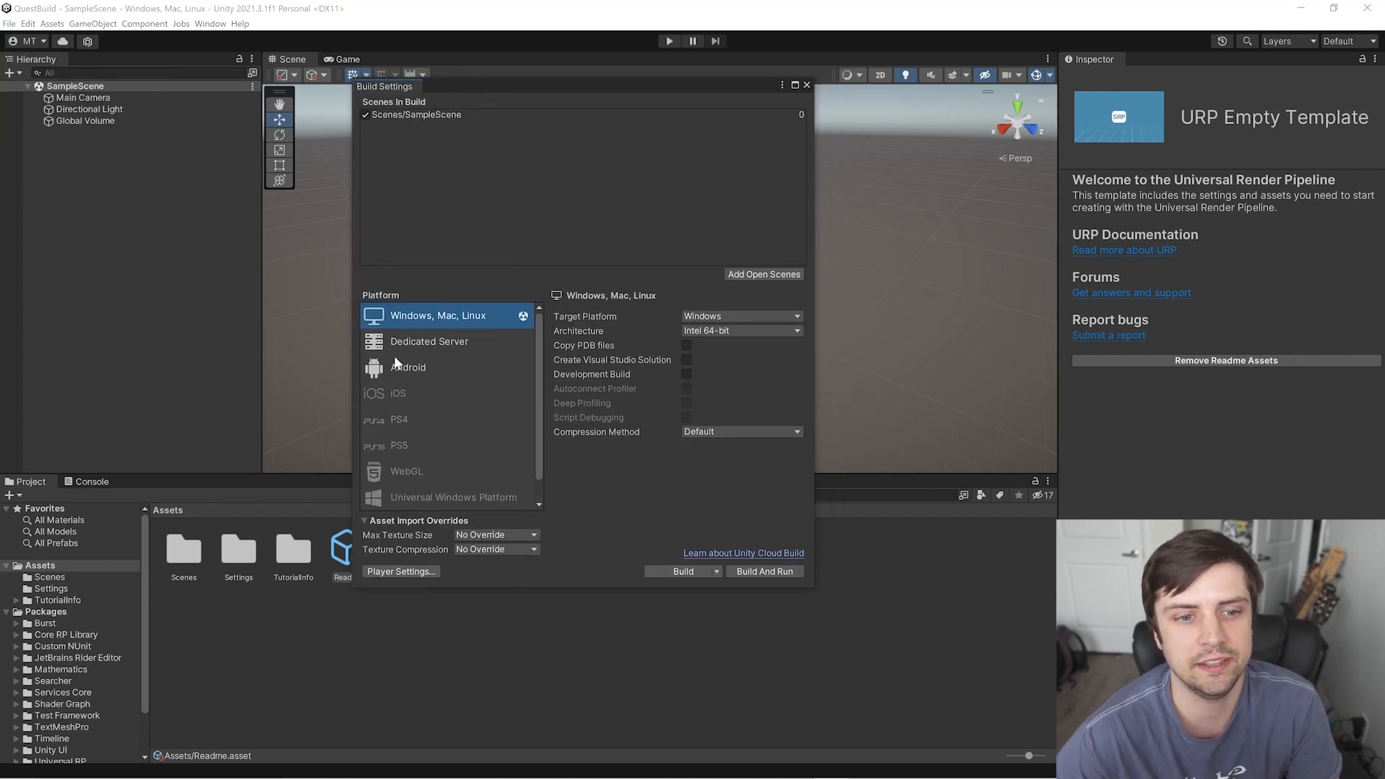
mouse_move(387, 423)
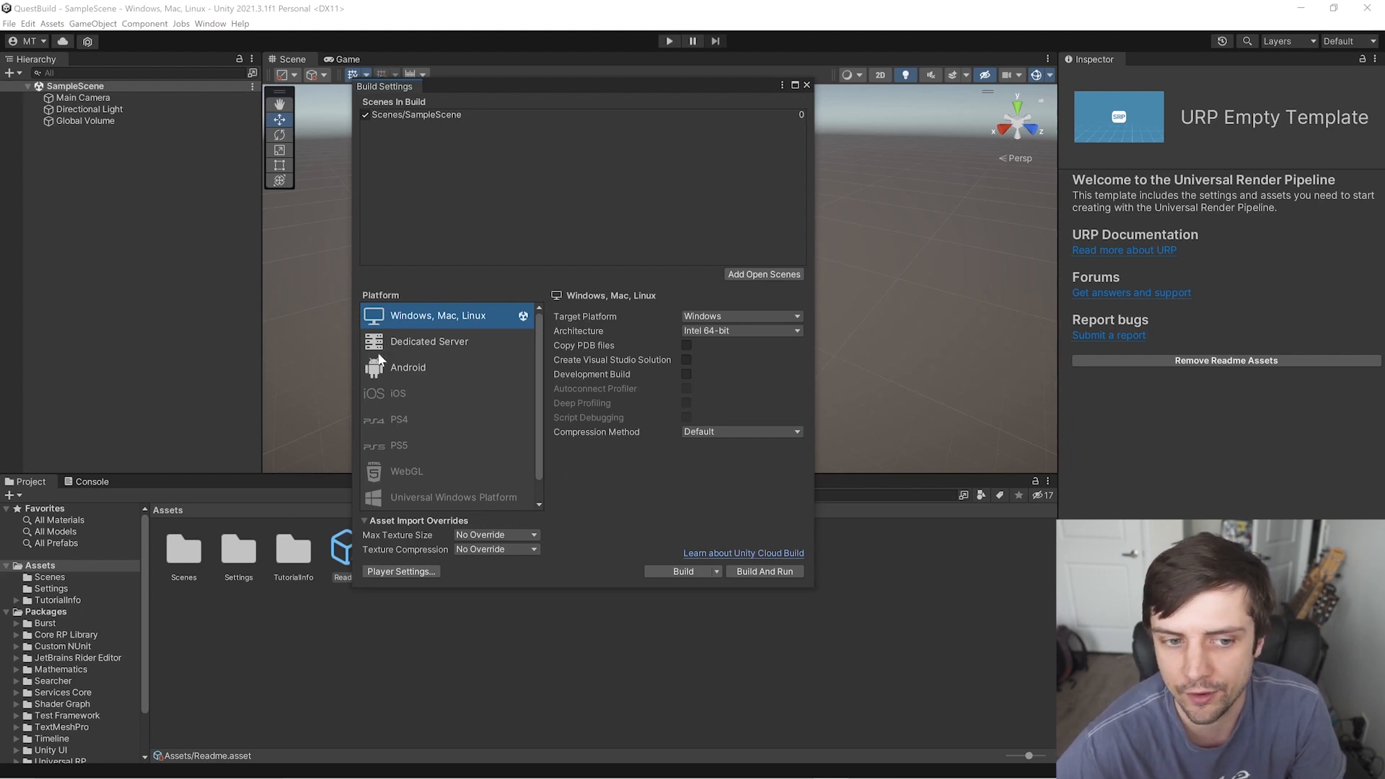
click(398, 392)
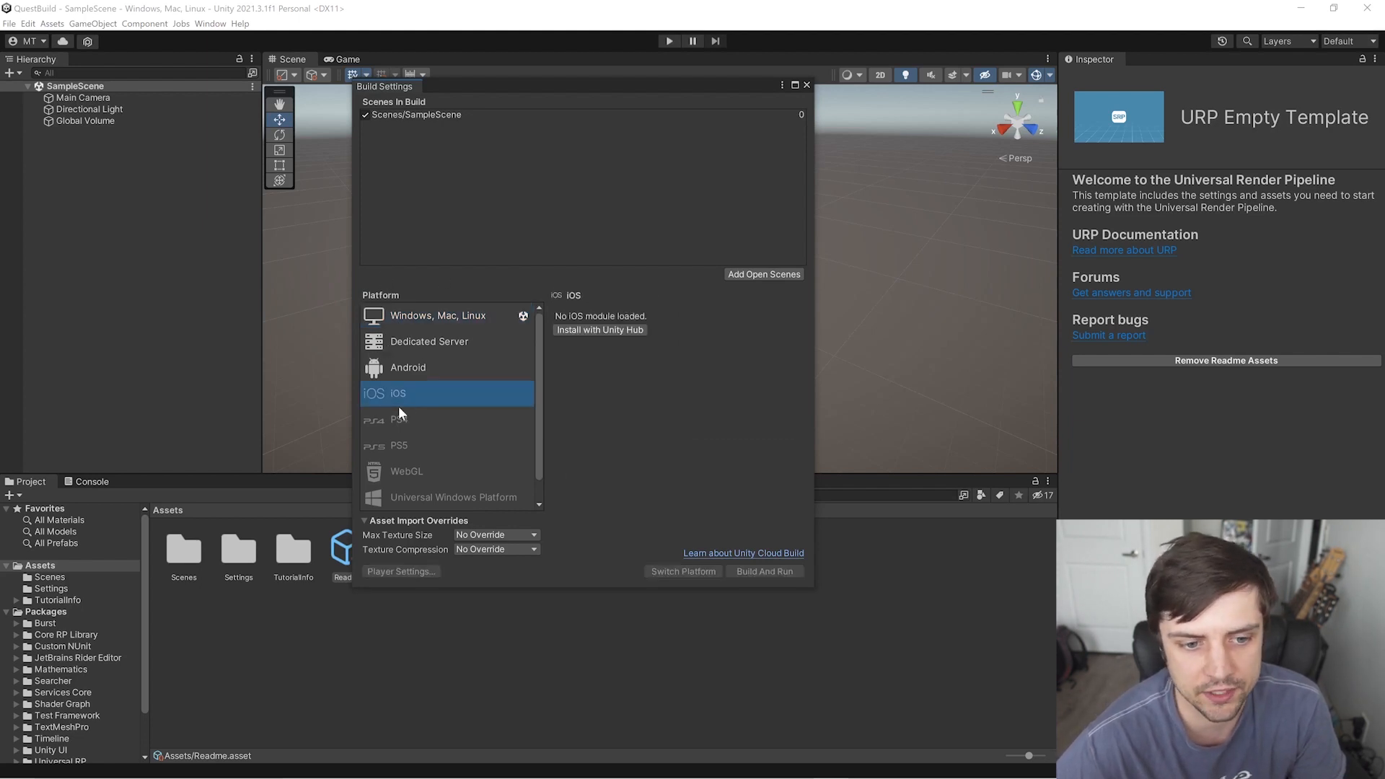
click(398, 446)
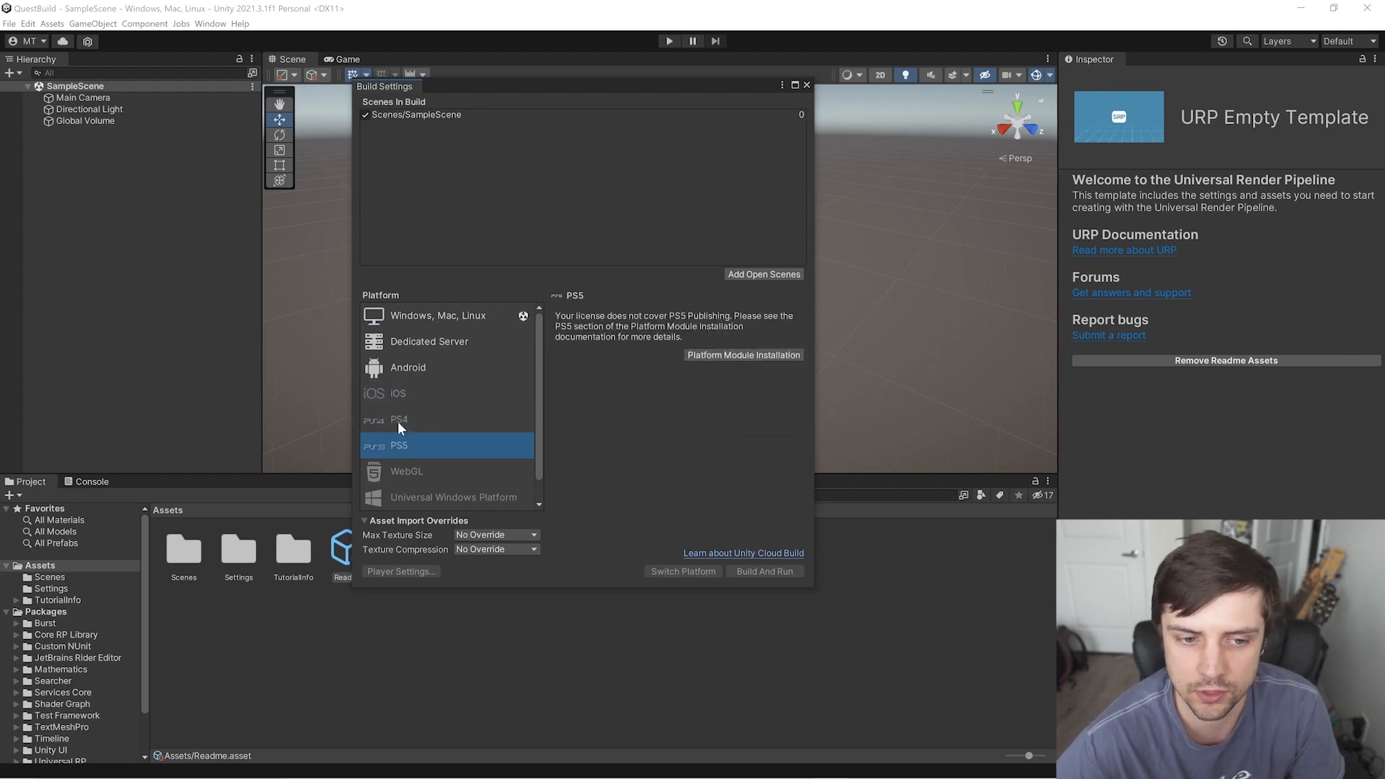
click(398, 392)
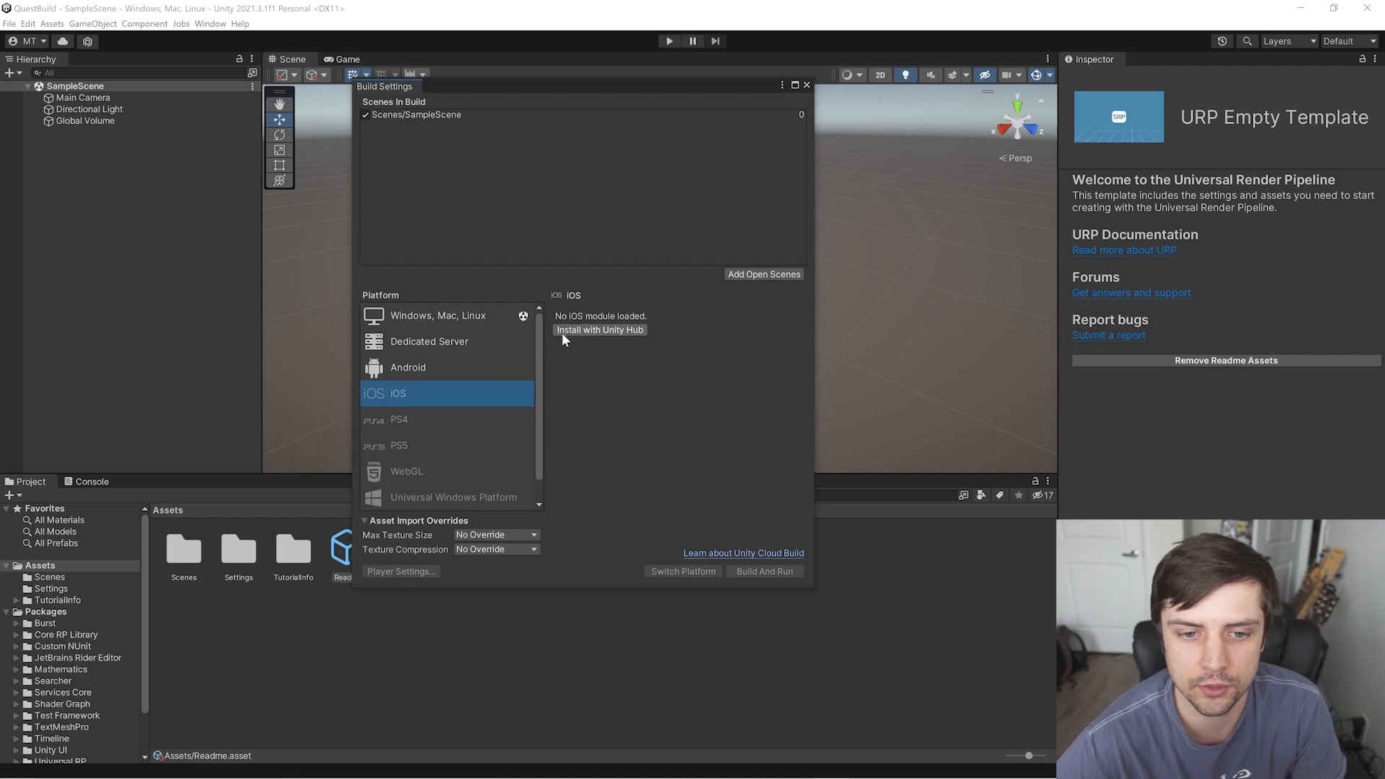
click(407, 367)
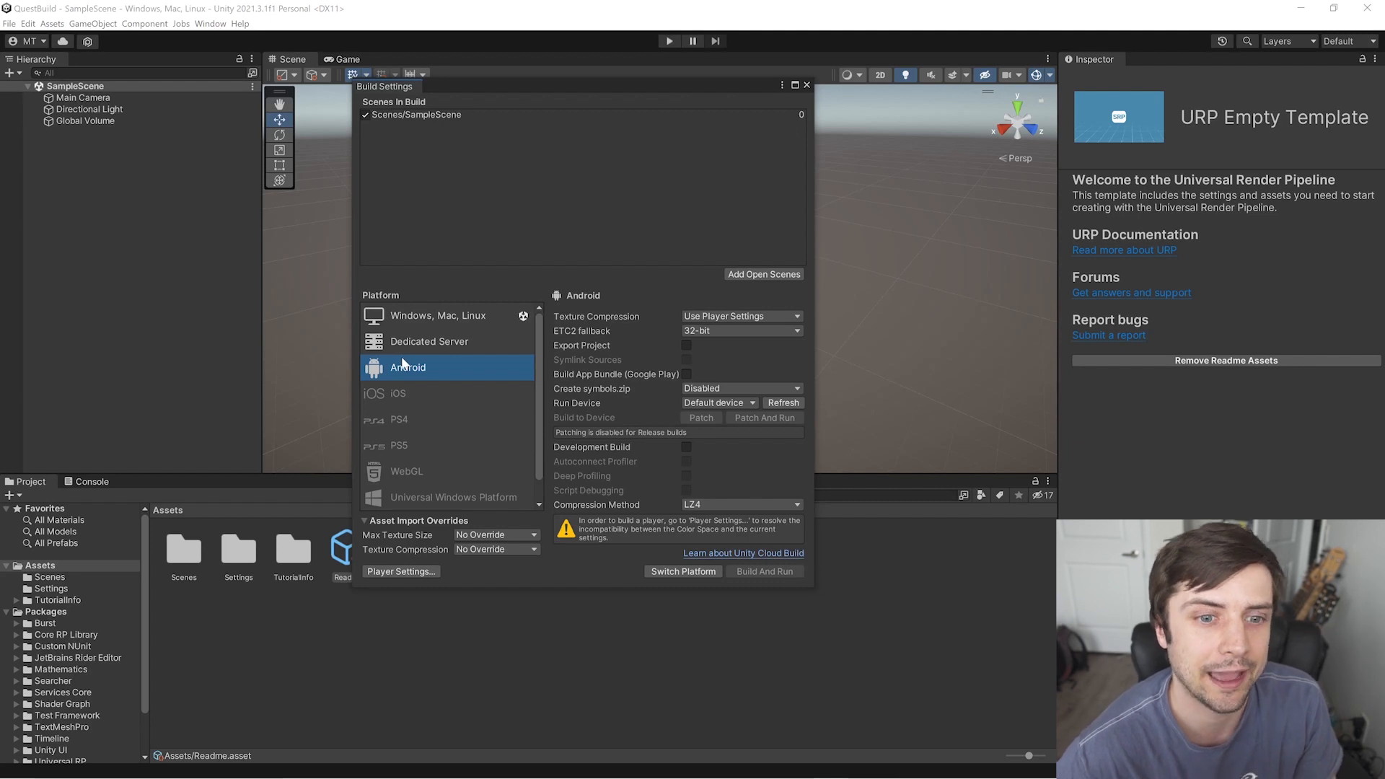
mouse_move(400, 362)
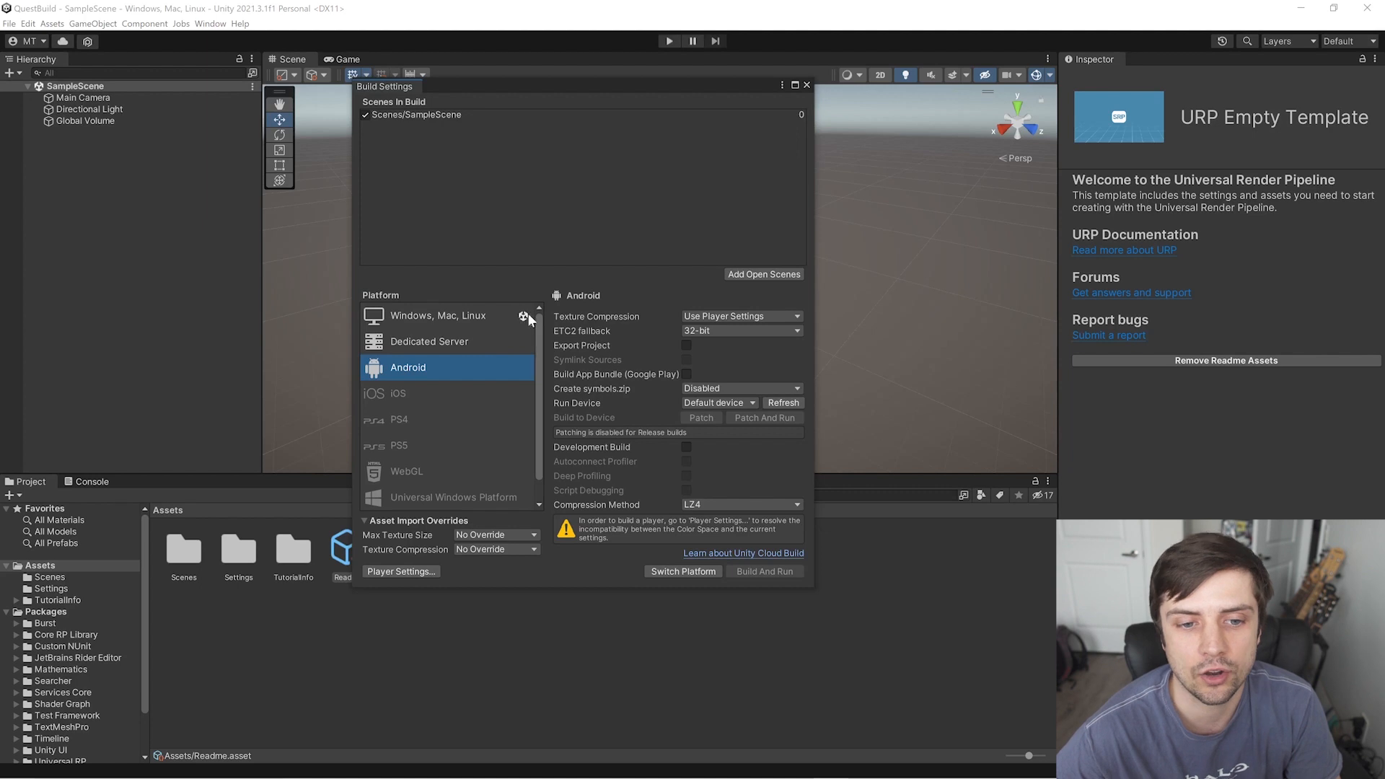
click(437, 316)
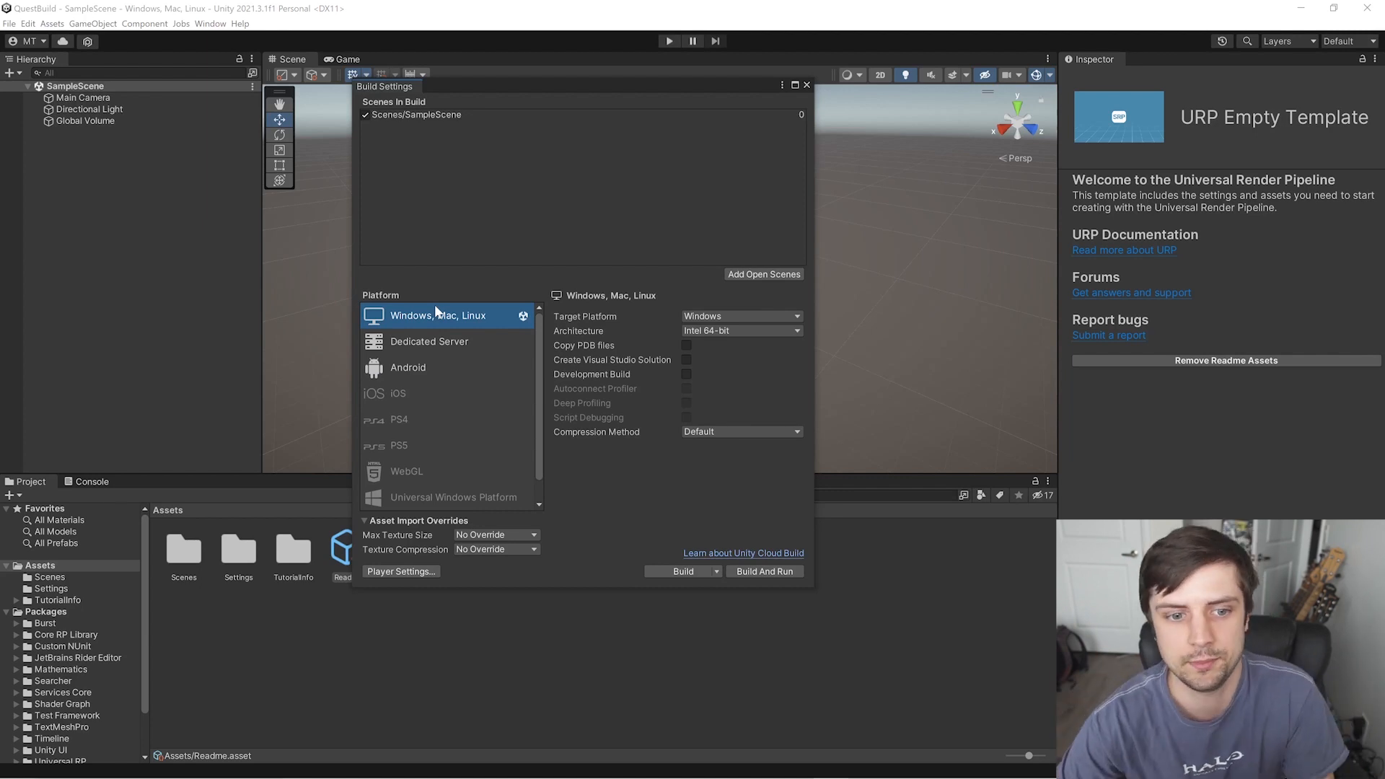
click(407, 367)
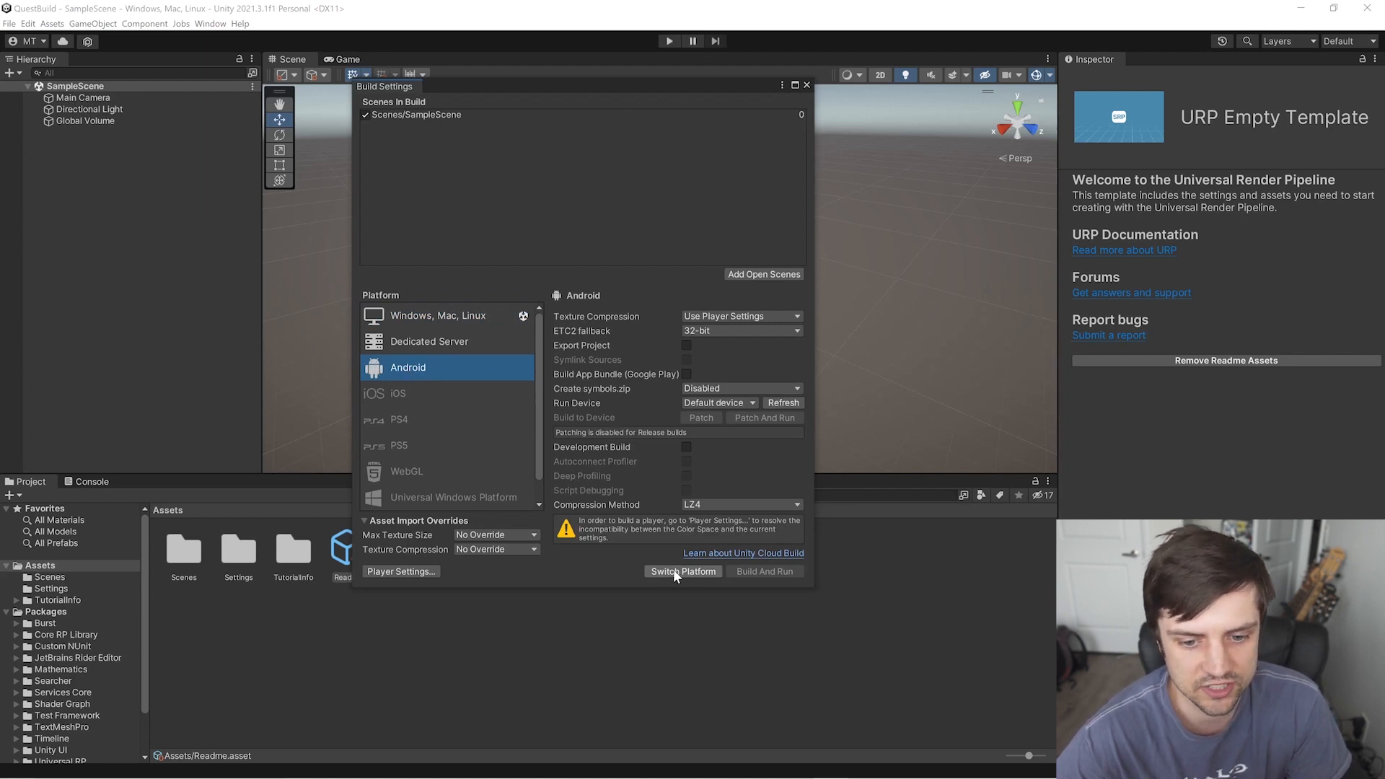
Switch the active build platform to Android and close Build Settings.
click(682, 571)
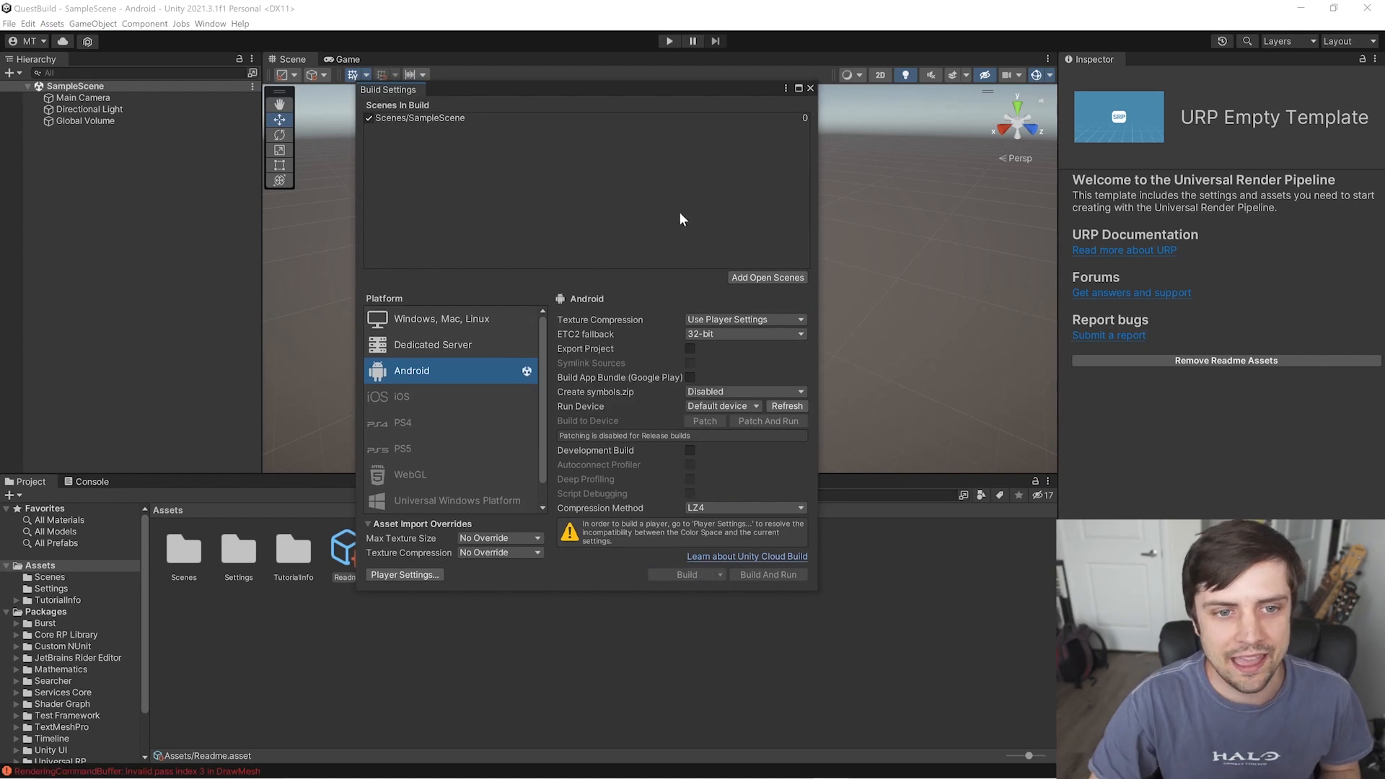
mouse_move(424, 404)
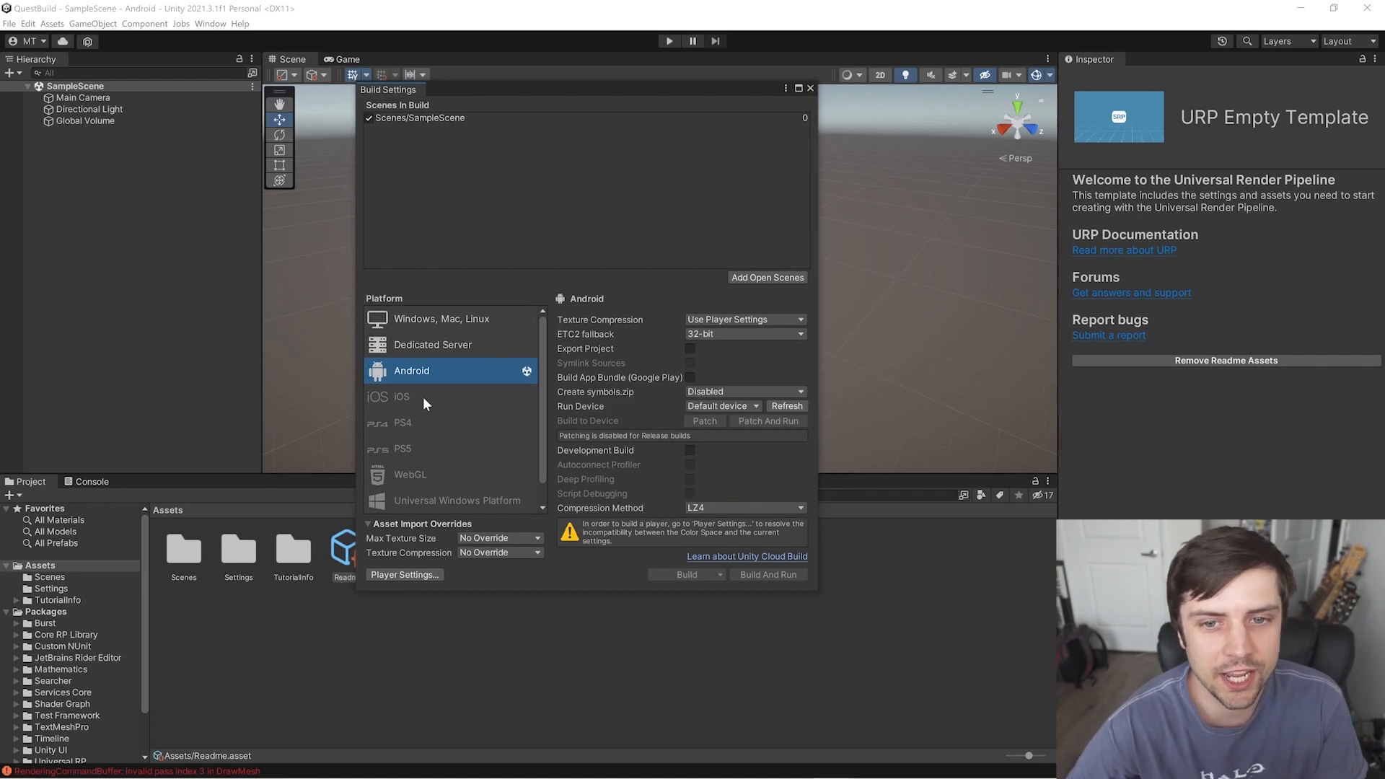
click(807, 88)
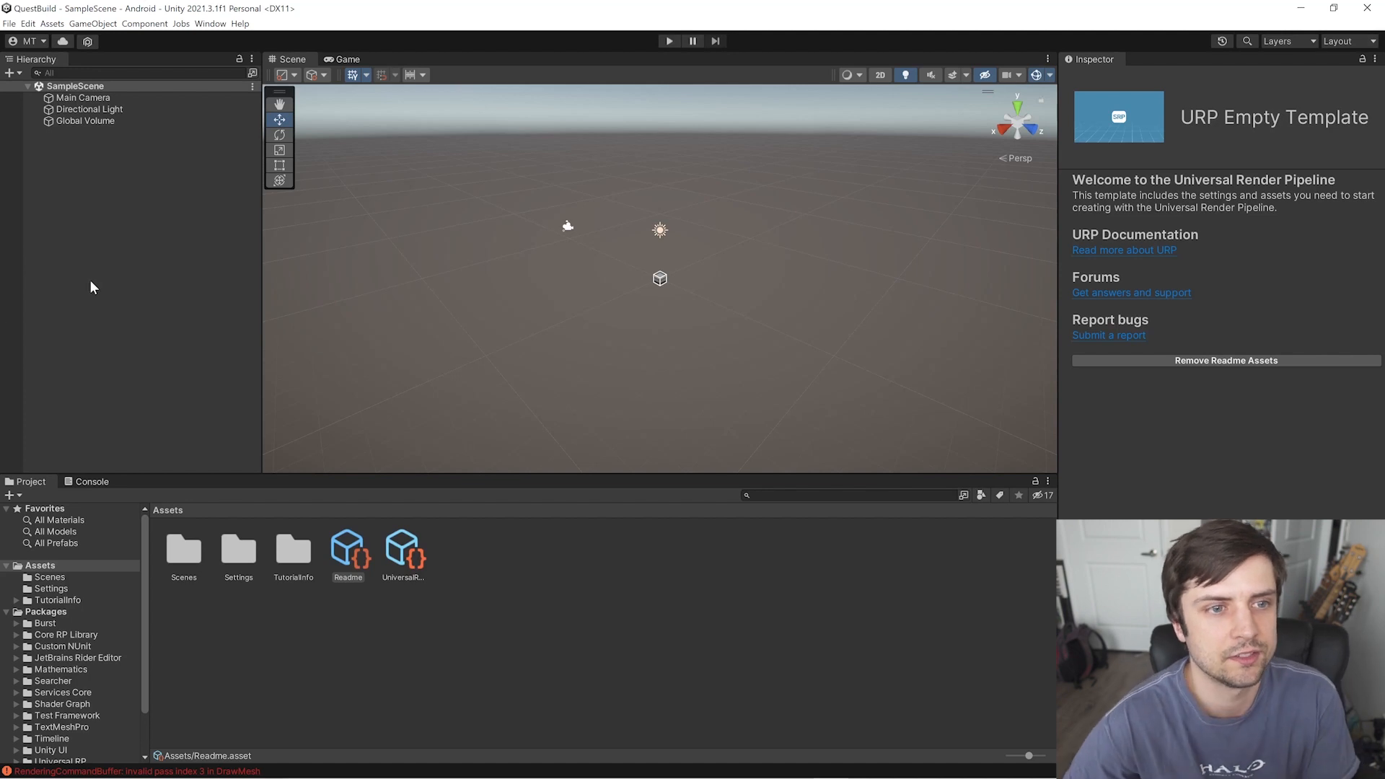
mouse_move(187, 49)
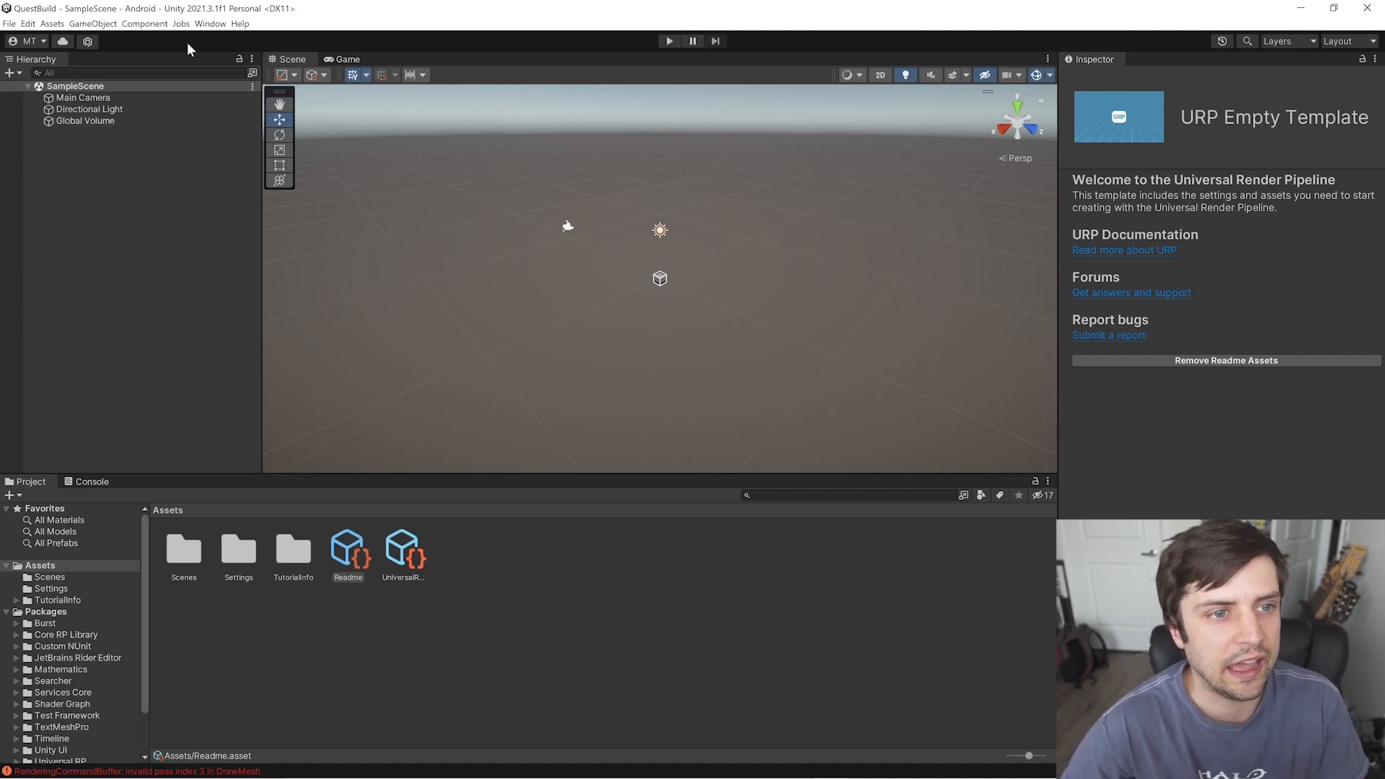
Show Package Manager listing all packages from the Unity Registry.
click(209, 23)
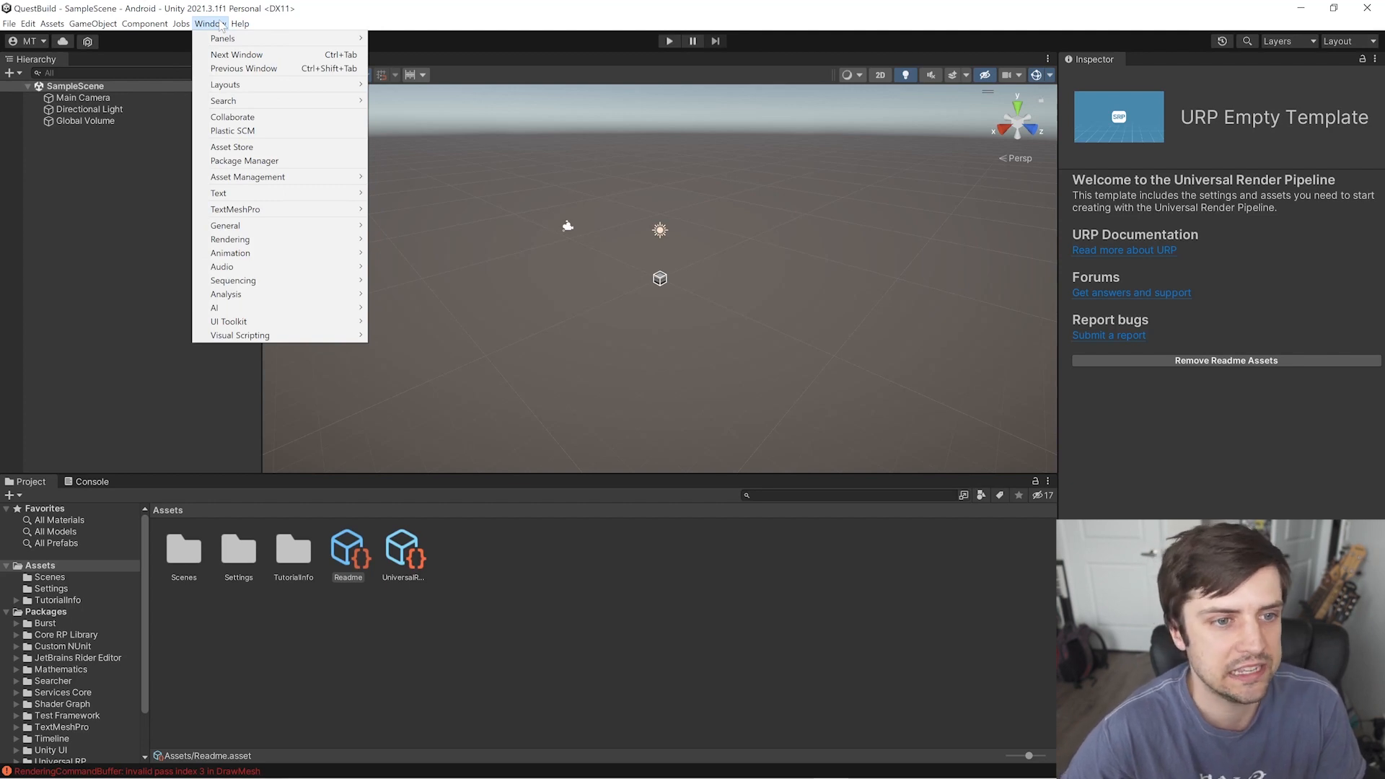
mouse_move(222, 38)
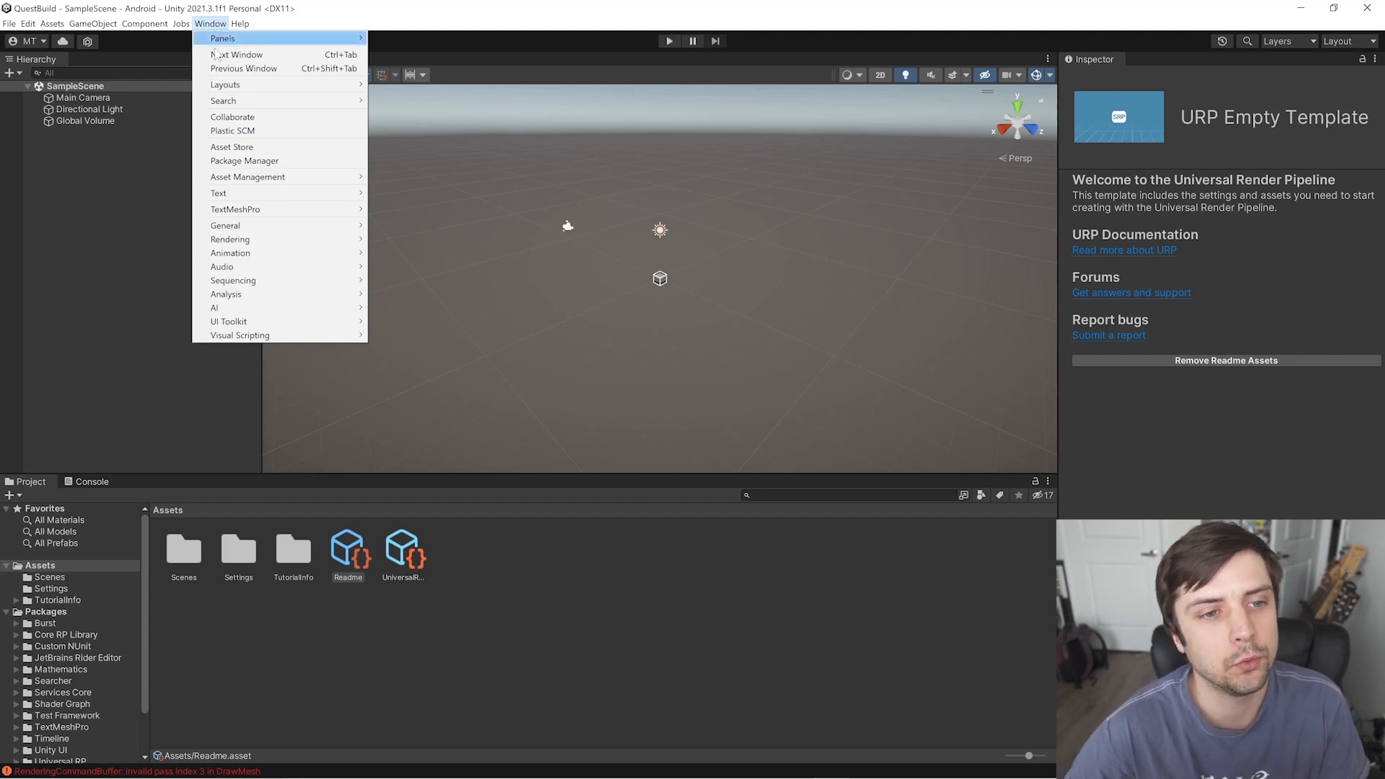
click(244, 160)
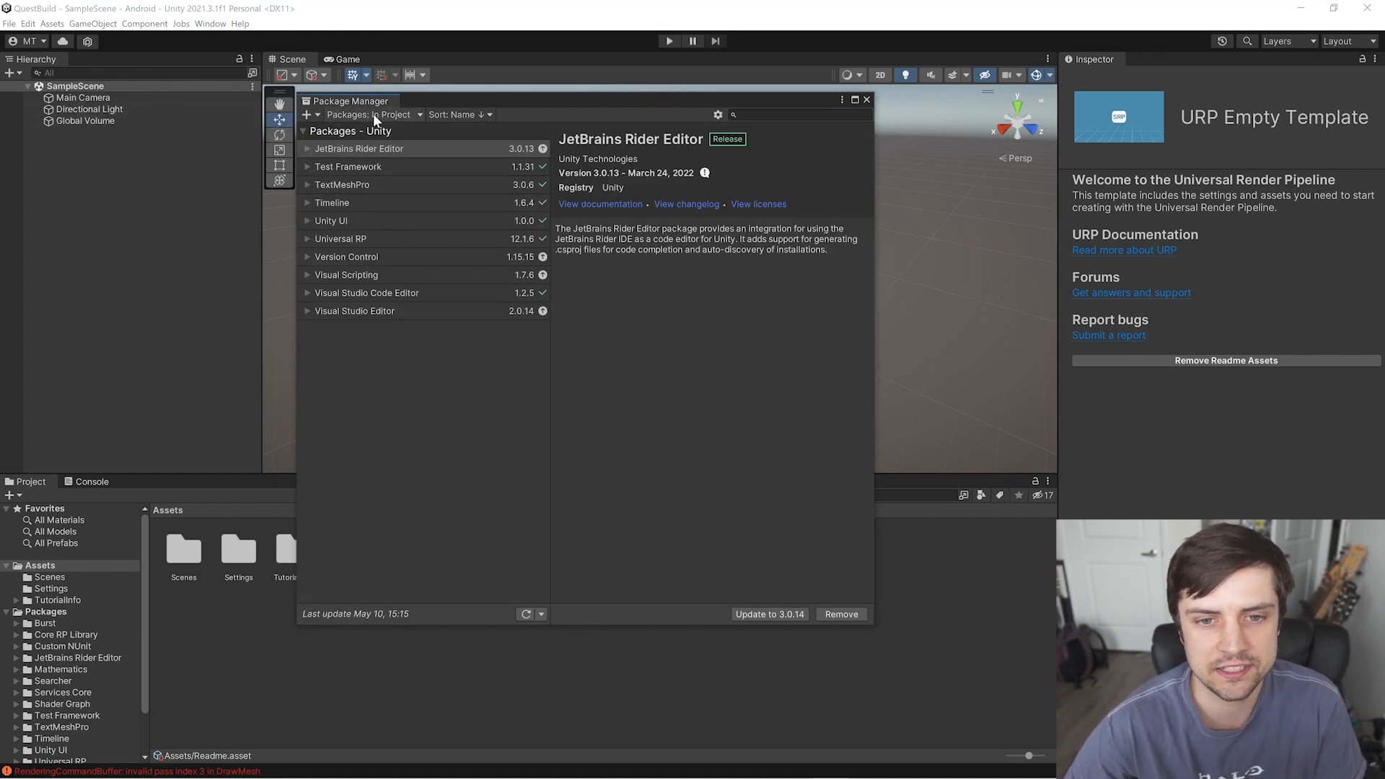
click(371, 114)
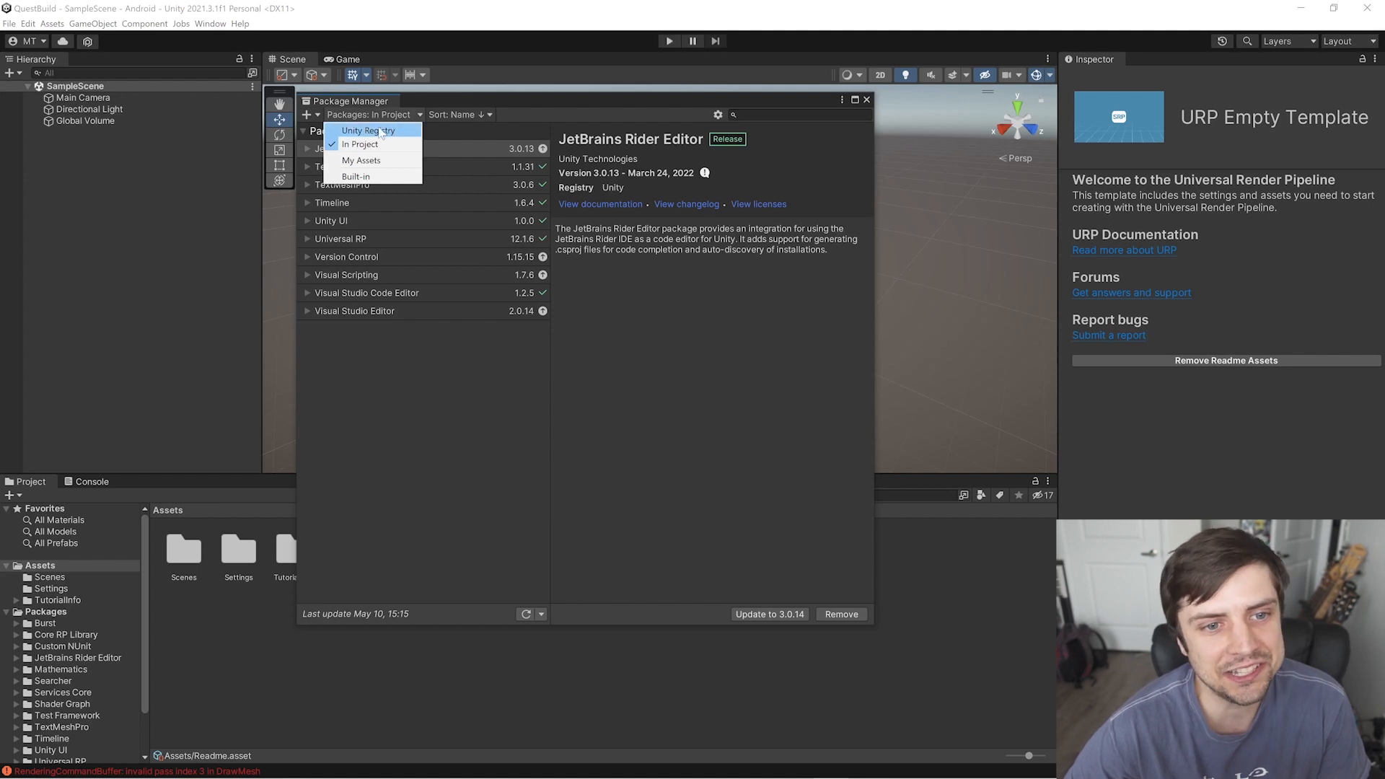
mouse_move(359, 145)
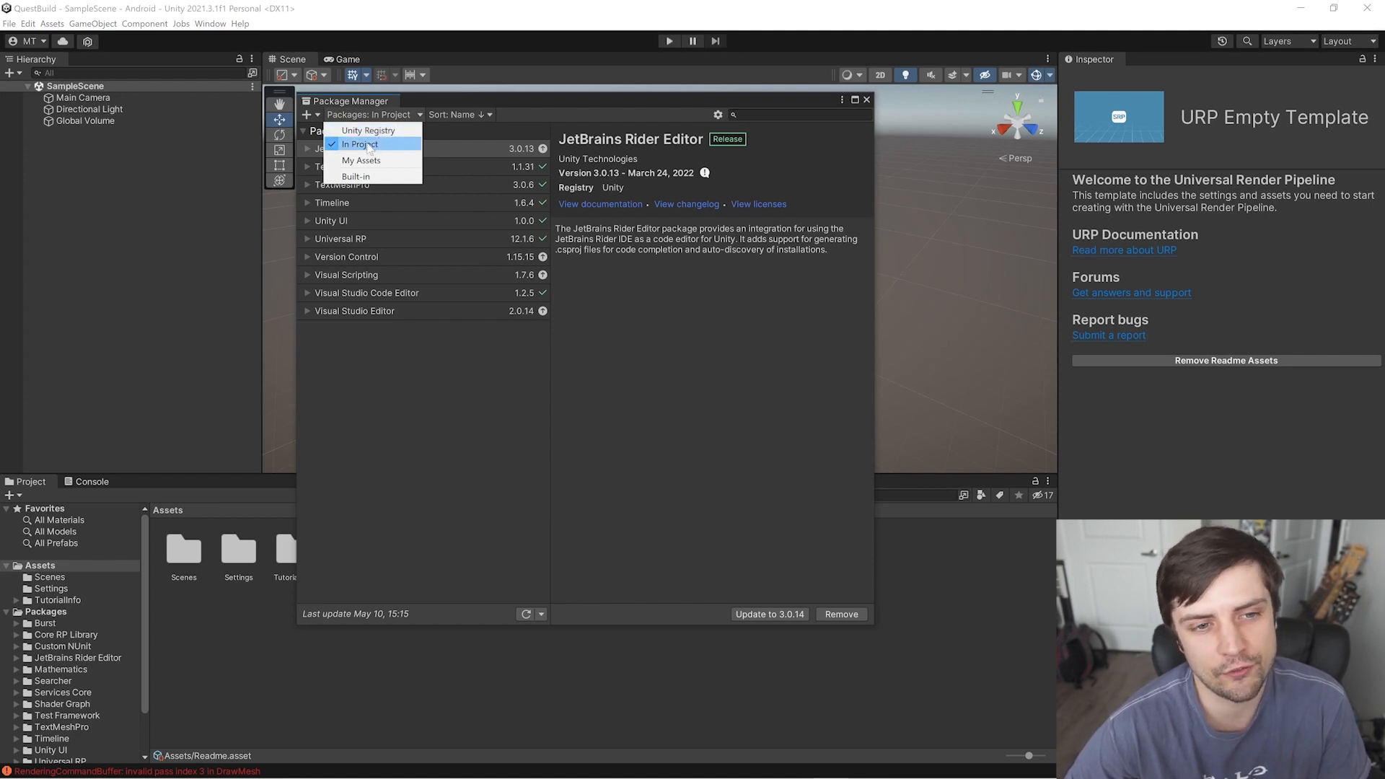
click(359, 144)
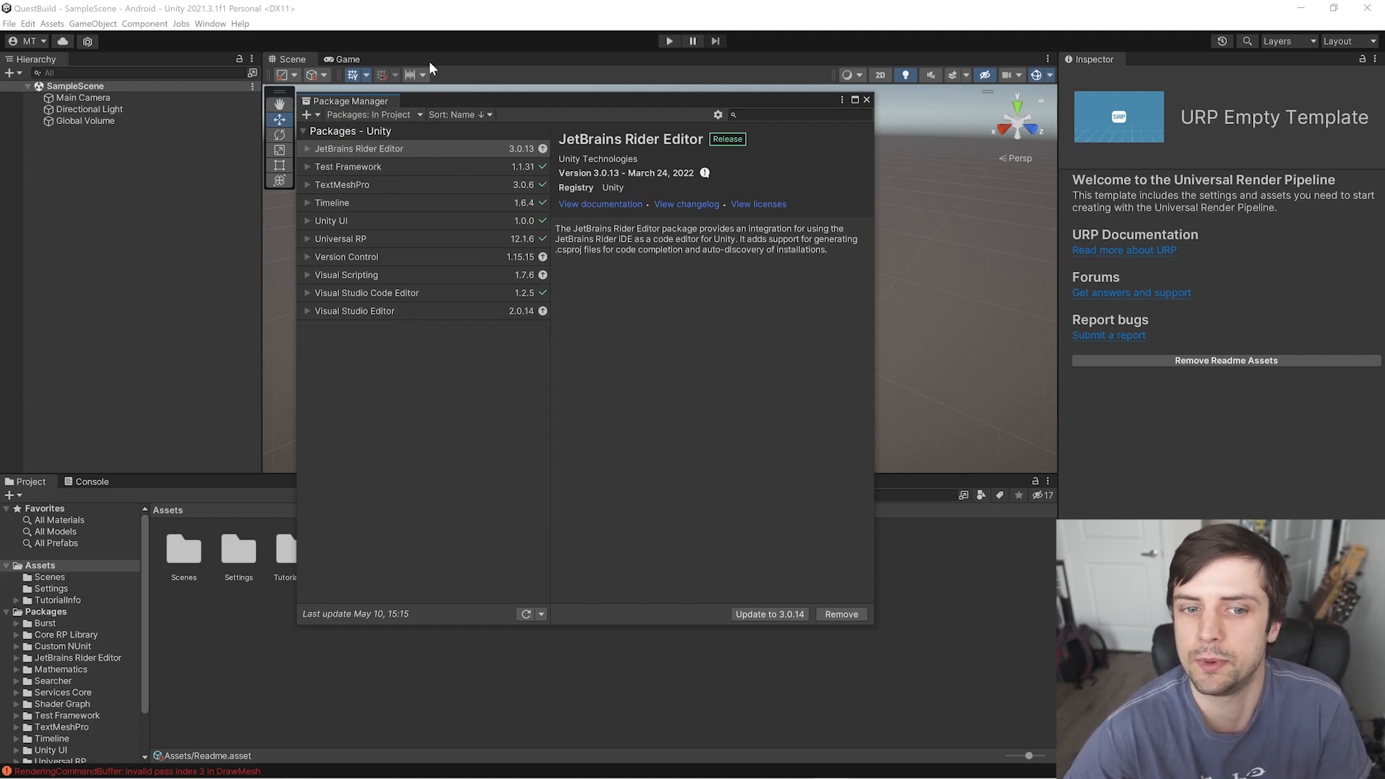
click(370, 114)
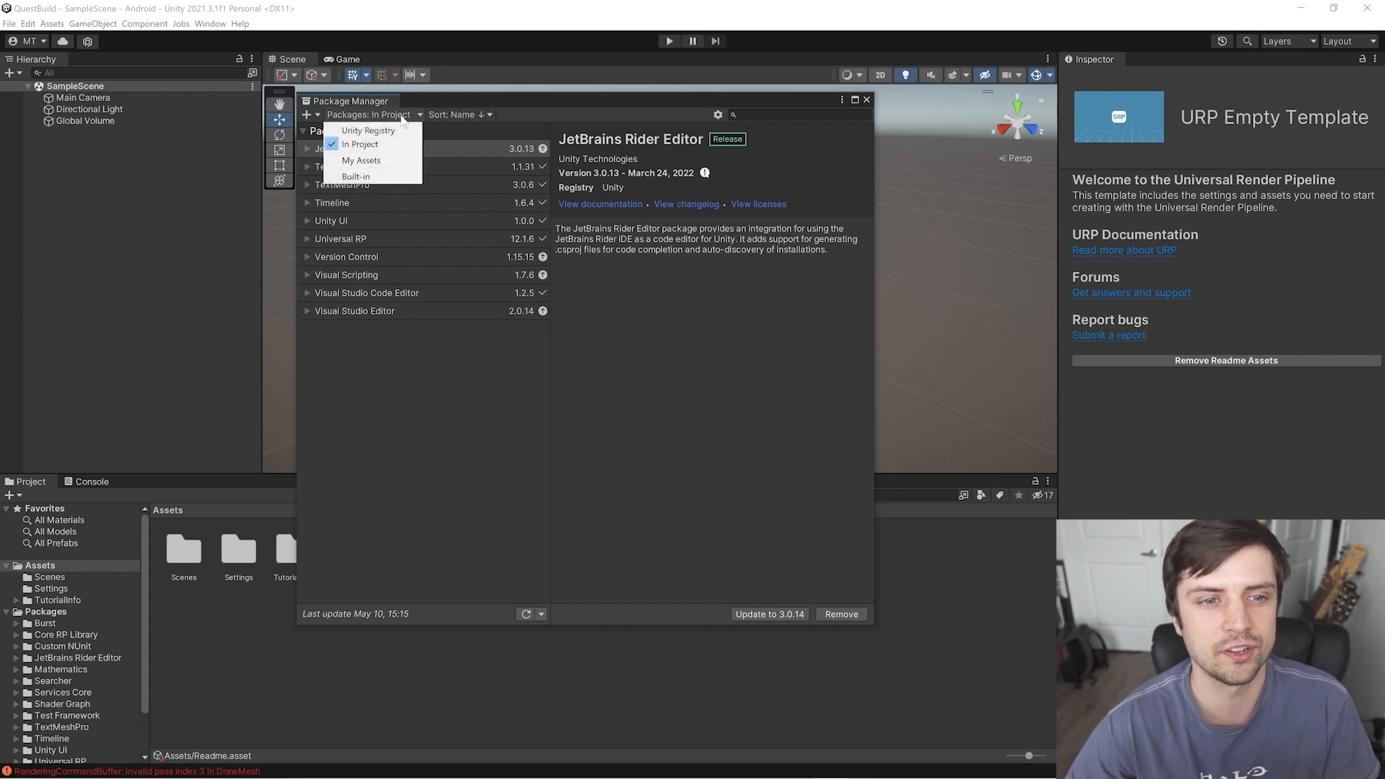
click(366, 129)
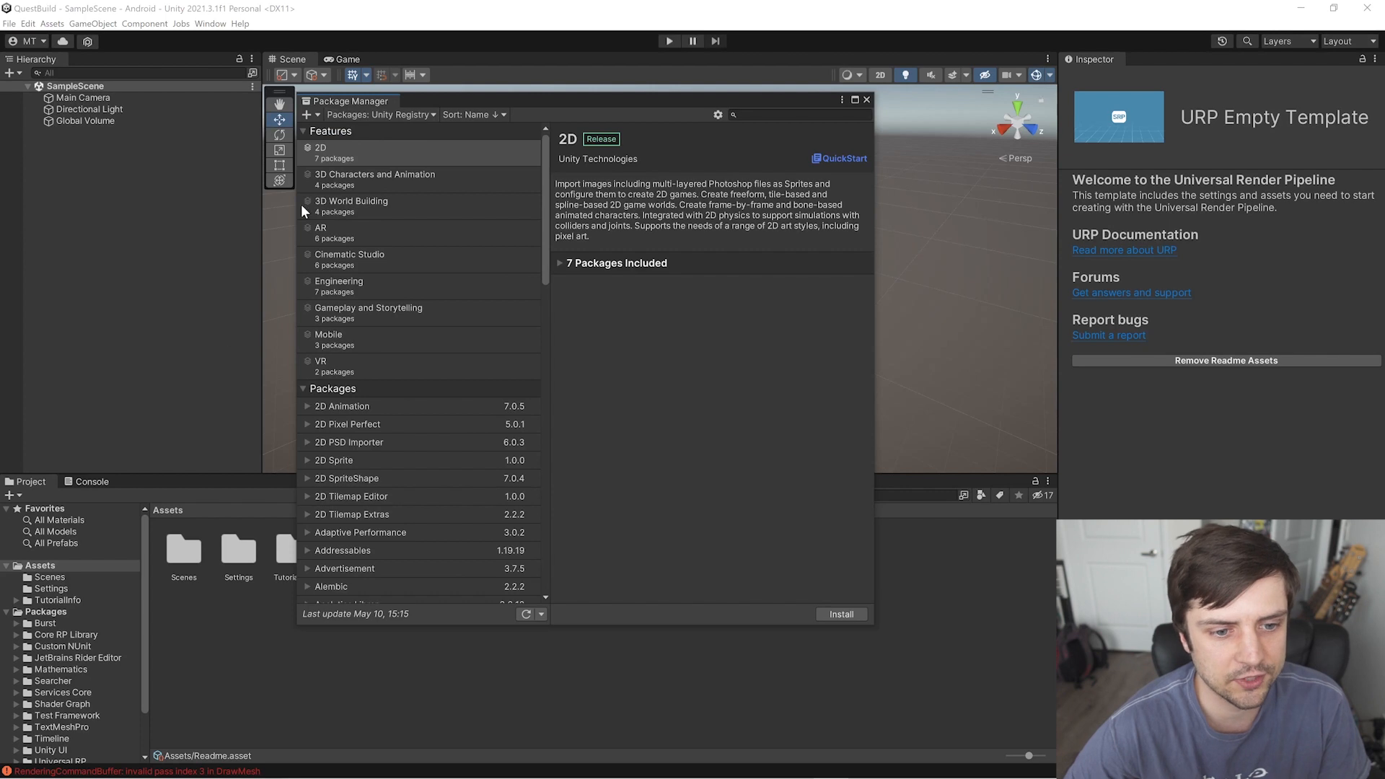
Install the XR Plugin Management 4.2.1 package from the registry list.
scroll(down, 3)
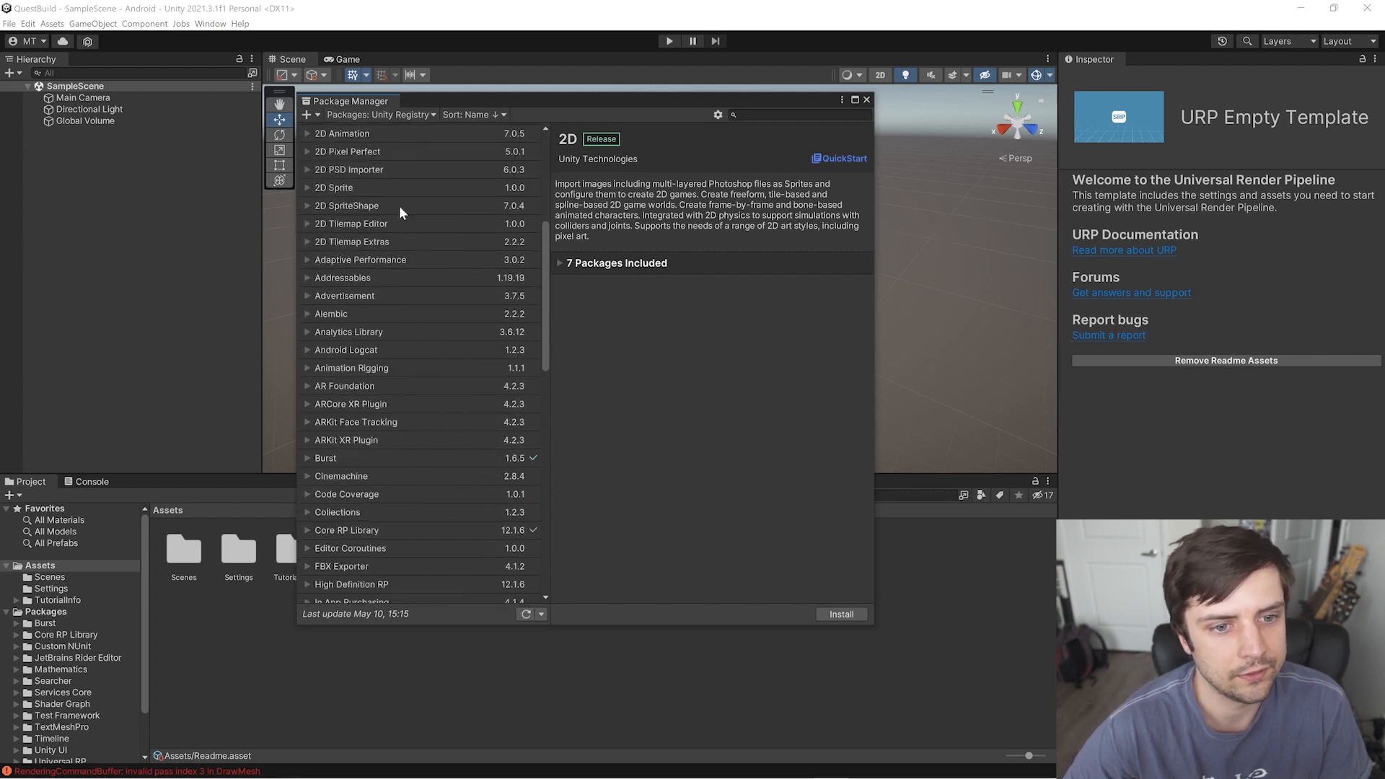
scroll(down, 3)
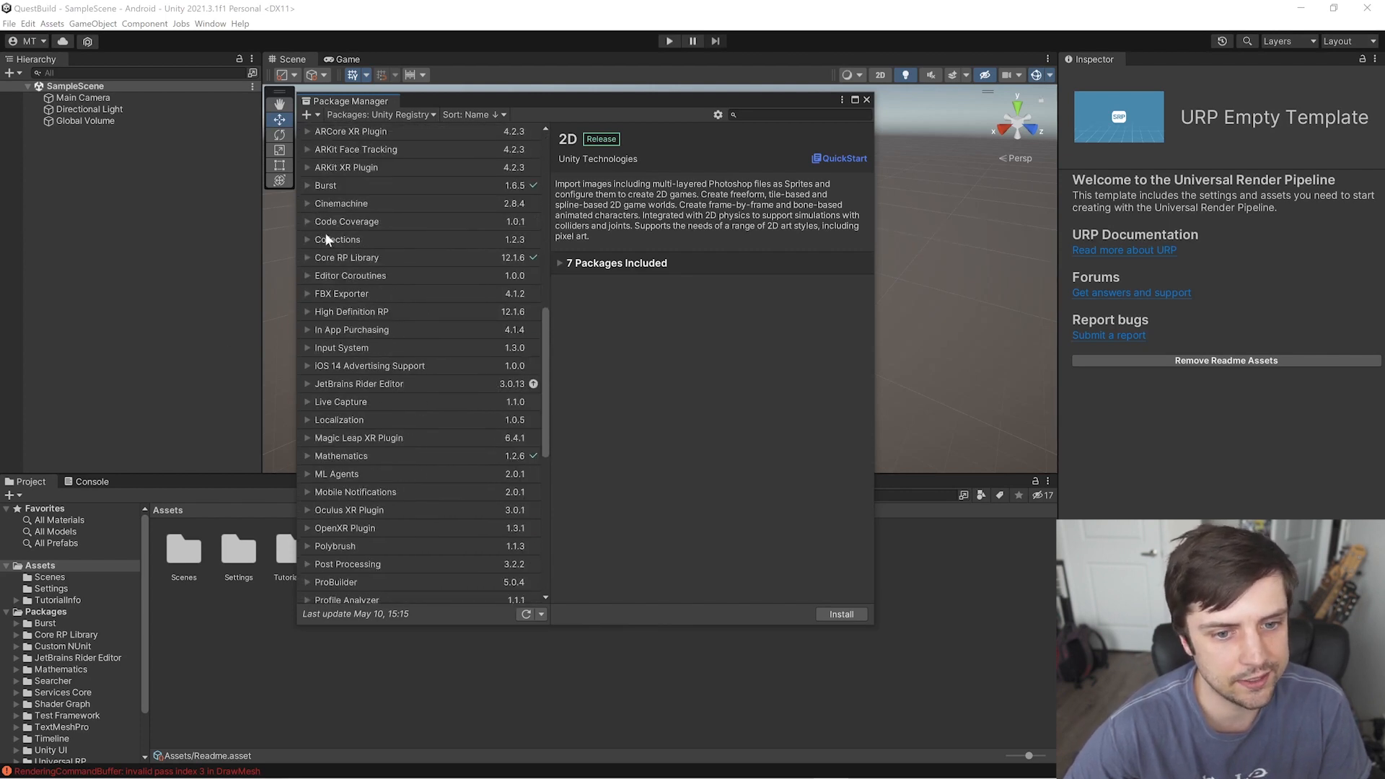
mouse_move(408, 297)
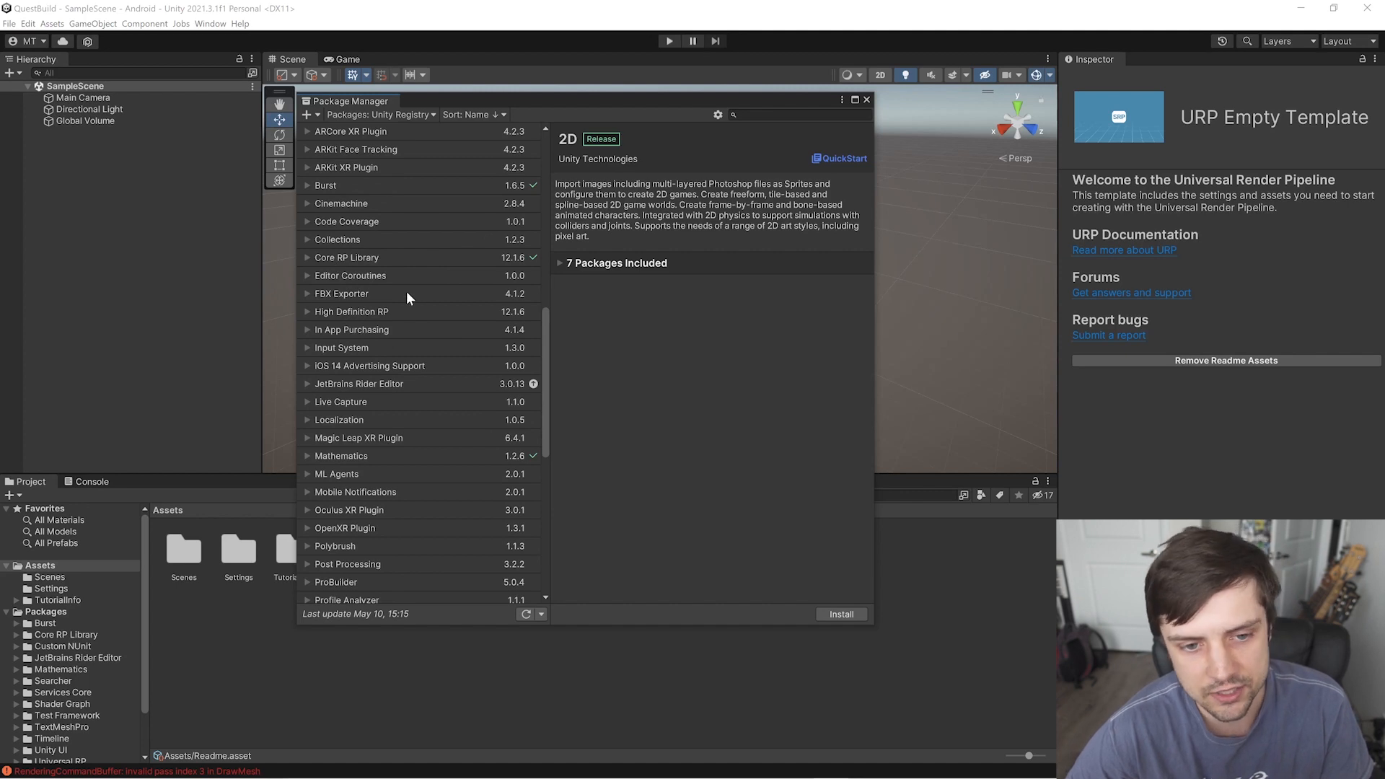
scroll(down, 3)
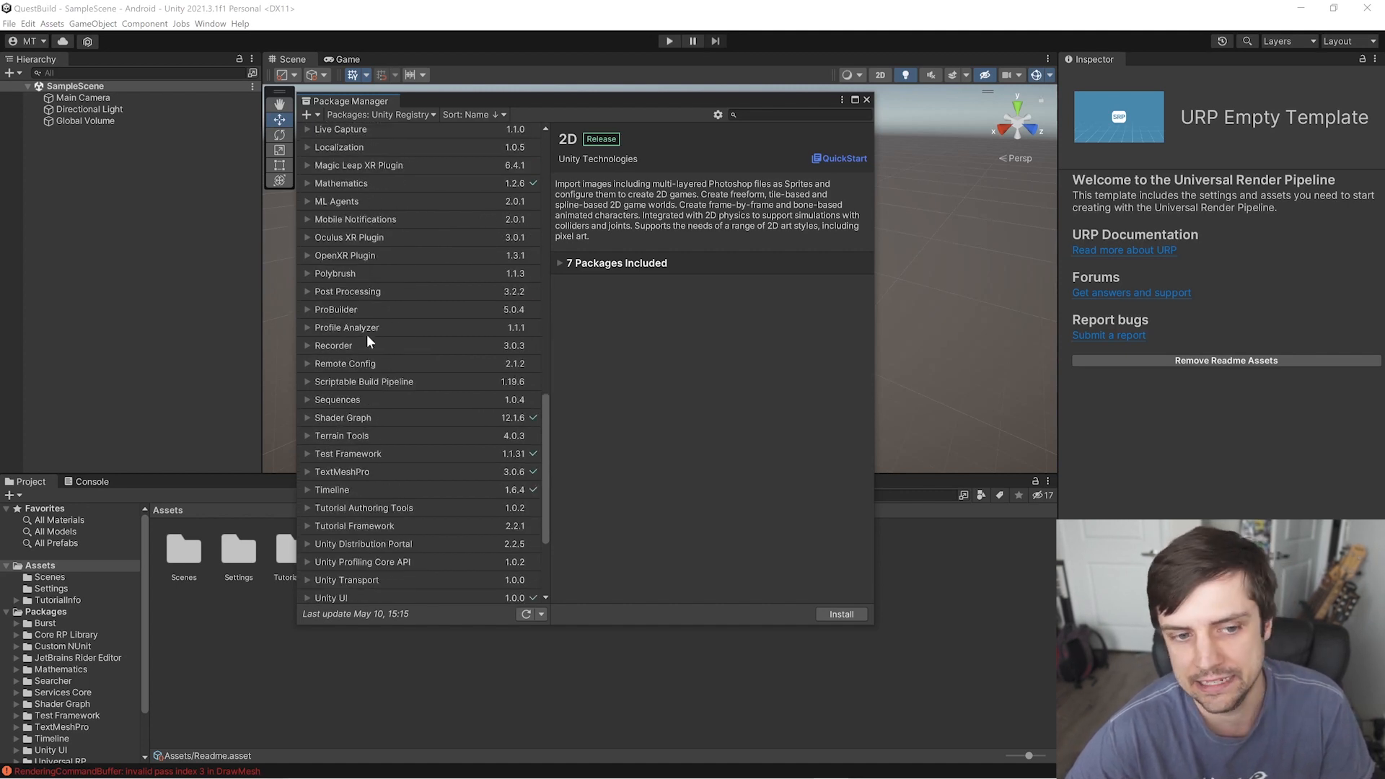
scroll(down, 3)
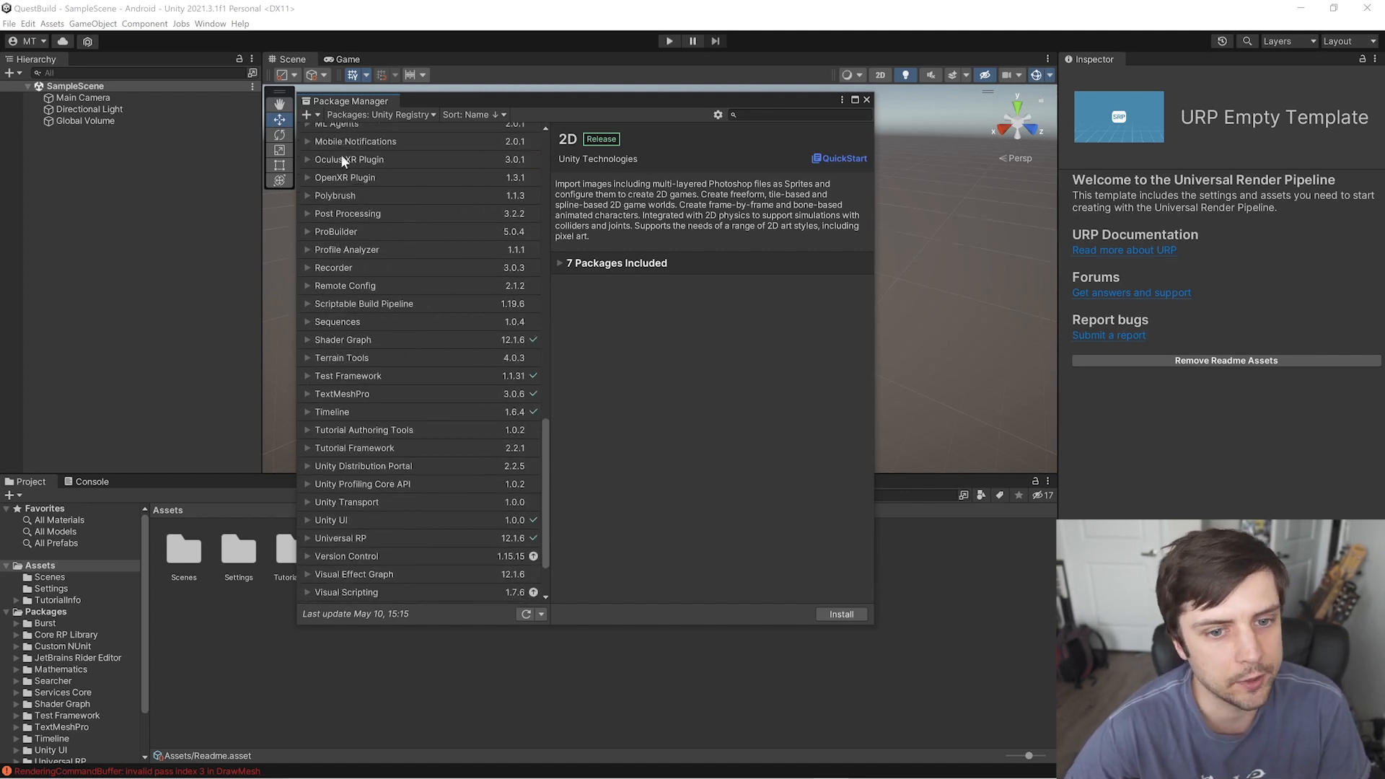
scroll(down, 3)
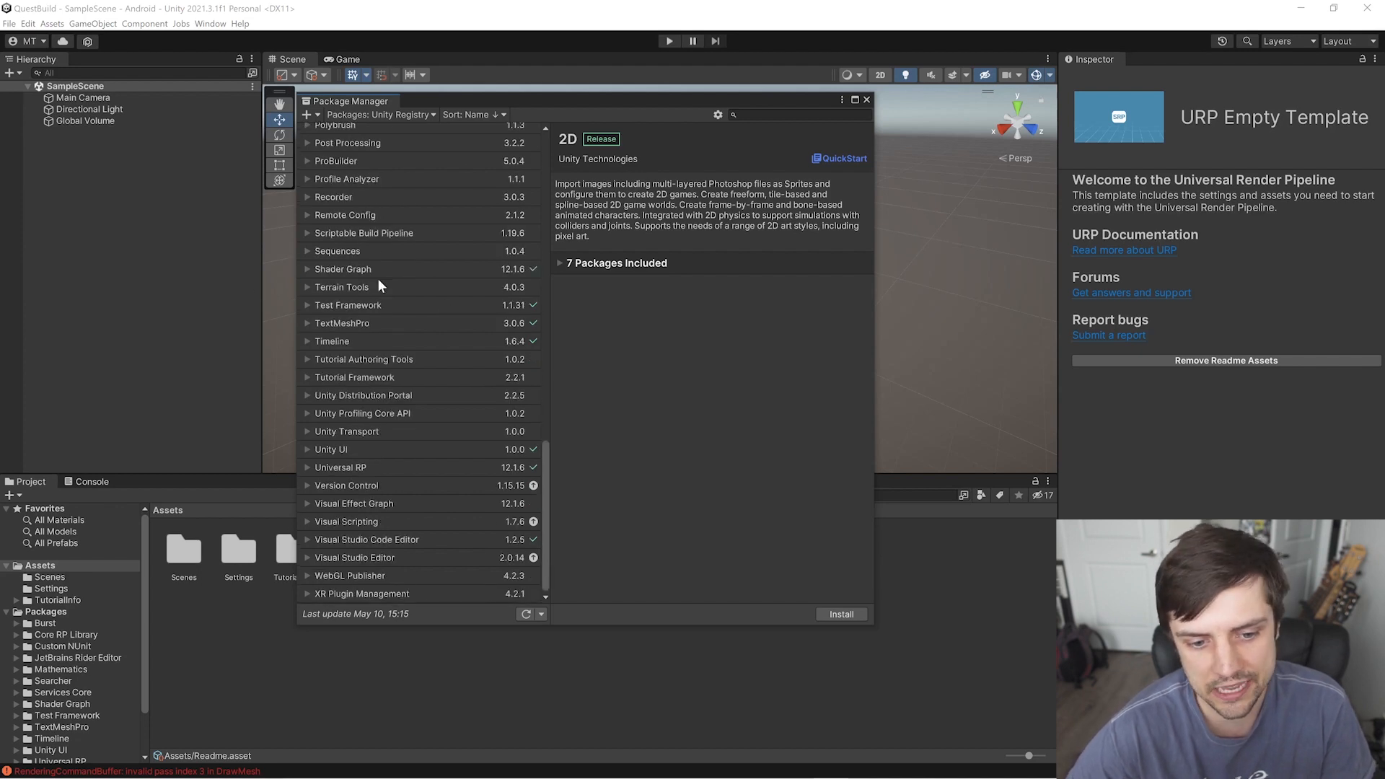
click(362, 593)
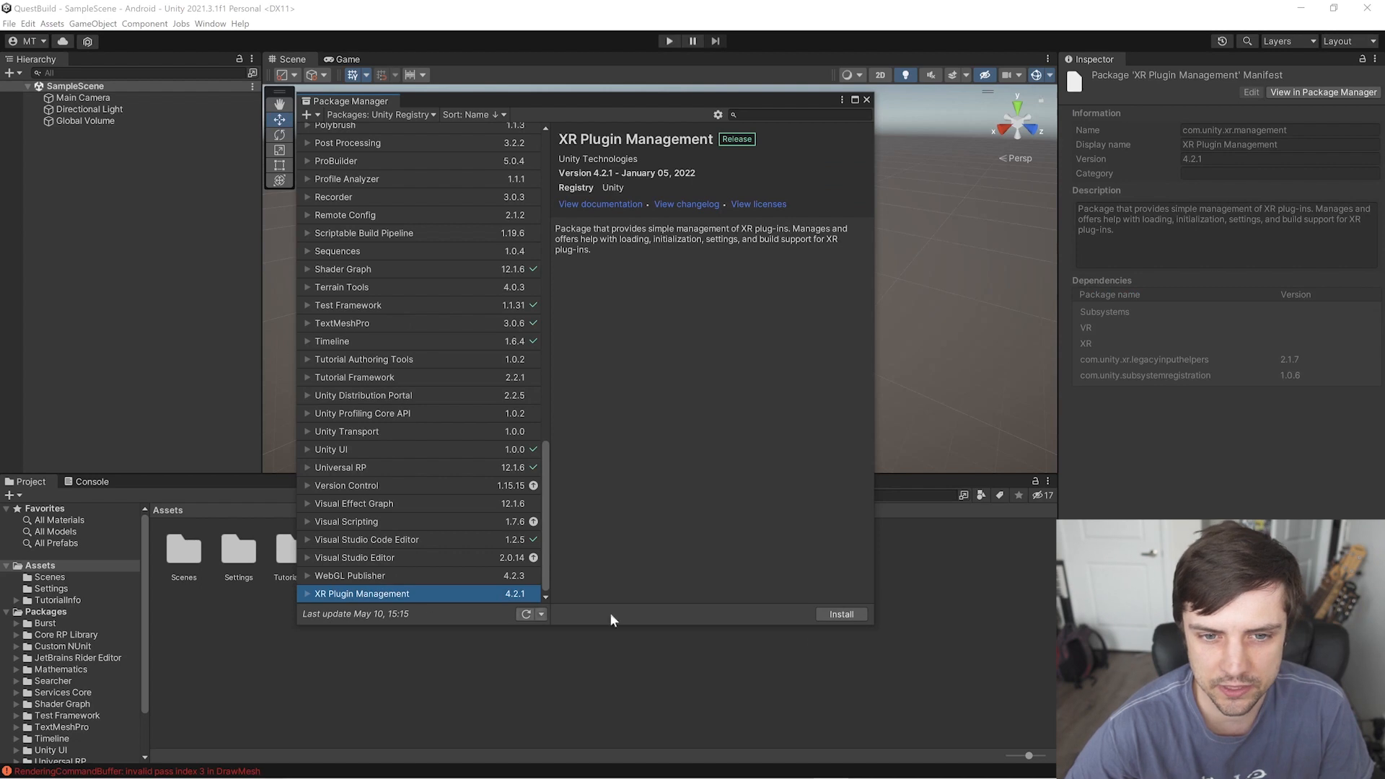
click(839, 615)
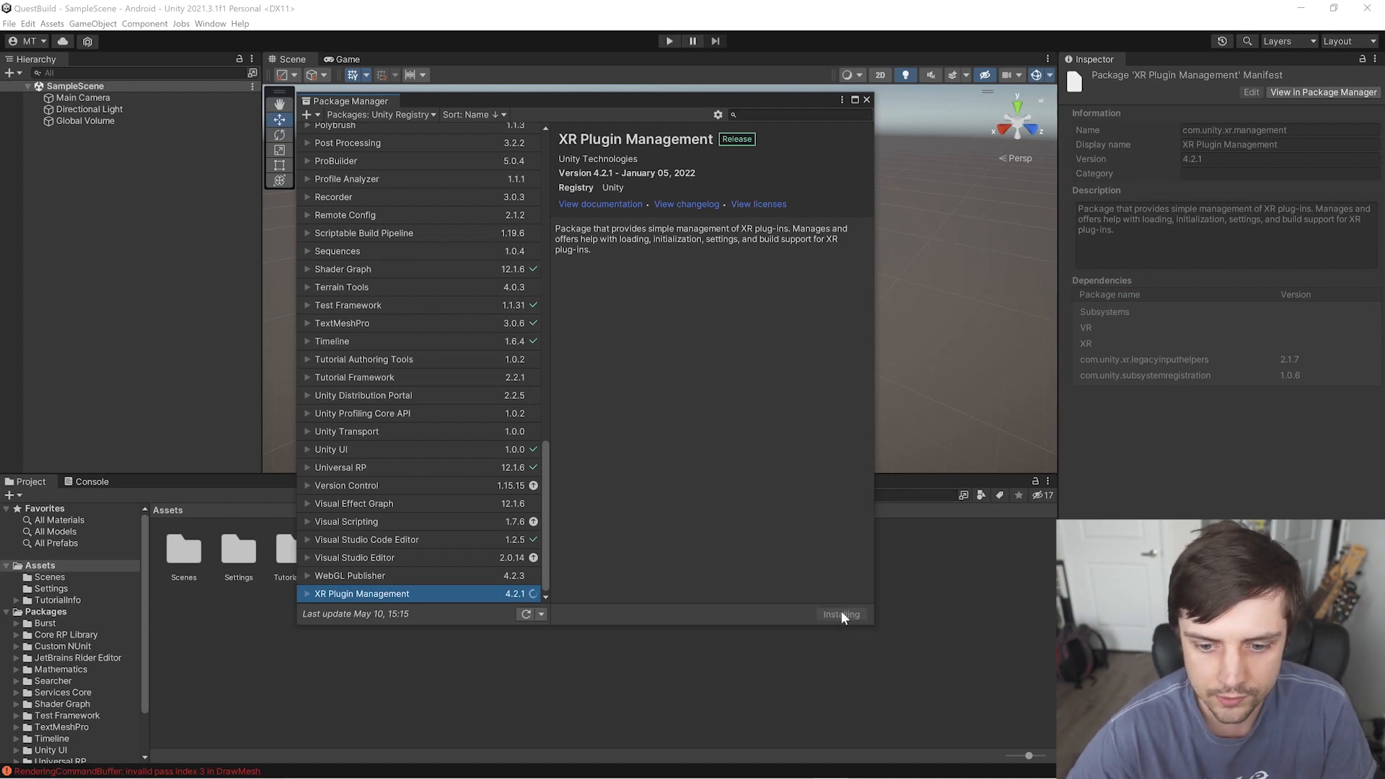
mouse_move(830, 580)
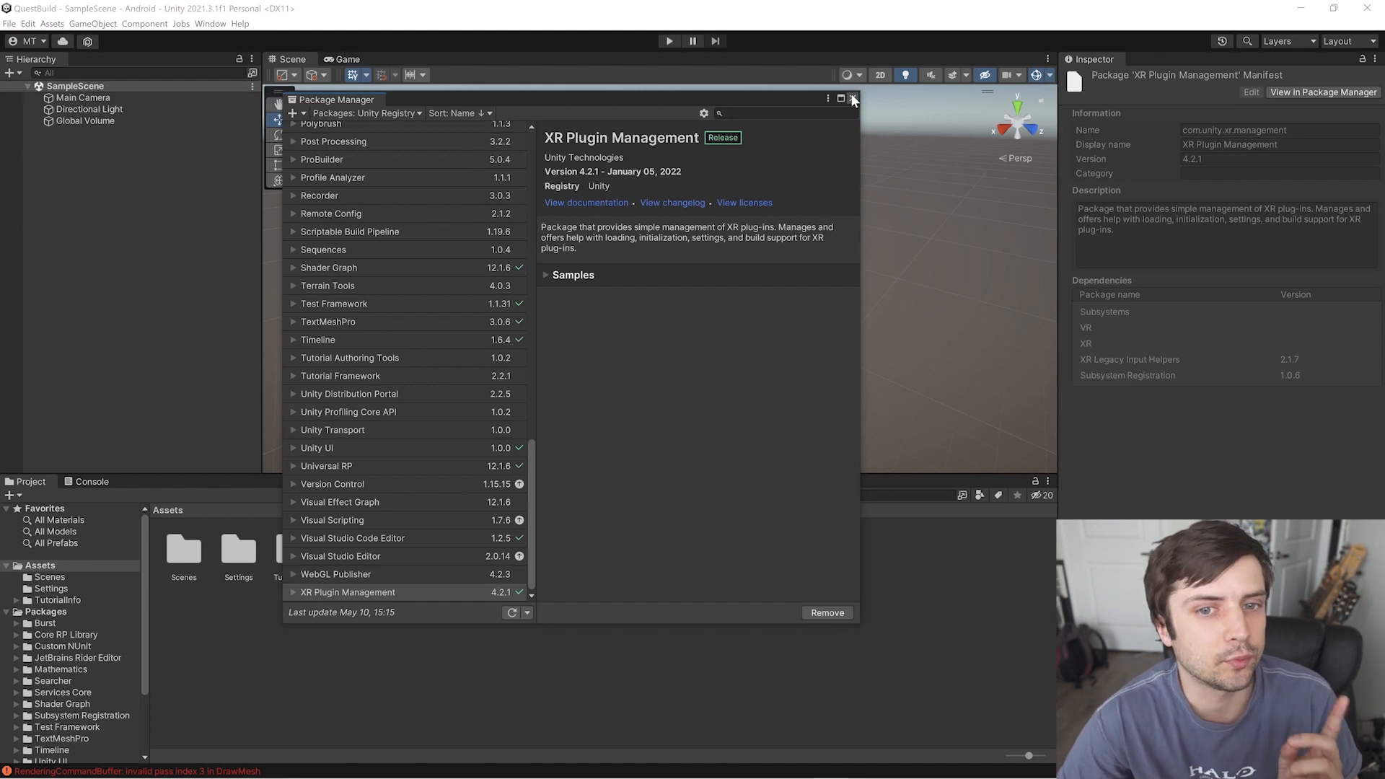
Show the XR Plug-in Management page in Project Settings.
click(853, 98)
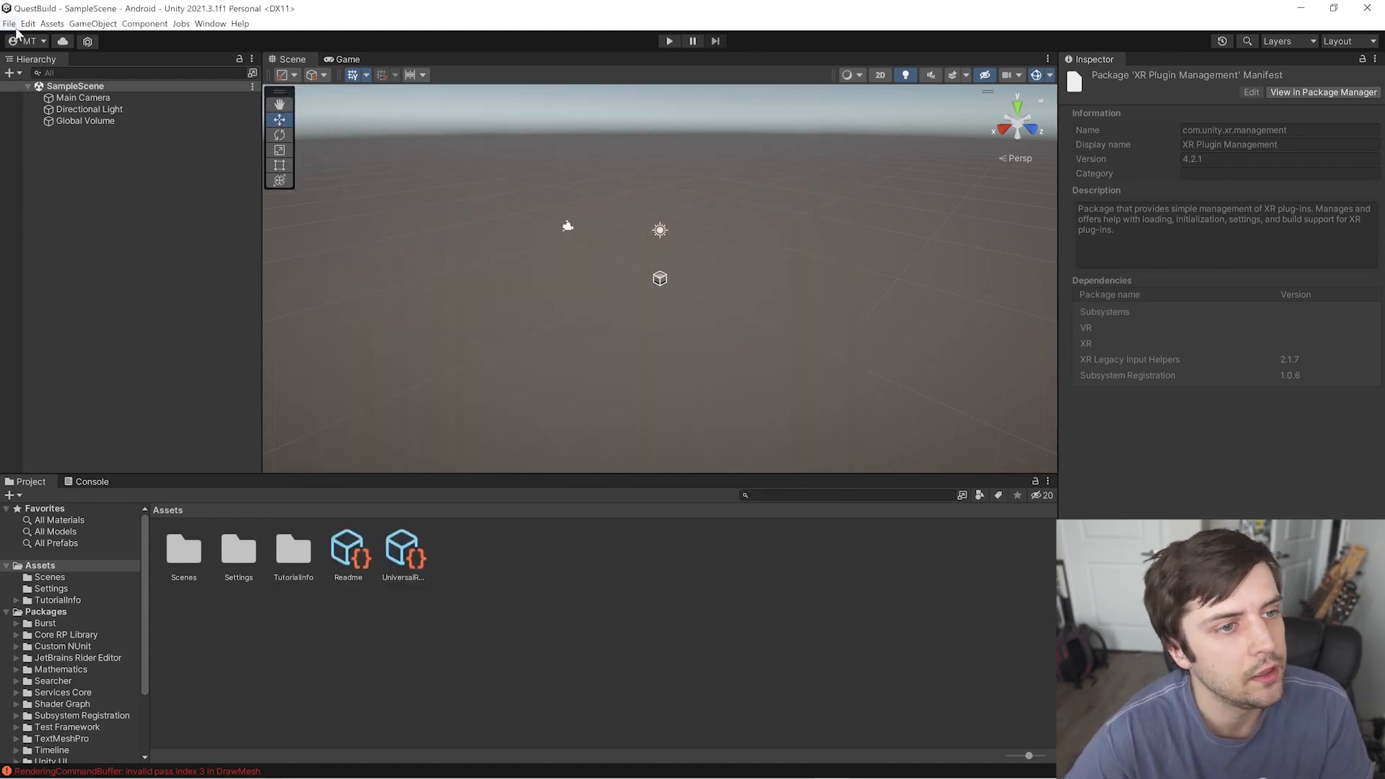
click(27, 23)
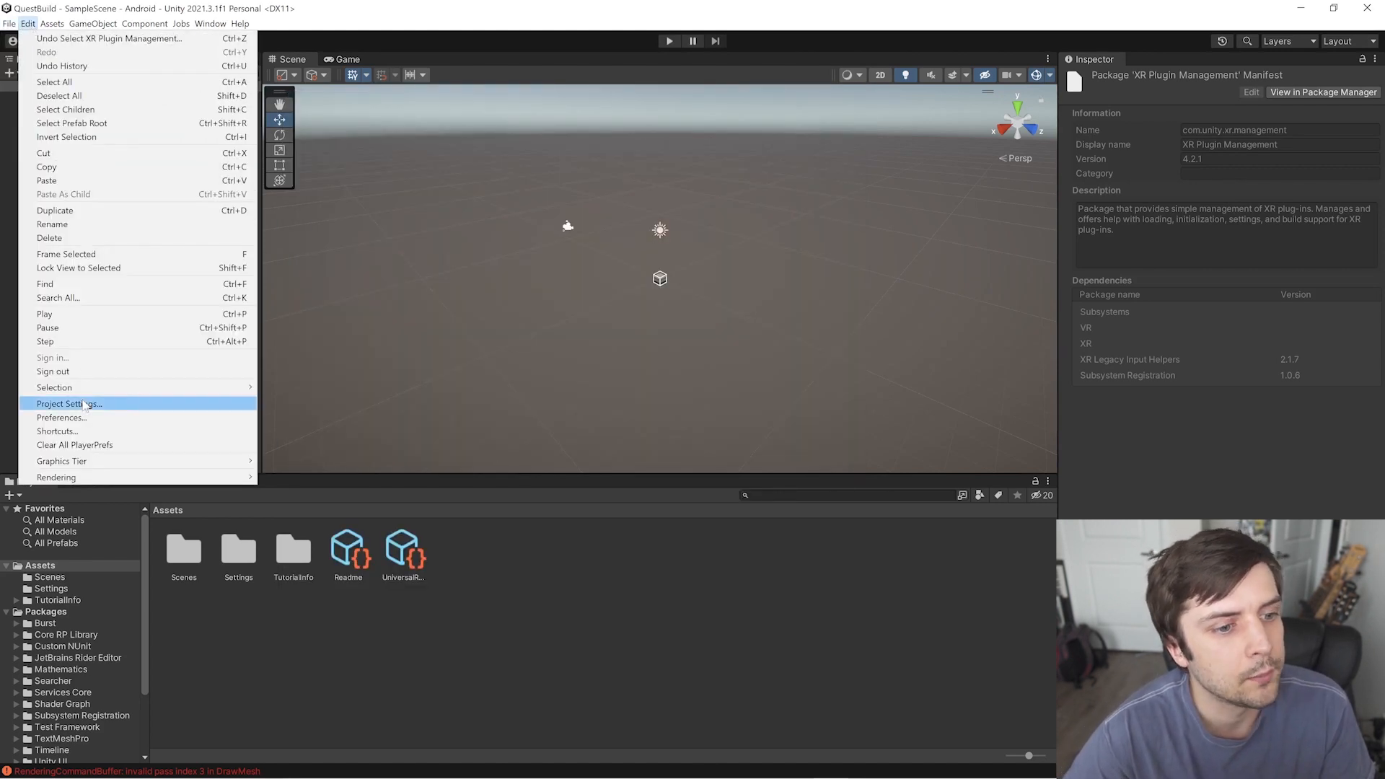
click(69, 403)
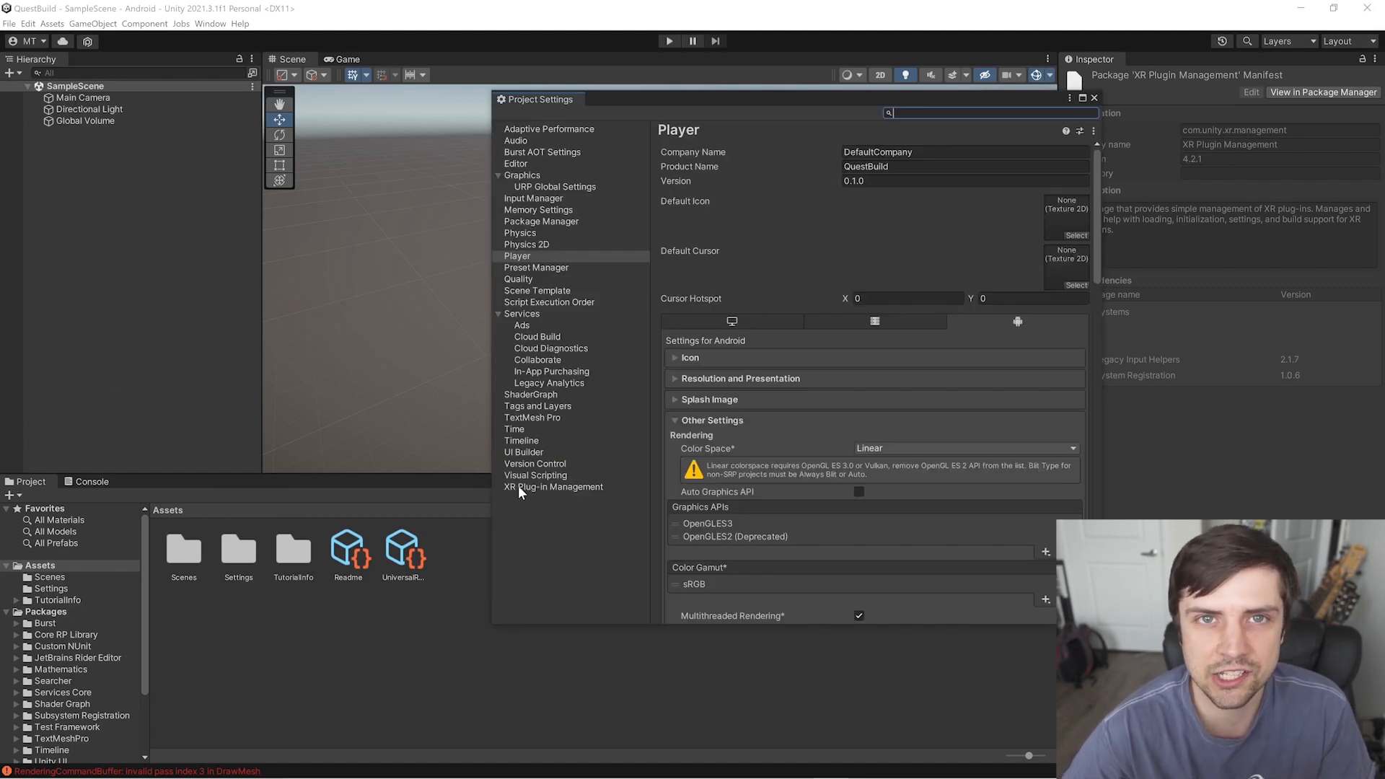
click(554, 486)
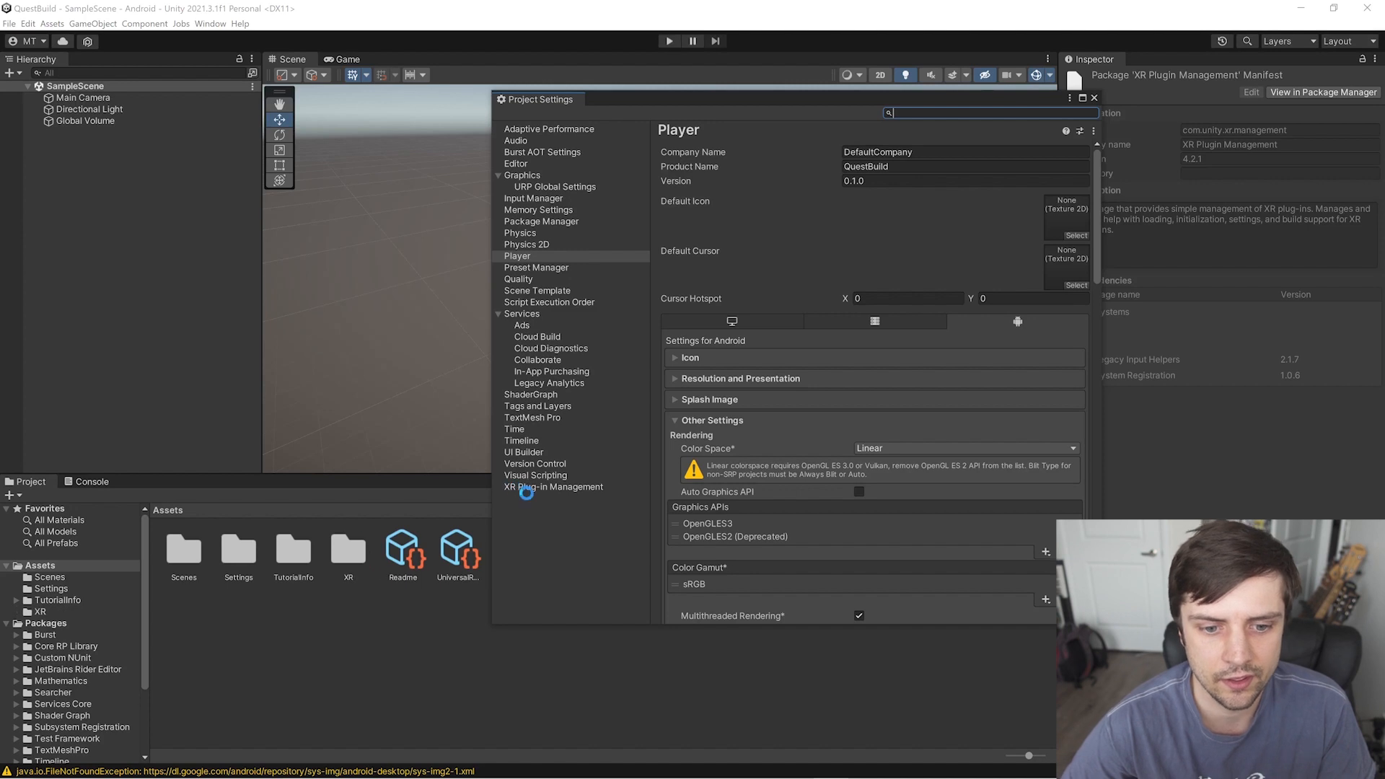
click(553, 486)
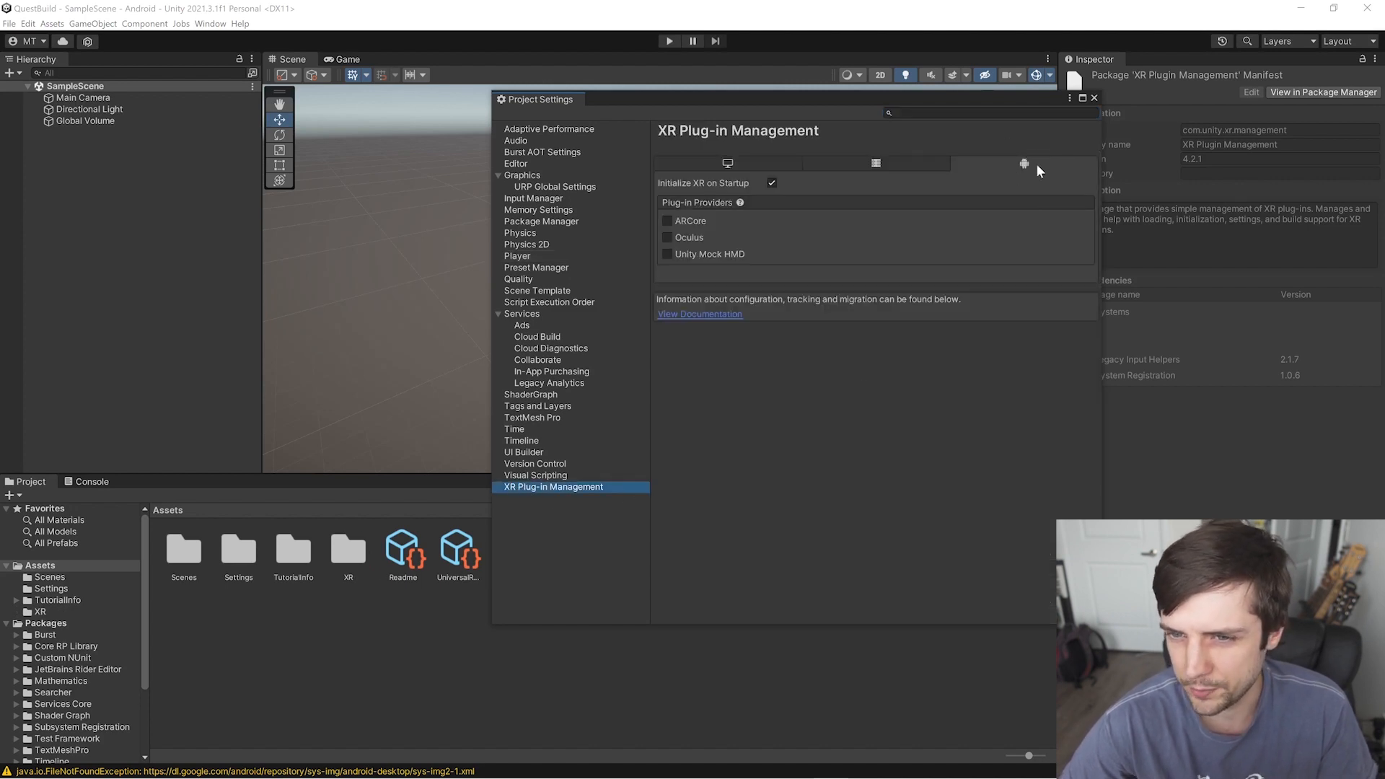
Enable Oculus as the Android plug-in provider, checking the desktop providers too.
click(875, 163)
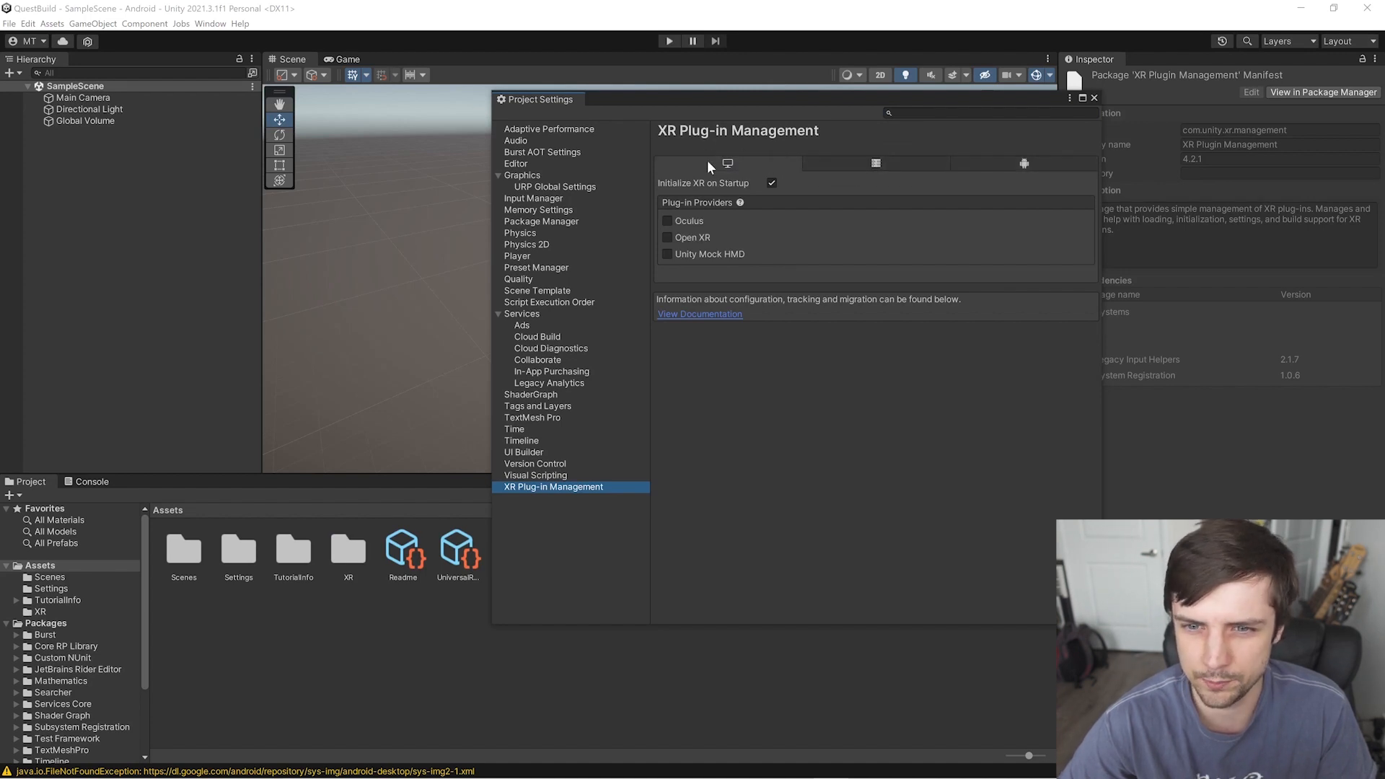
click(1022, 163)
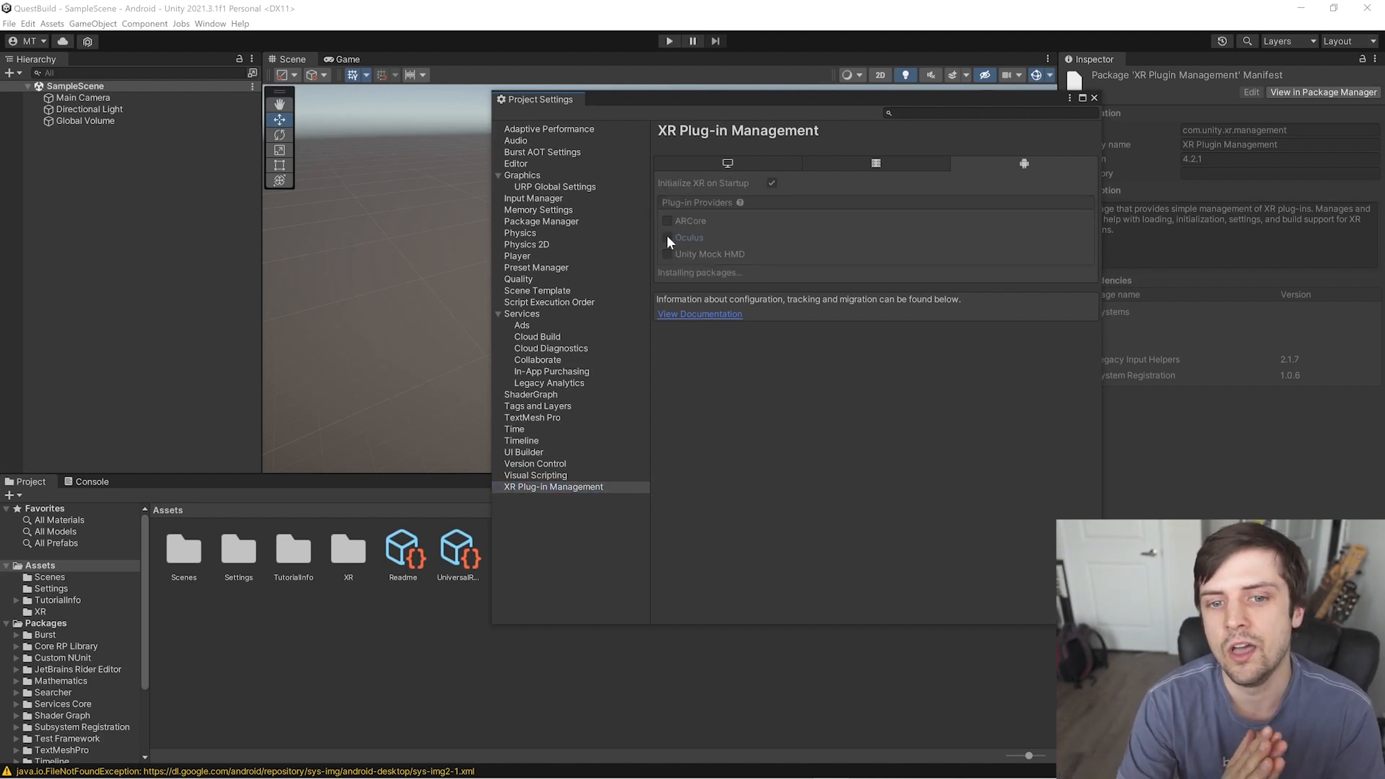
click(666, 236)
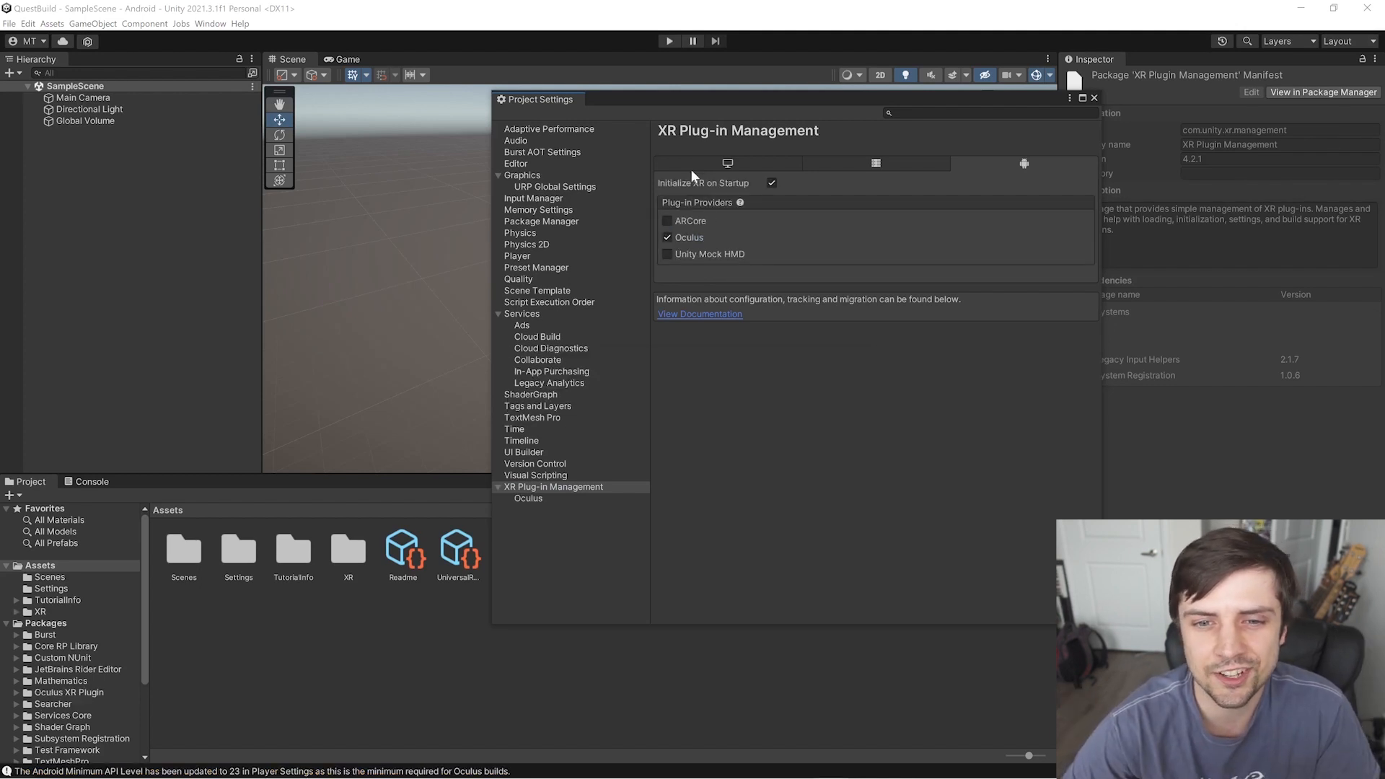
click(727, 163)
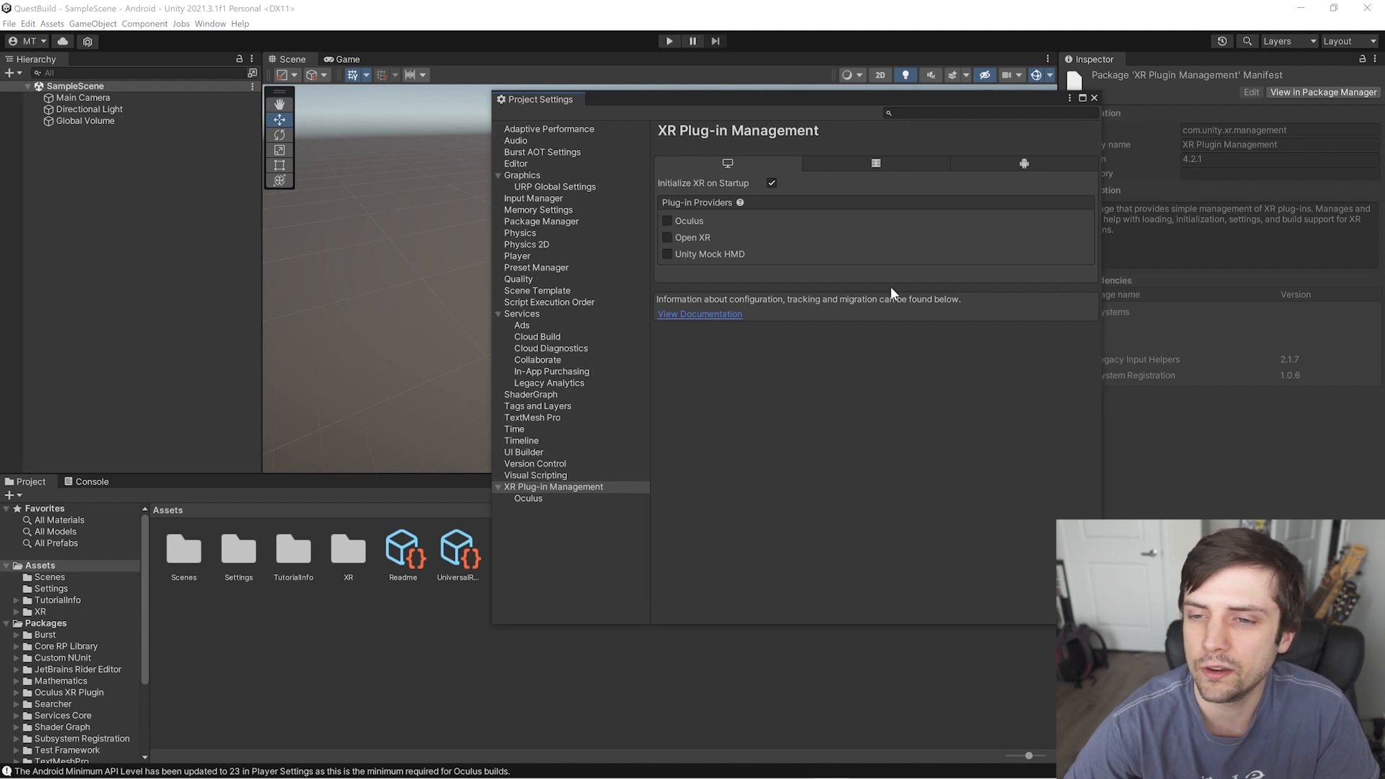
click(1024, 163)
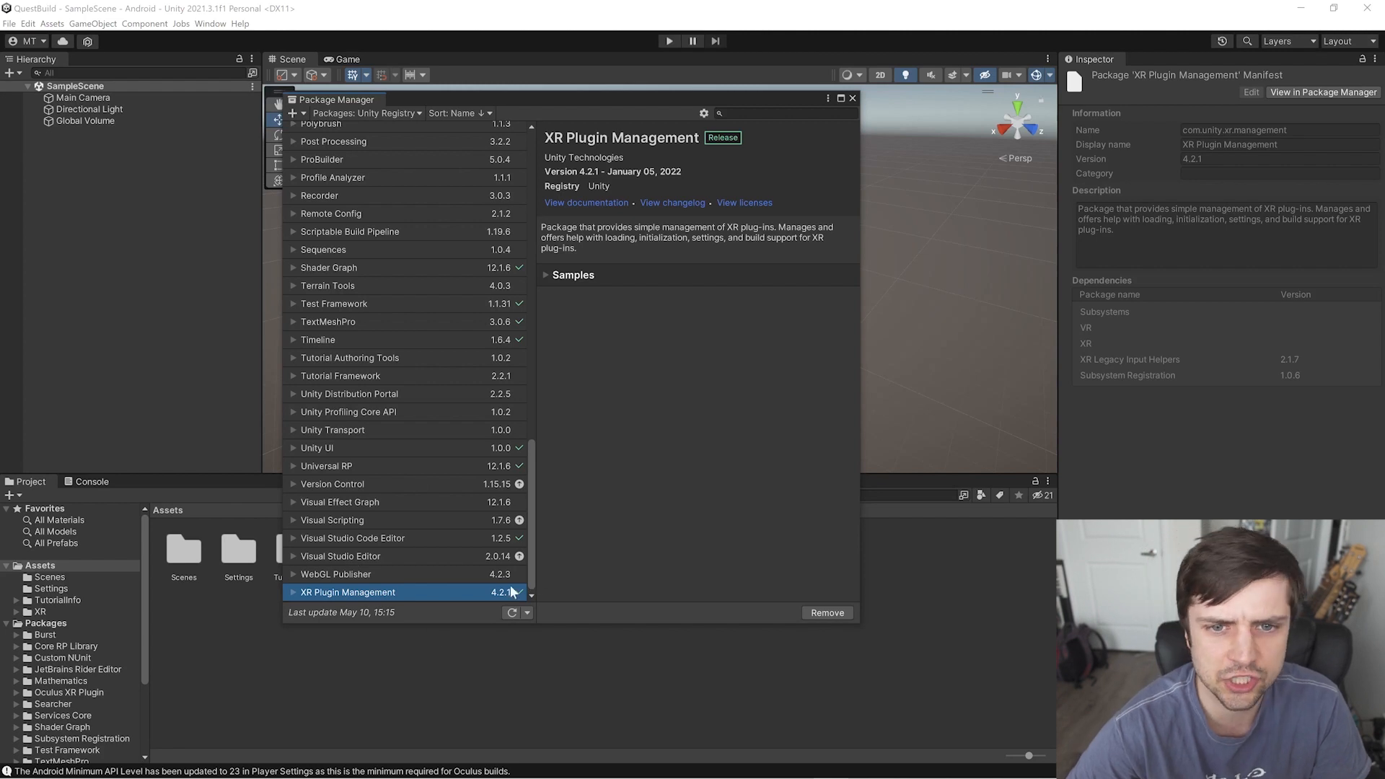
In Package Manager's advanced settings, allow pre-release packages to be listed.
click(704, 113)
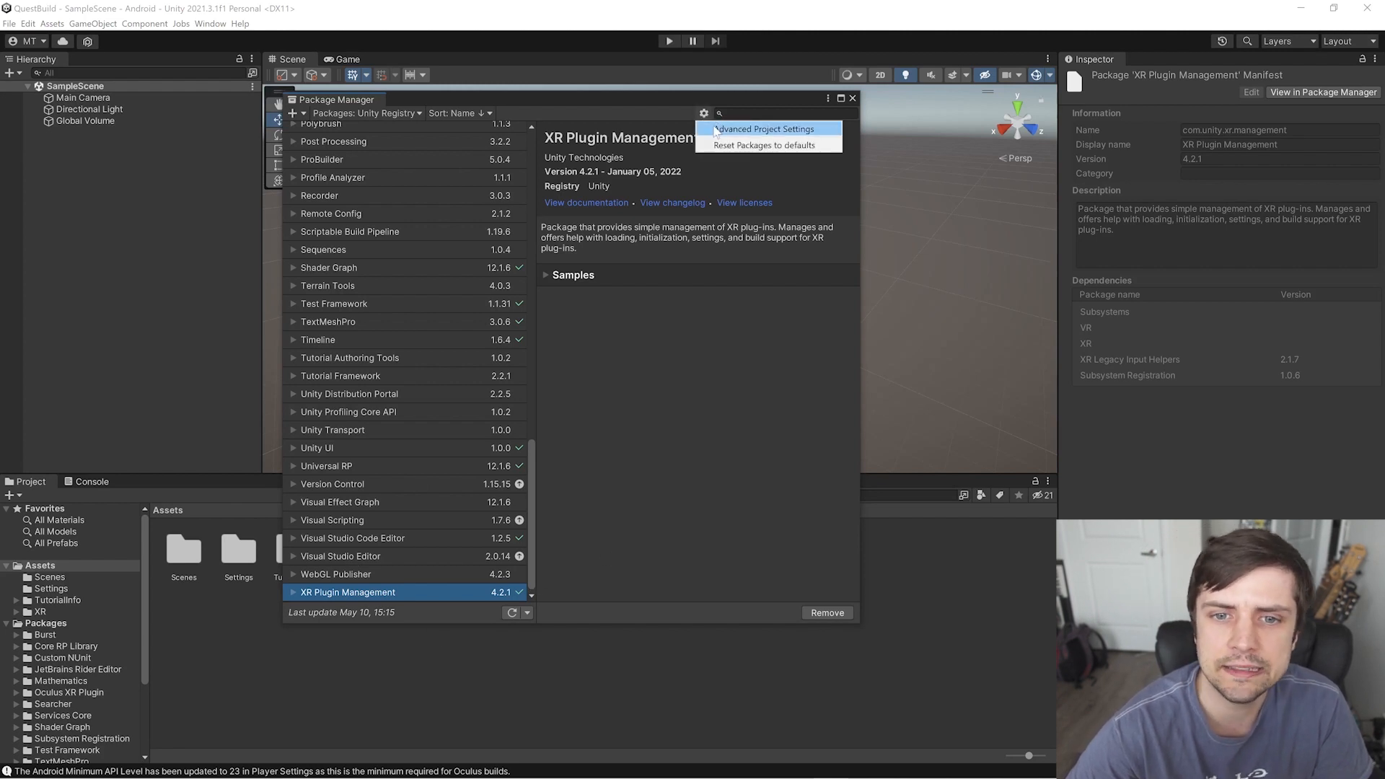
click(764, 128)
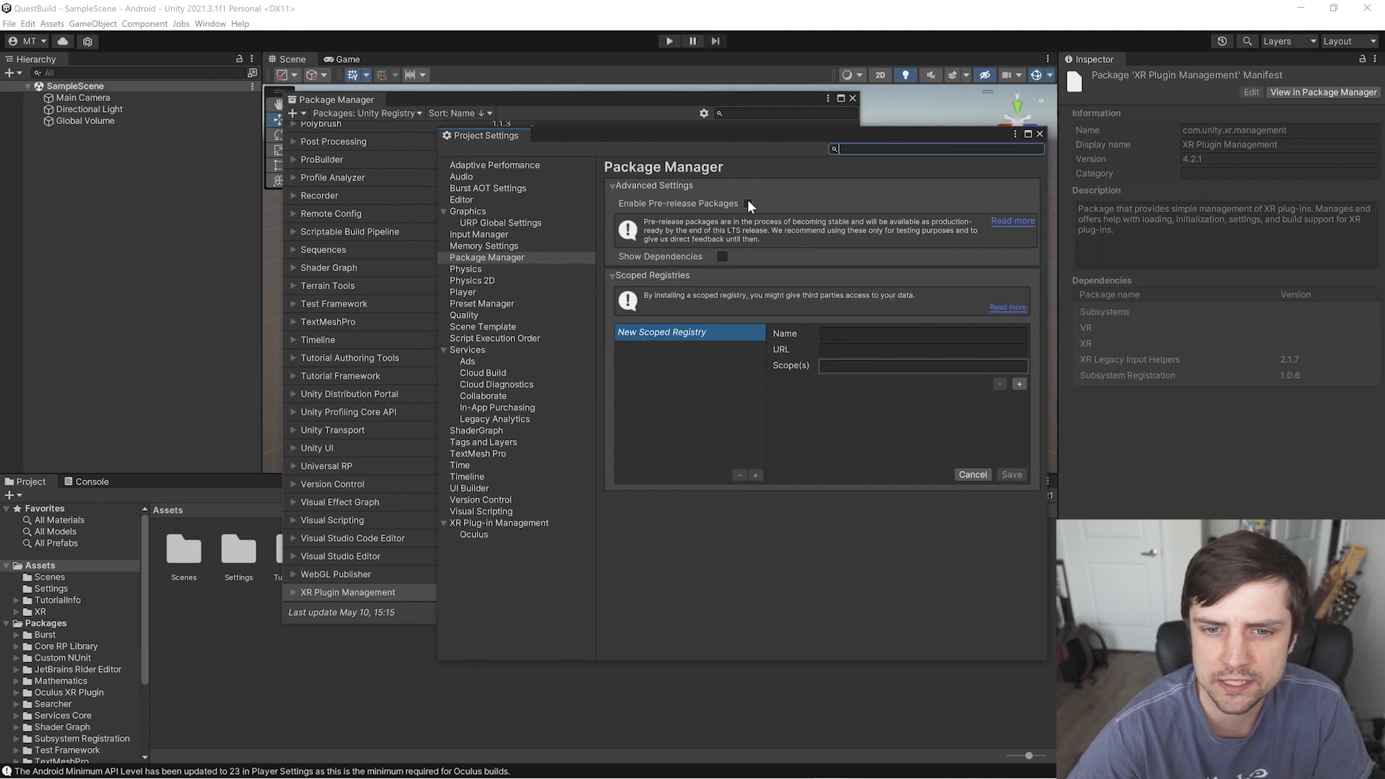
click(747, 204)
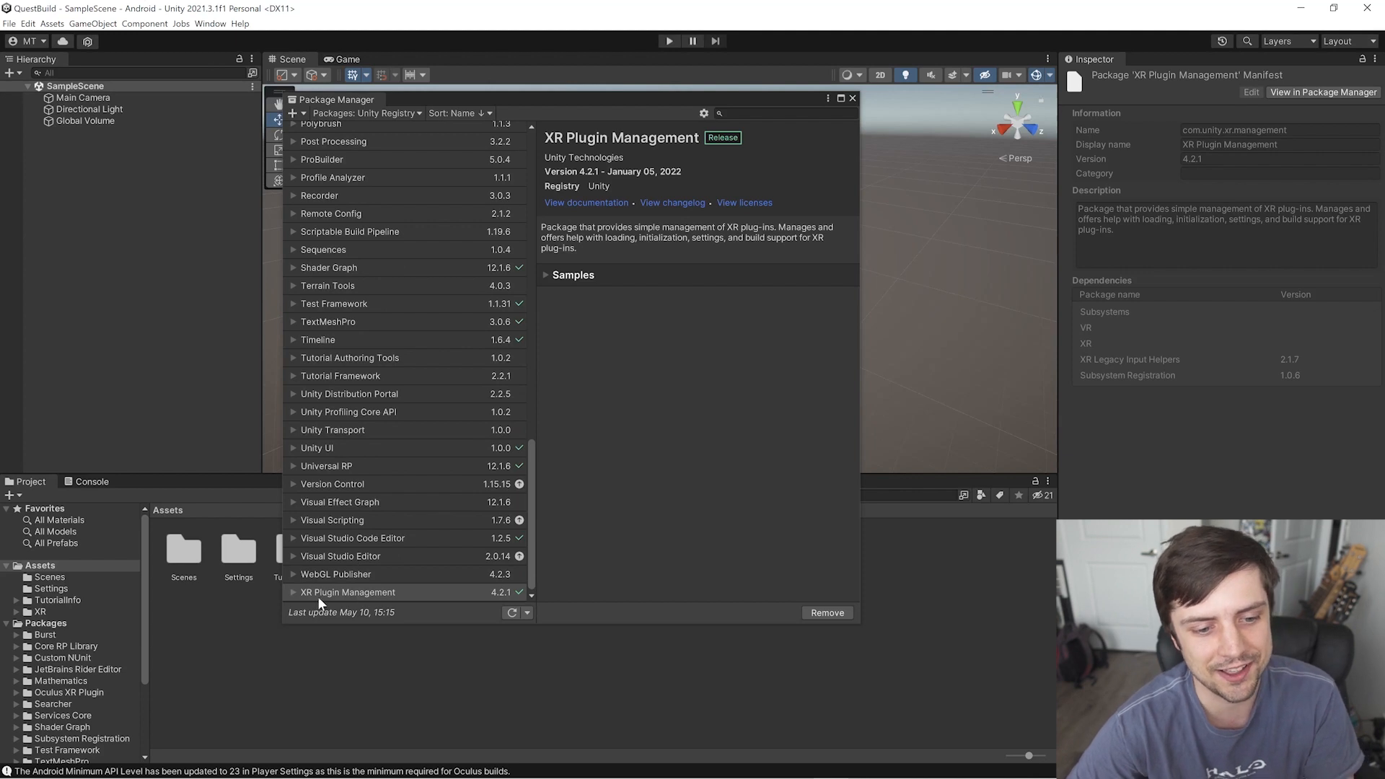
mouse_move(316, 638)
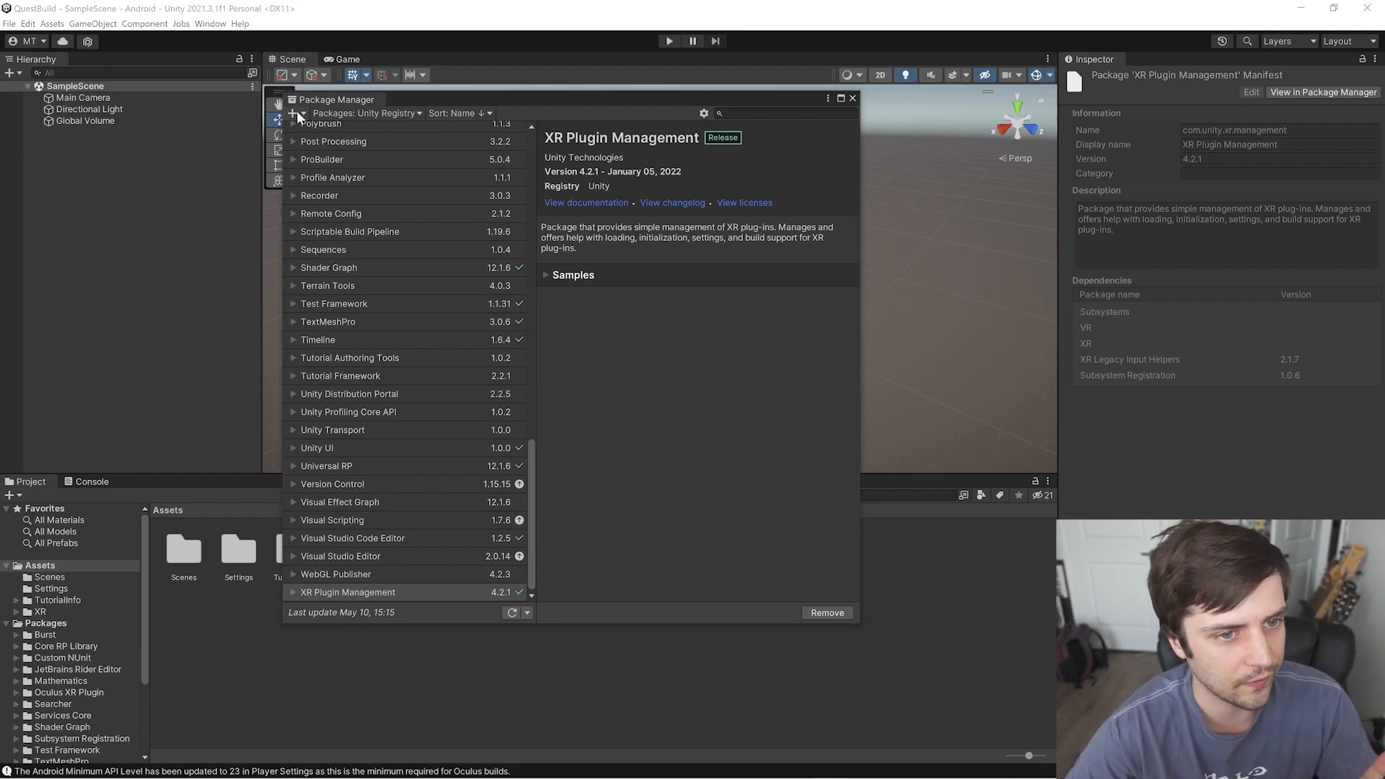
Add the package com.unity.xr.interaction.toolkit by name via the git URL option.
click(293, 112)
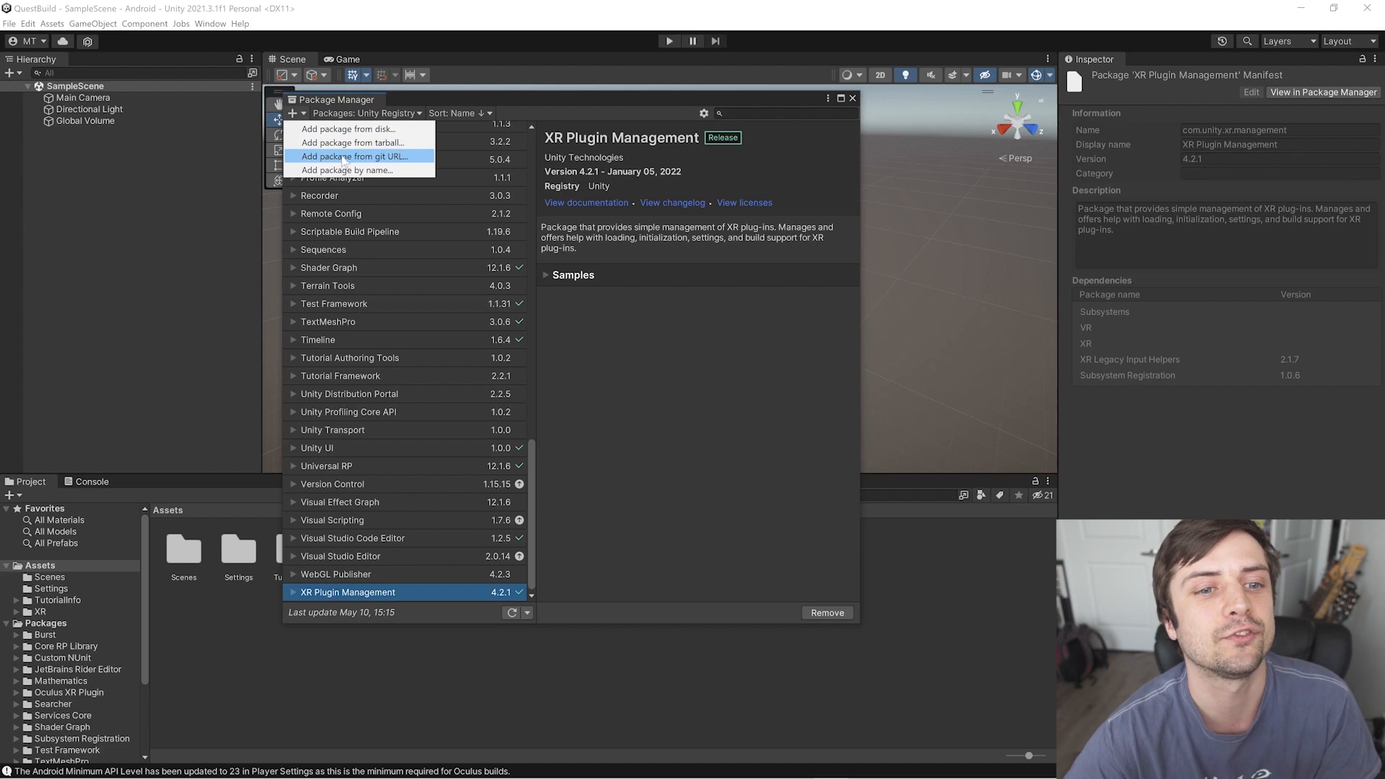
click(354, 155)
text(com.unity.)
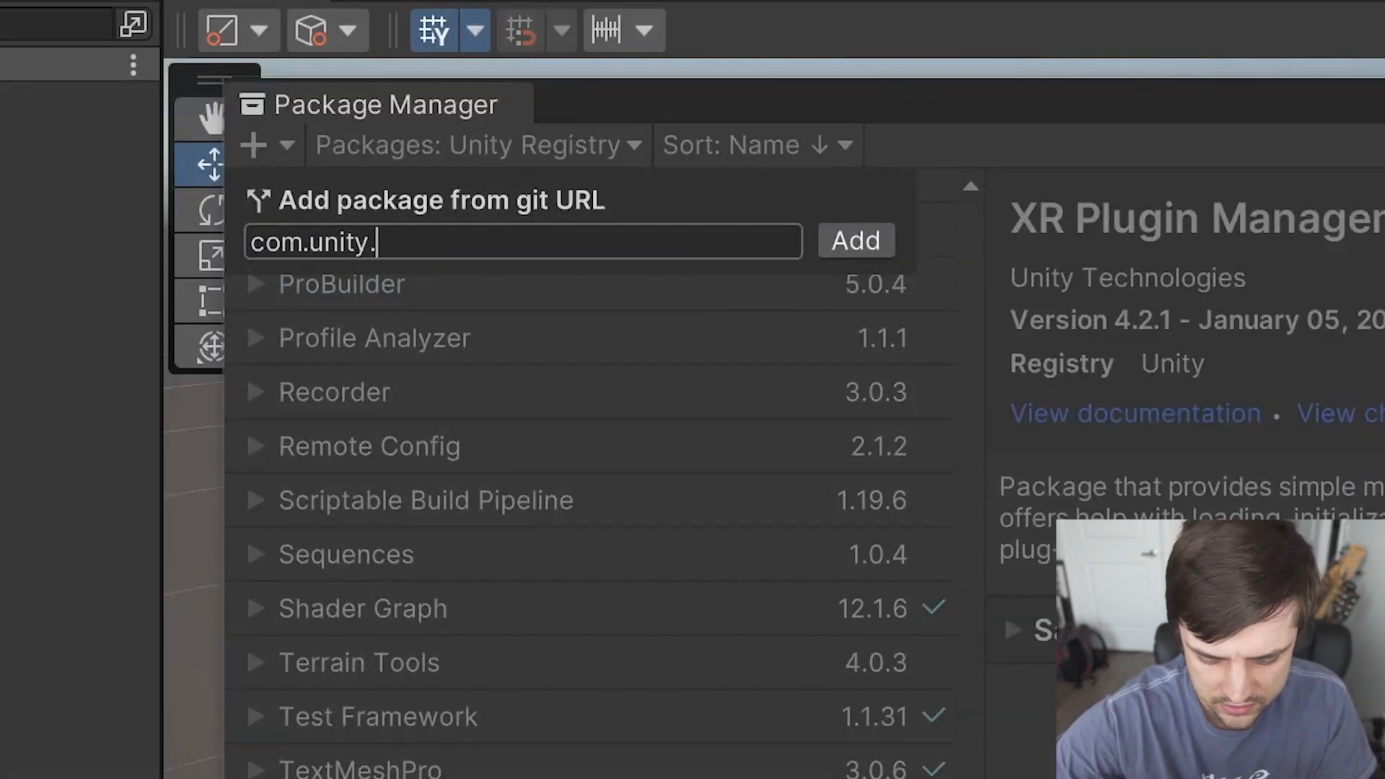
text(xr.)
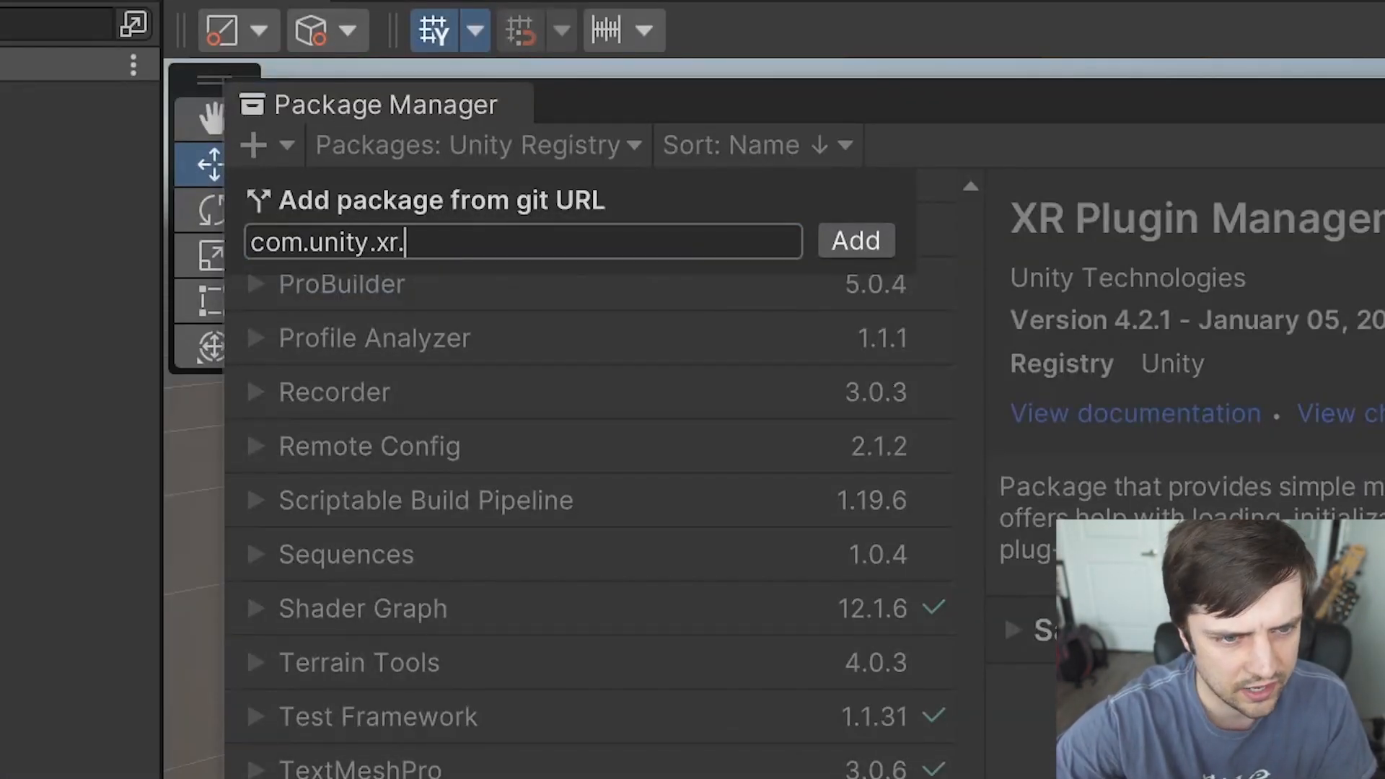
text(interaction)
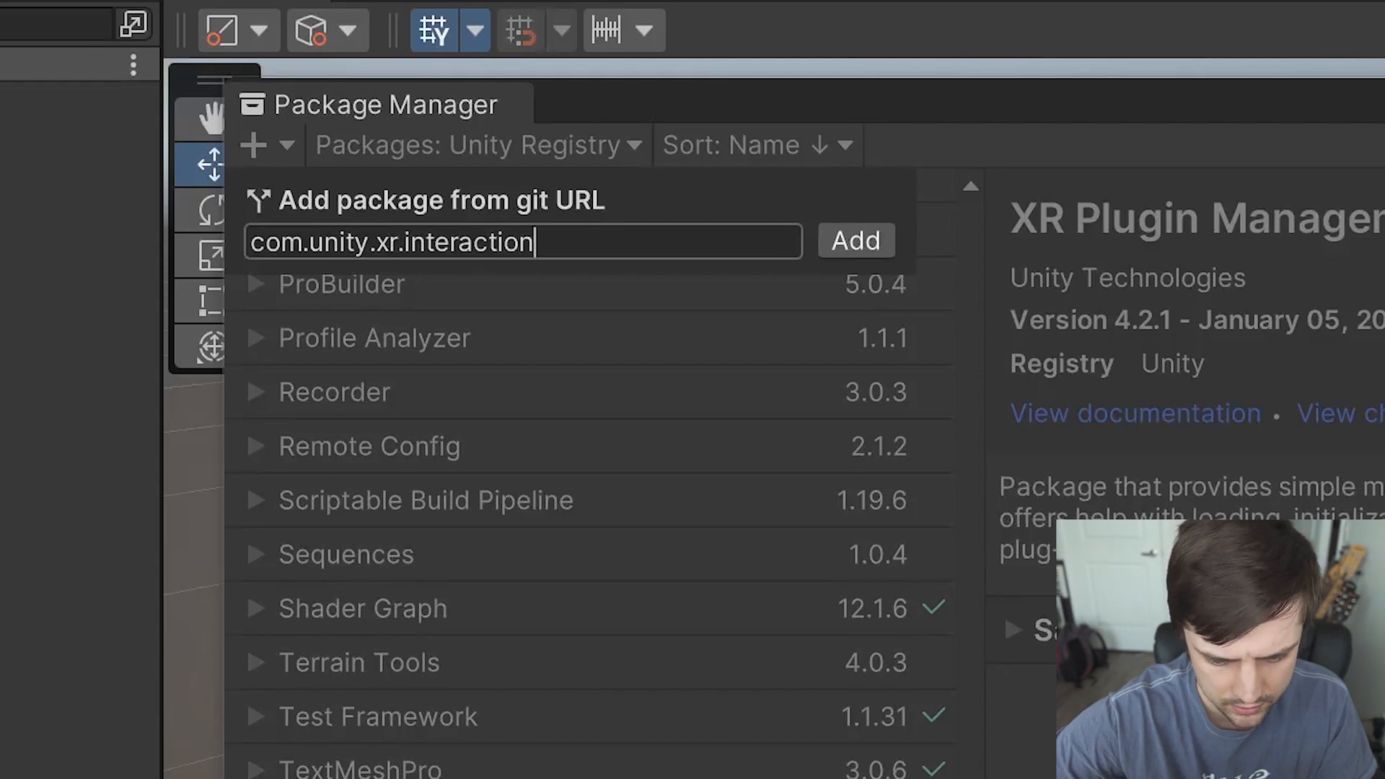
text(.toolkit)
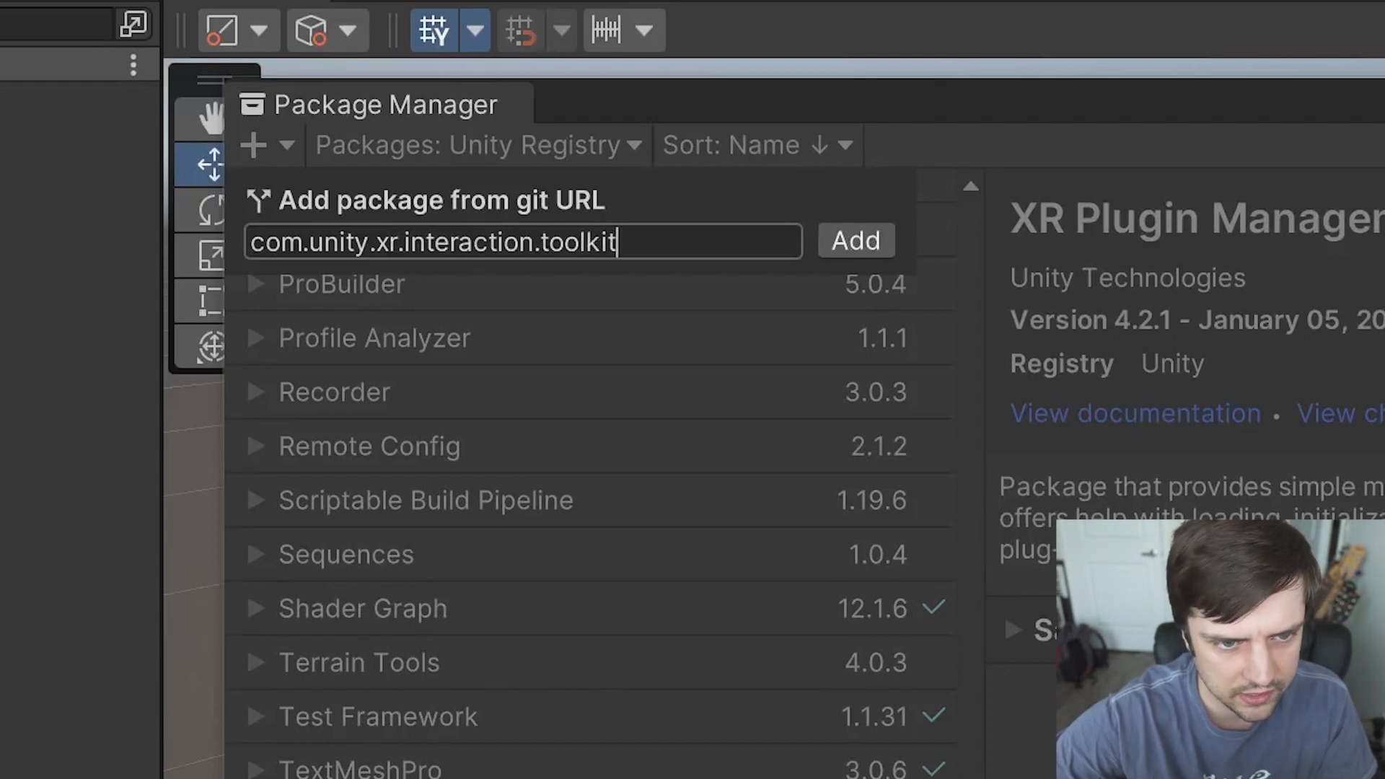
click(854, 241)
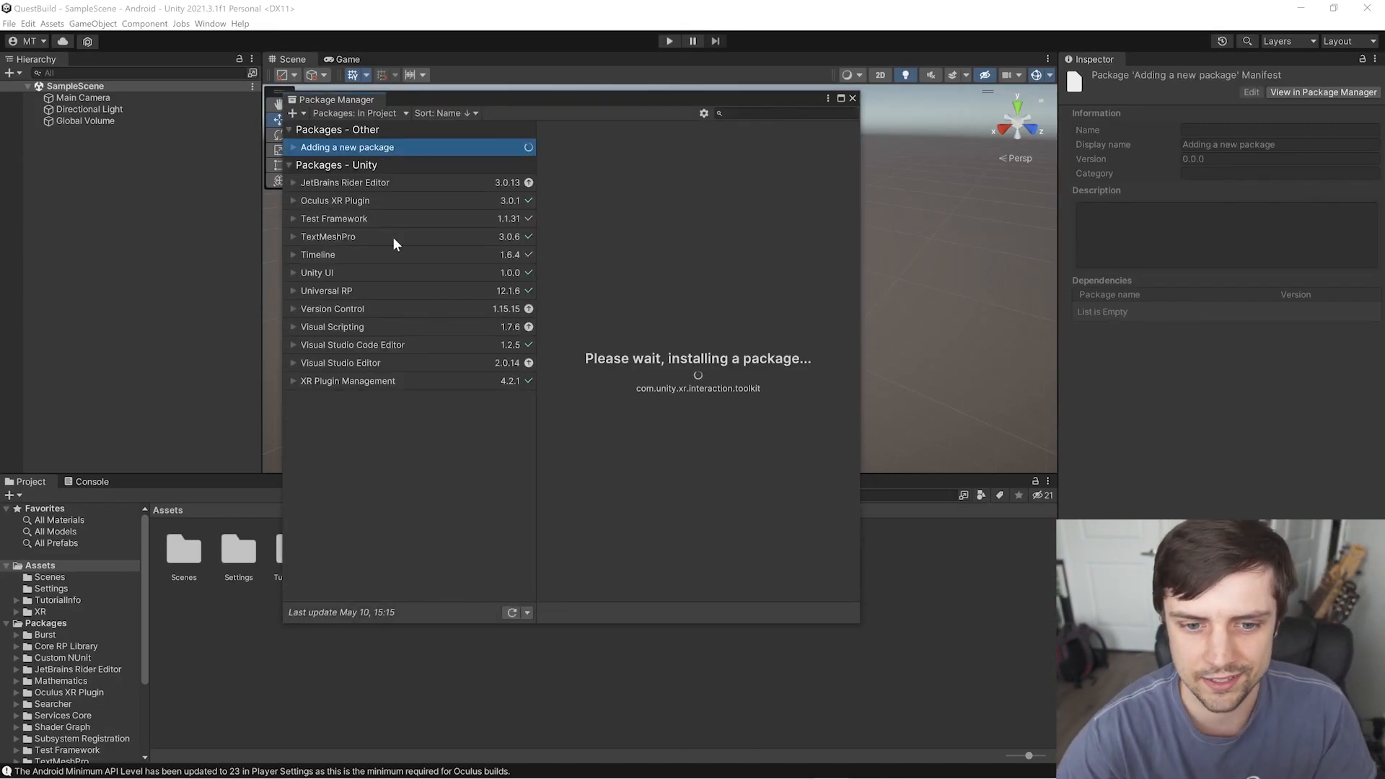
mouse_move(740, 328)
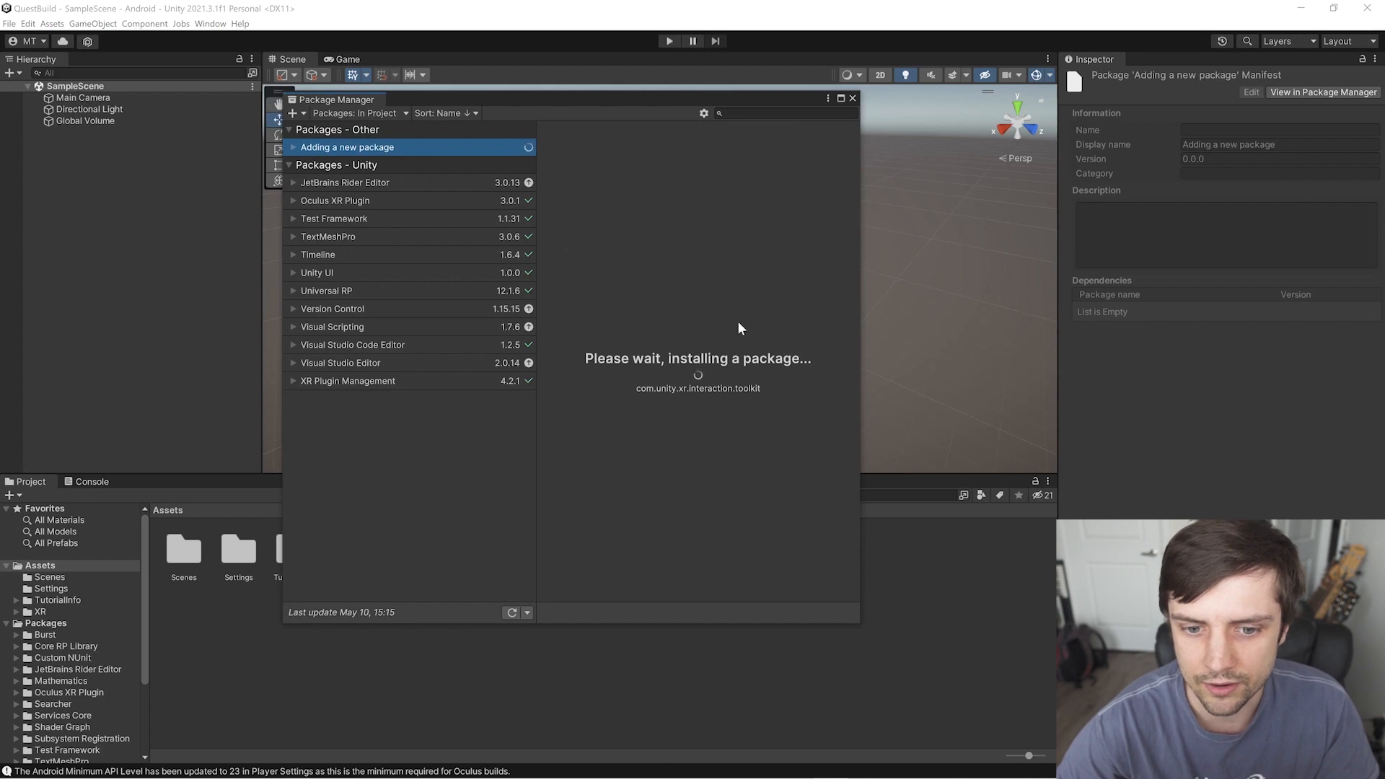
mouse_move(632, 297)
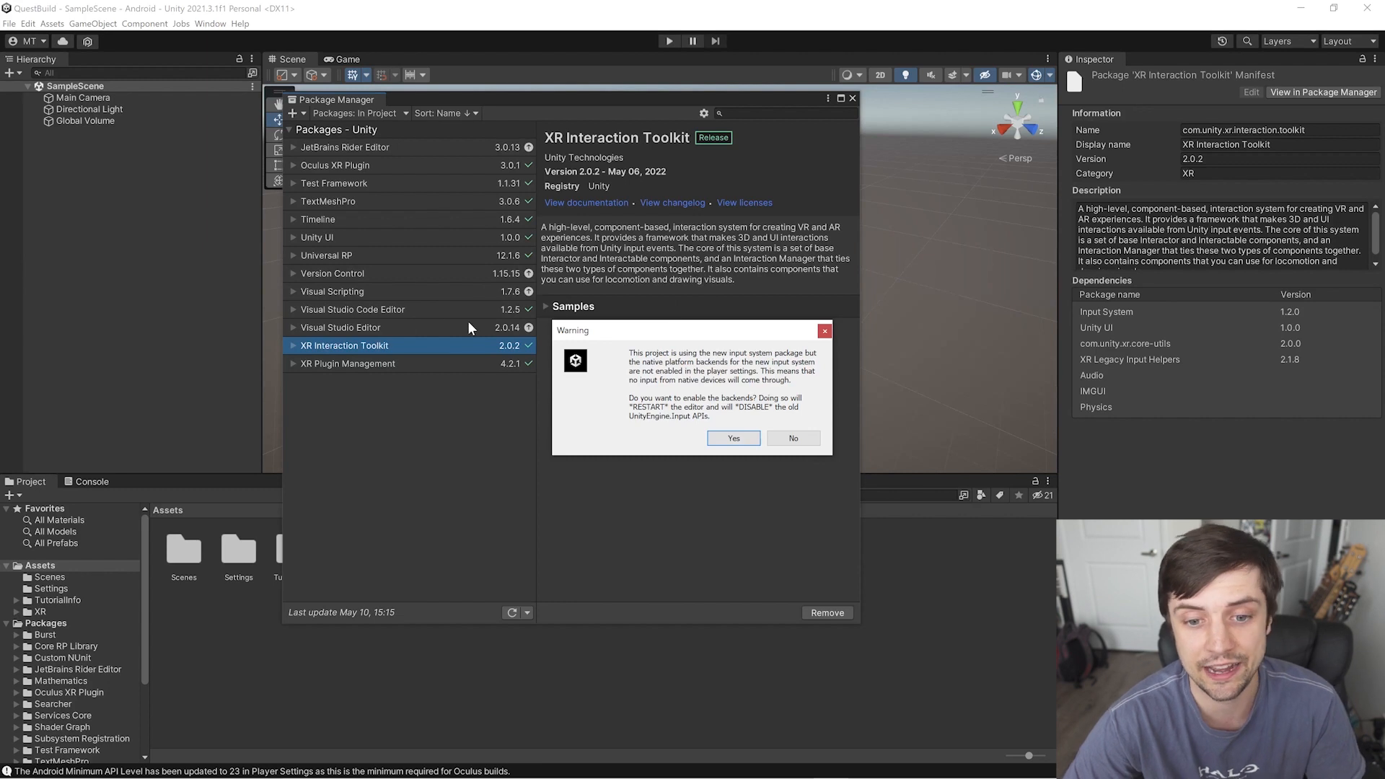
mouse_move(777, 439)
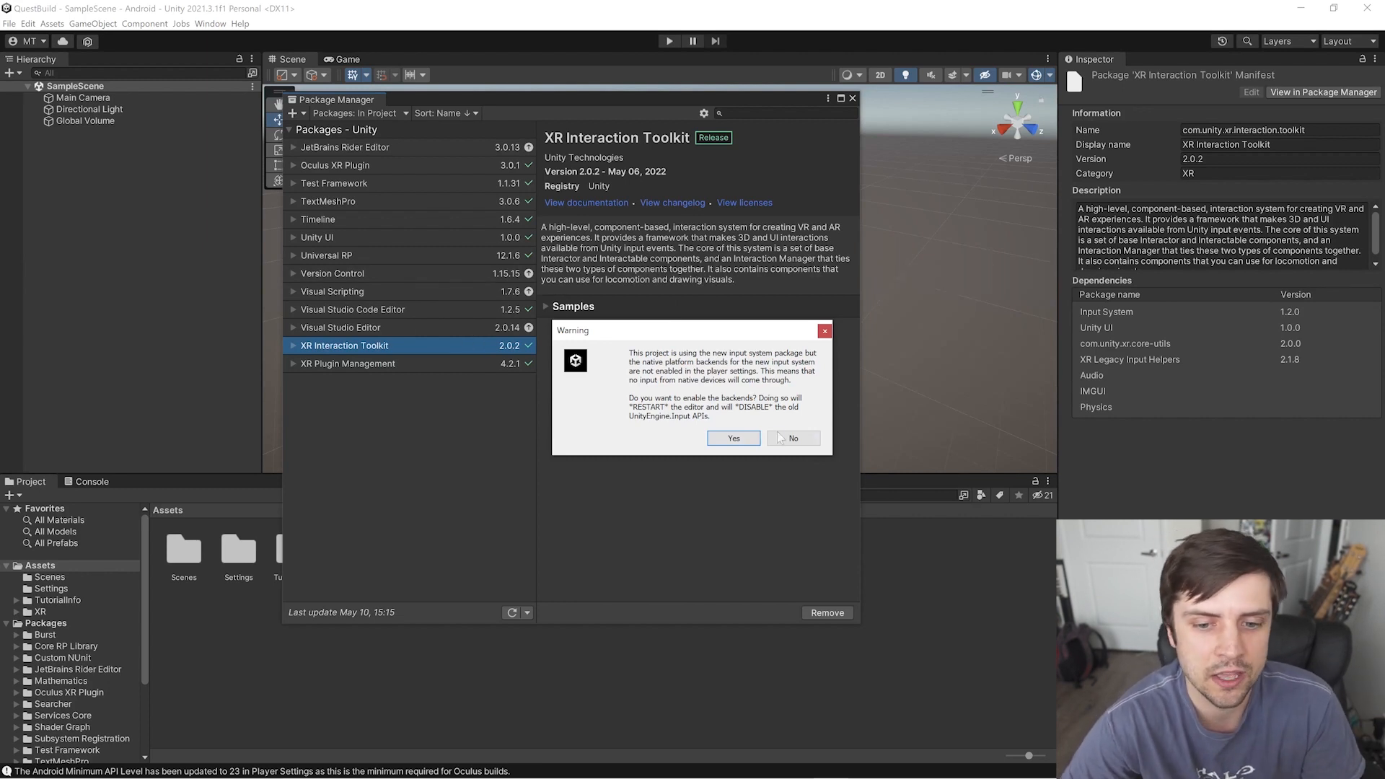
Accept the input-backend and layer-mask prompts for XR Interaction Toolkit 2.0.2, then close Package Manager.
click(792, 438)
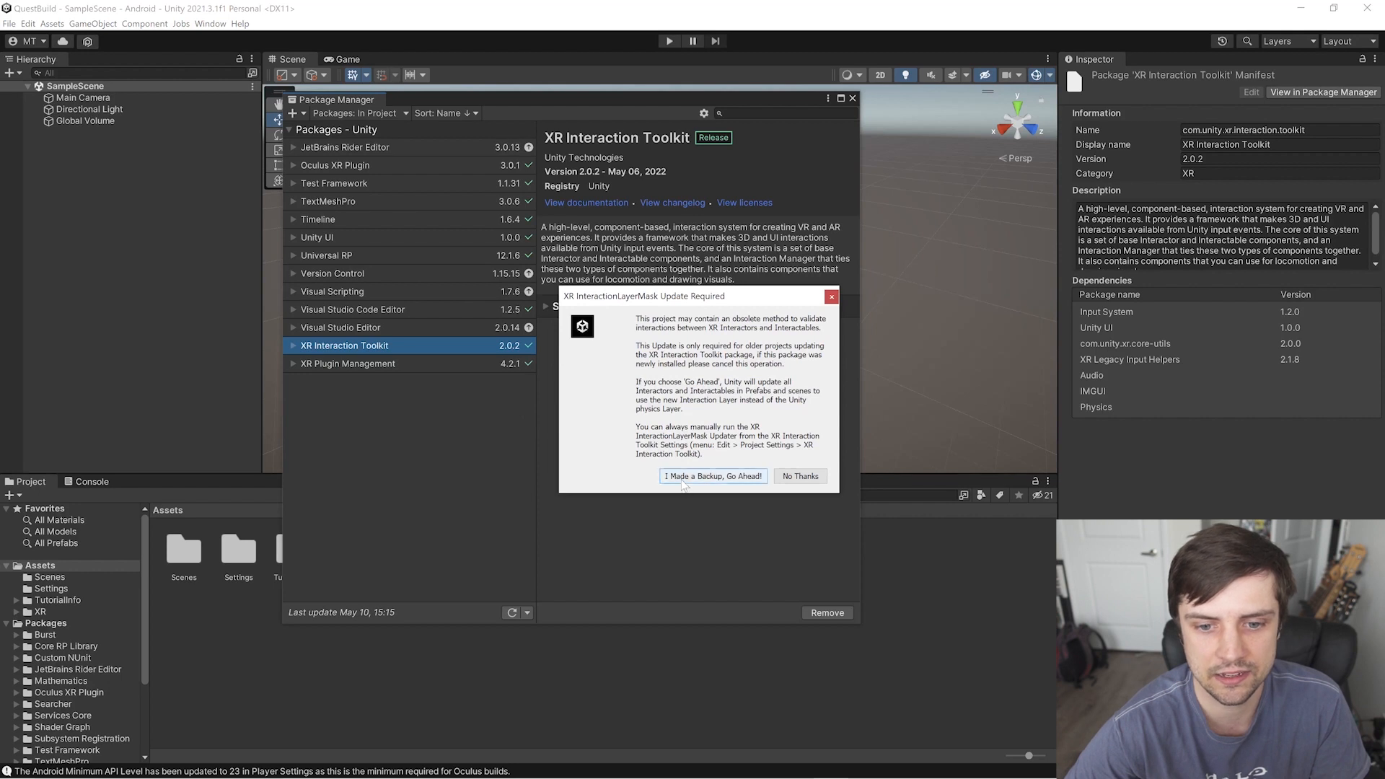
click(713, 475)
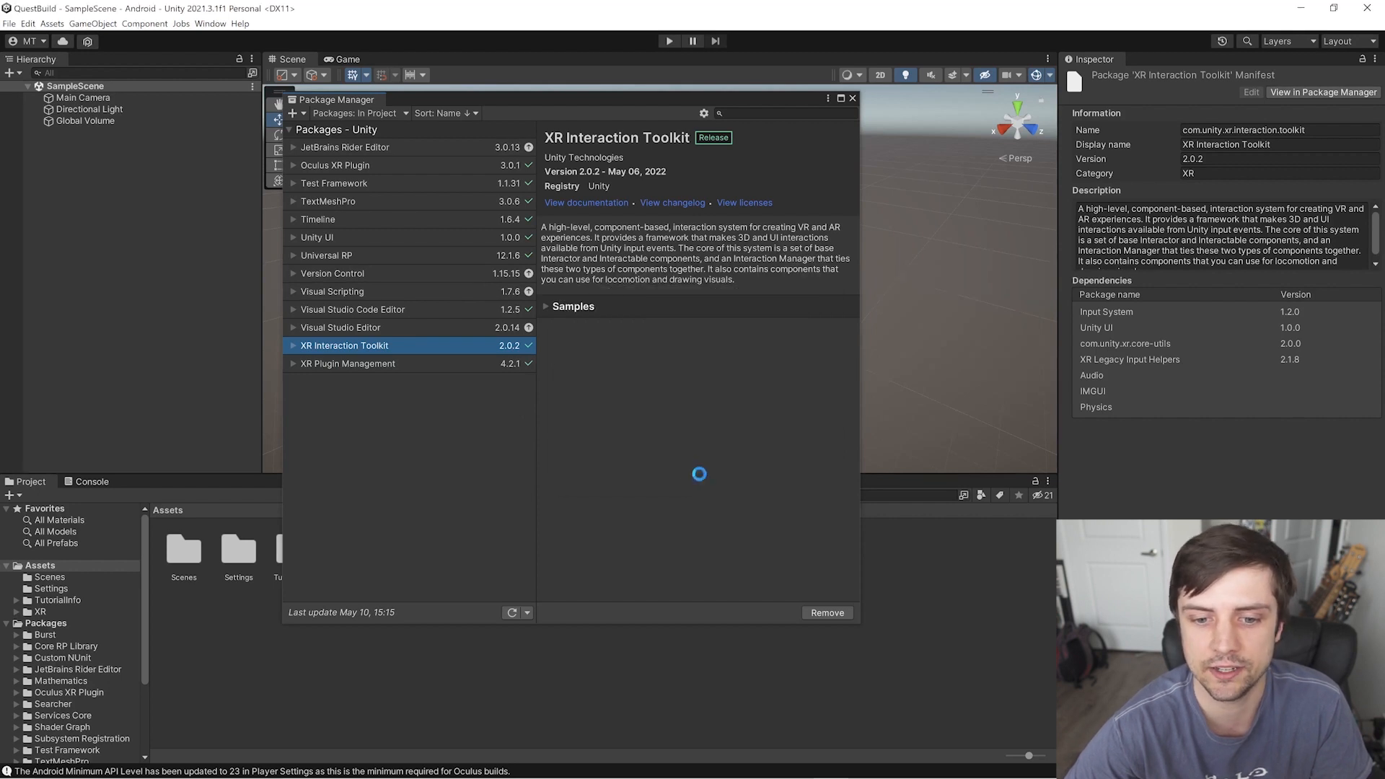
click(344, 147)
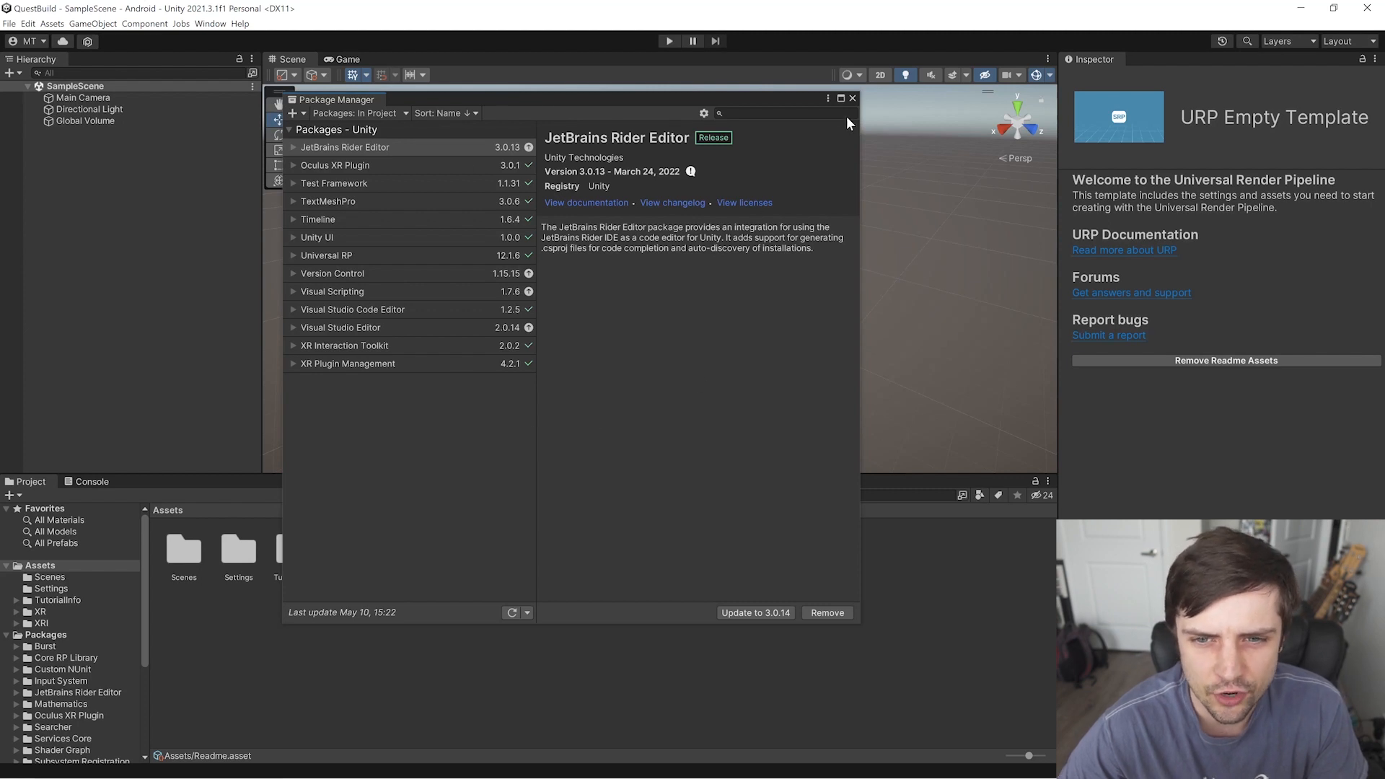
click(851, 98)
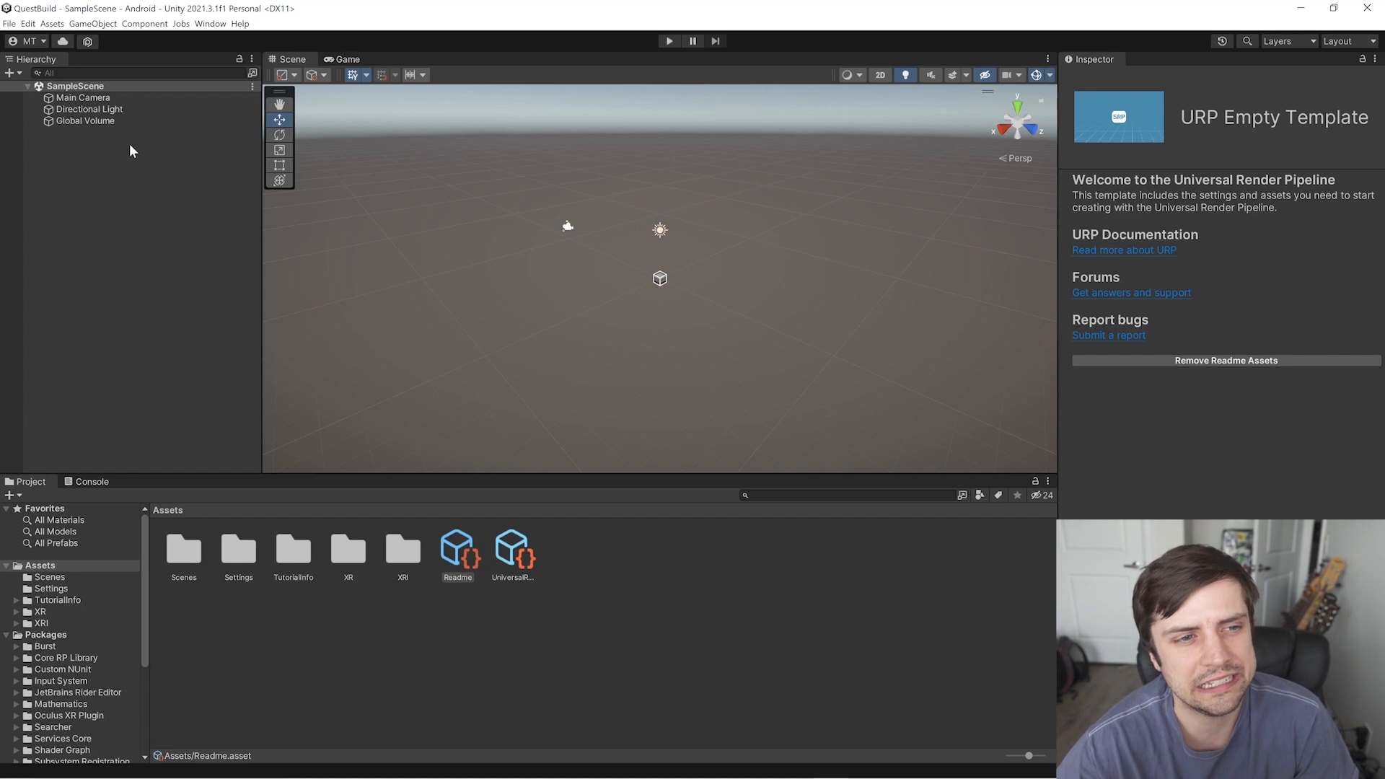
mouse_move(96, 180)
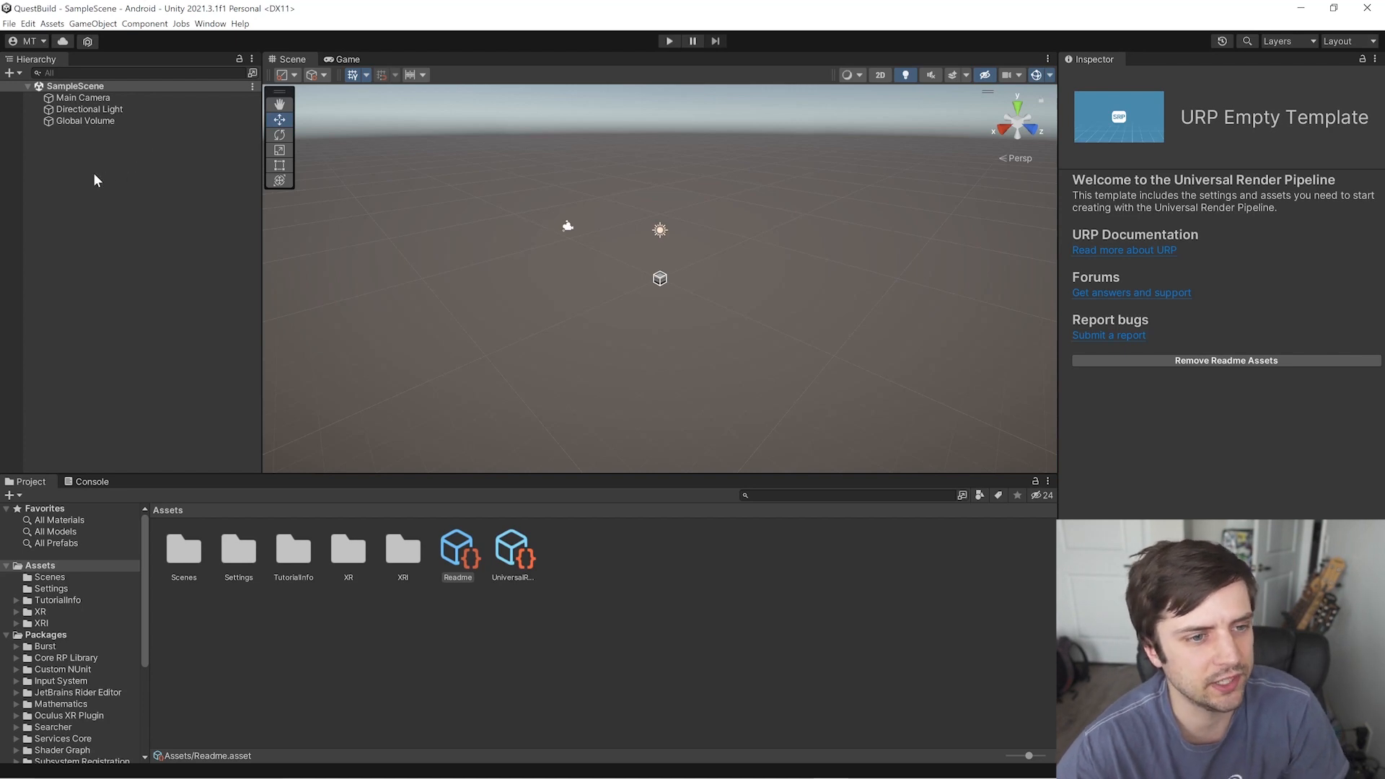
mouse_move(165, 164)
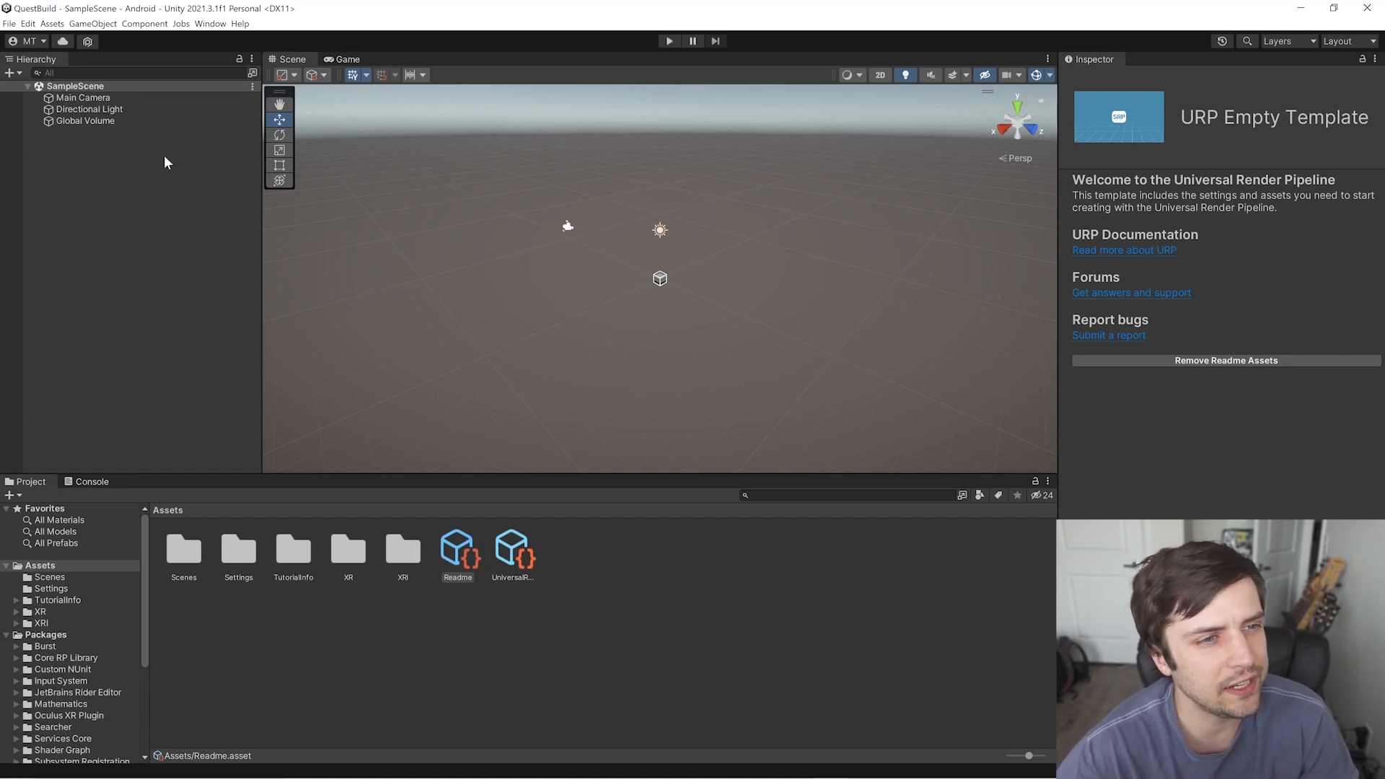
Add an XR Origin (Action-based) rig to SampleScene from the Hierarchy context menu.
right_click(167, 162)
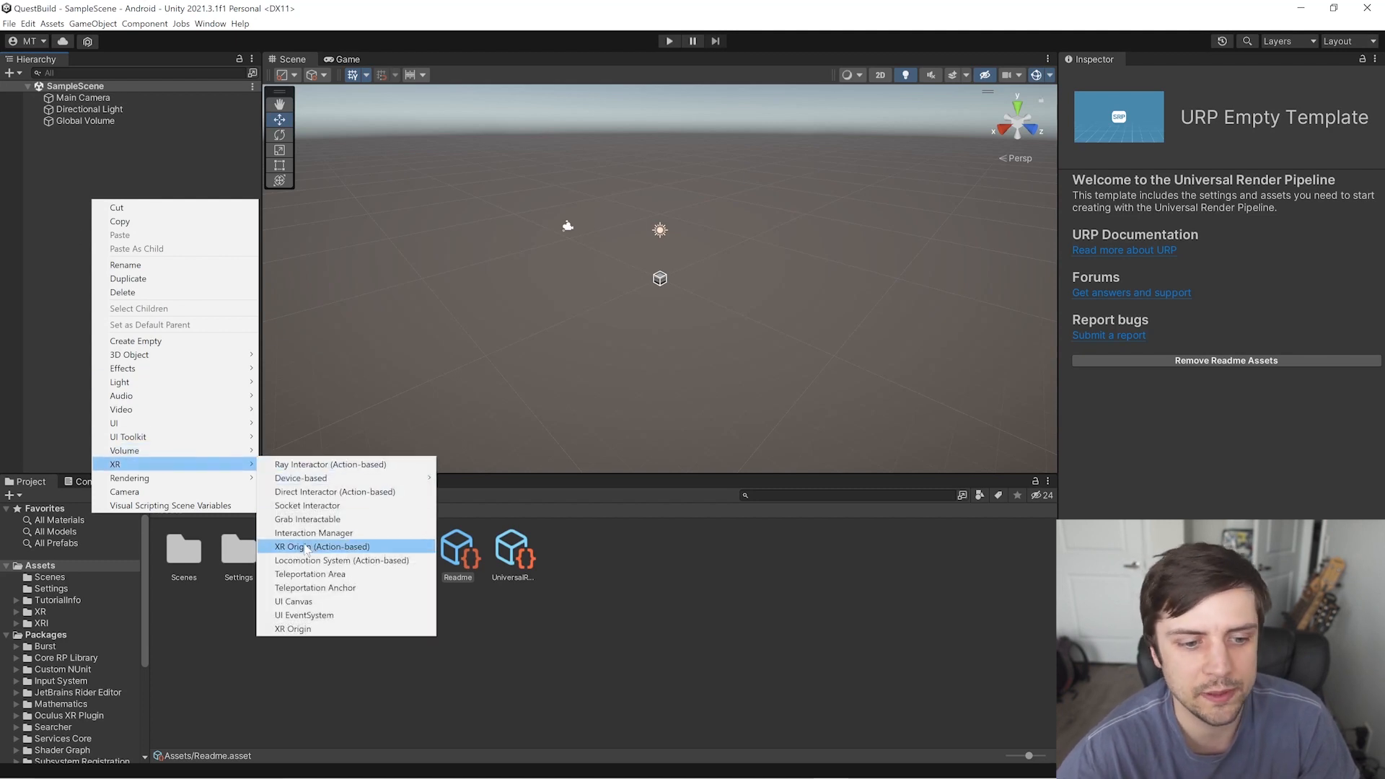
mouse_move(306, 550)
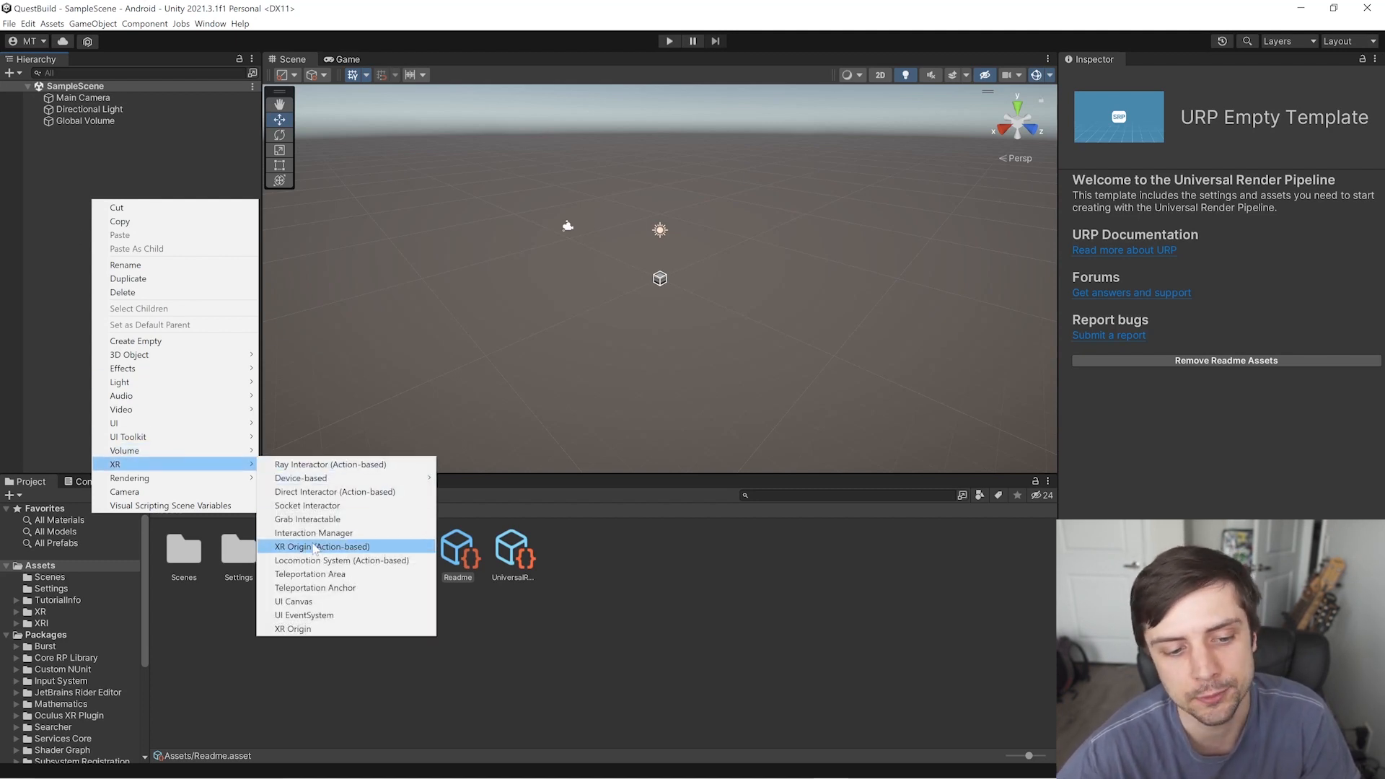
click(322, 545)
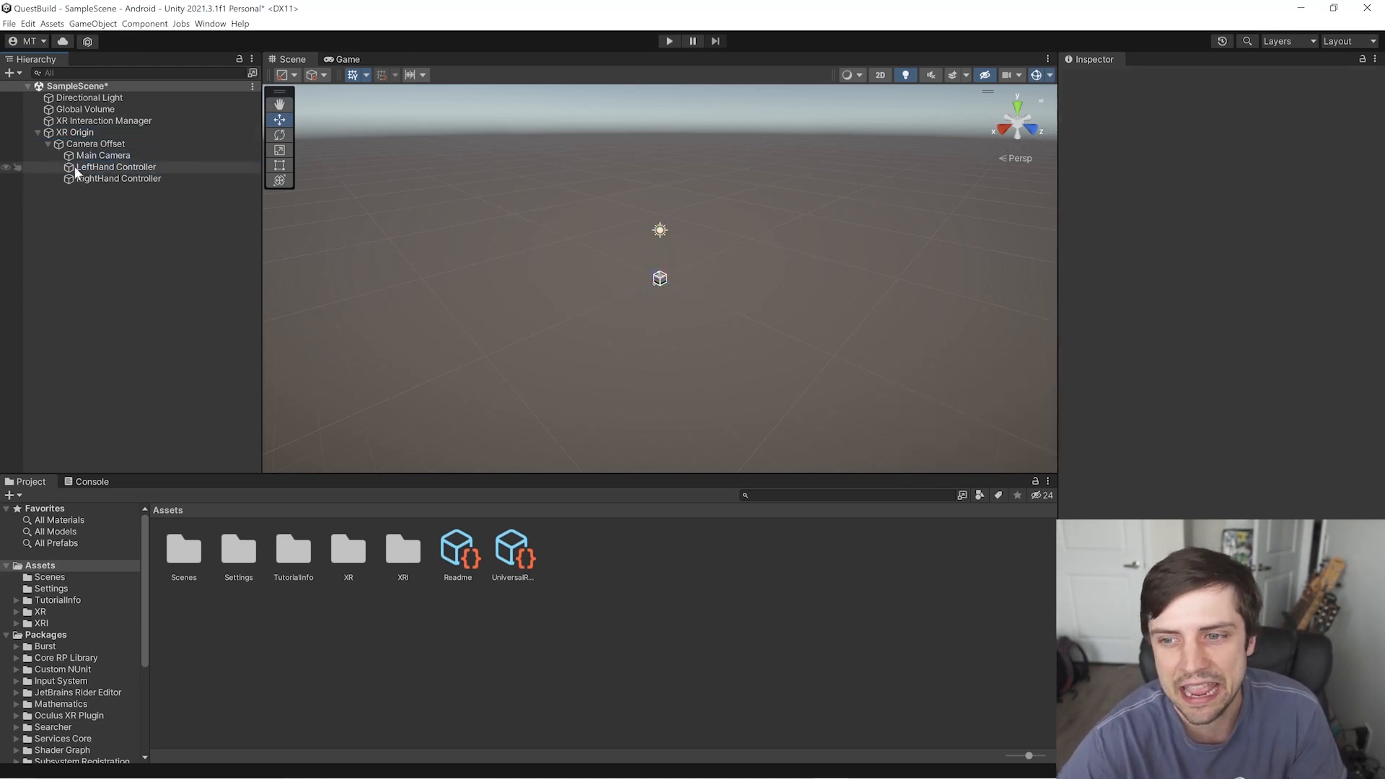
click(116, 167)
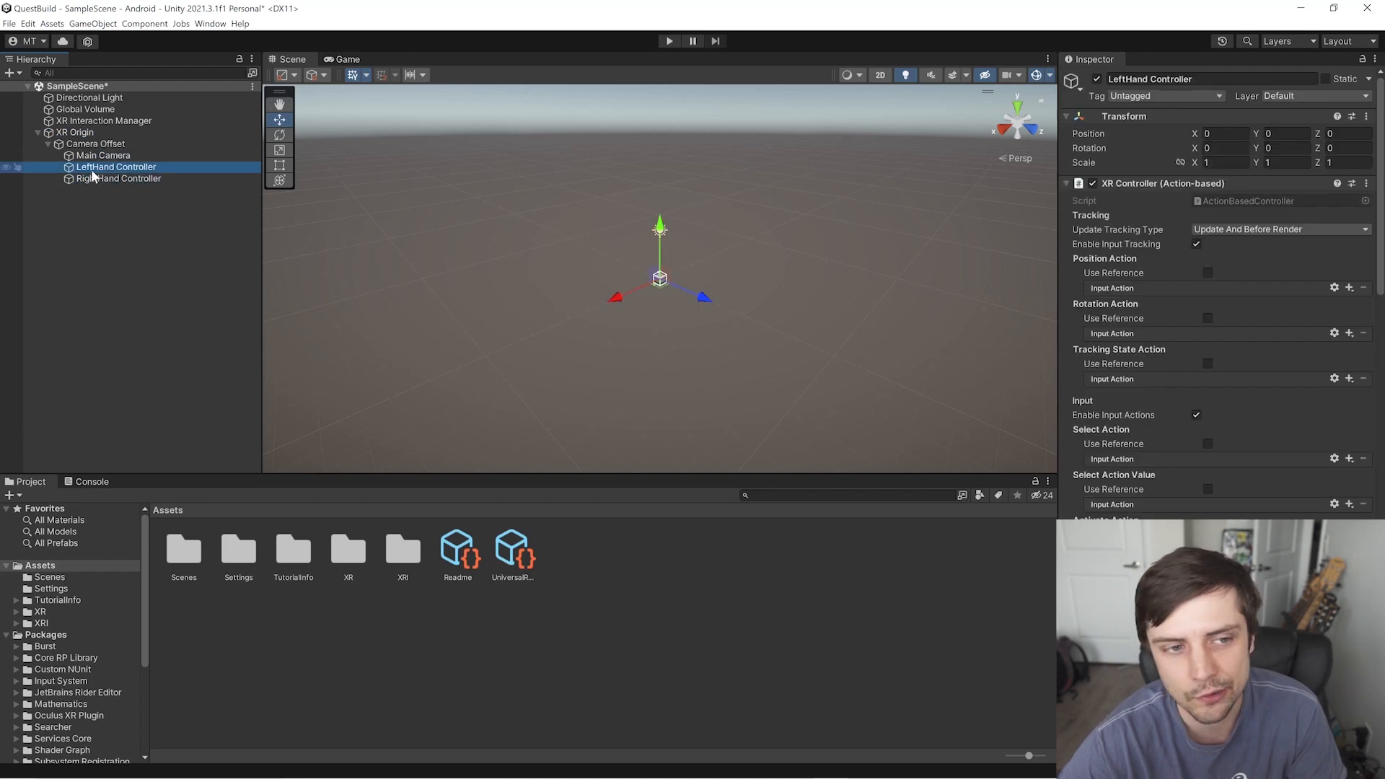
click(102, 155)
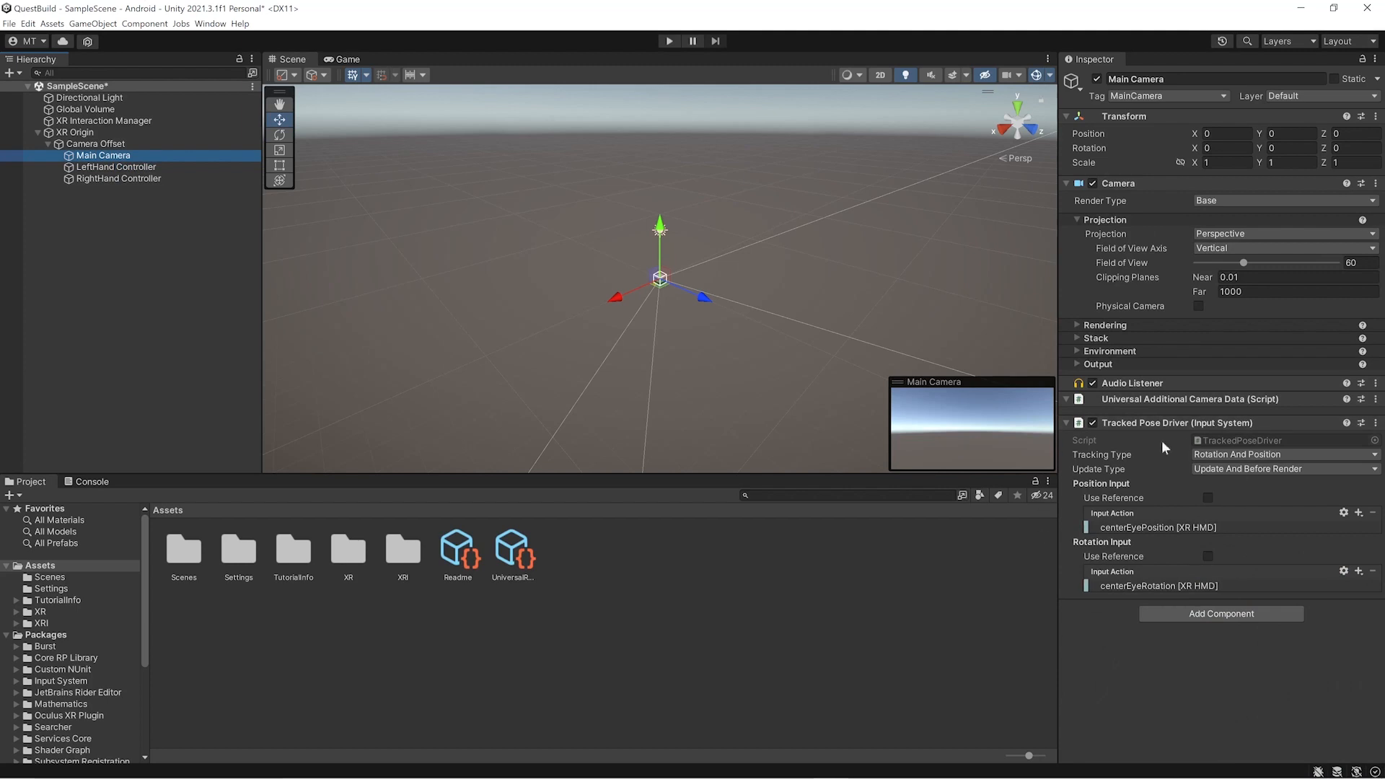
mouse_move(1103, 491)
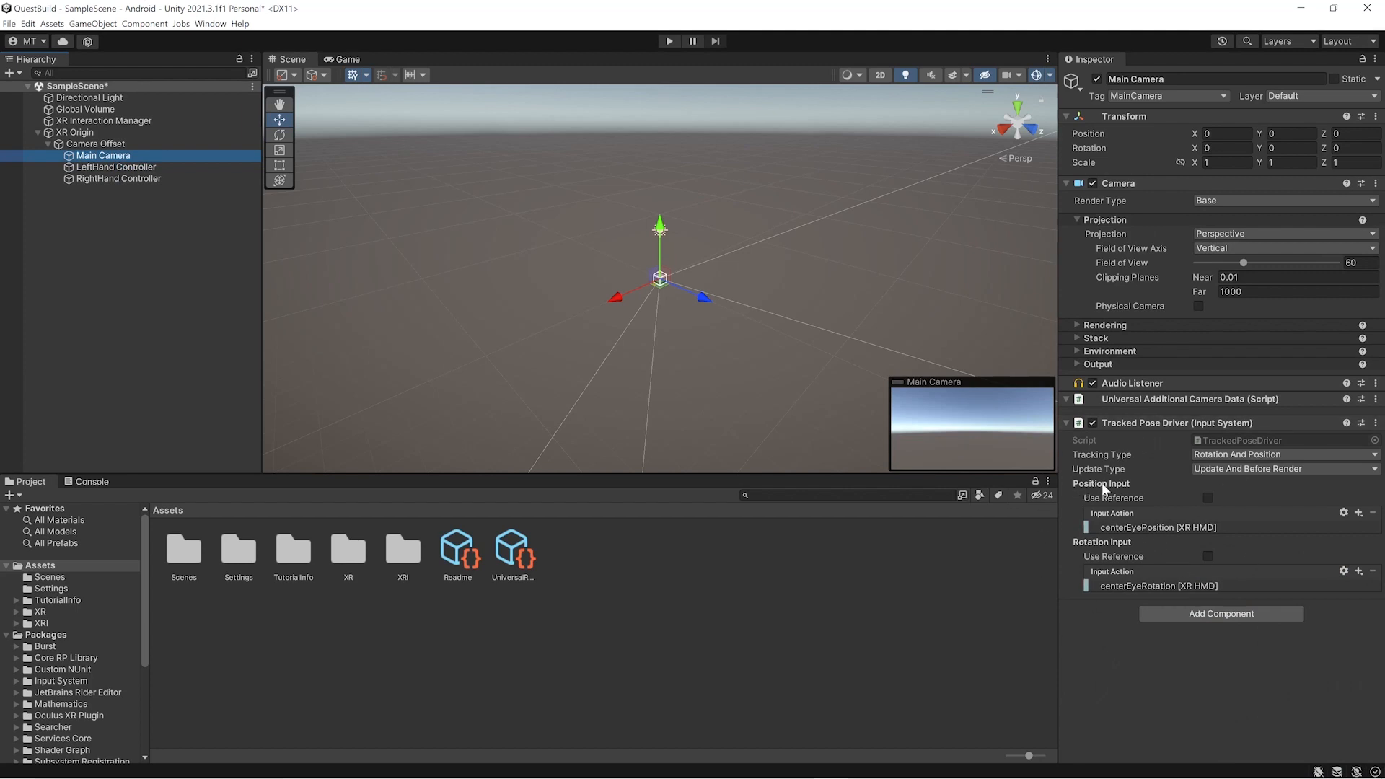
click(1158, 527)
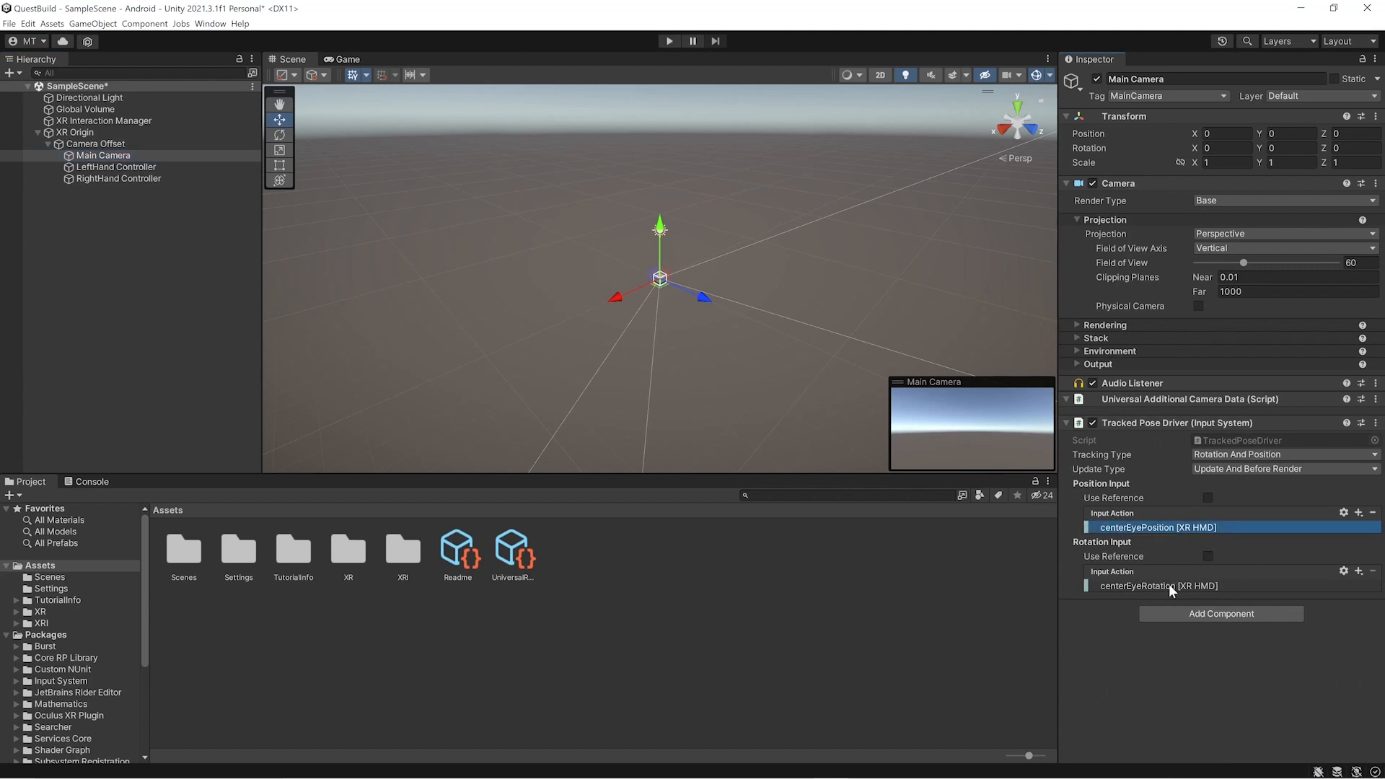
click(116, 166)
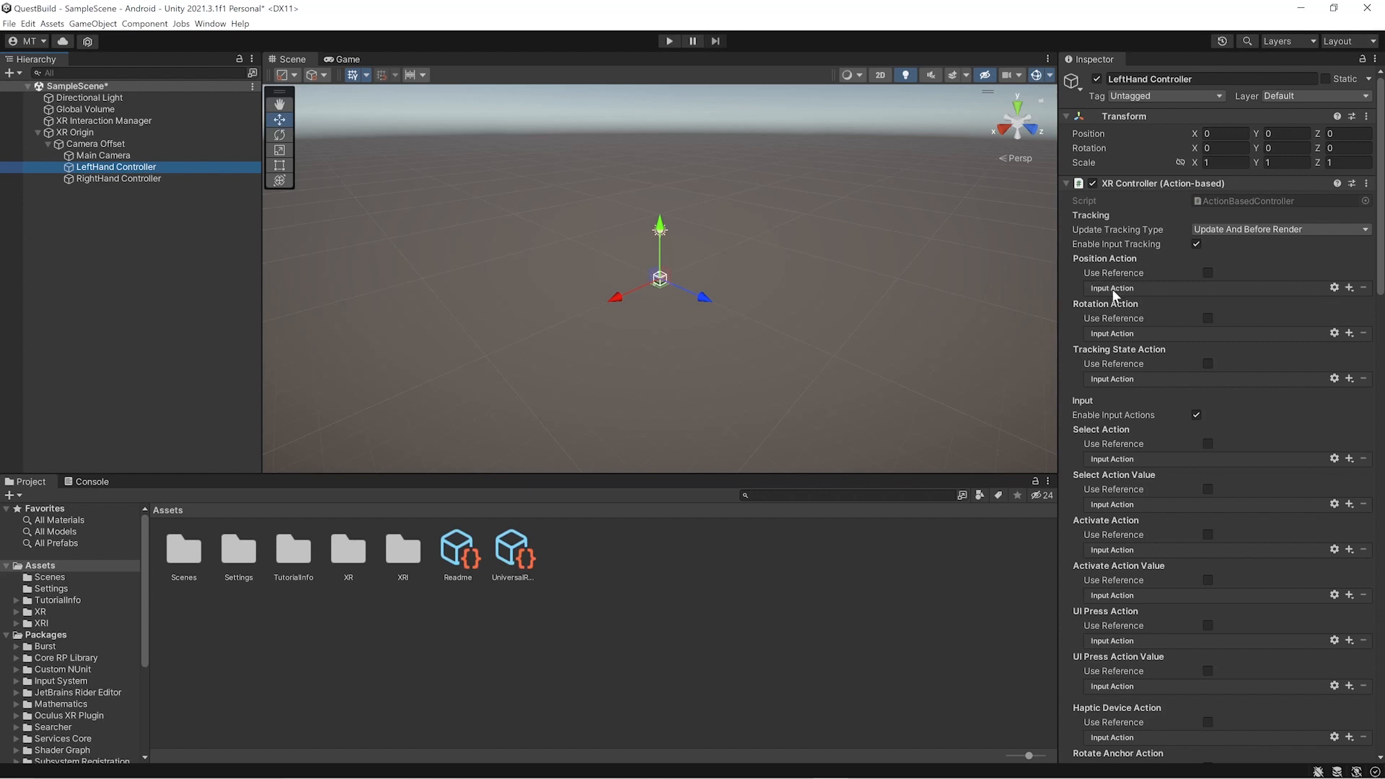
mouse_move(343, 105)
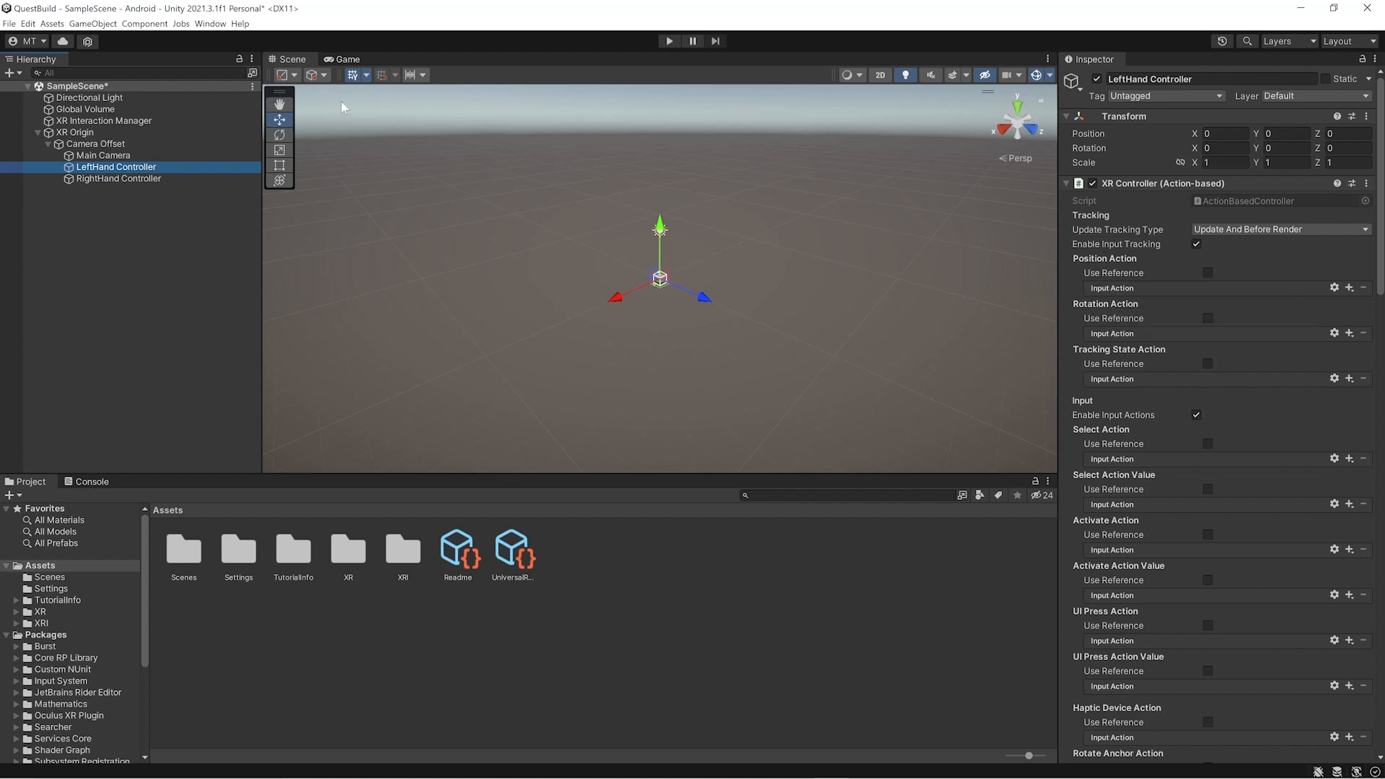
Import the XR Interaction Toolkit Starter Assets sample via the Package Manager.
click(211, 23)
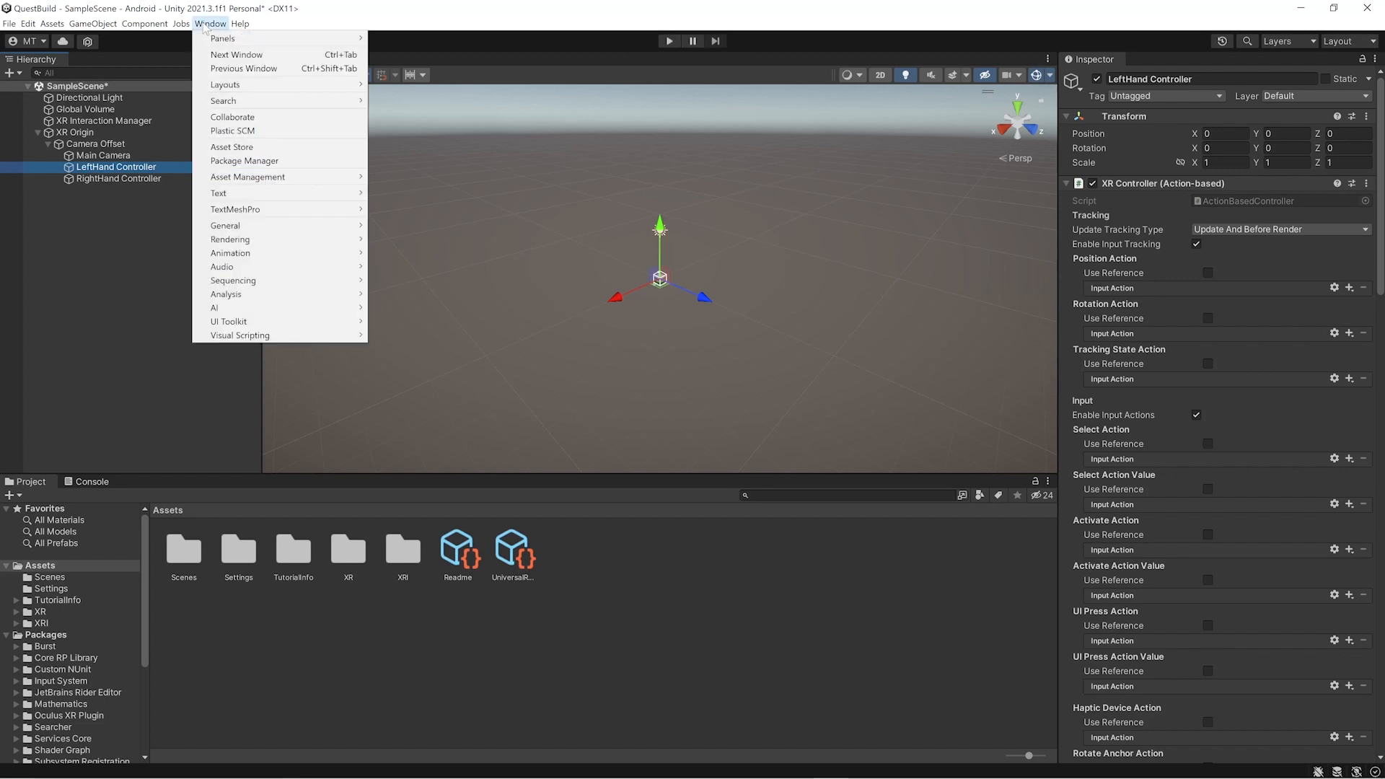
click(245, 160)
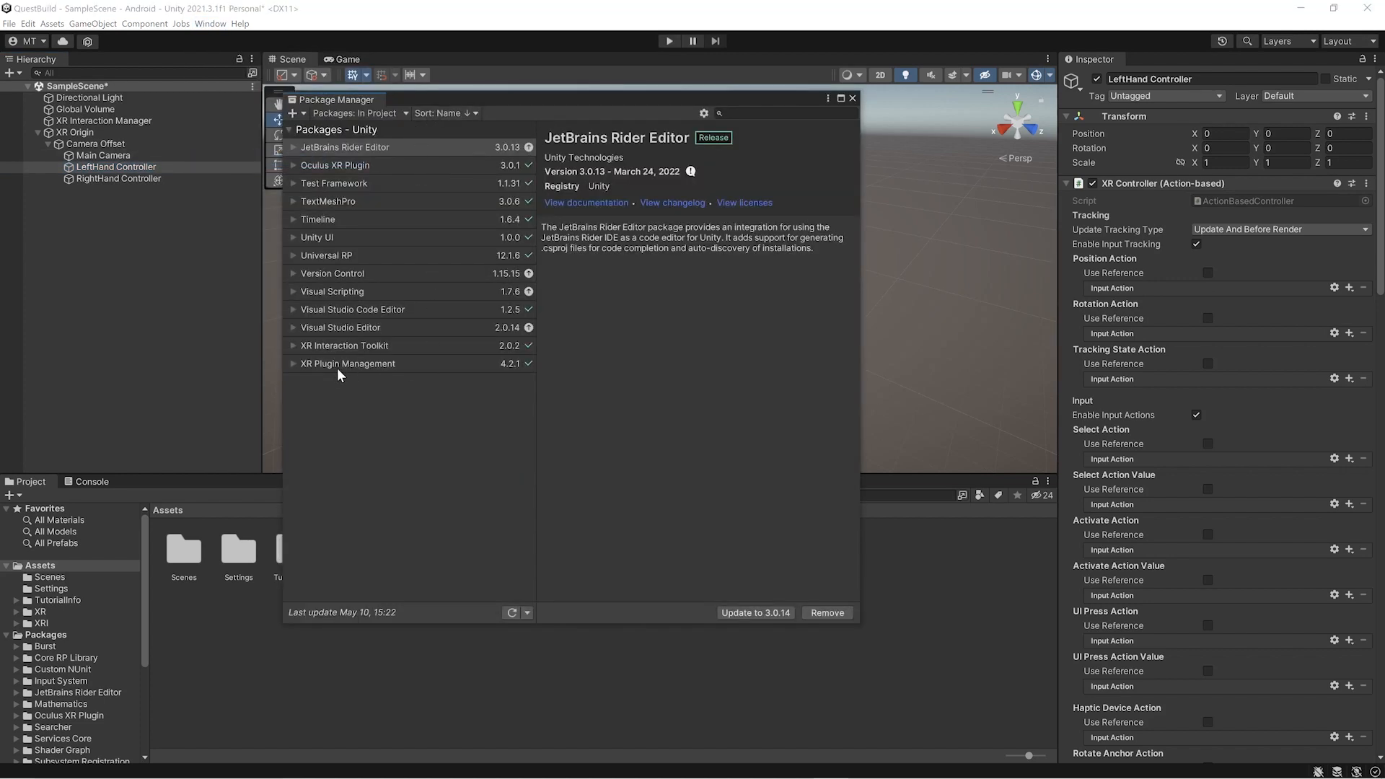
click(345, 345)
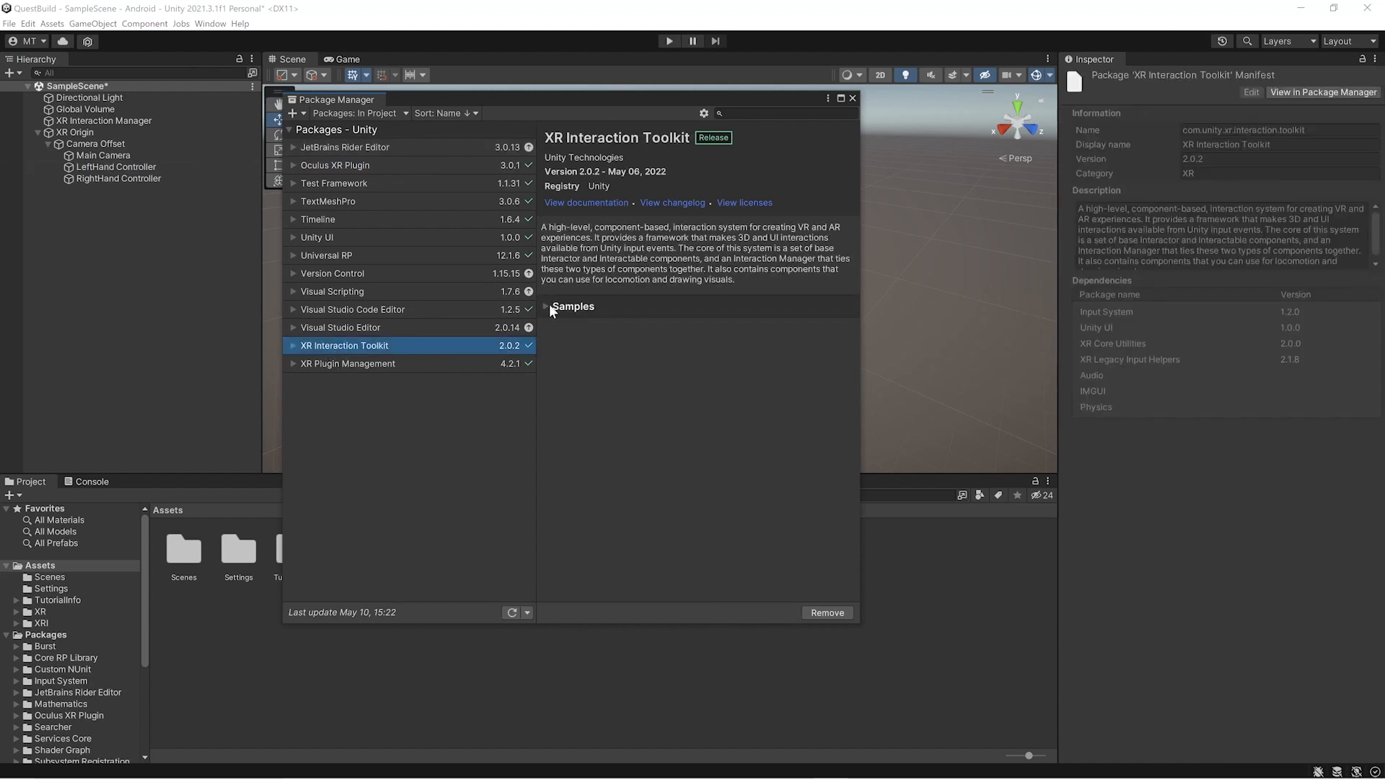
click(548, 306)
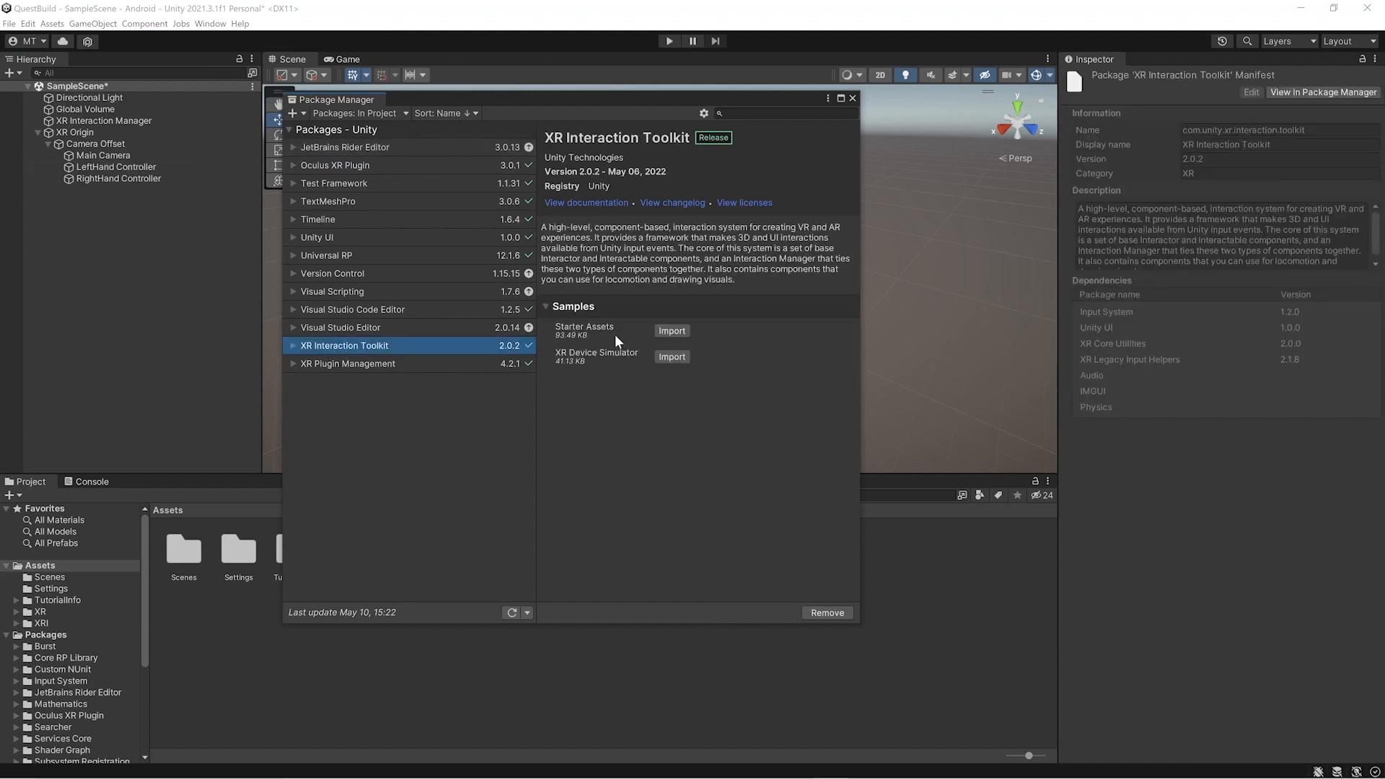
click(671, 331)
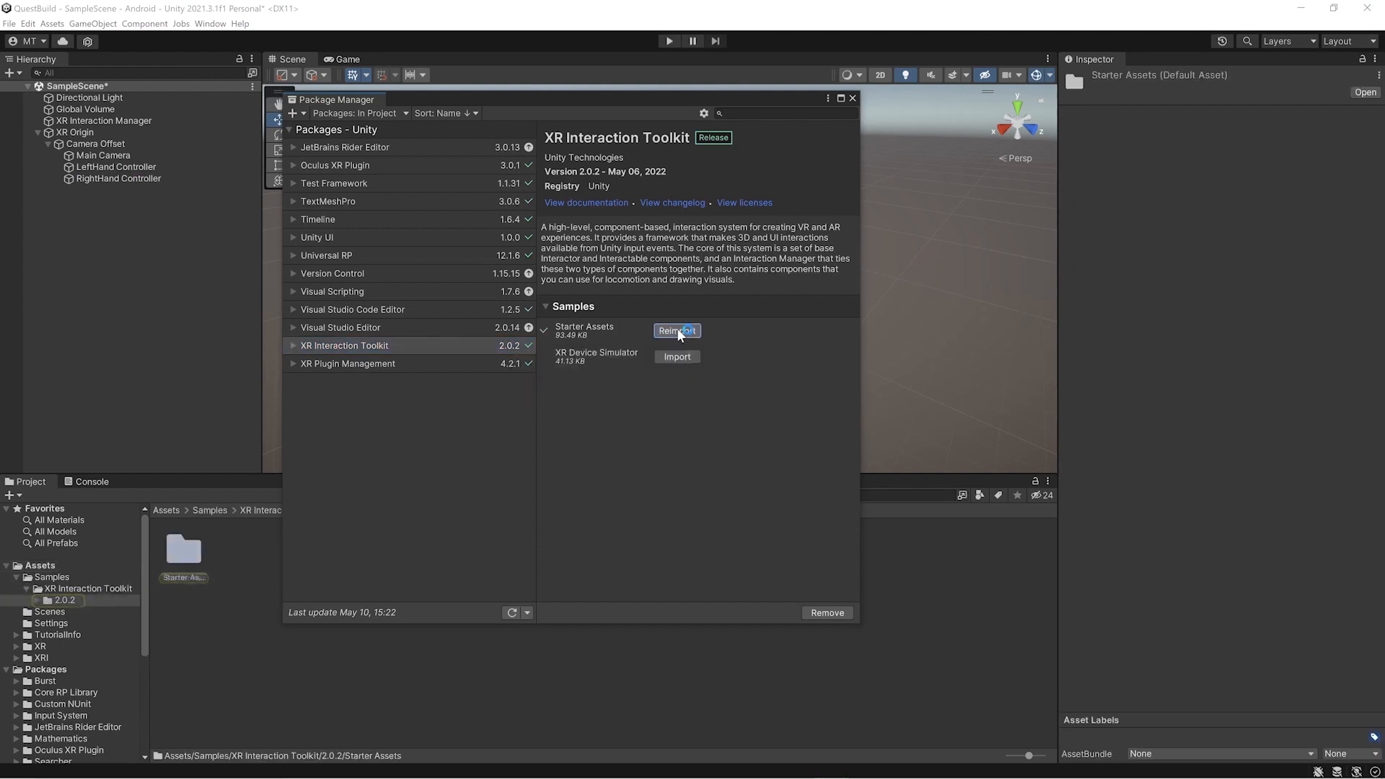
mouse_move(852, 98)
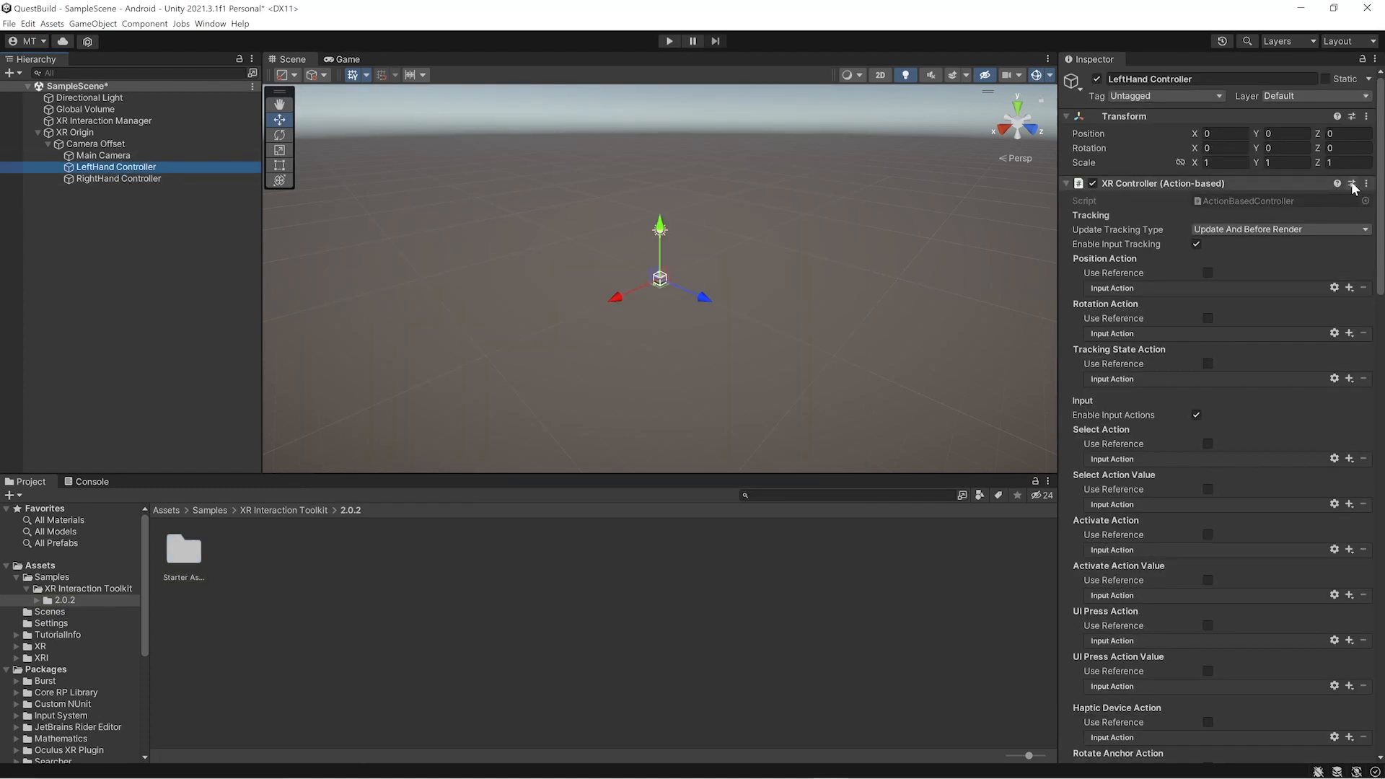
Apply the XRI Default Left and Right Controller presets to the hand controllers, then select XR Origin.
click(1351, 183)
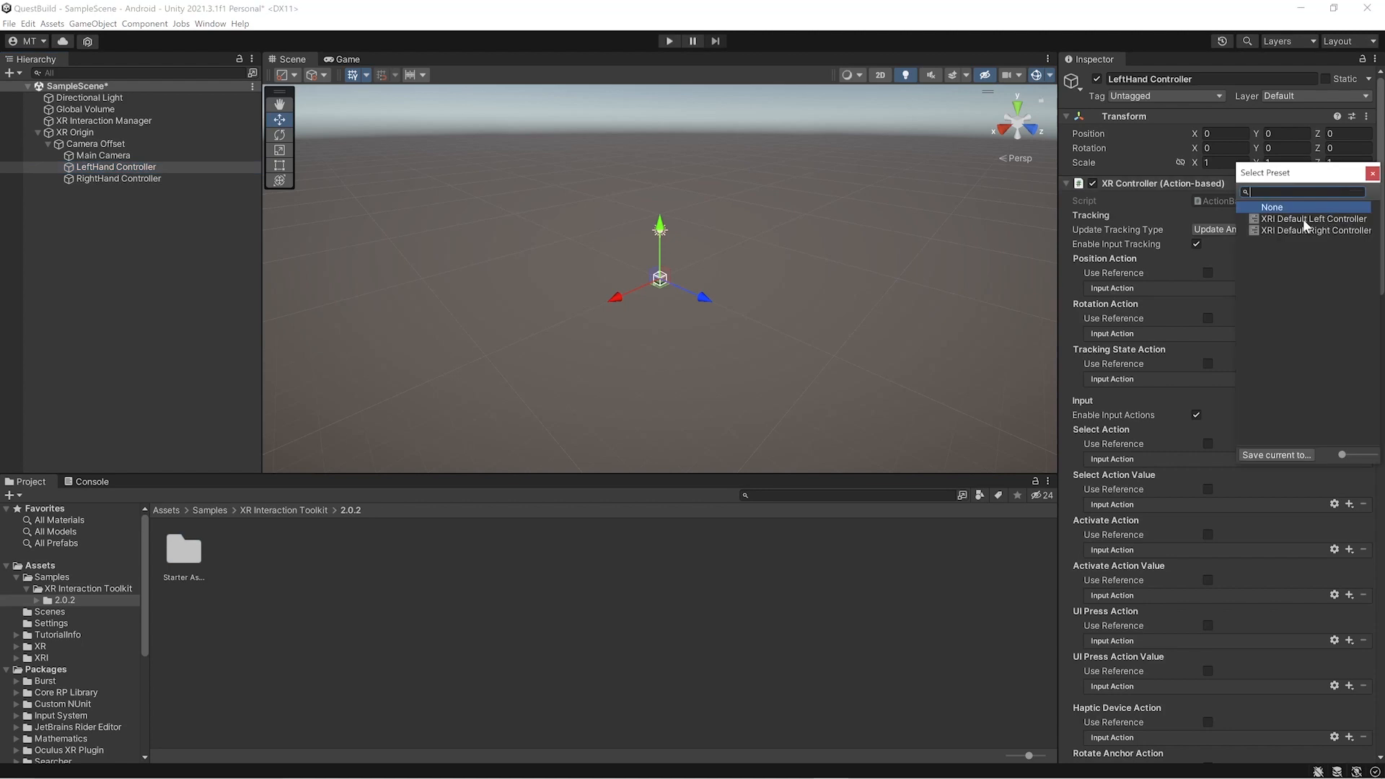
click(1313, 218)
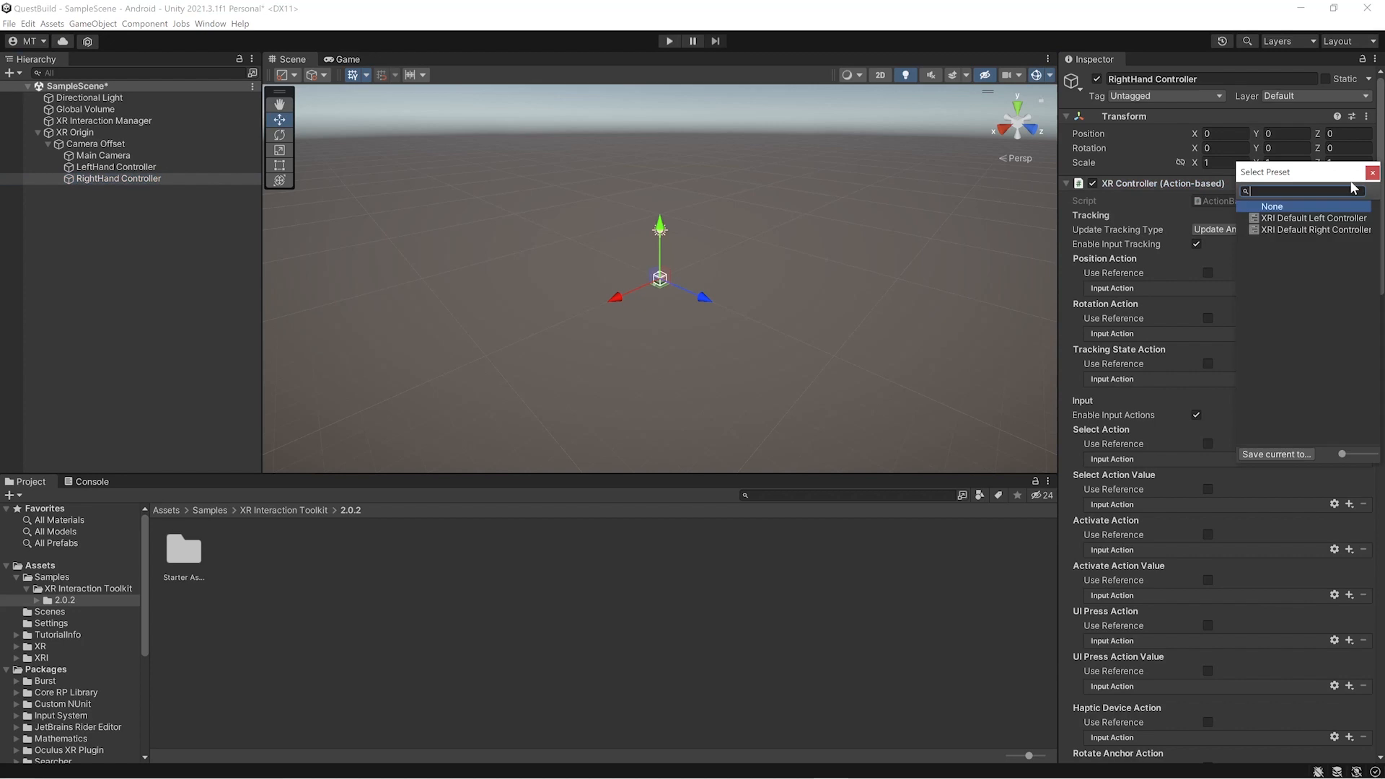
click(1315, 230)
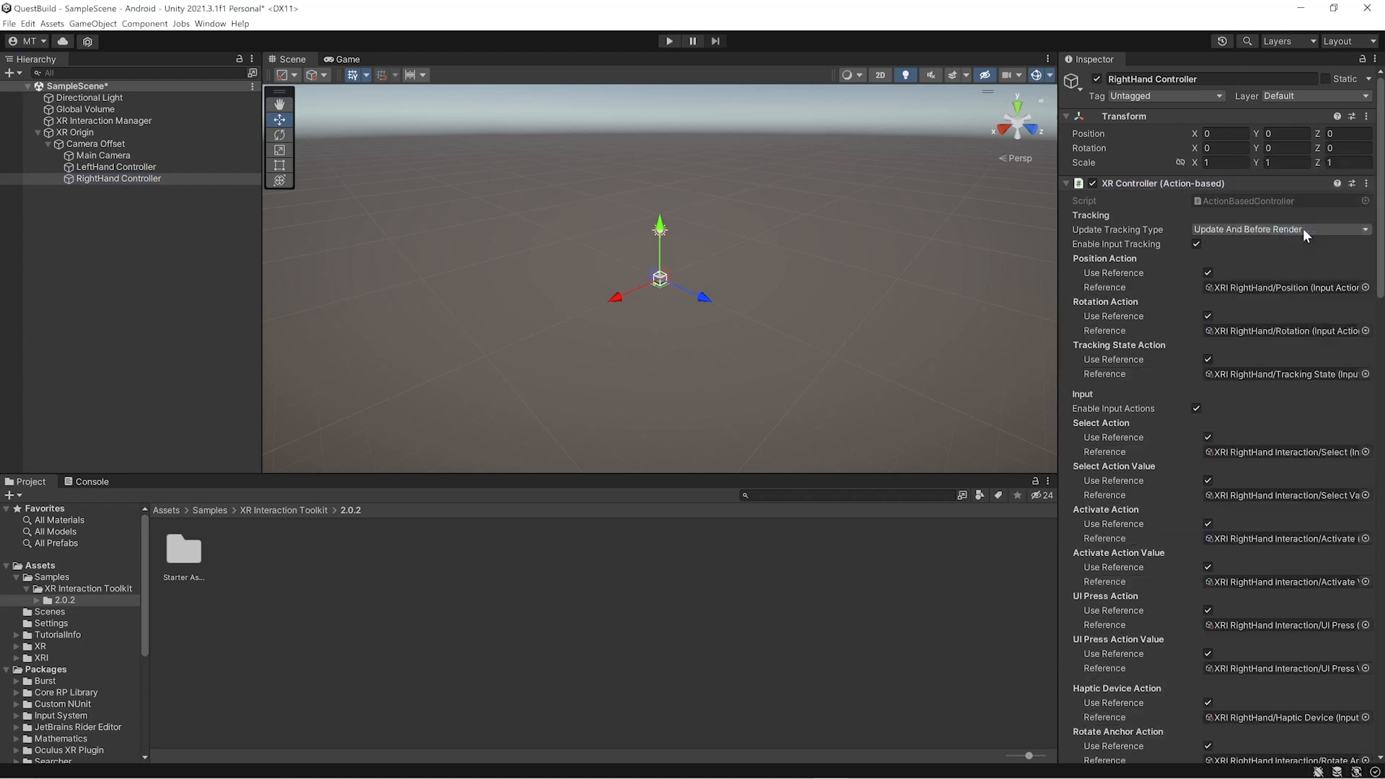
scroll(down, 3)
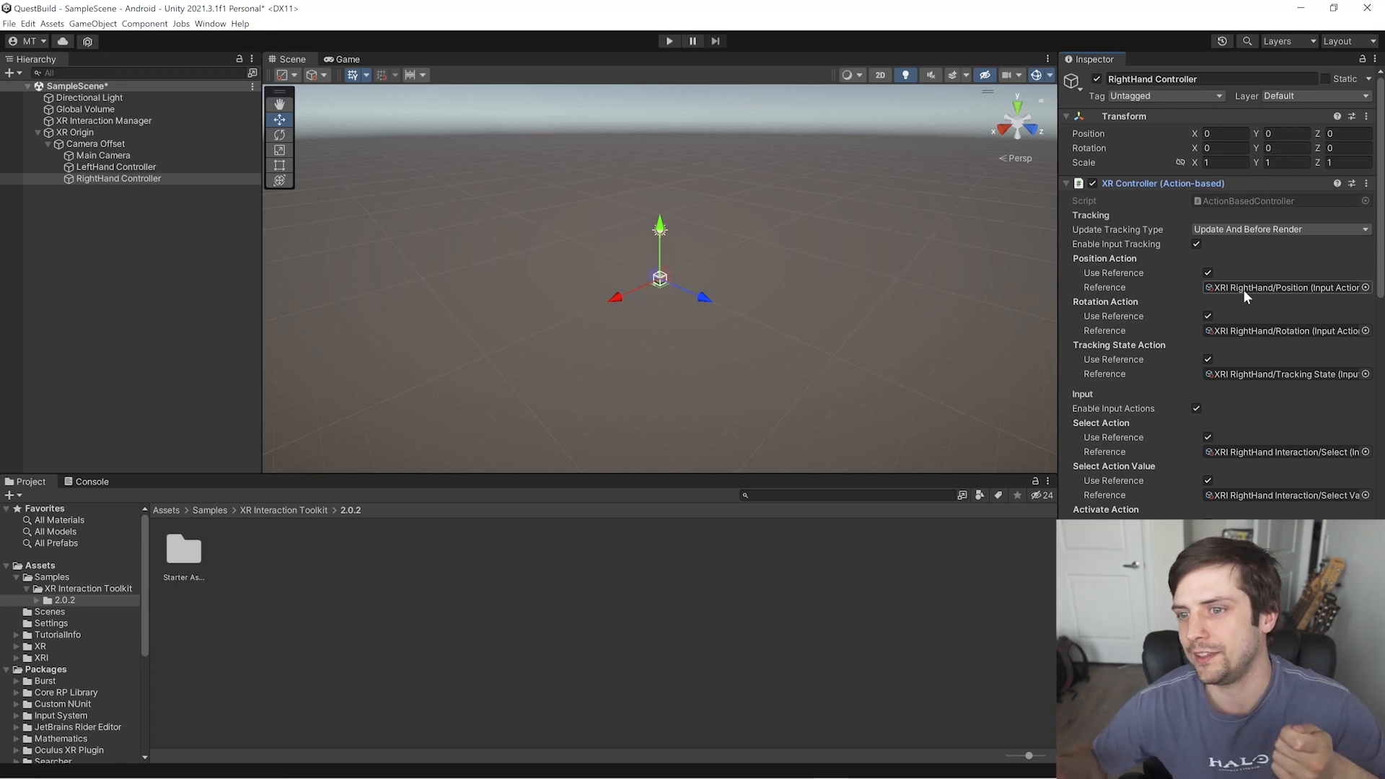
click(75, 133)
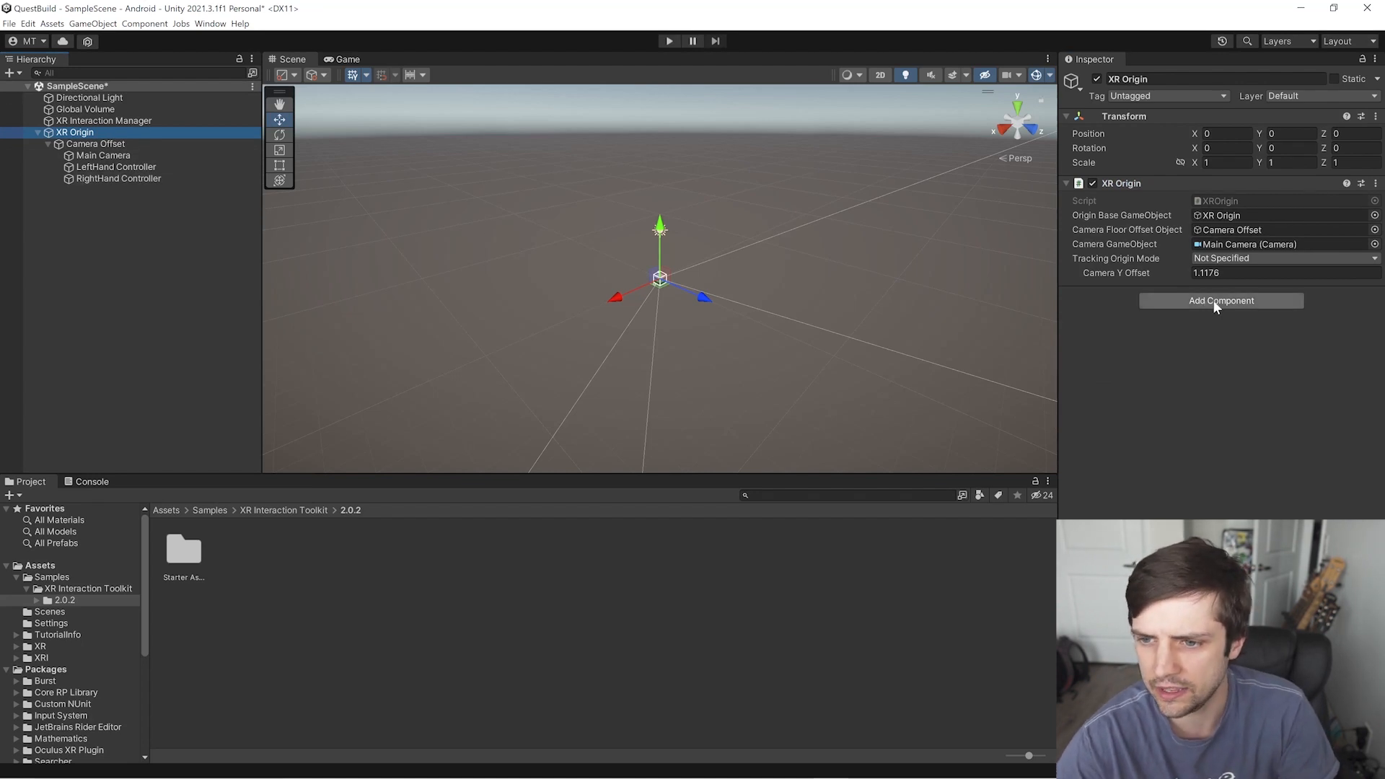
Add an Input Action Manager to XR Origin with XRI Default Input Actions as Element 0.
text(input)
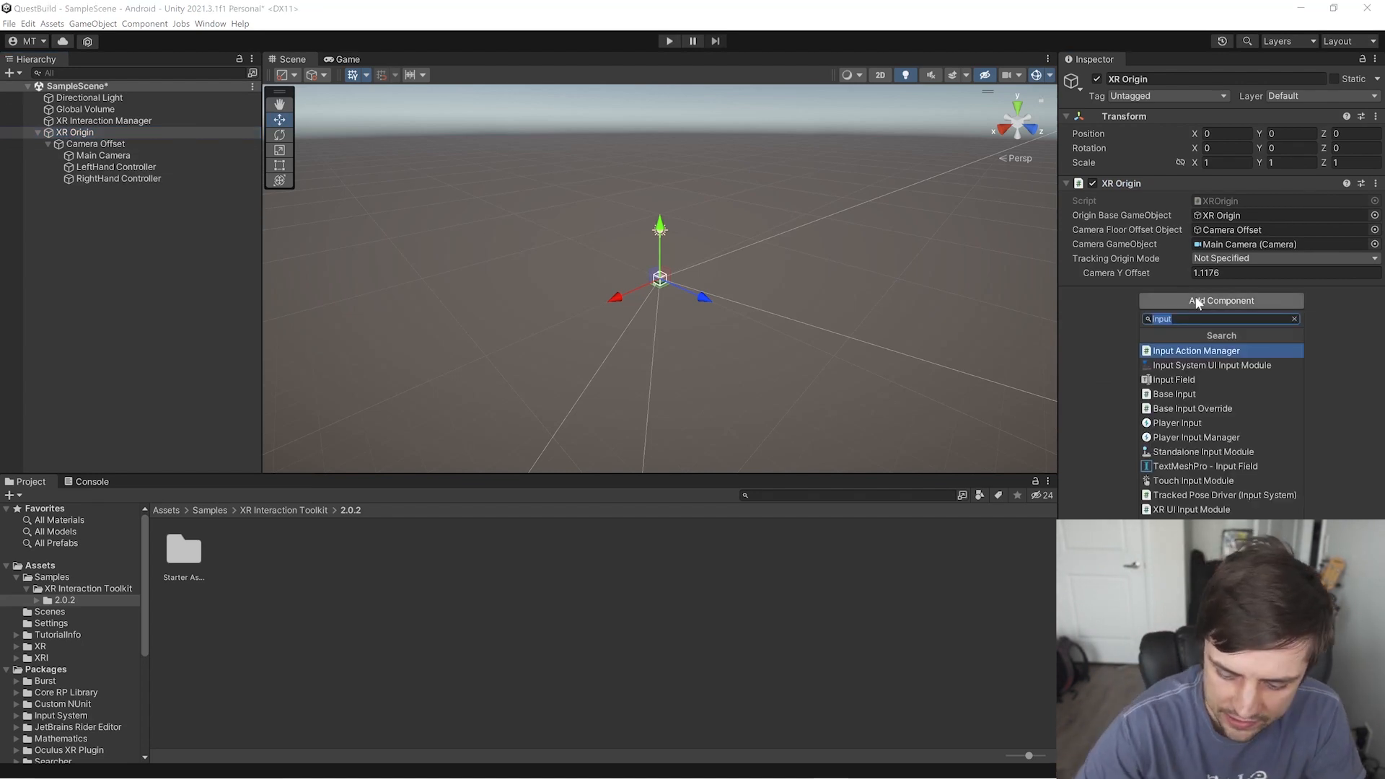
key(BackSpace)
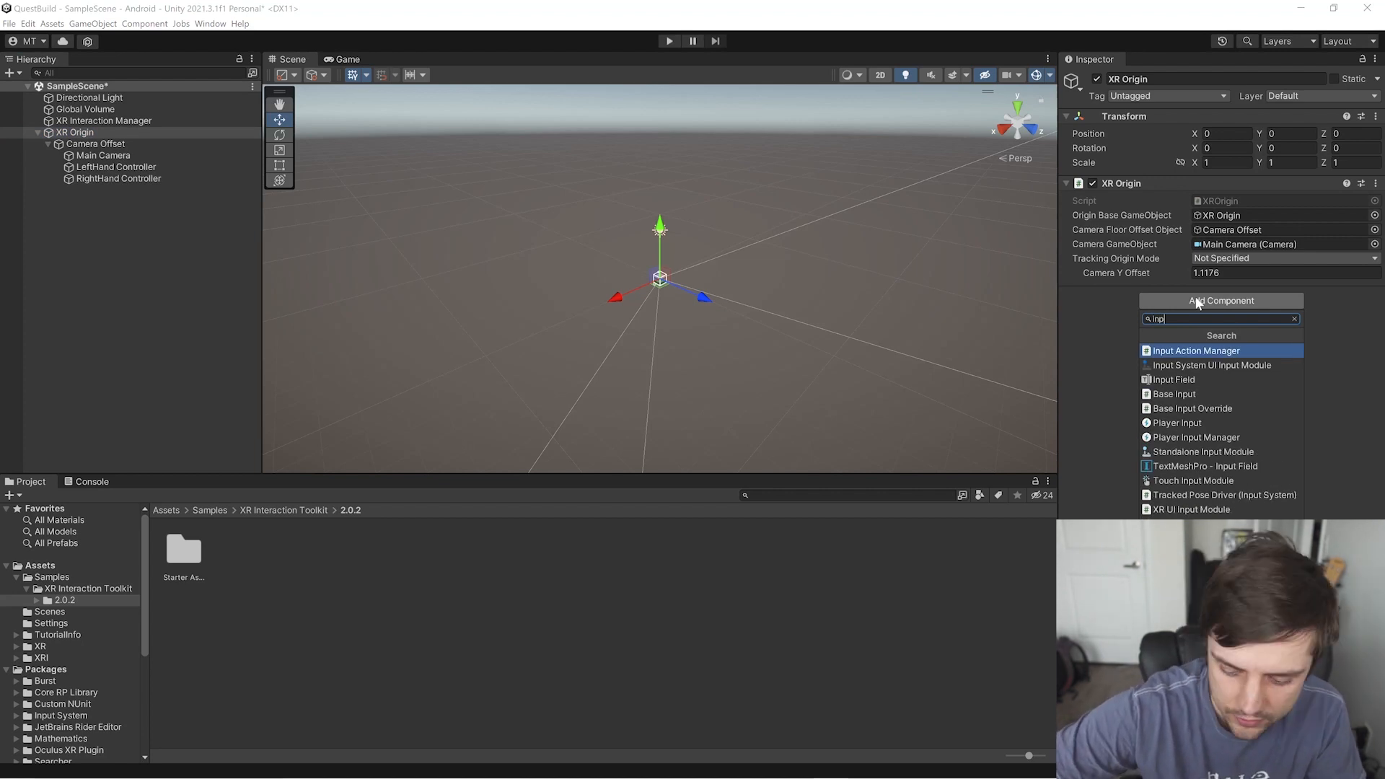
click(1194, 351)
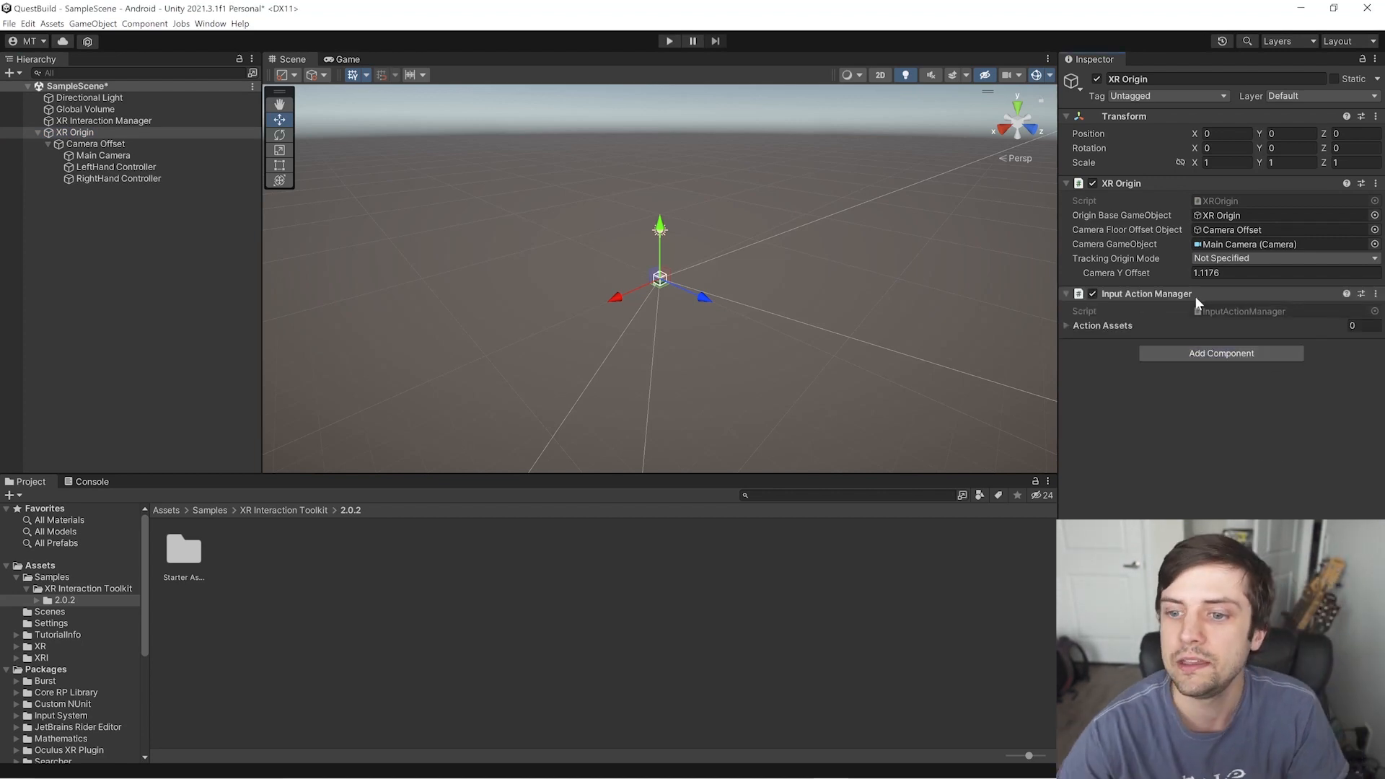
click(1068, 324)
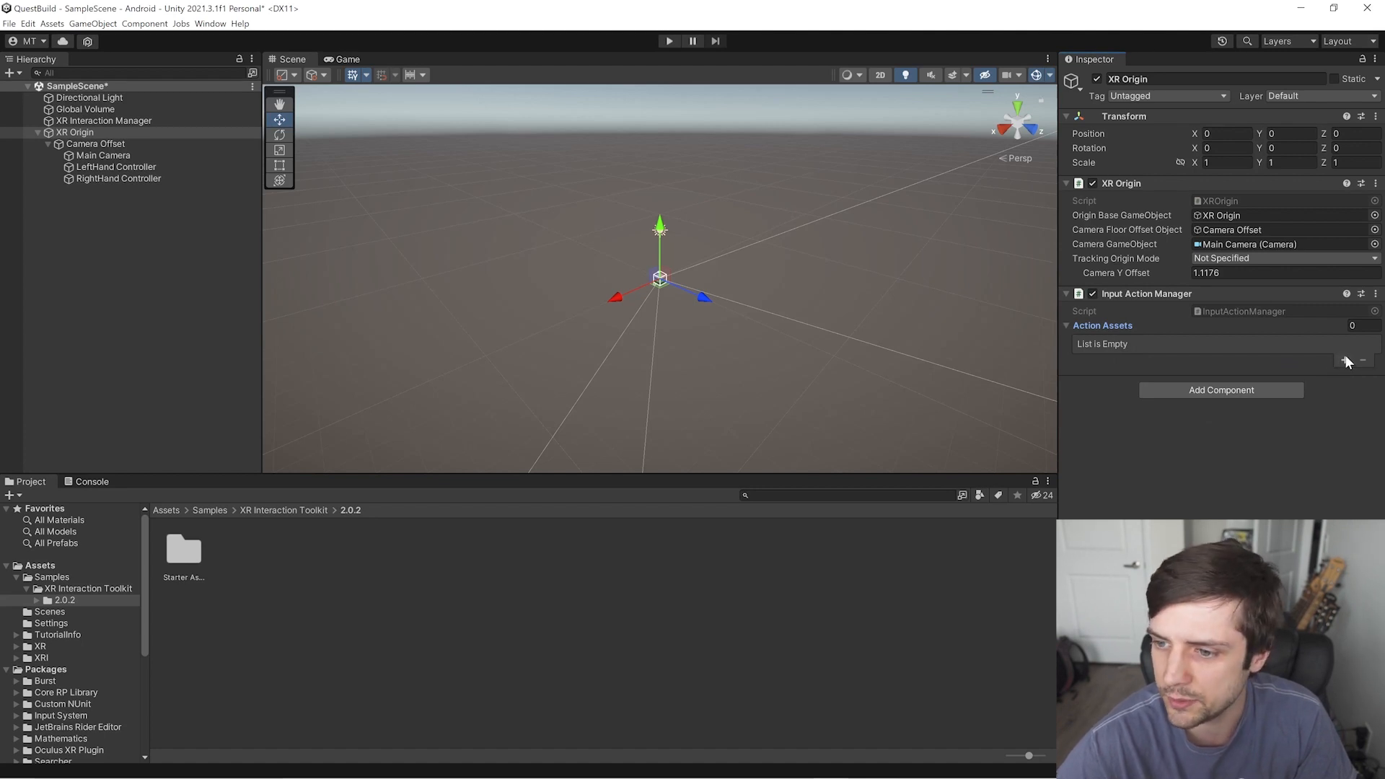
click(1344, 361)
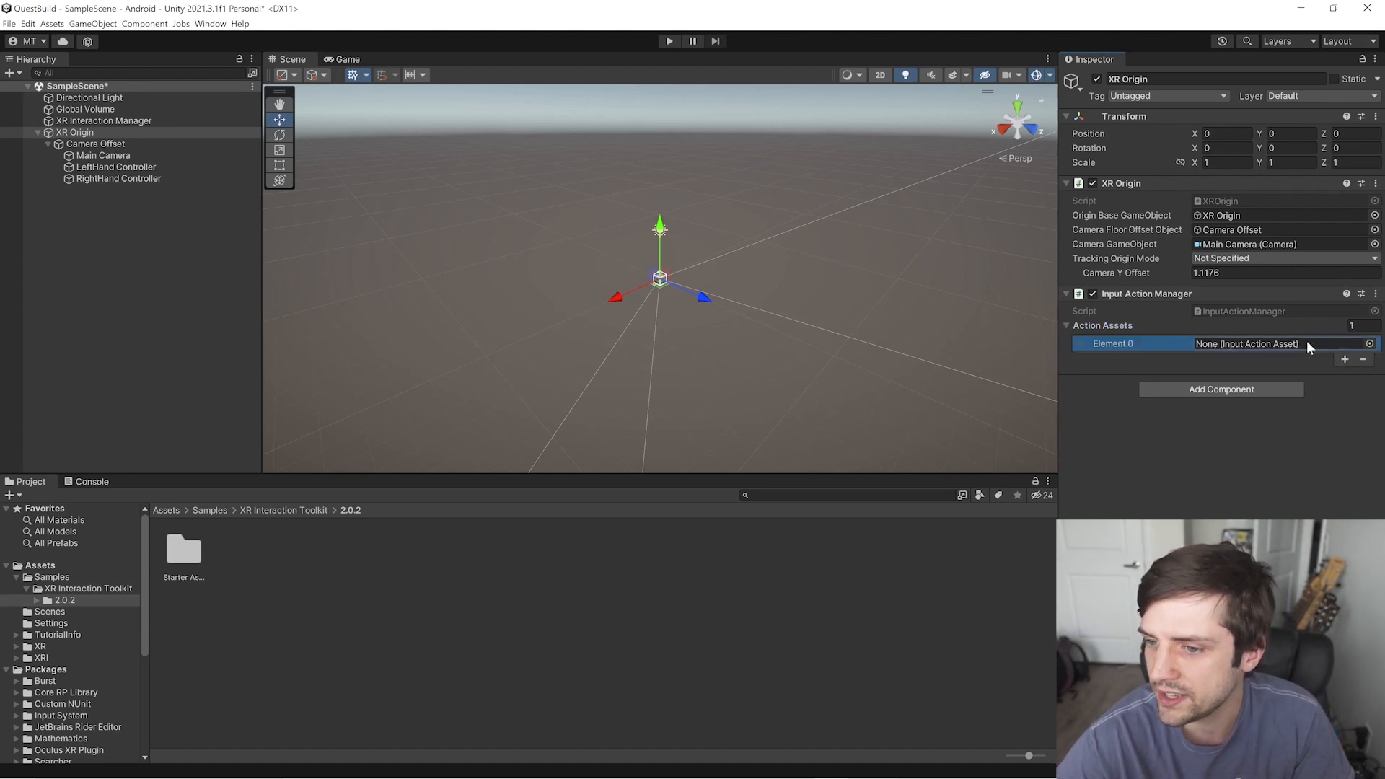
mouse_move(1333, 352)
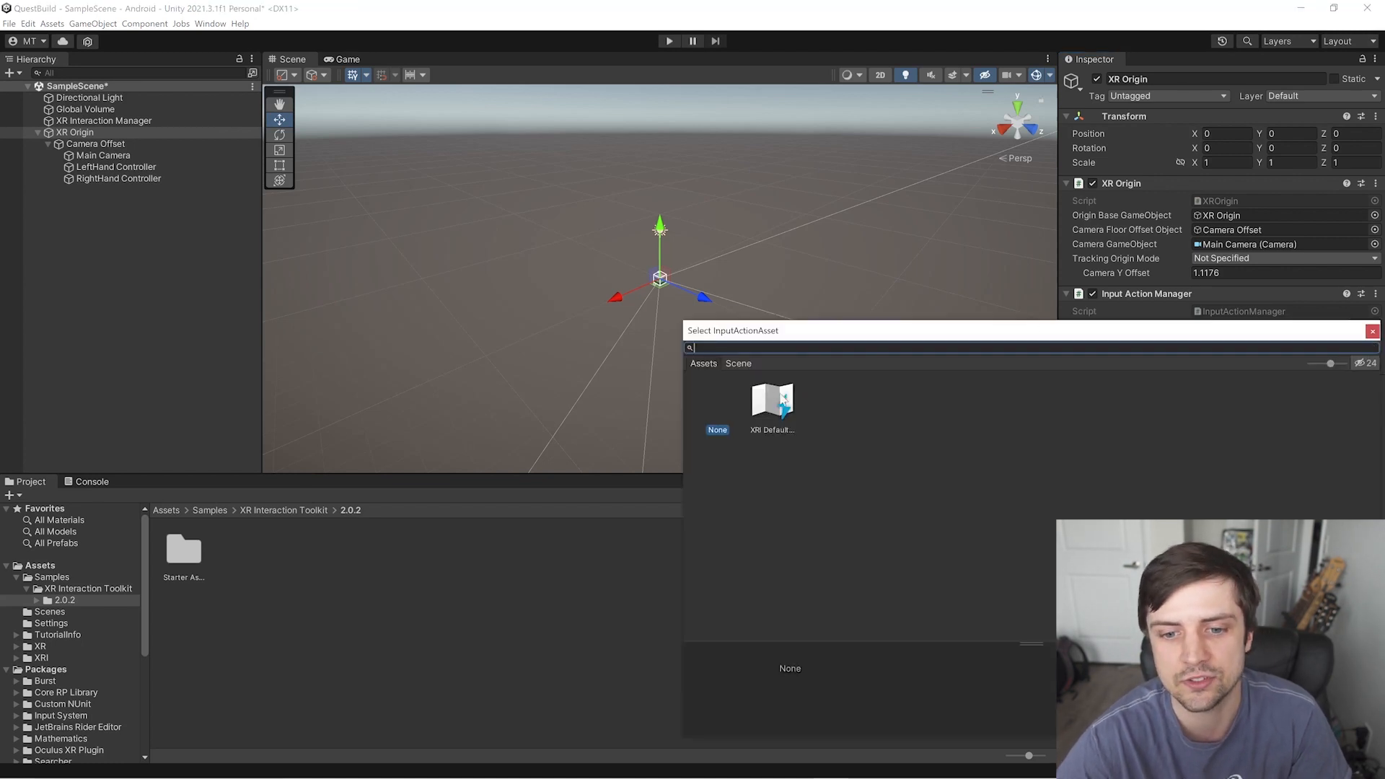
click(770, 403)
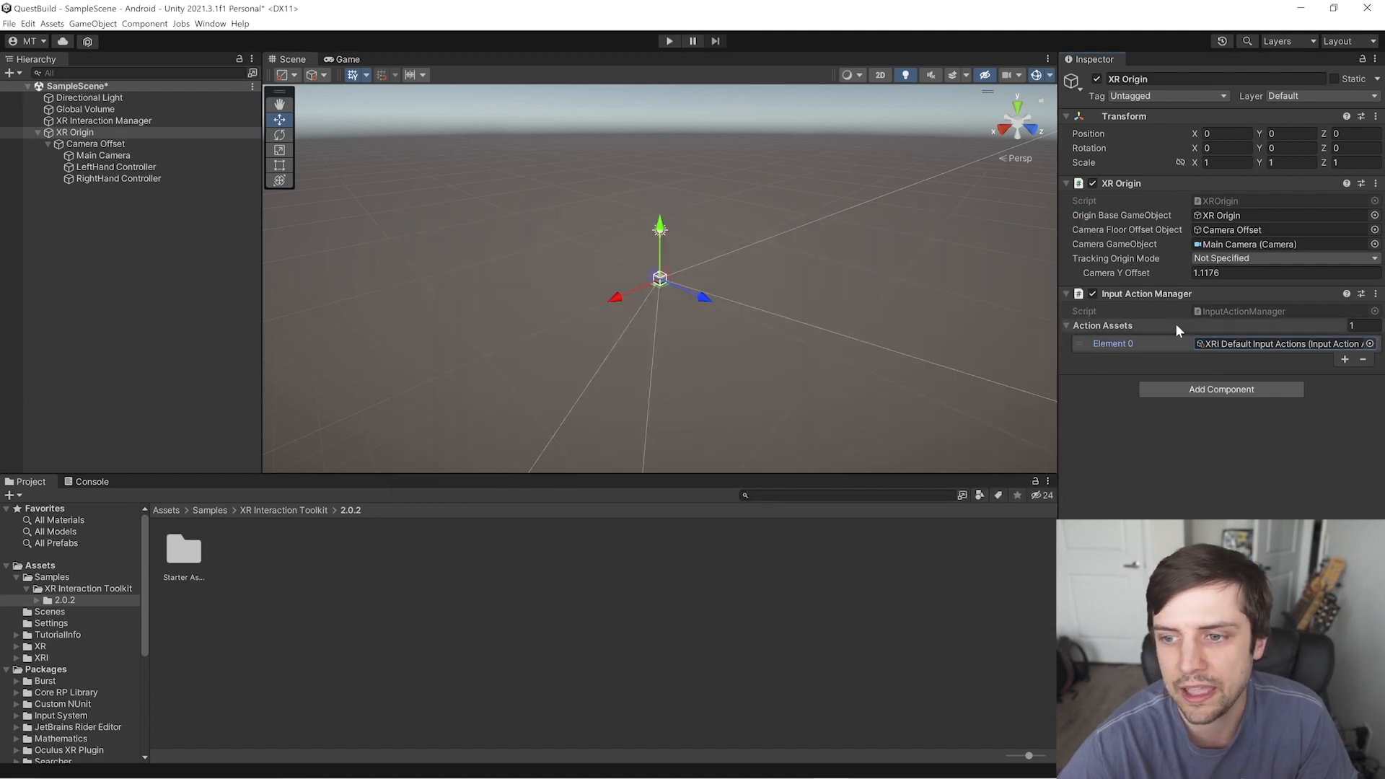
click(116, 168)
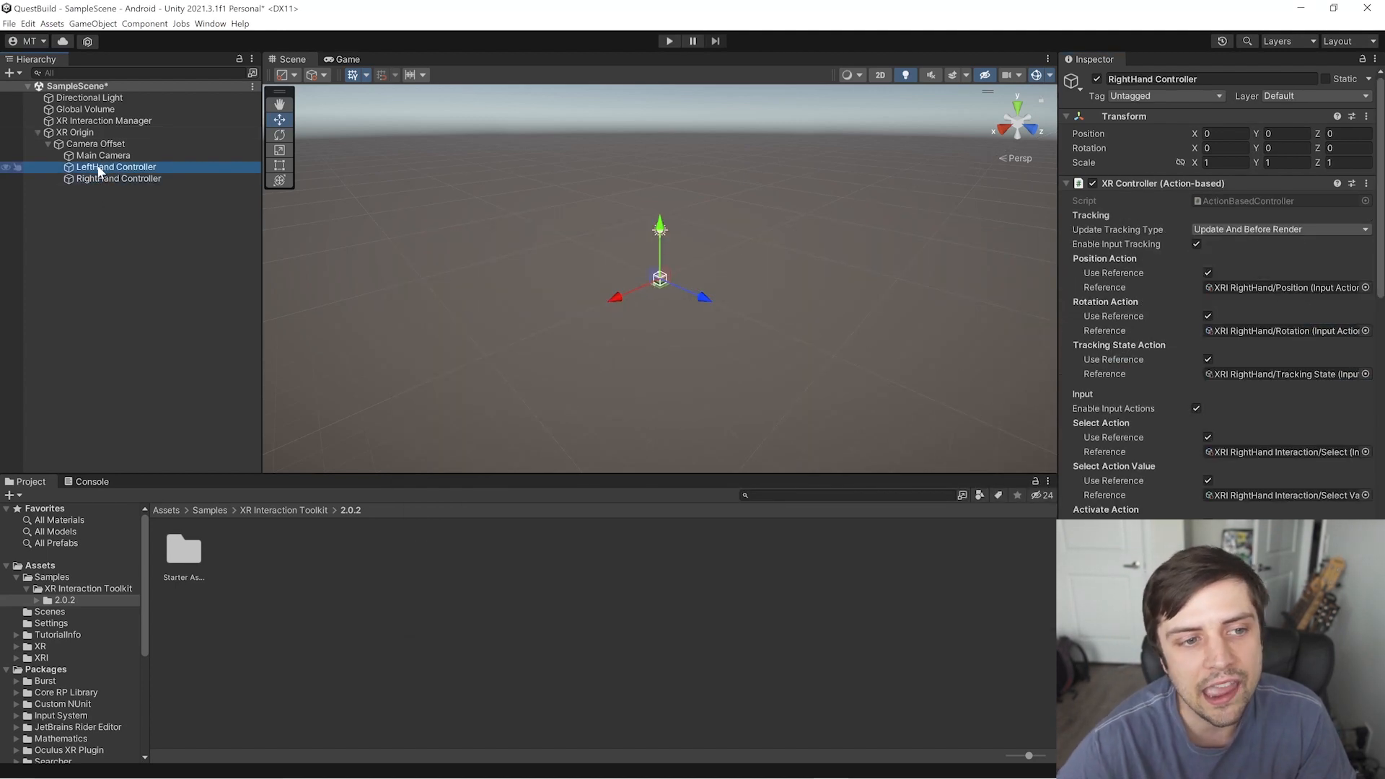
click(95, 143)
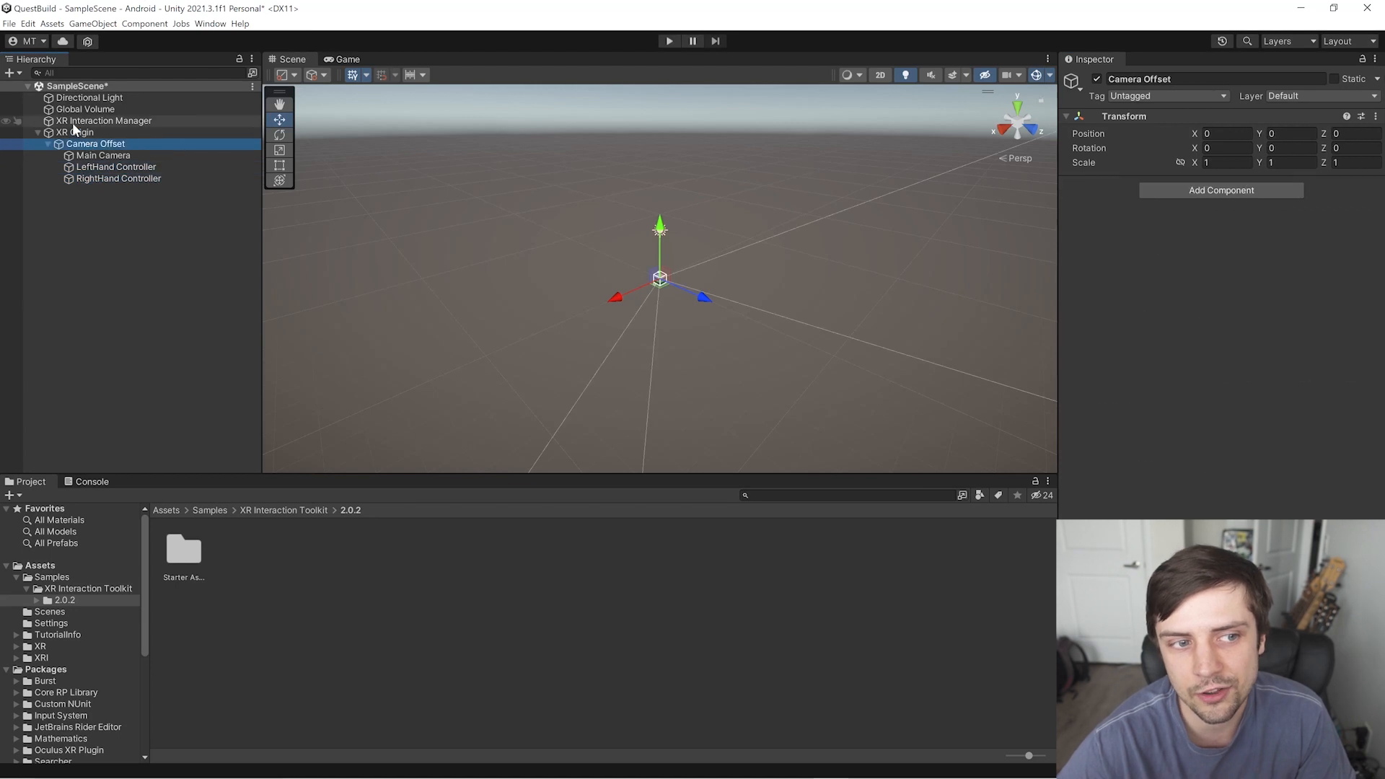
click(115, 166)
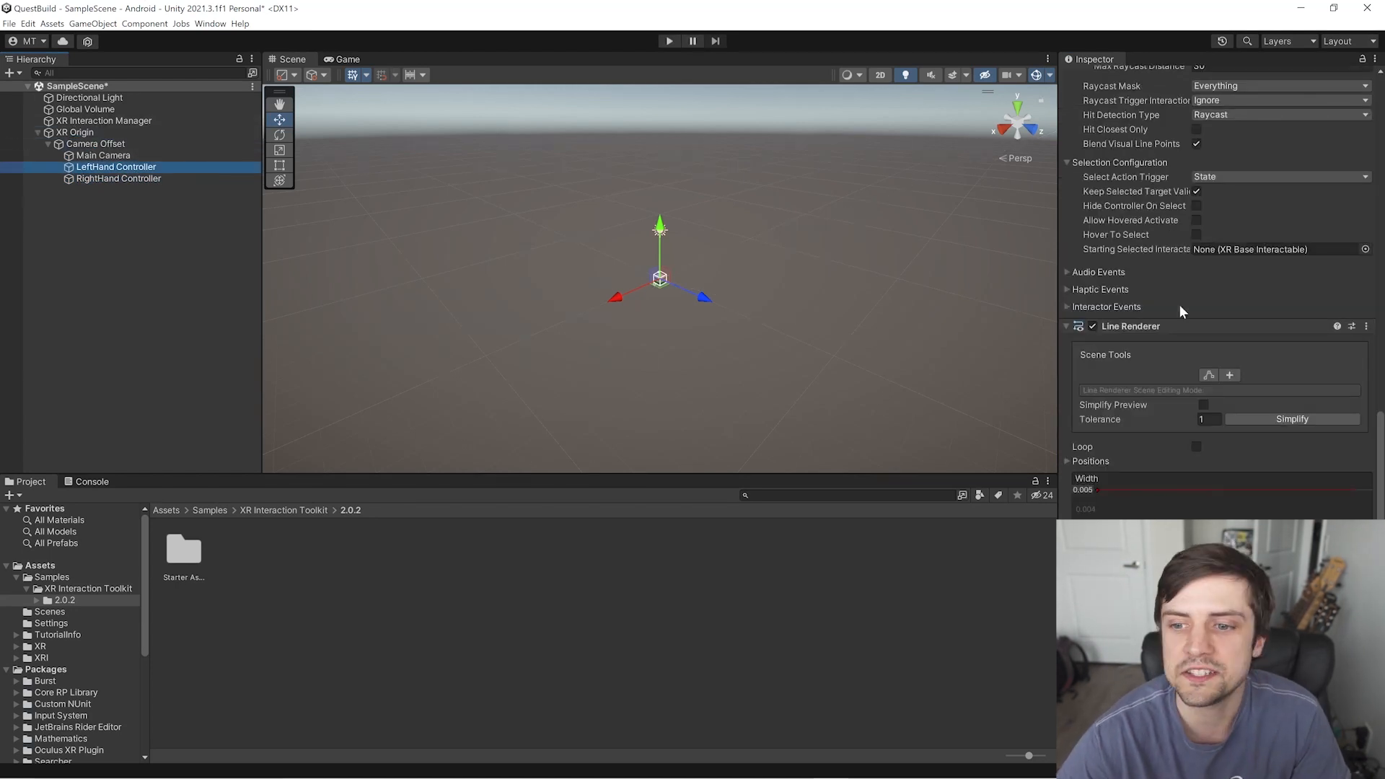
mouse_move(1179, 419)
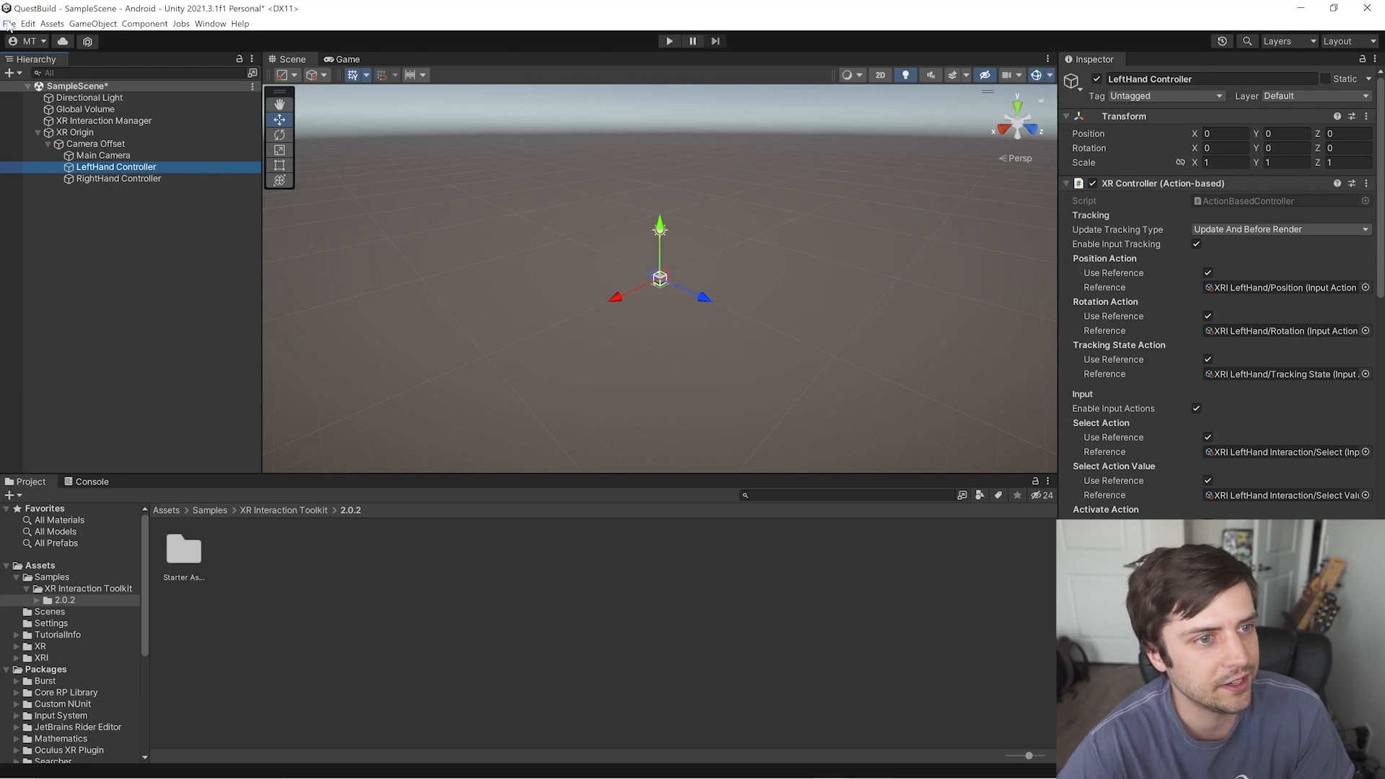
click(9, 23)
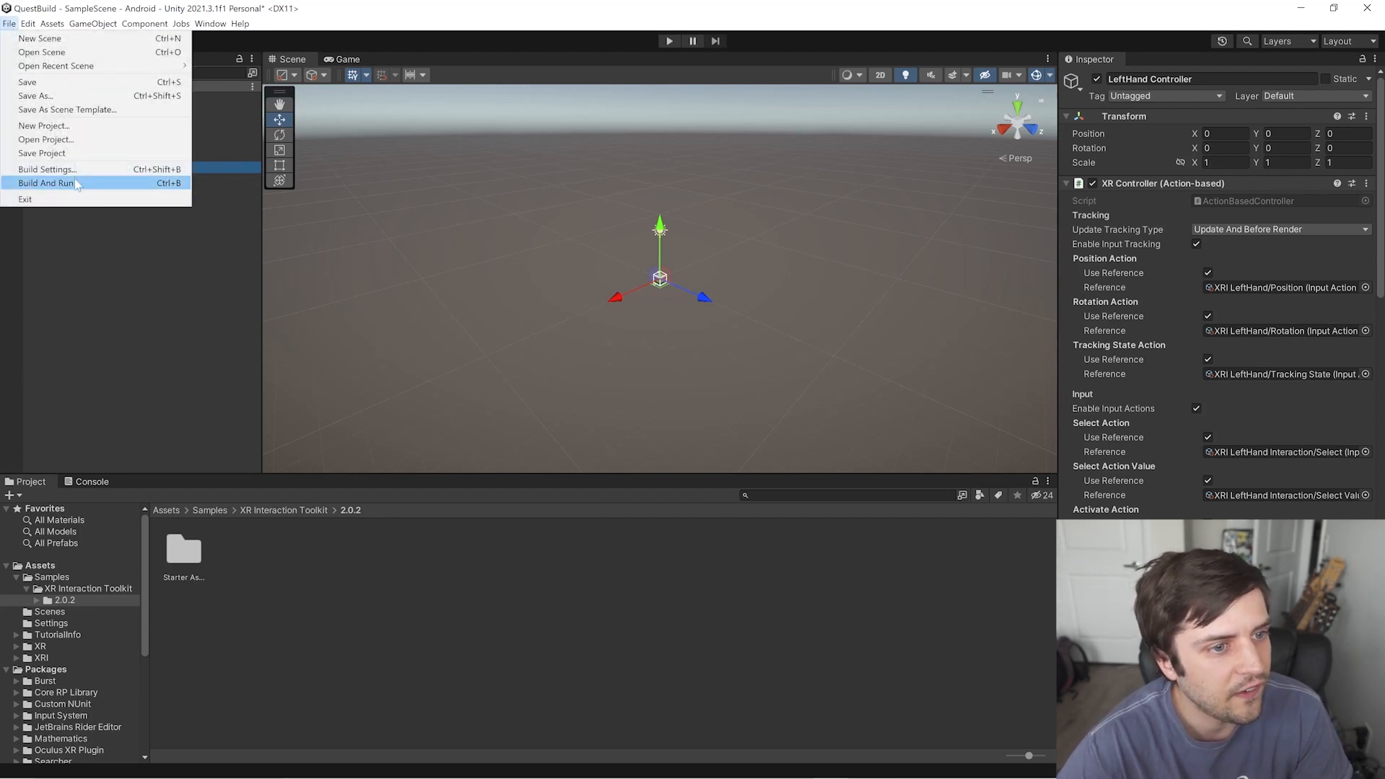
In the Android Player settings, set the company name to MitchInc.
click(47, 169)
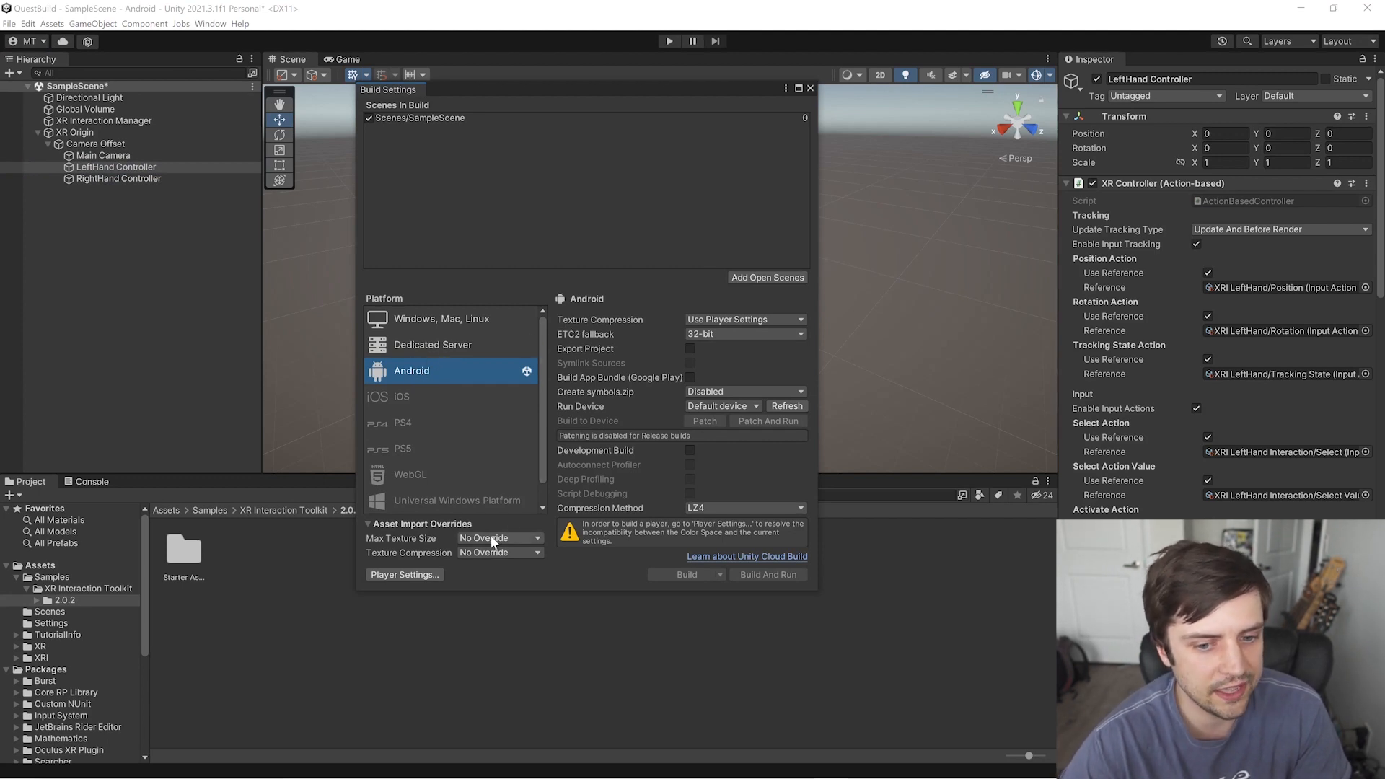
click(404, 574)
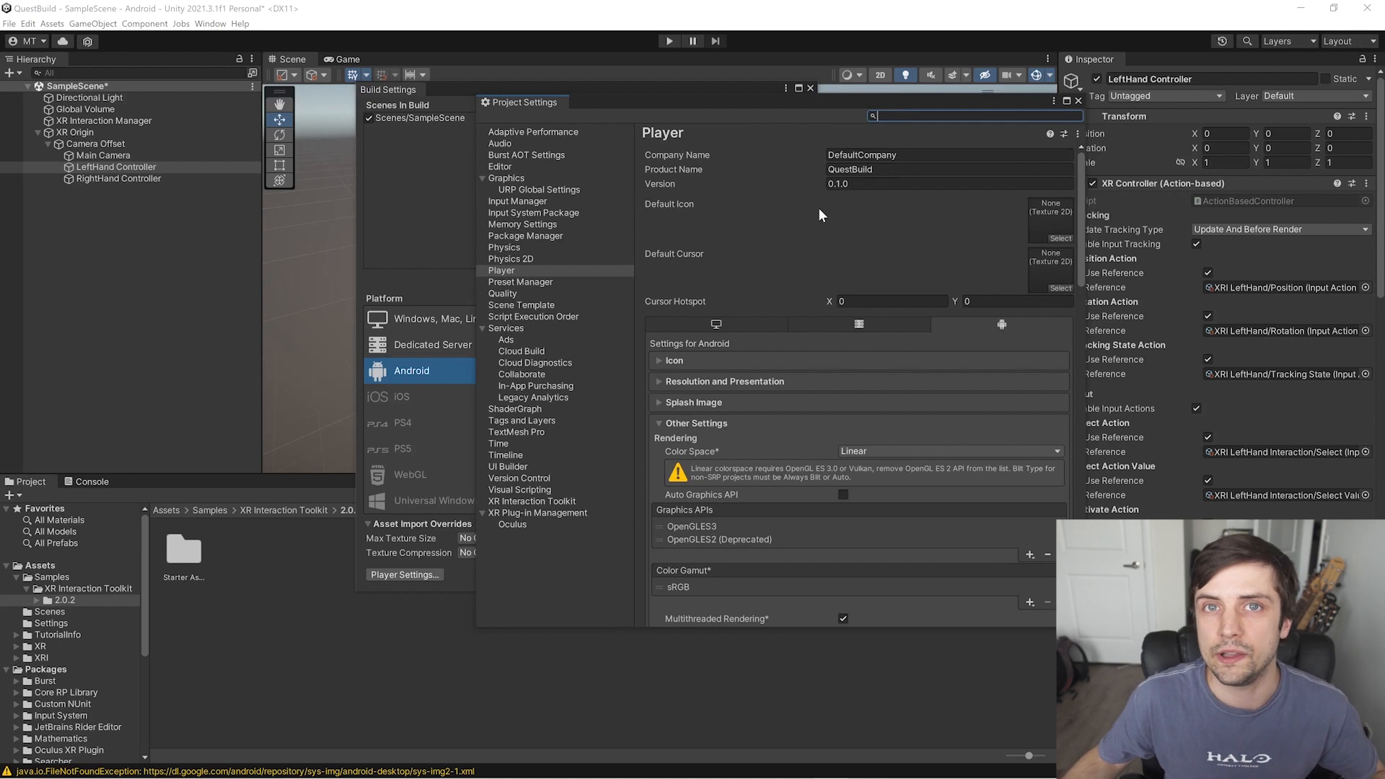
mouse_move(851, 210)
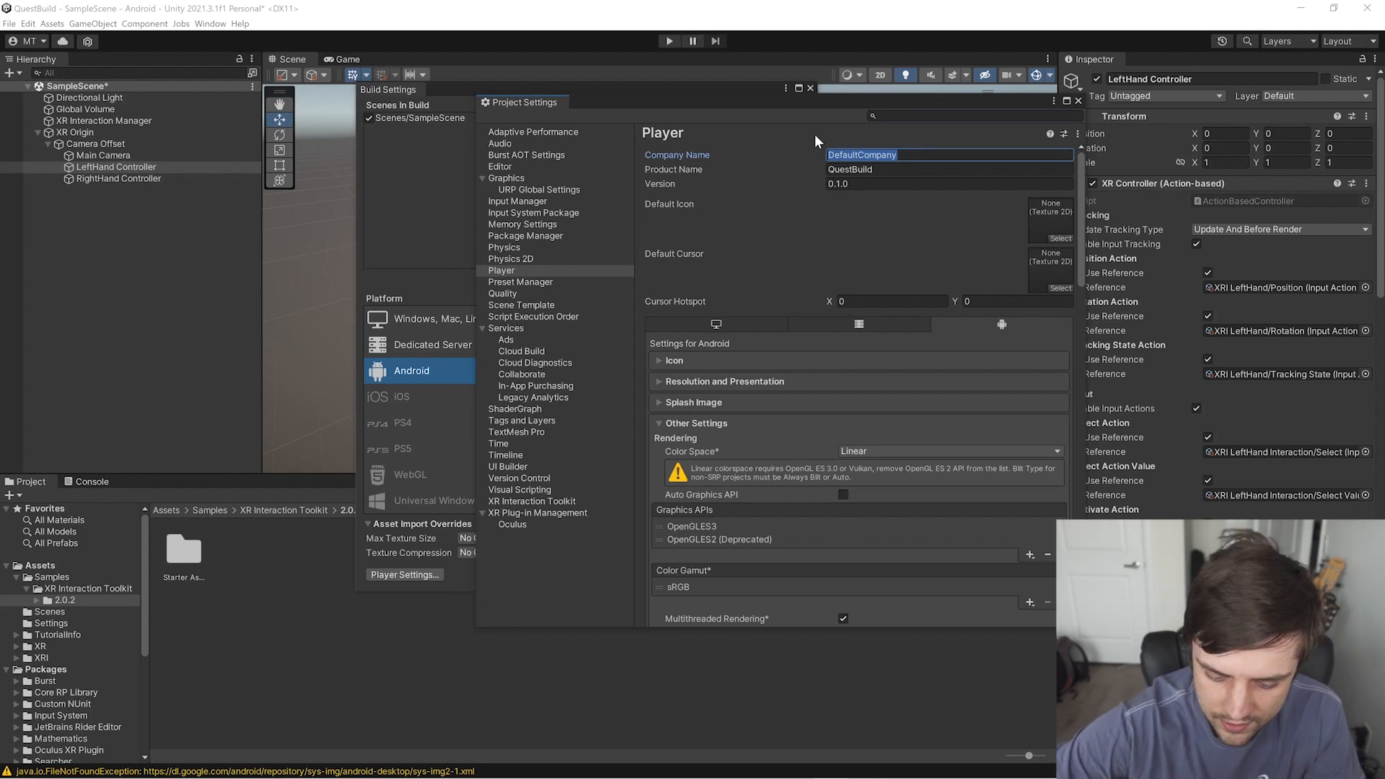
text(MitchInc)
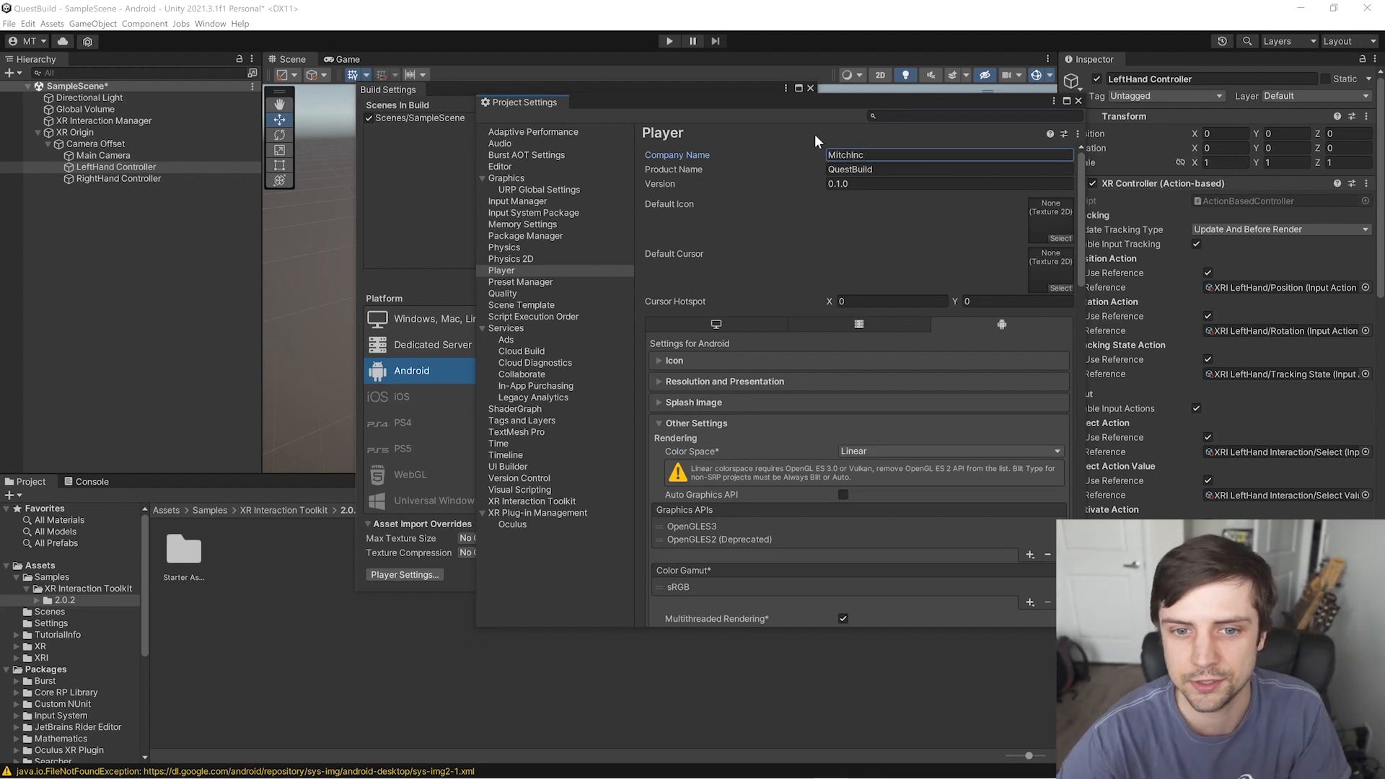
Remove OpenGLES2 (Deprecated) so only OpenGLES3 remains in the graphics APIs.
scroll(down, 3)
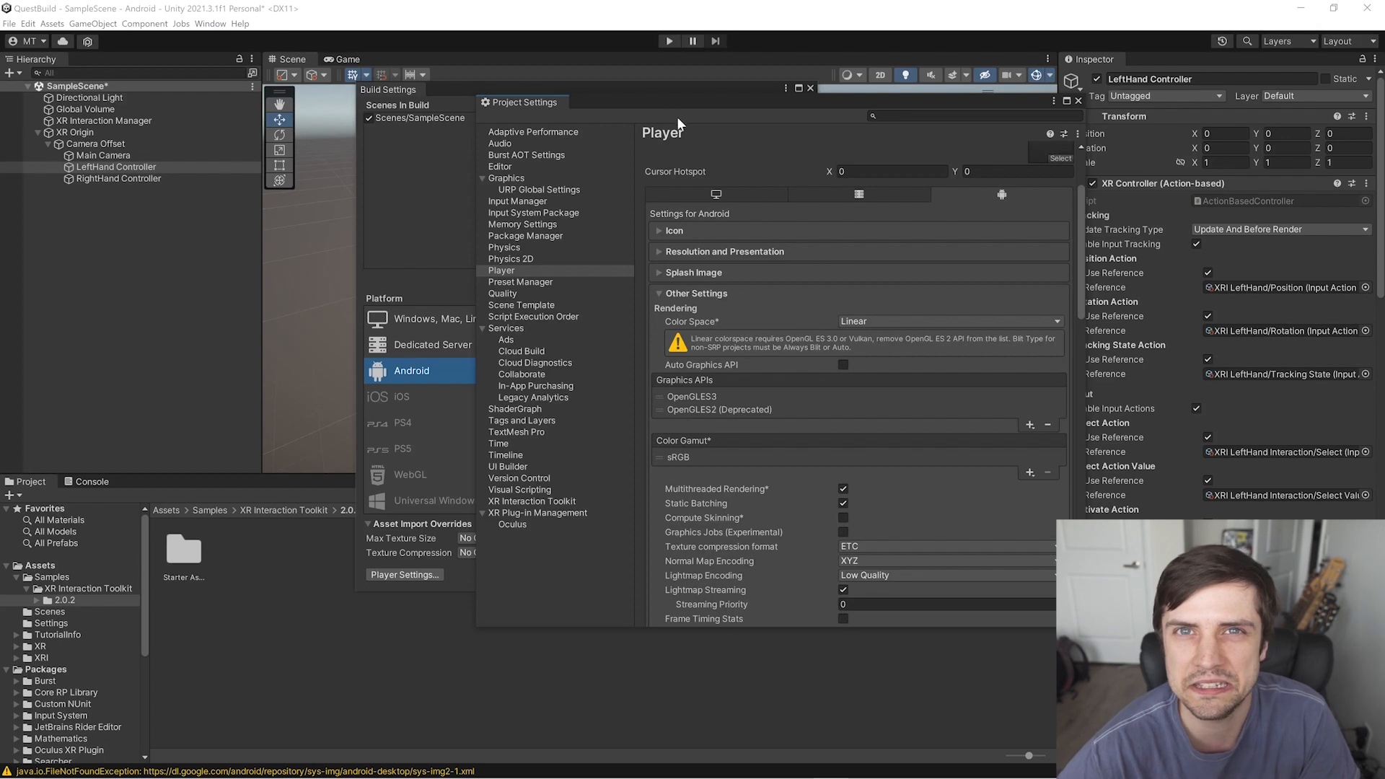
scroll(down, 3)
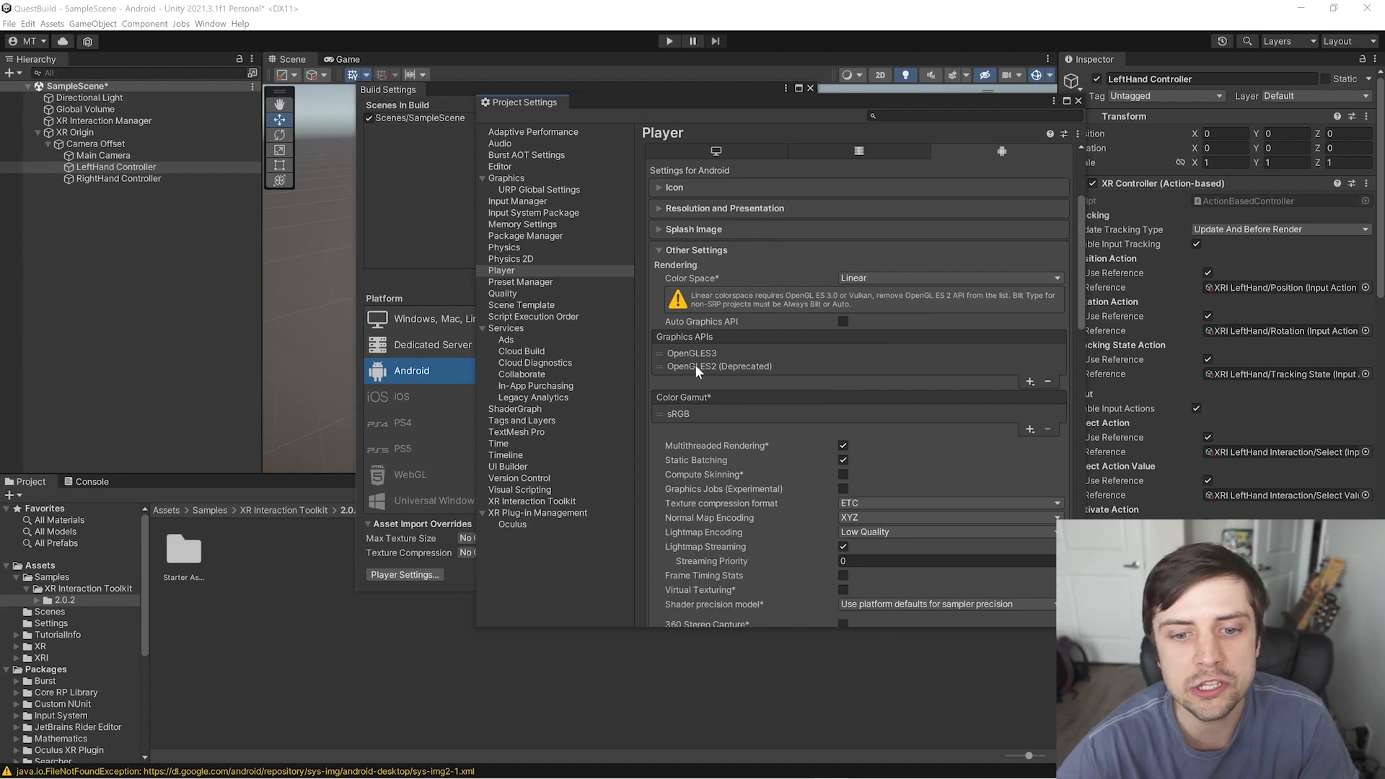
click(719, 365)
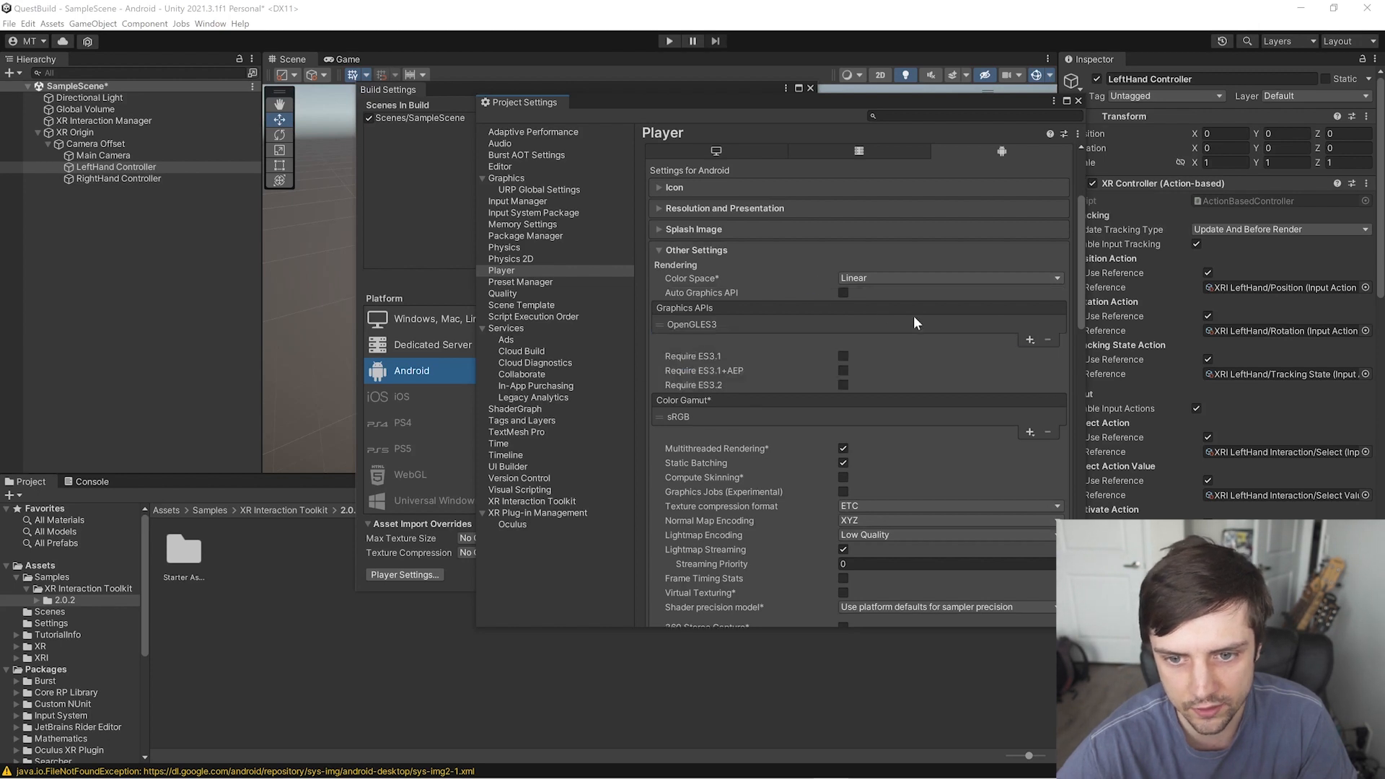
click(691, 324)
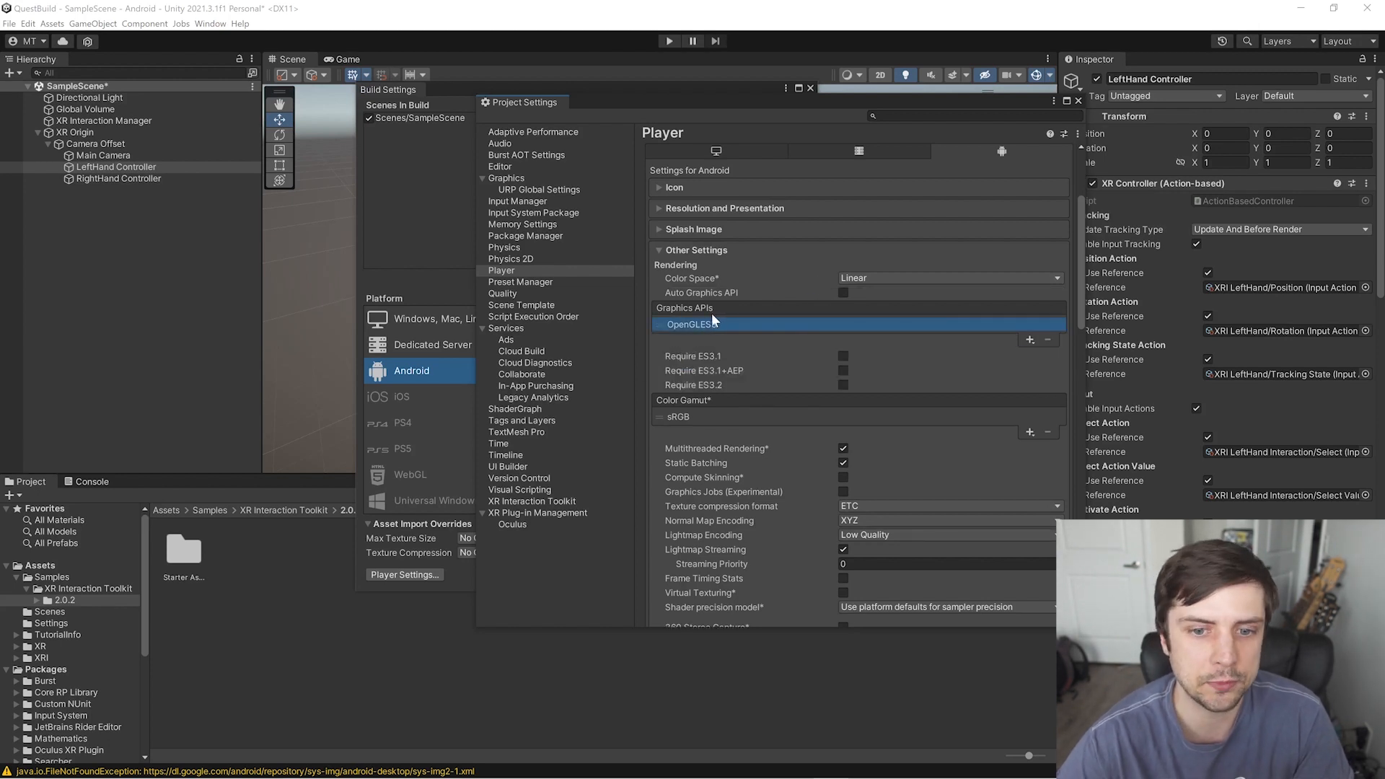
mouse_move(1026, 333)
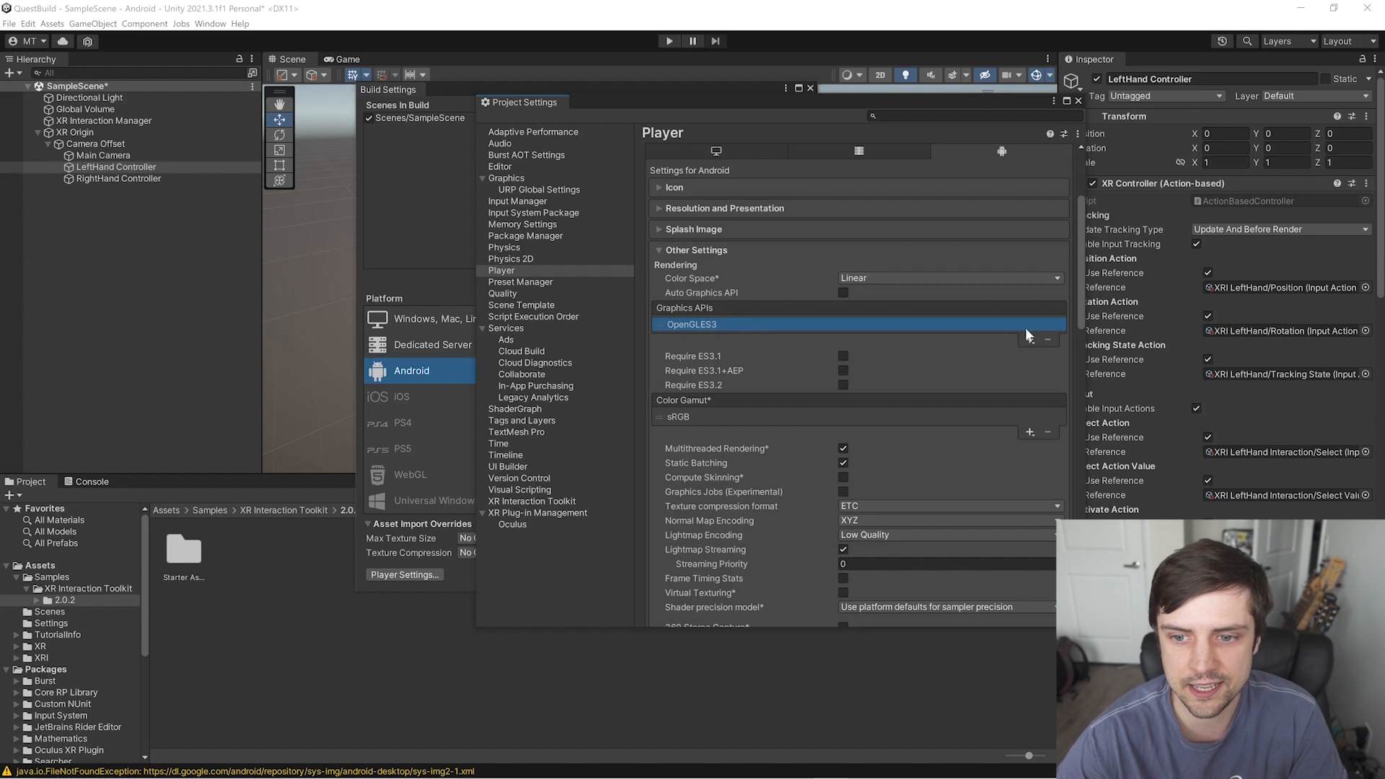
scroll(down, 3)
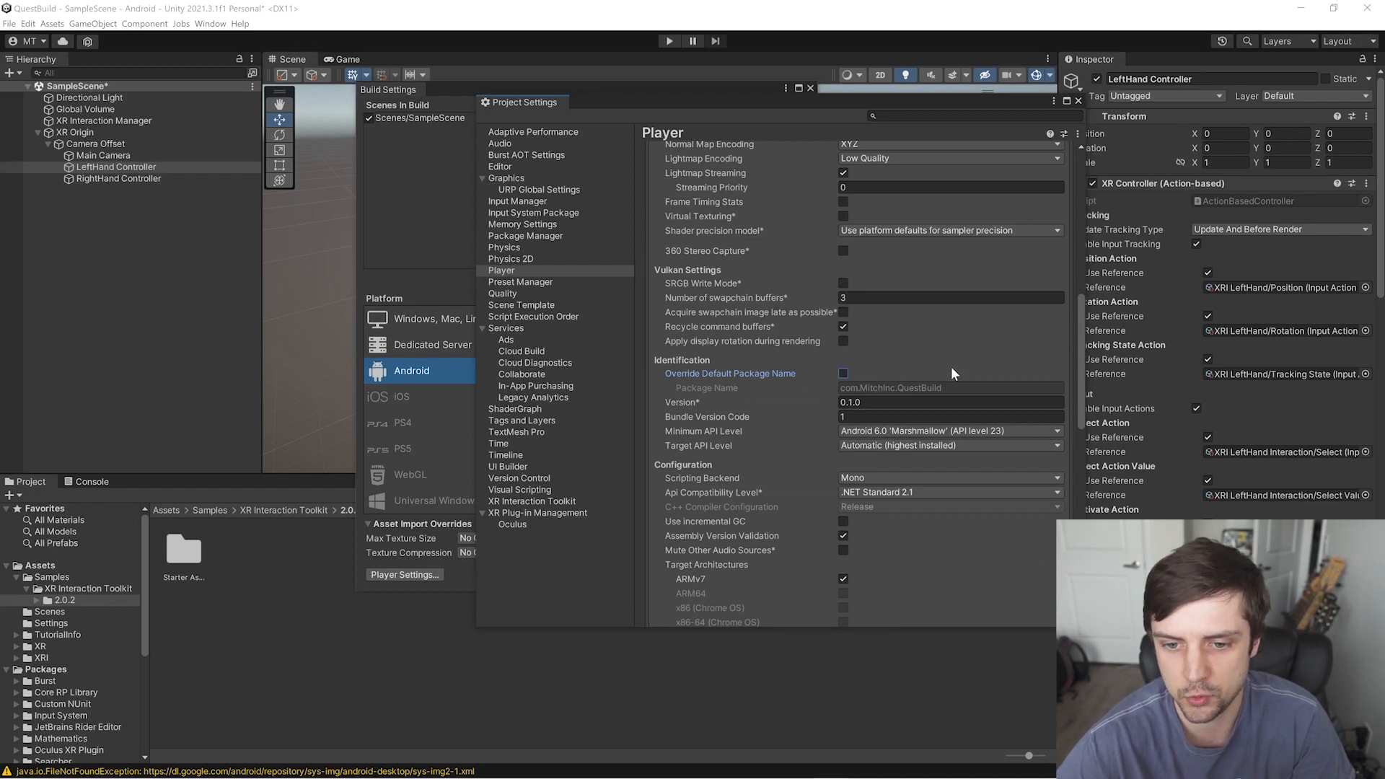
Adjust the minimum Android API level and switch the scripting backend to IL2CPP.
scroll(down, 3)
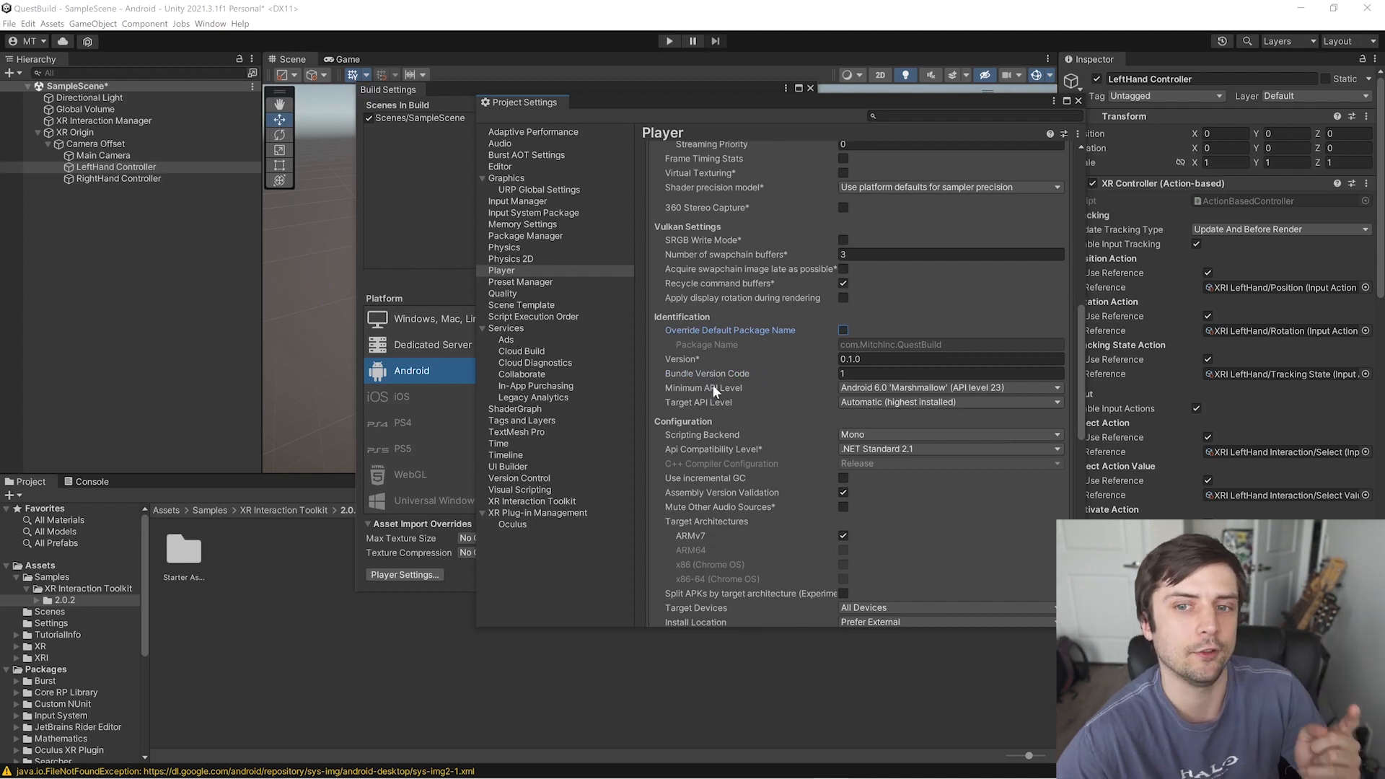
click(947, 387)
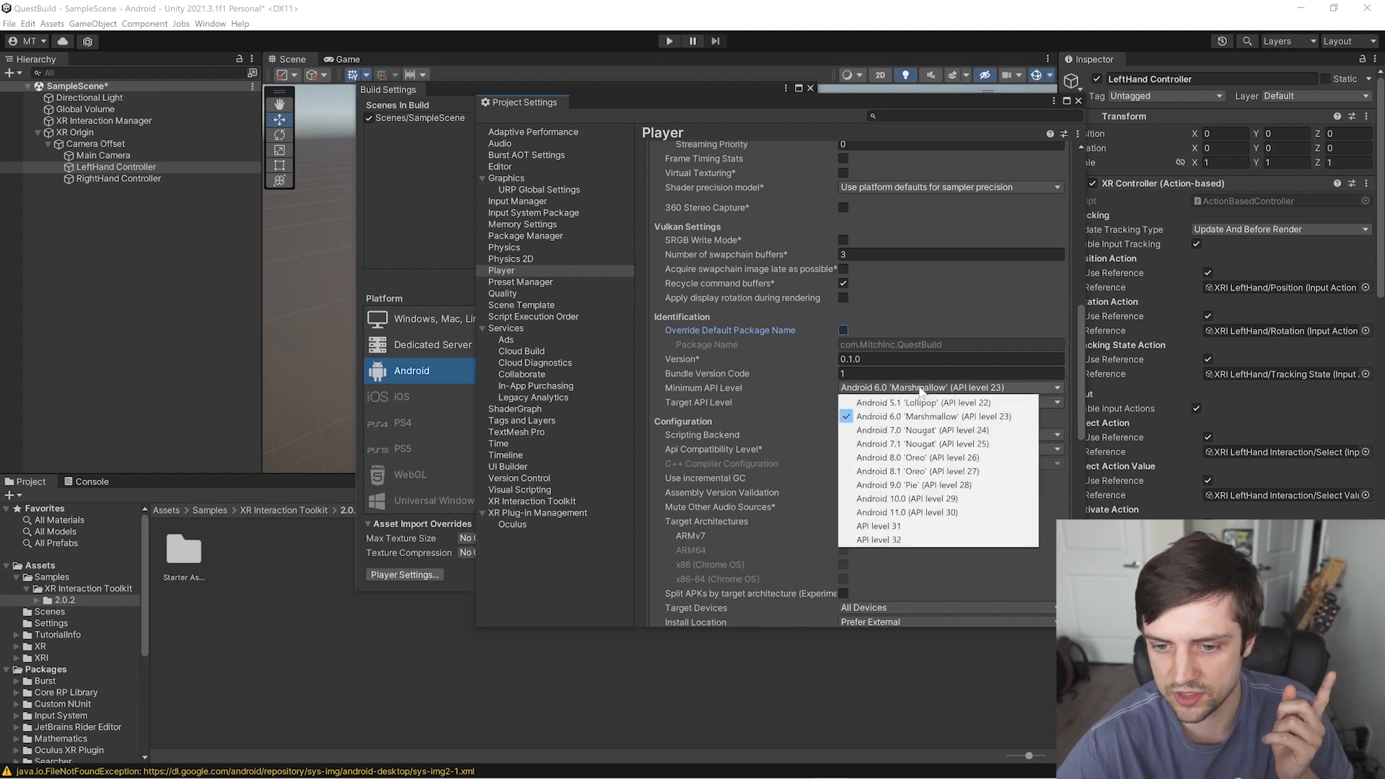
mouse_move(908, 497)
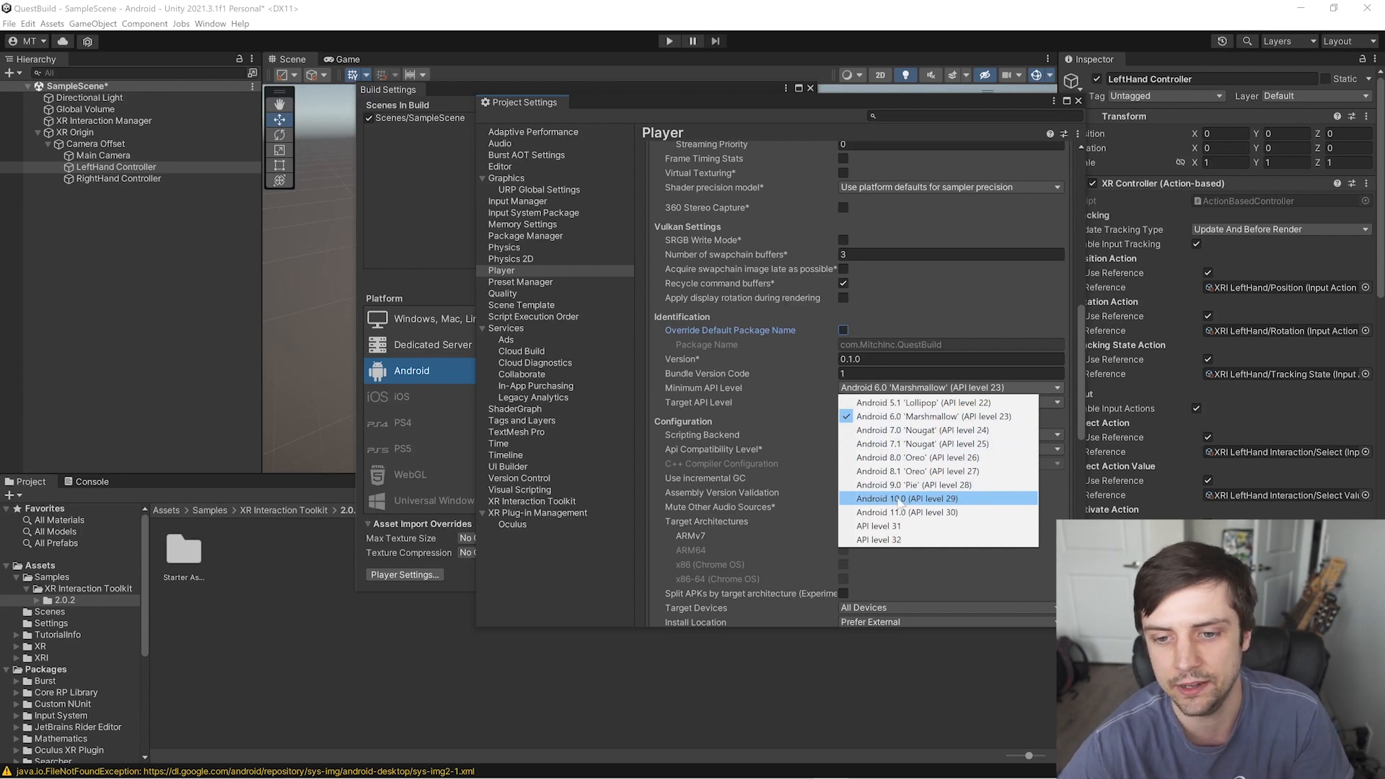
click(906, 498)
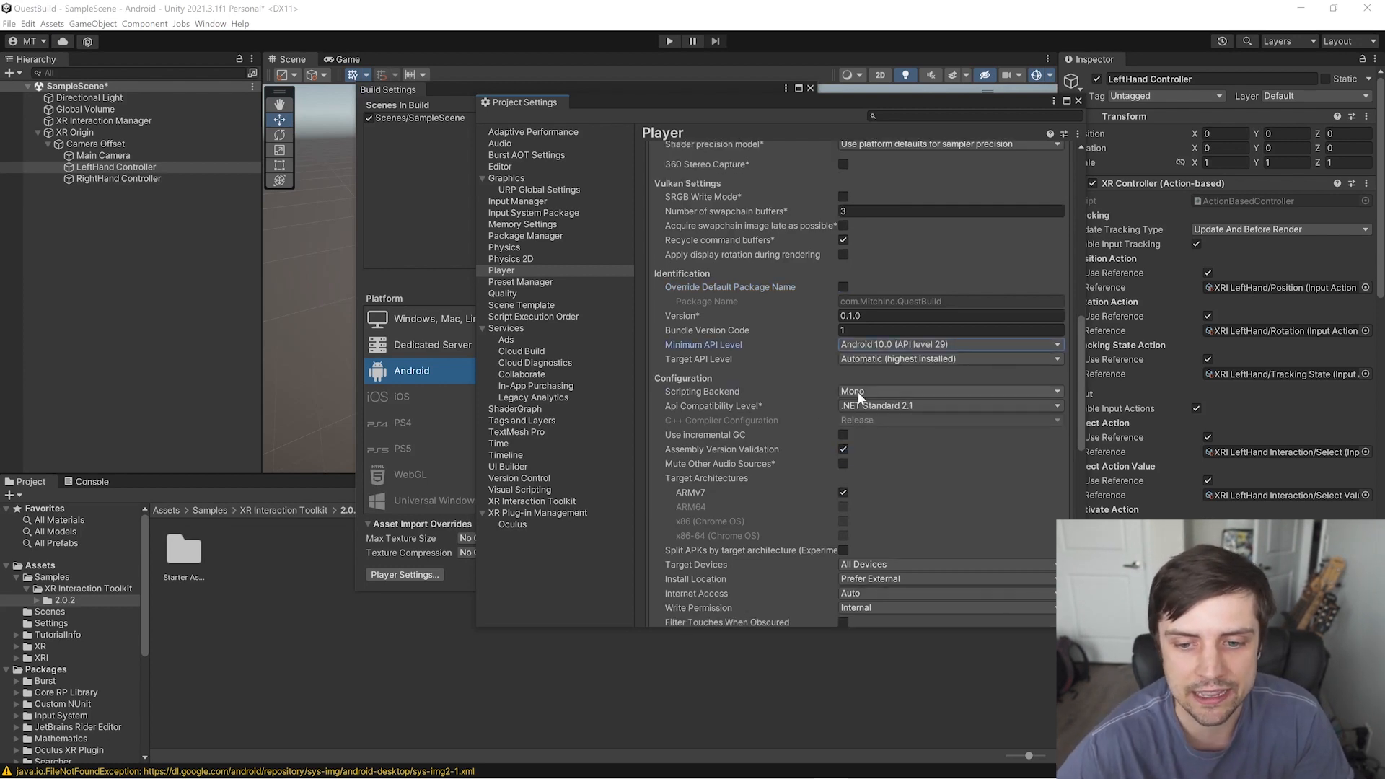
click(949, 406)
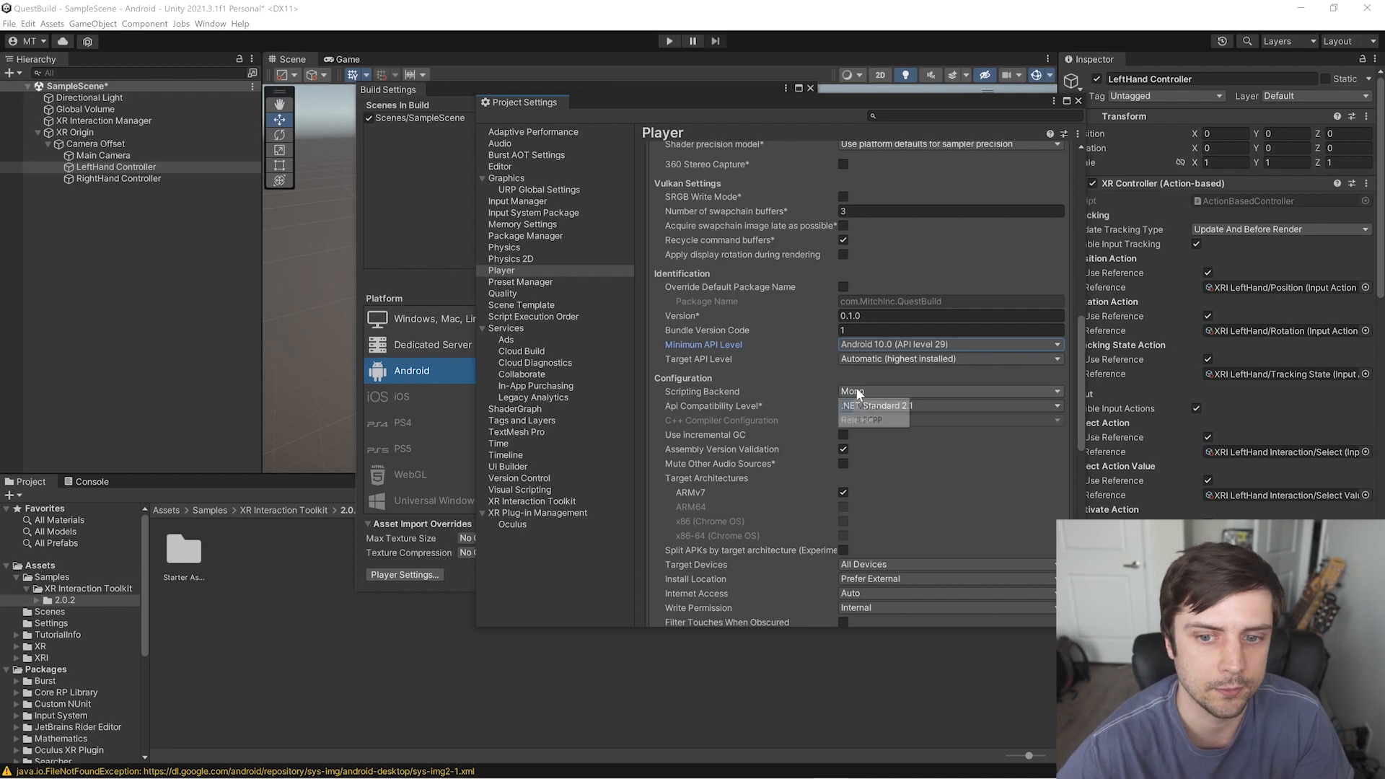
click(949, 391)
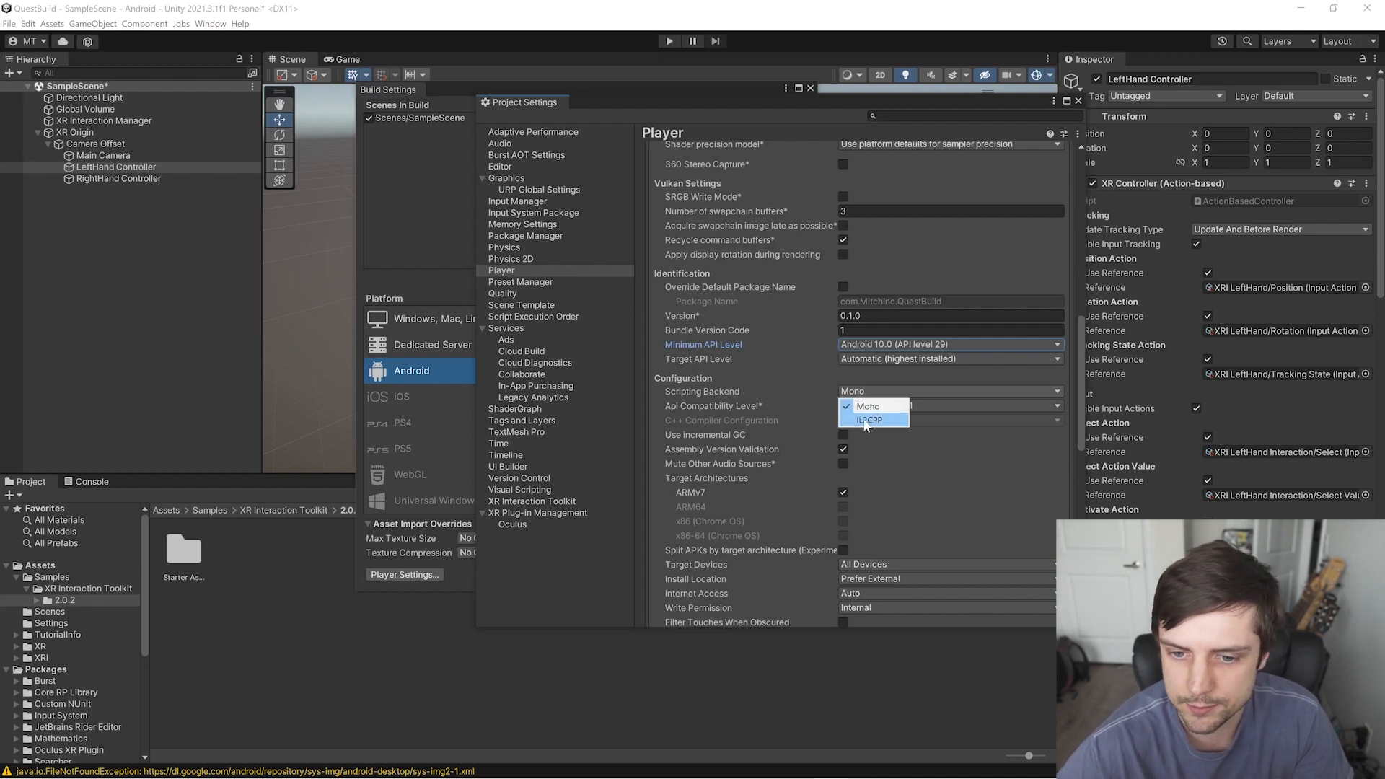
click(868, 419)
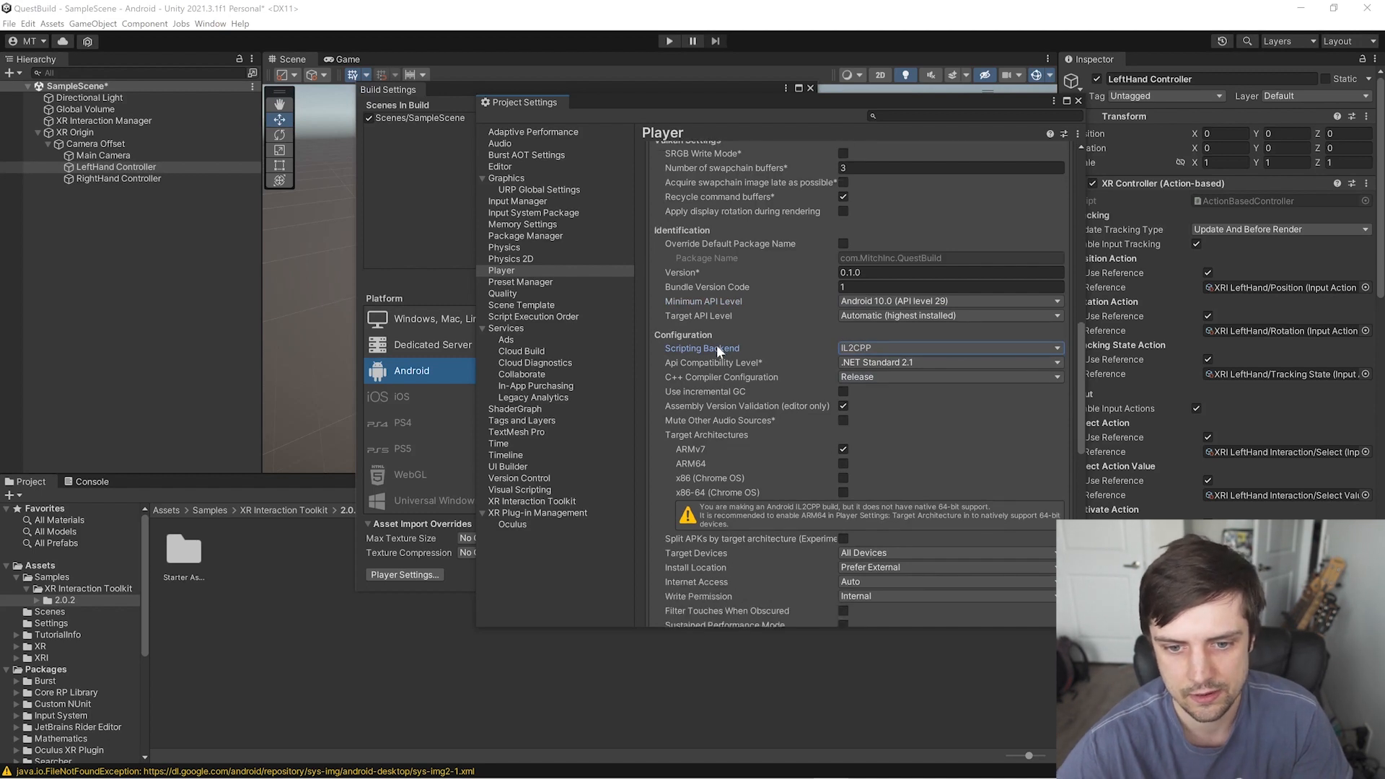
Target ARM64 only instead of ARMv7 and set the install location to Automatic.
scroll(down, 3)
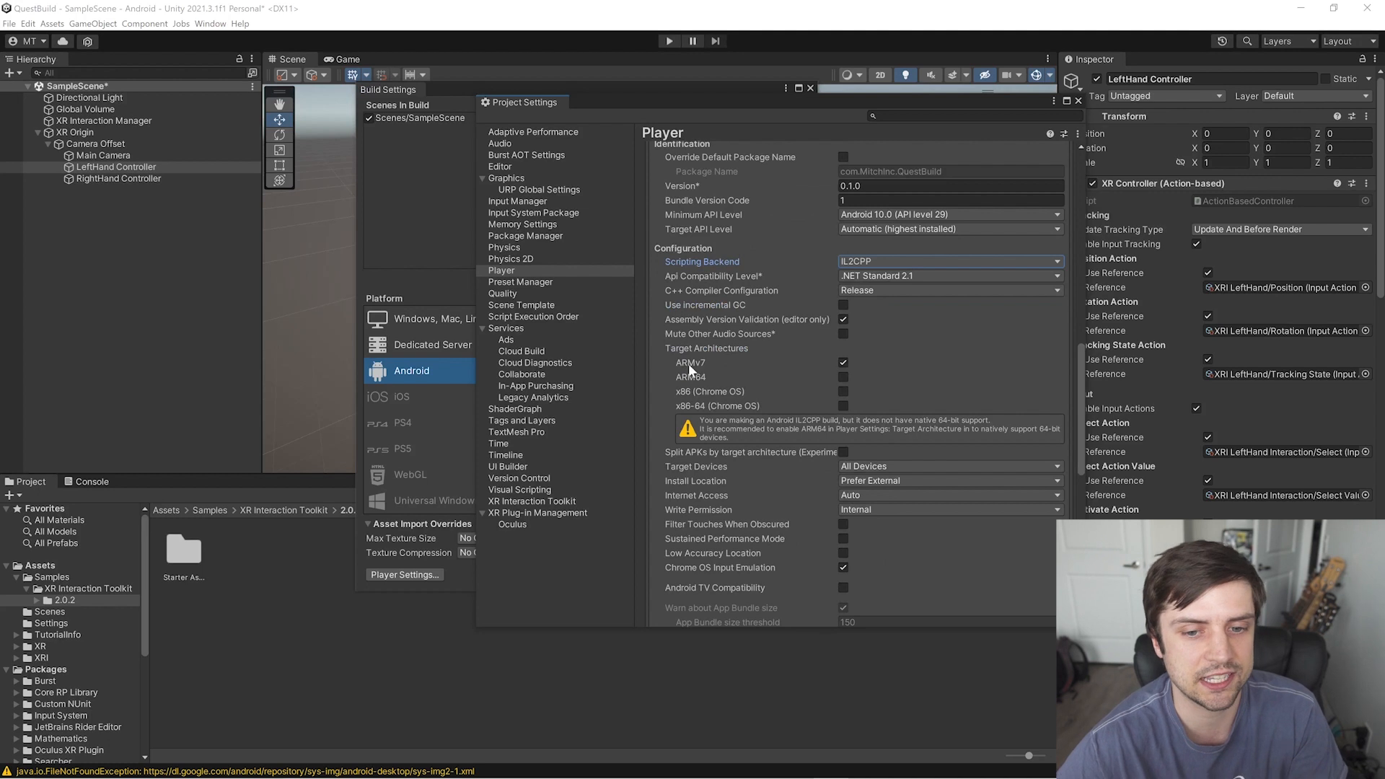
mouse_move(720, 371)
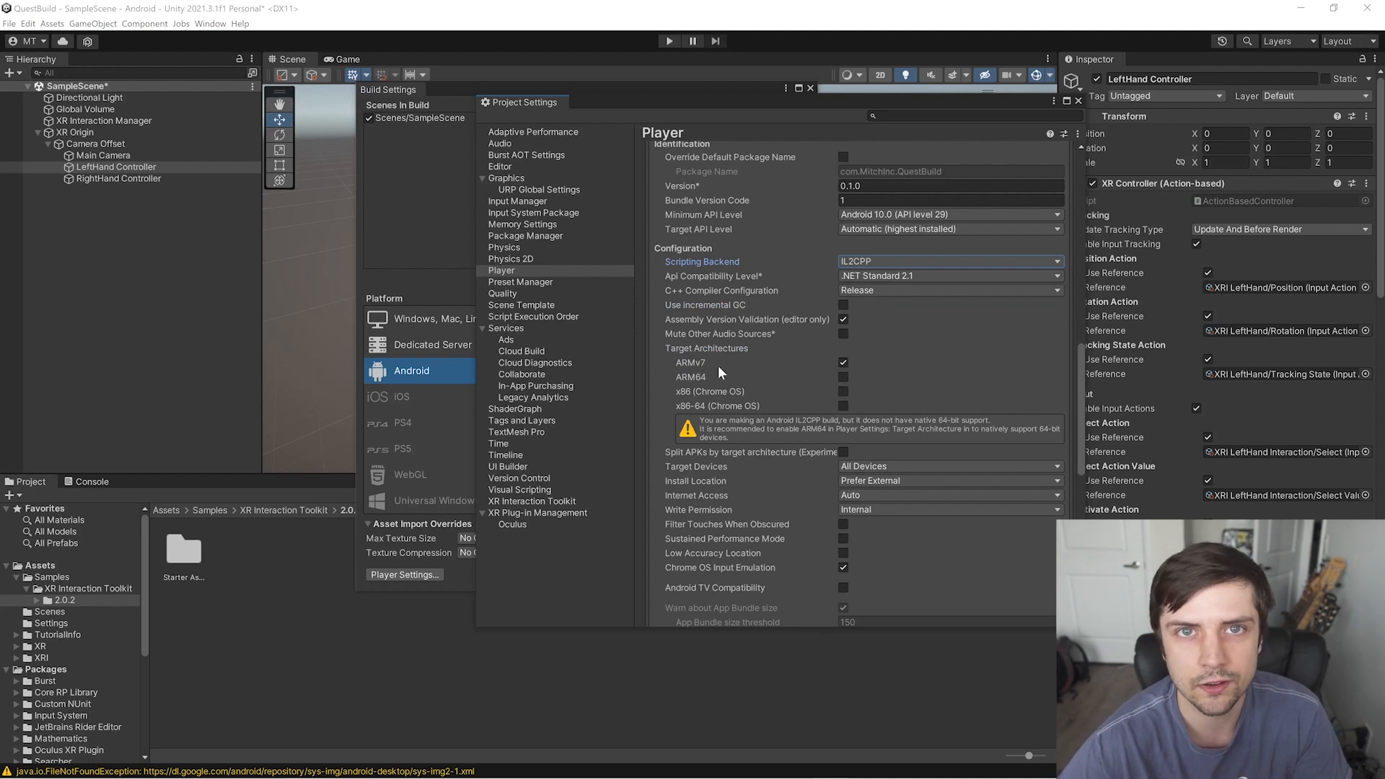
click(842, 362)
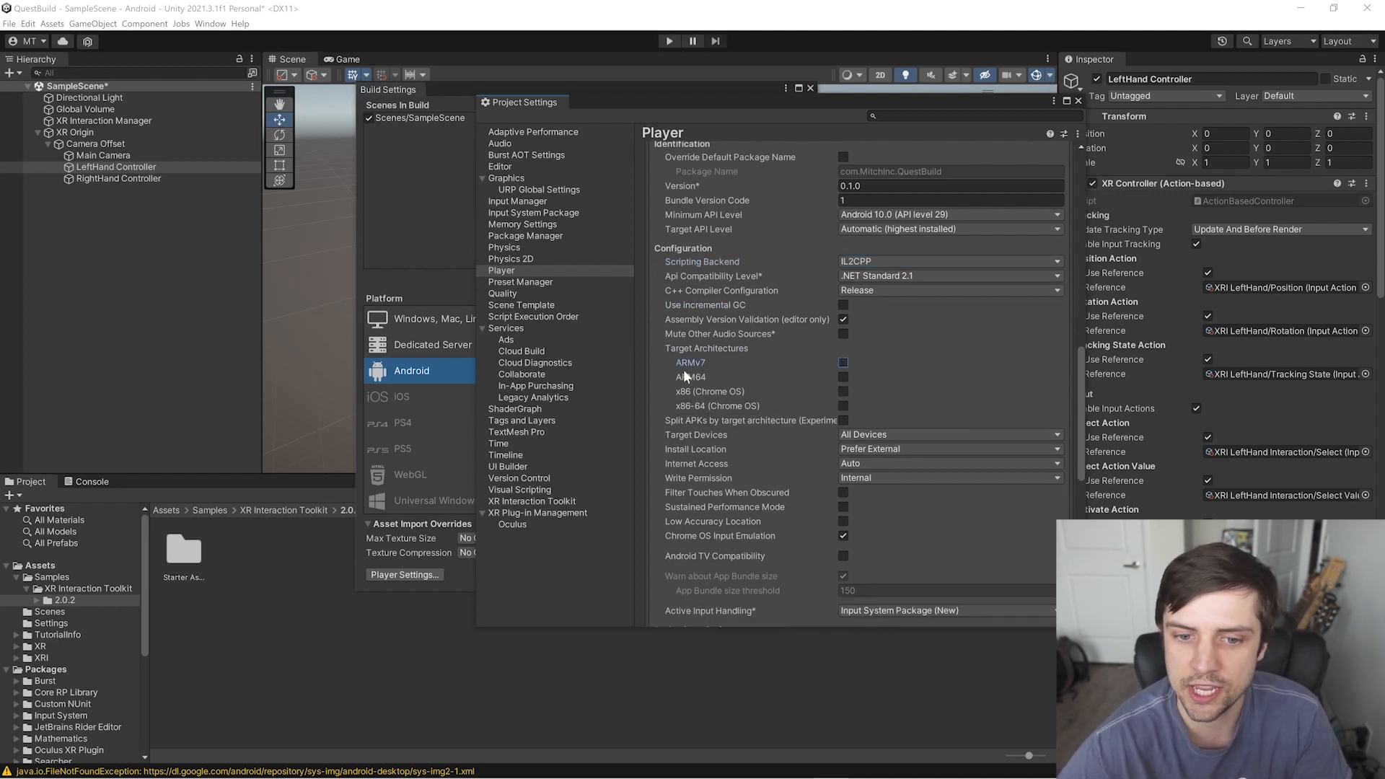
click(841, 376)
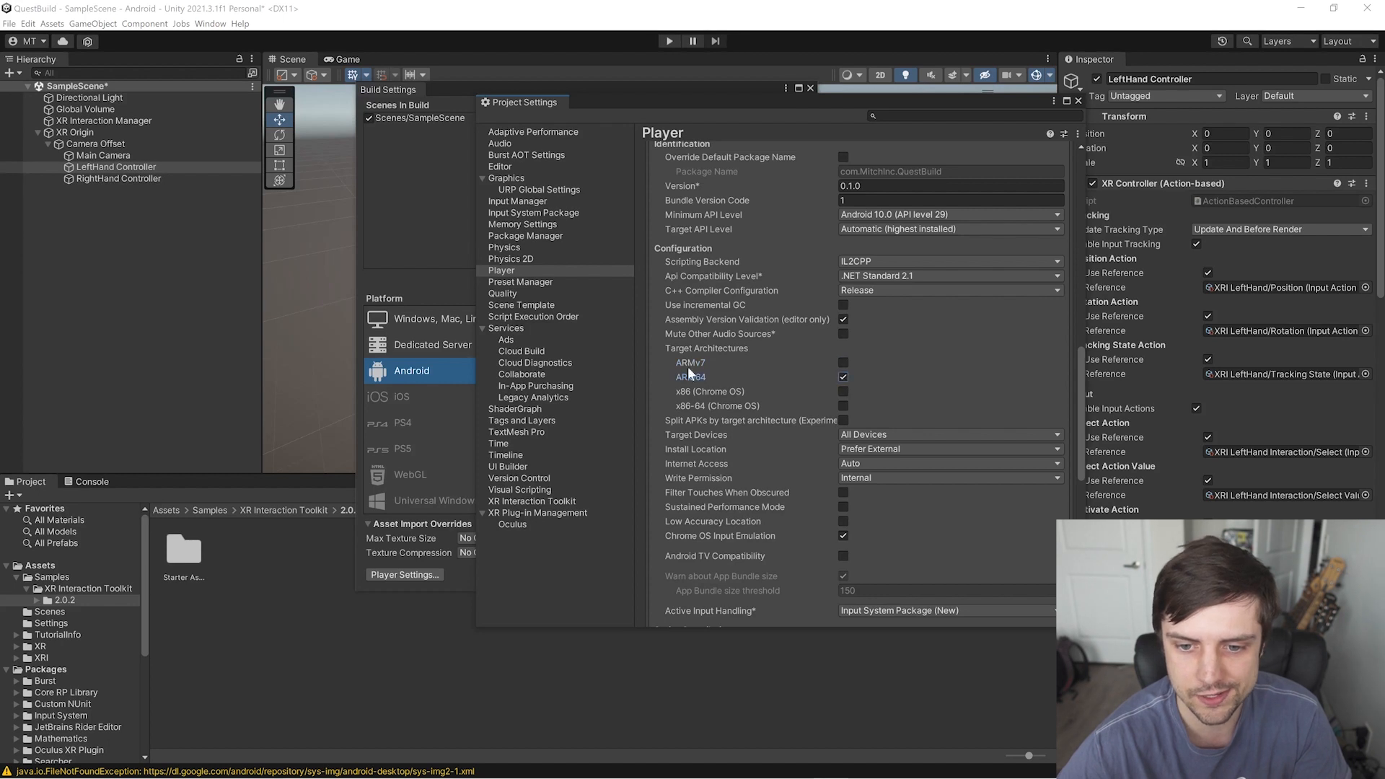
click(949, 406)
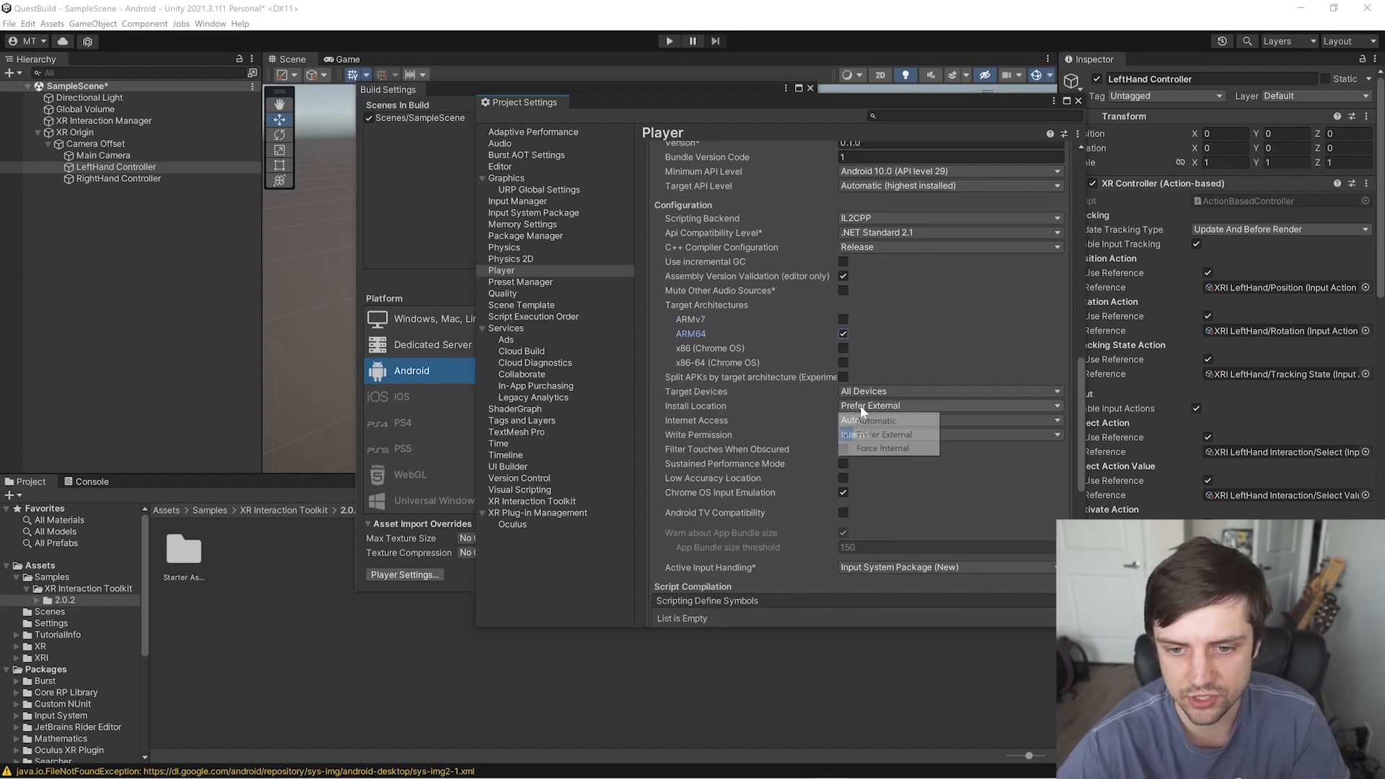
click(869, 420)
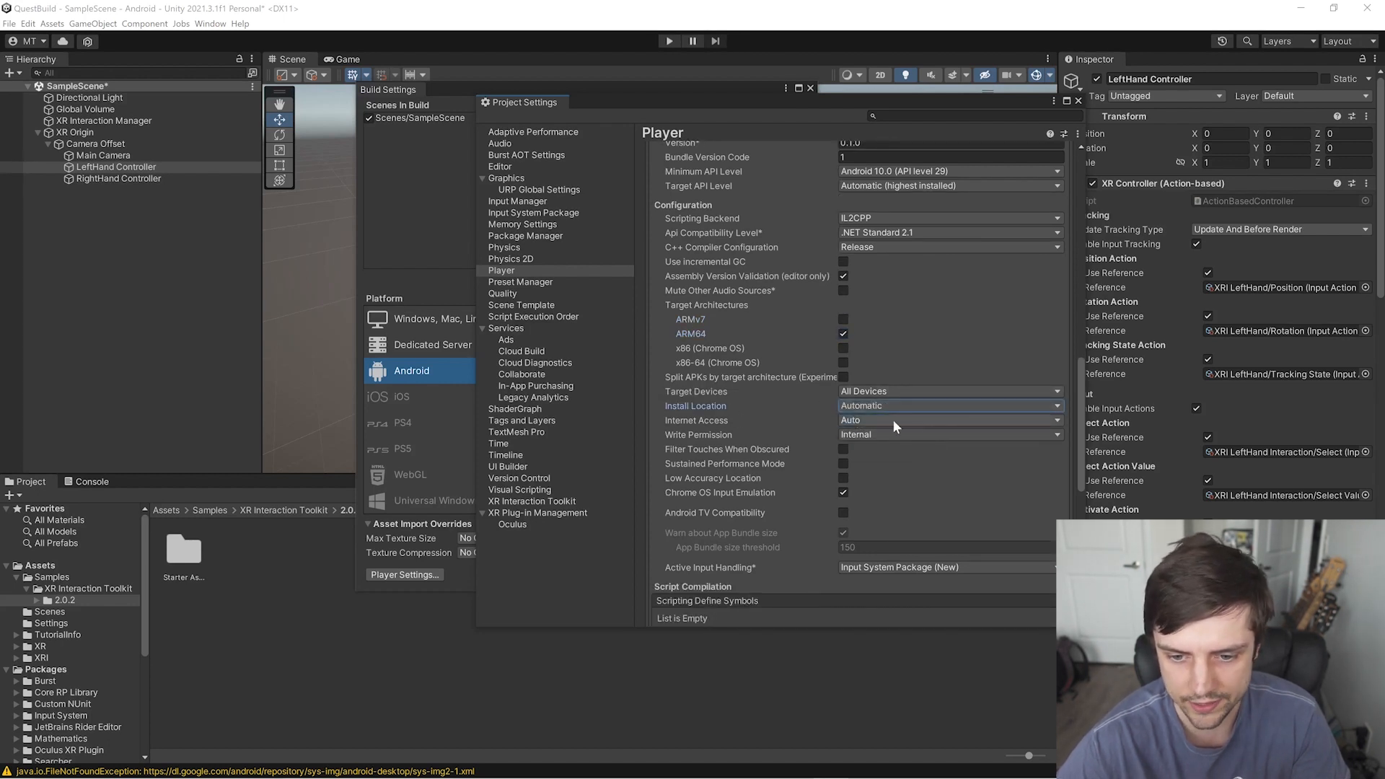
scroll(down, 3)
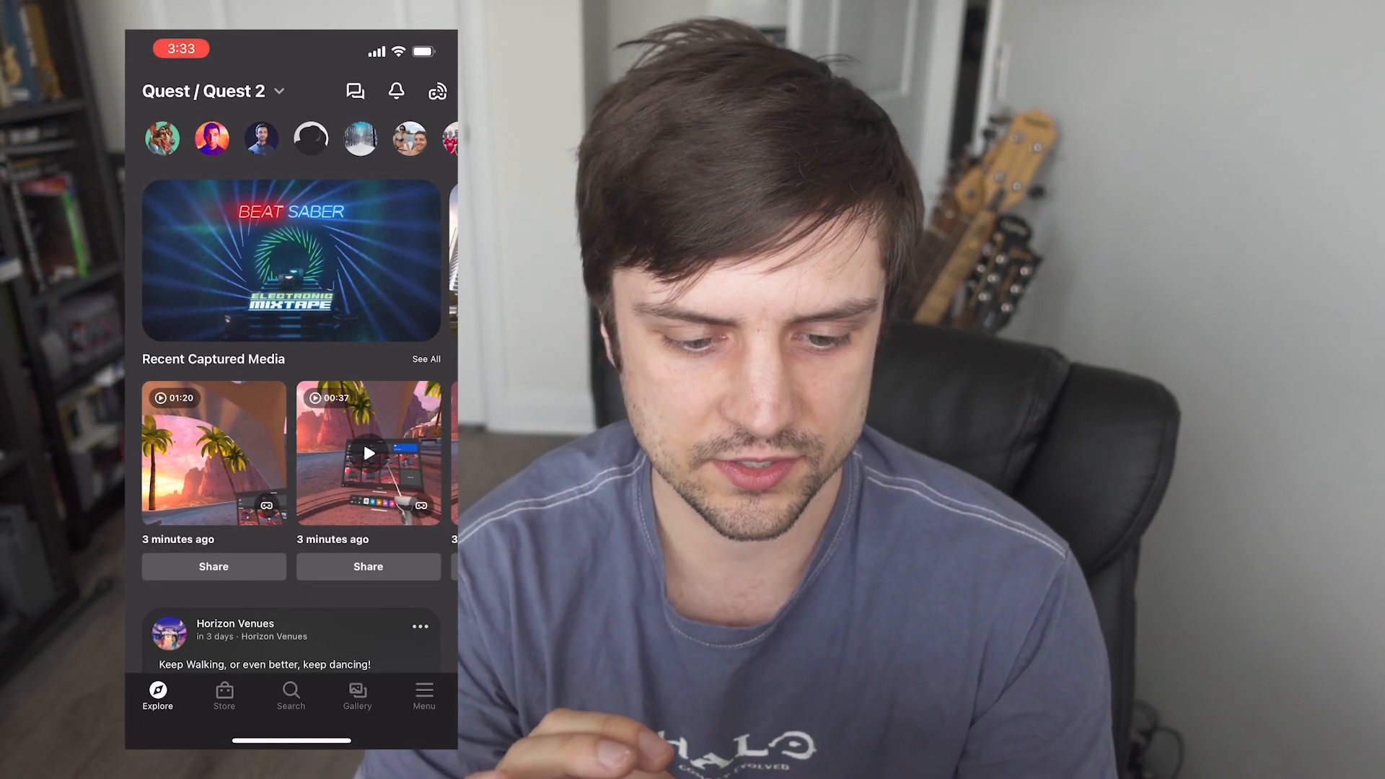
In the Meta Quest app, select My Quest 2 under Devices and go to Developer Mode in Headset Settings.
click(422, 695)
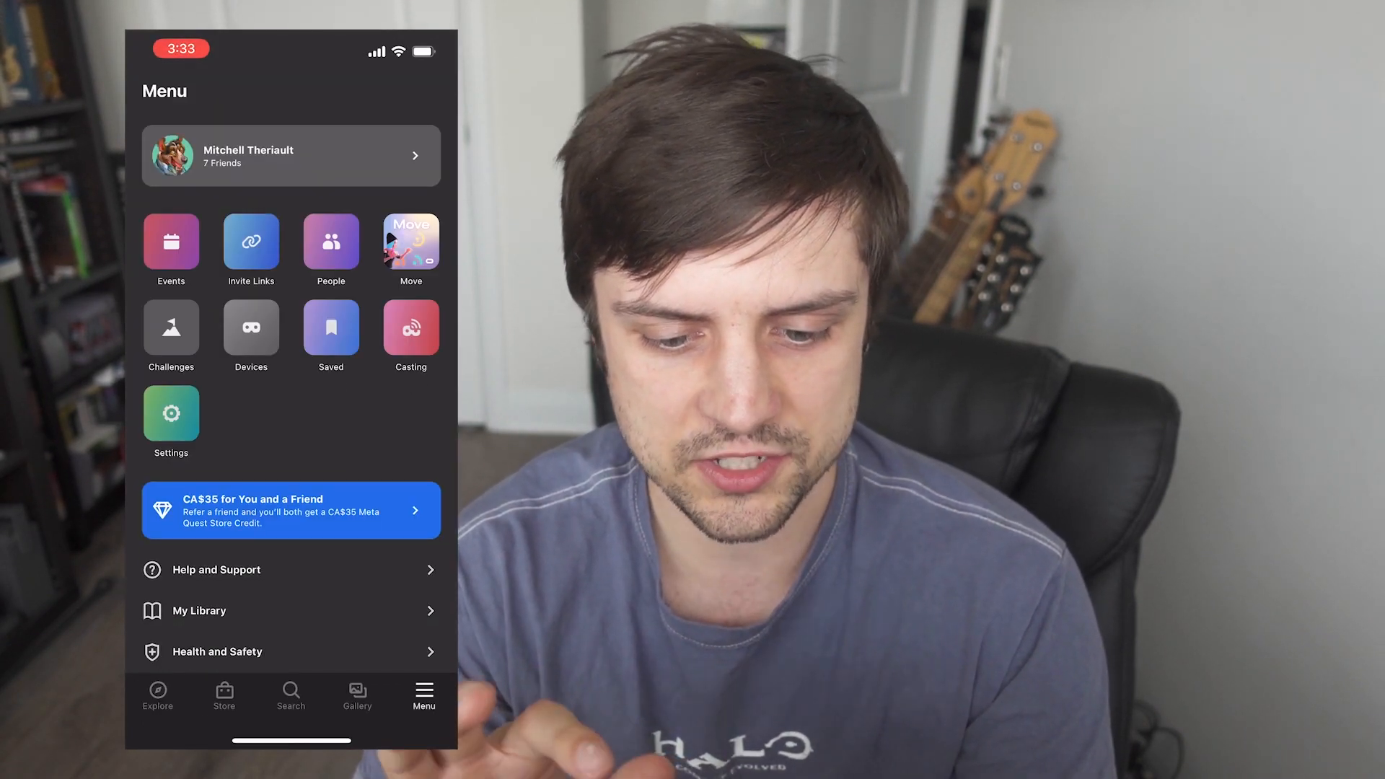
click(250, 329)
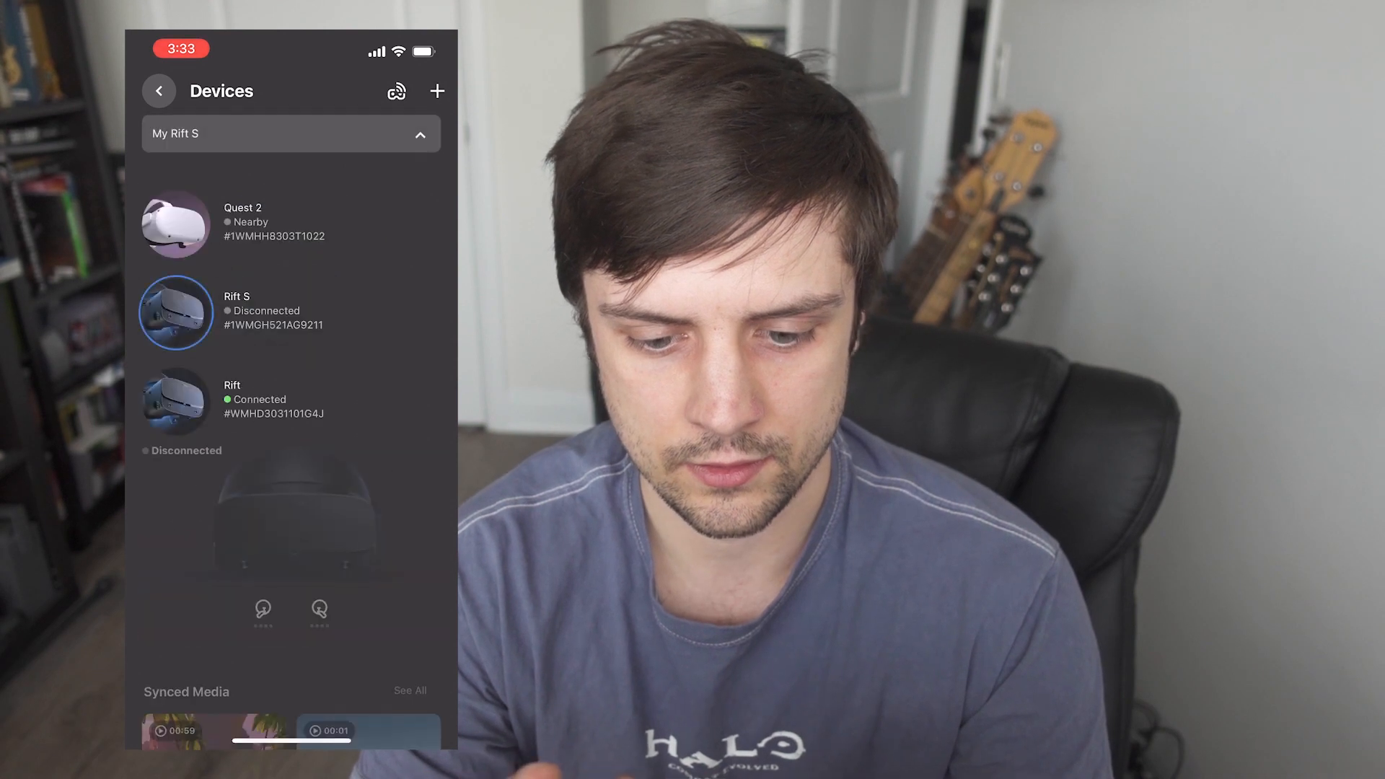
click(242, 225)
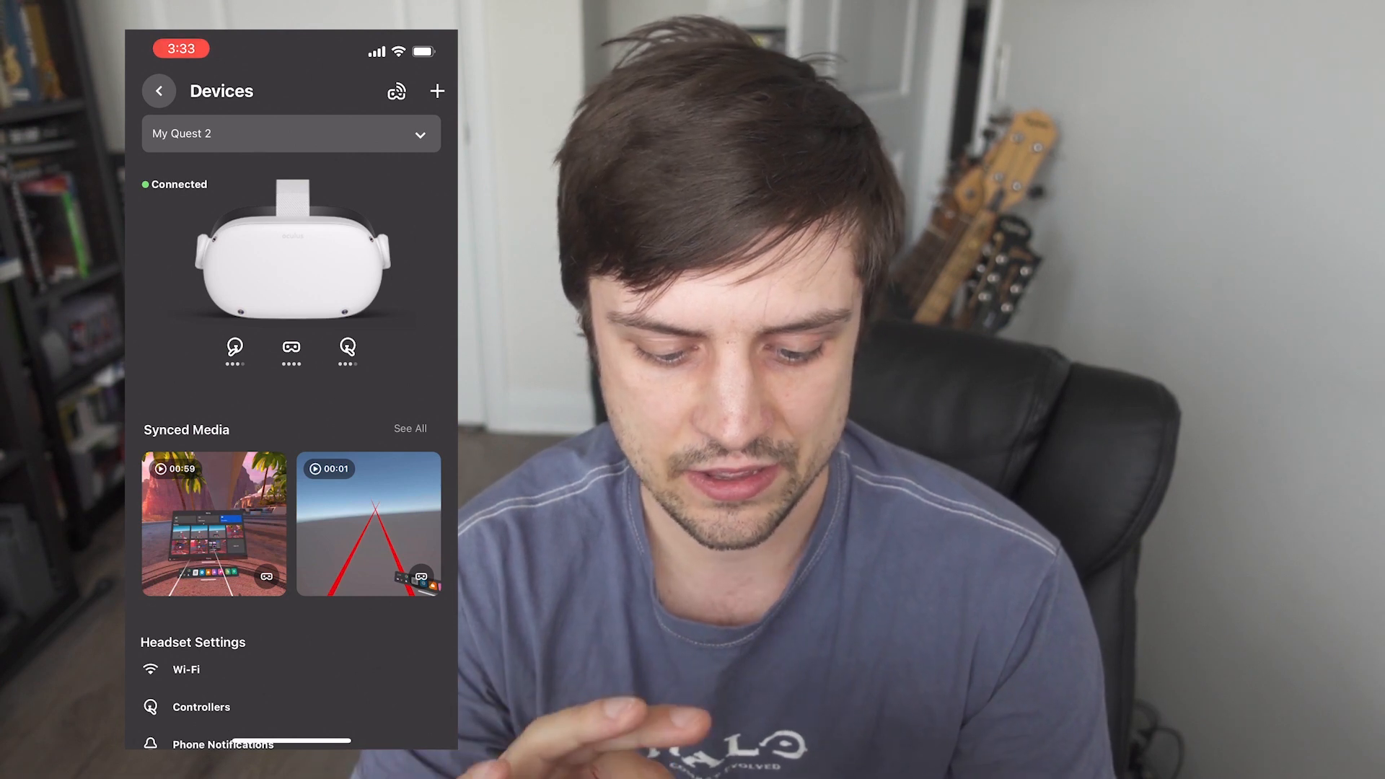
scroll(down, 3)
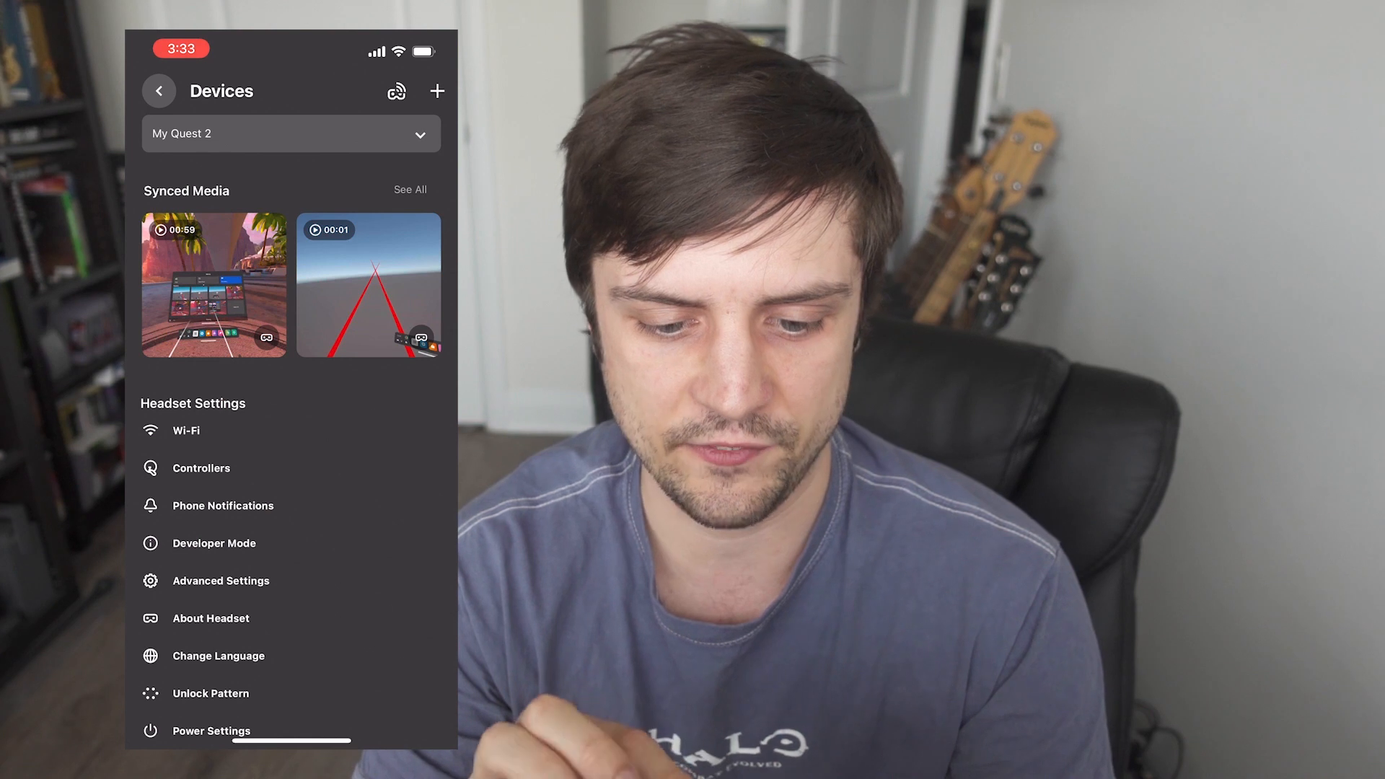
click(213, 543)
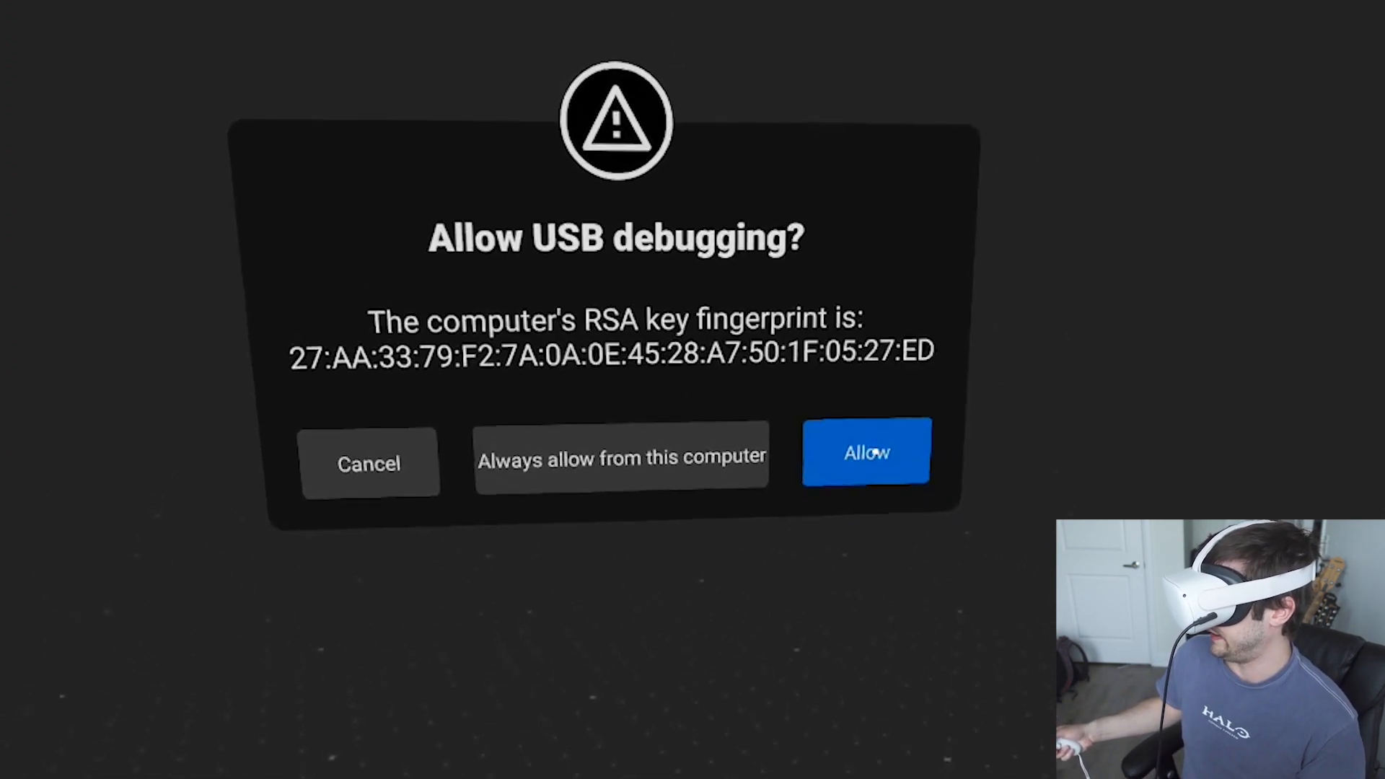
On the headset, allow USB debugging and file access for the connected computer.
click(864, 452)
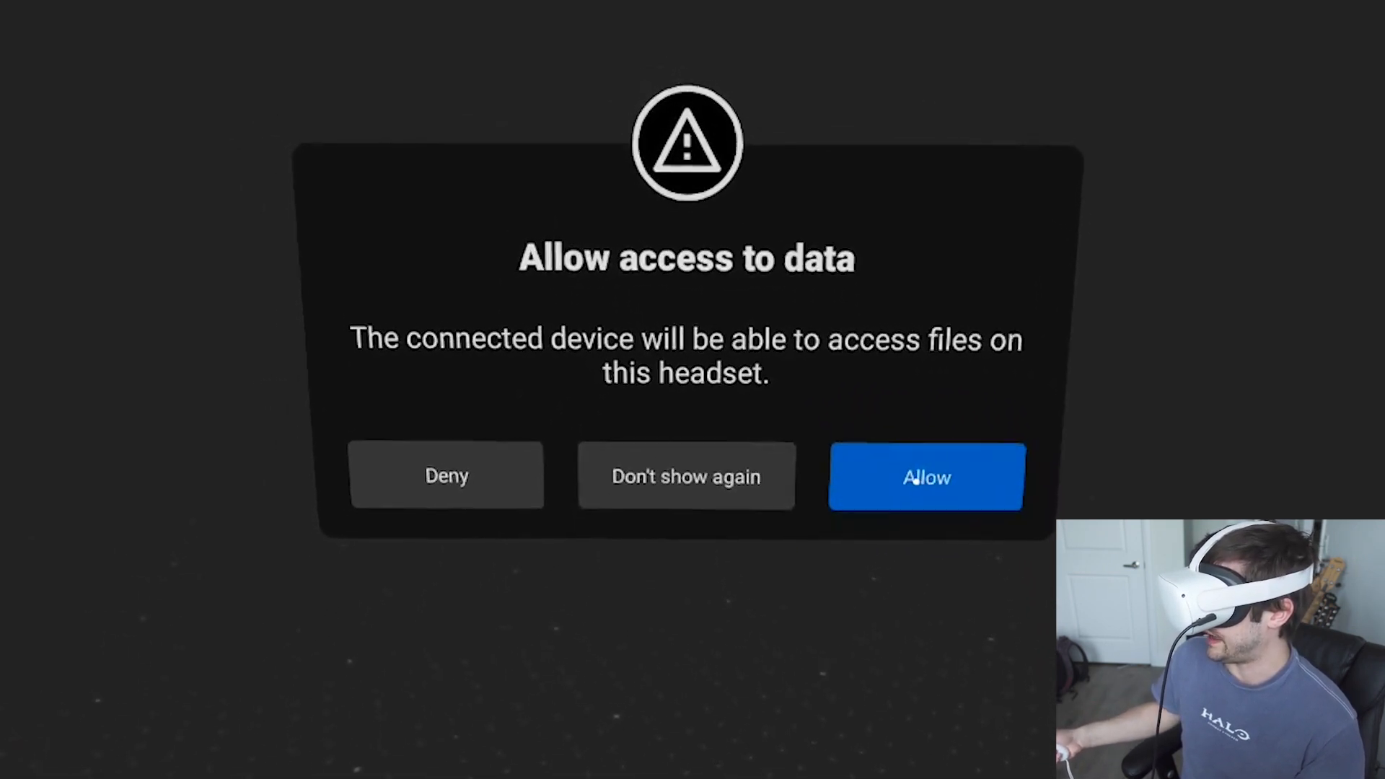
click(926, 476)
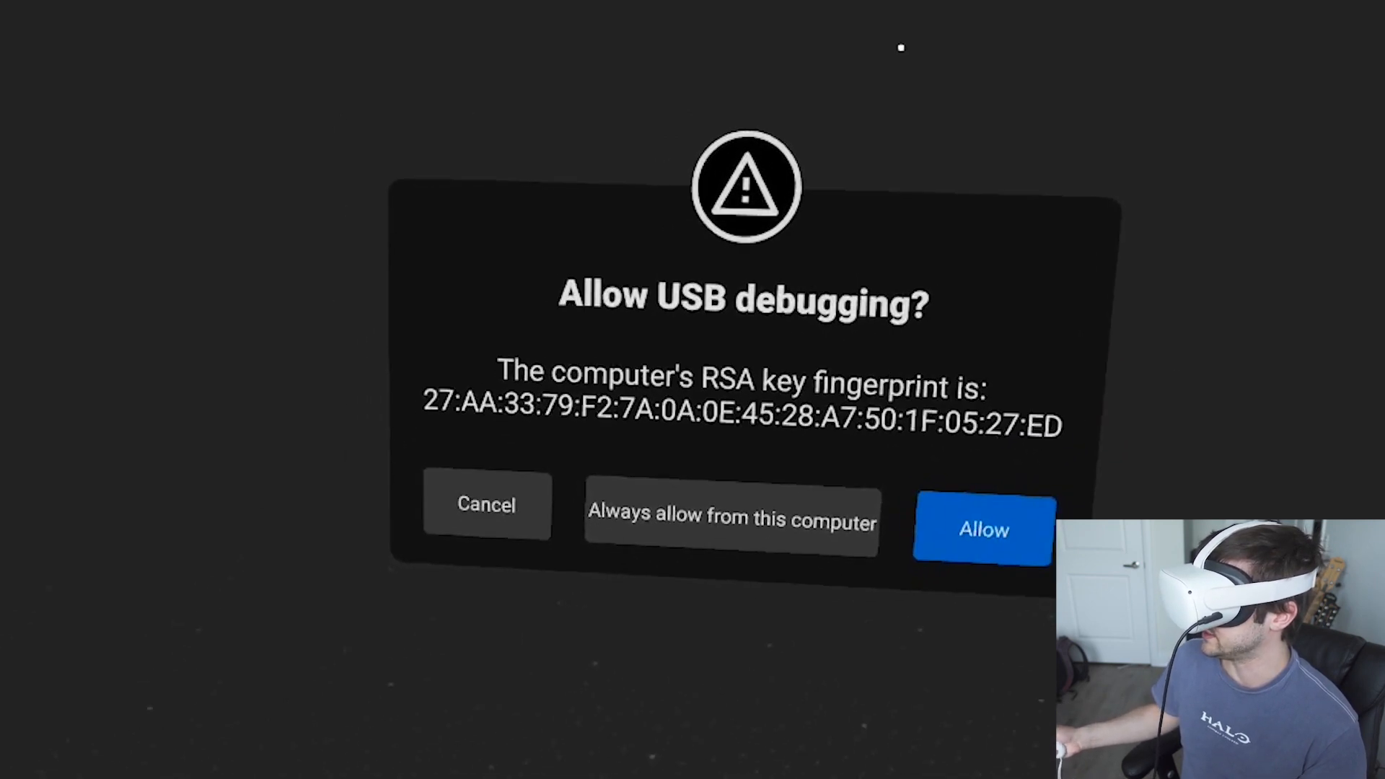
click(981, 529)
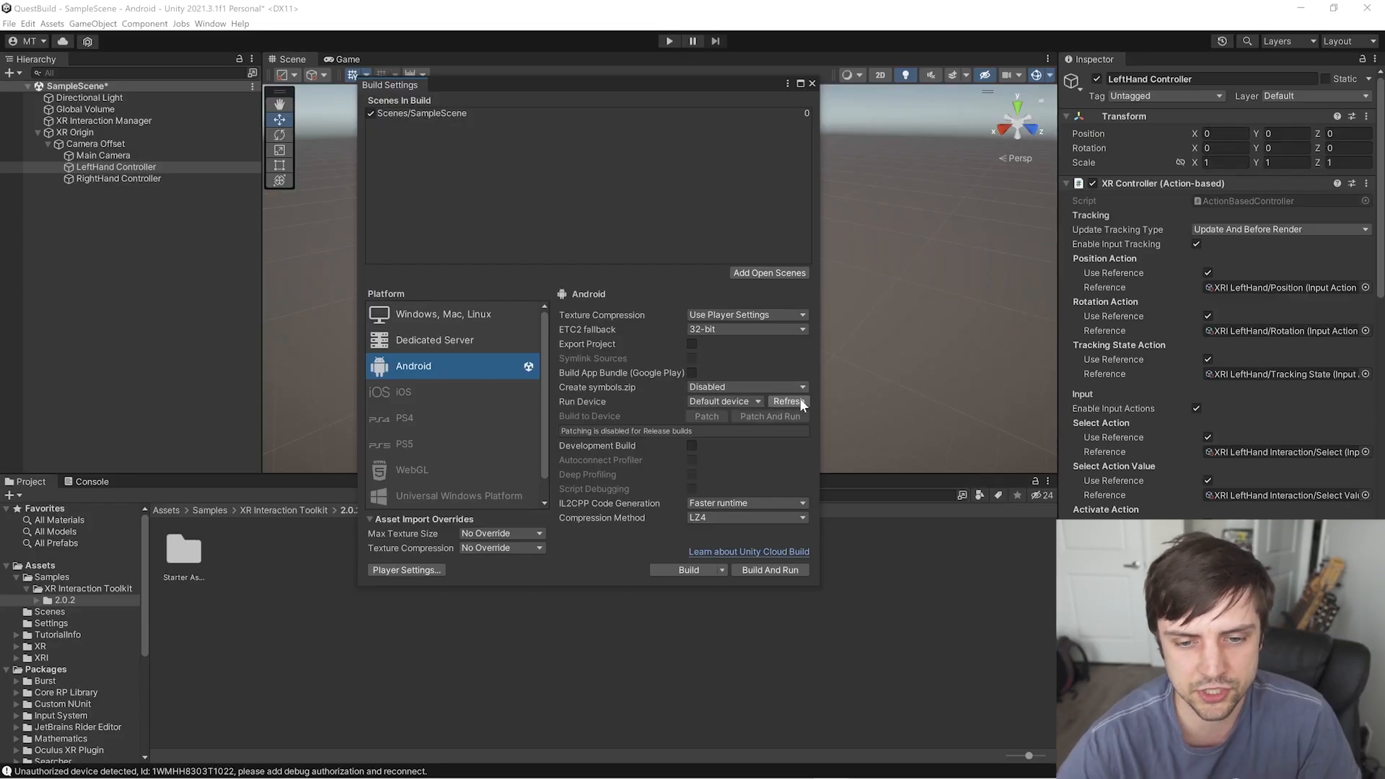
Choose Oculus Quest 2 as run device and Build And Run to an APK named Quest.
click(724, 401)
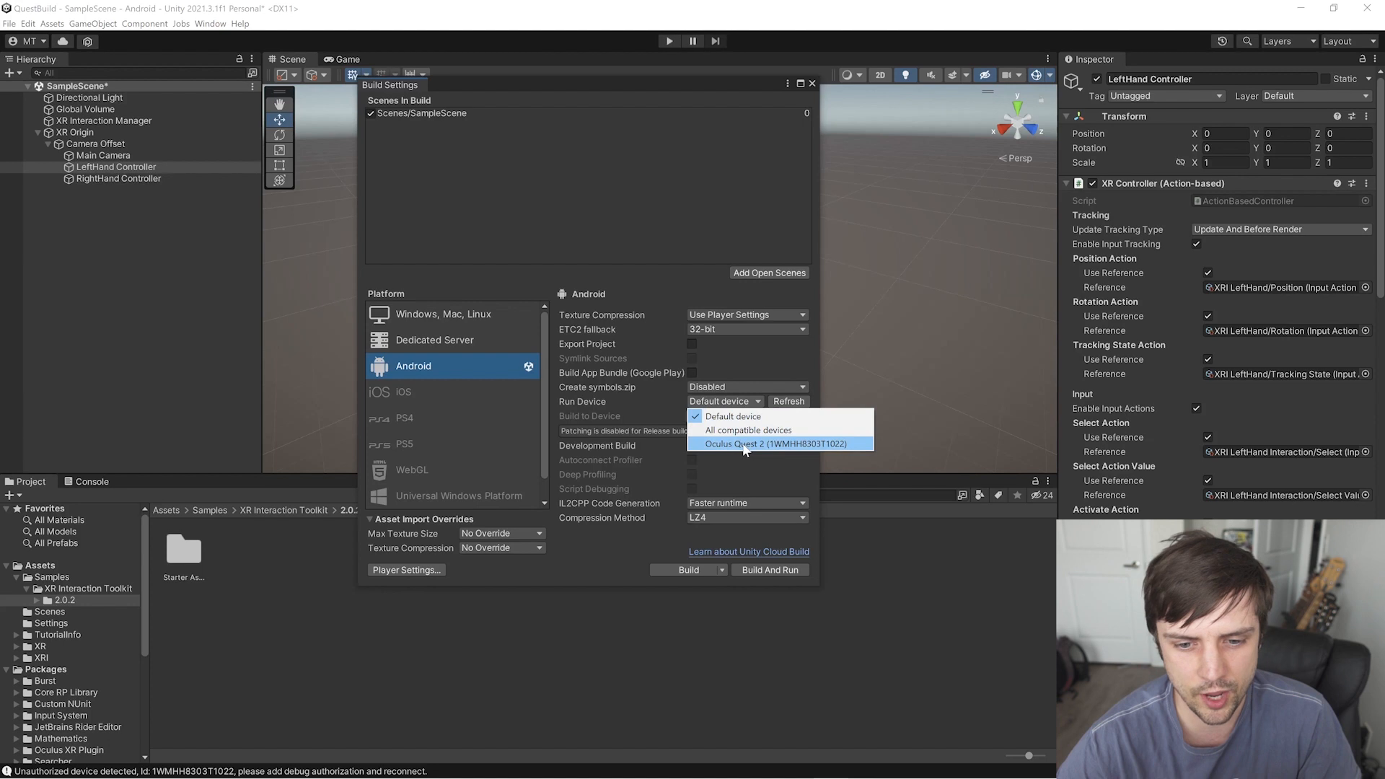
click(777, 443)
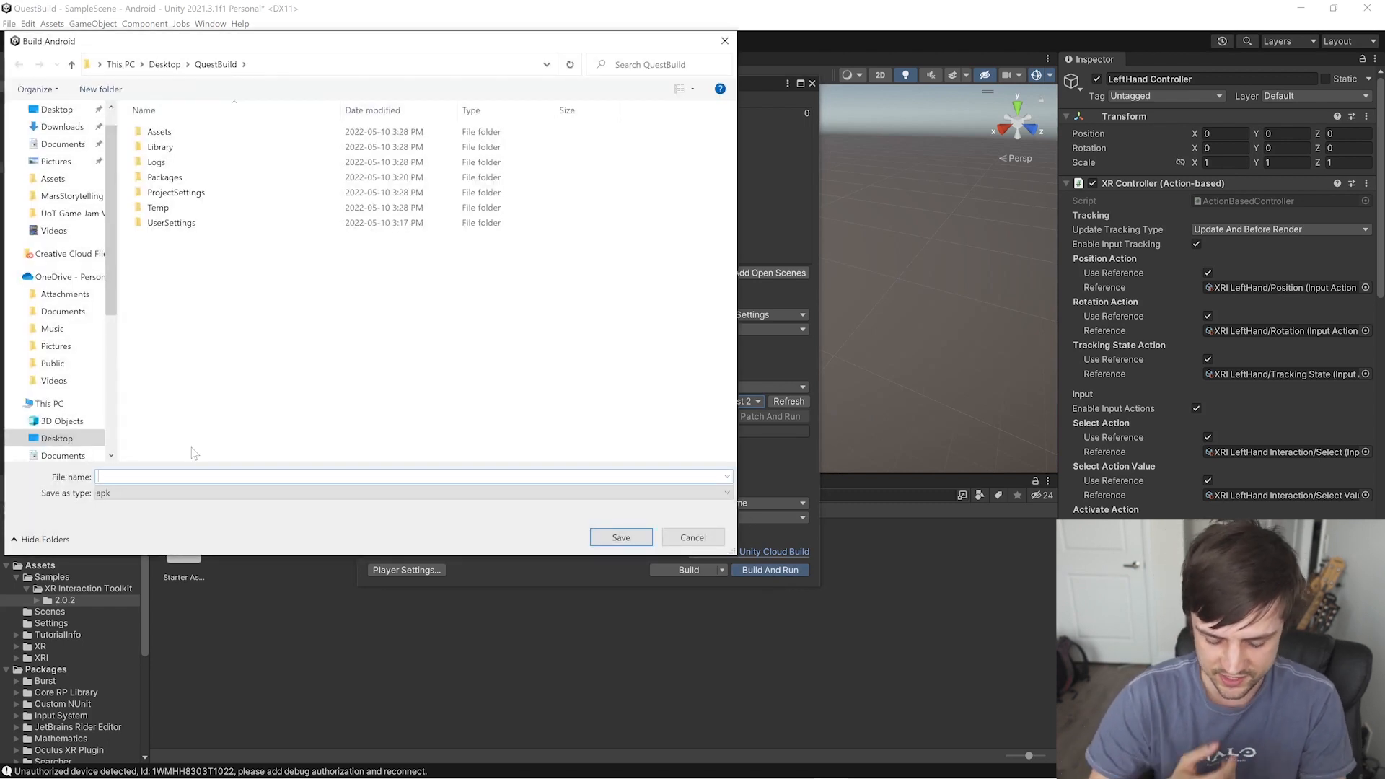
text(Quest)
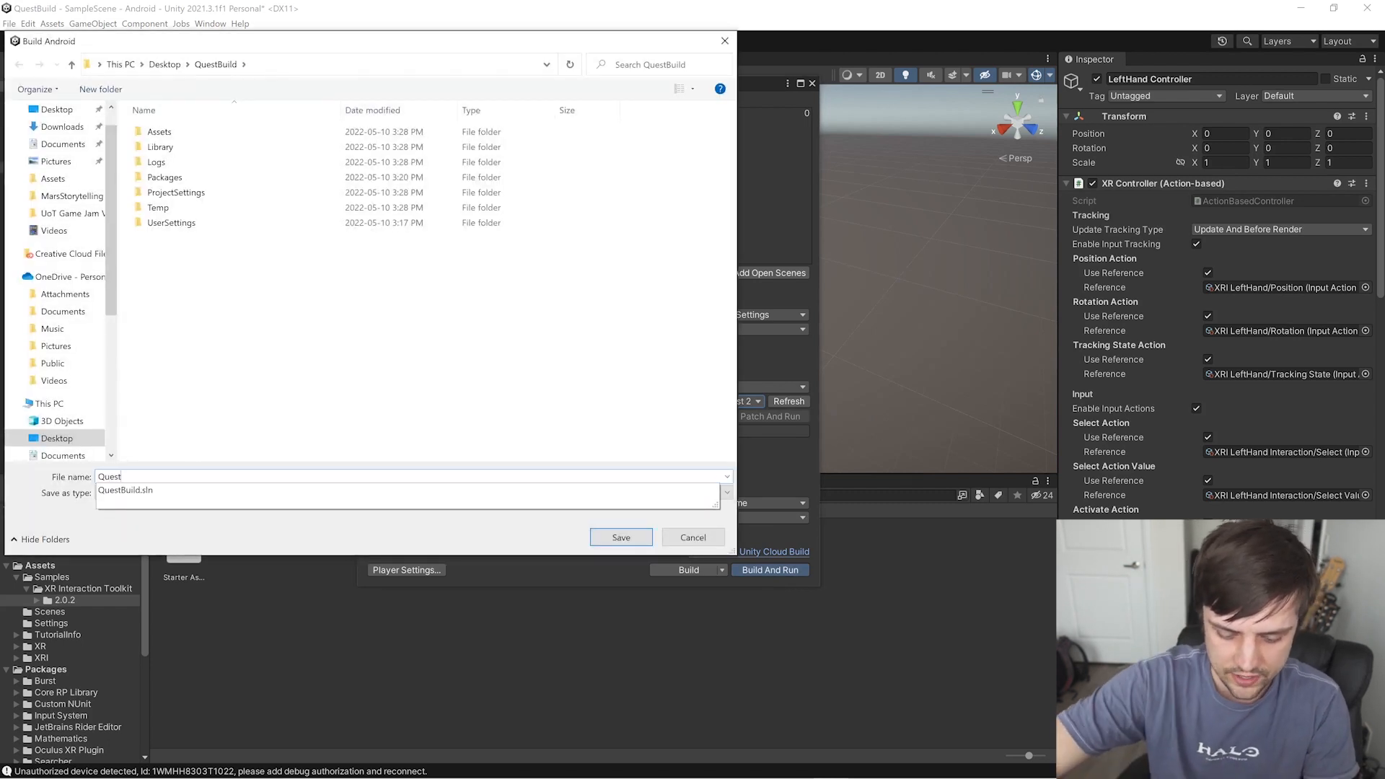
click(693, 536)
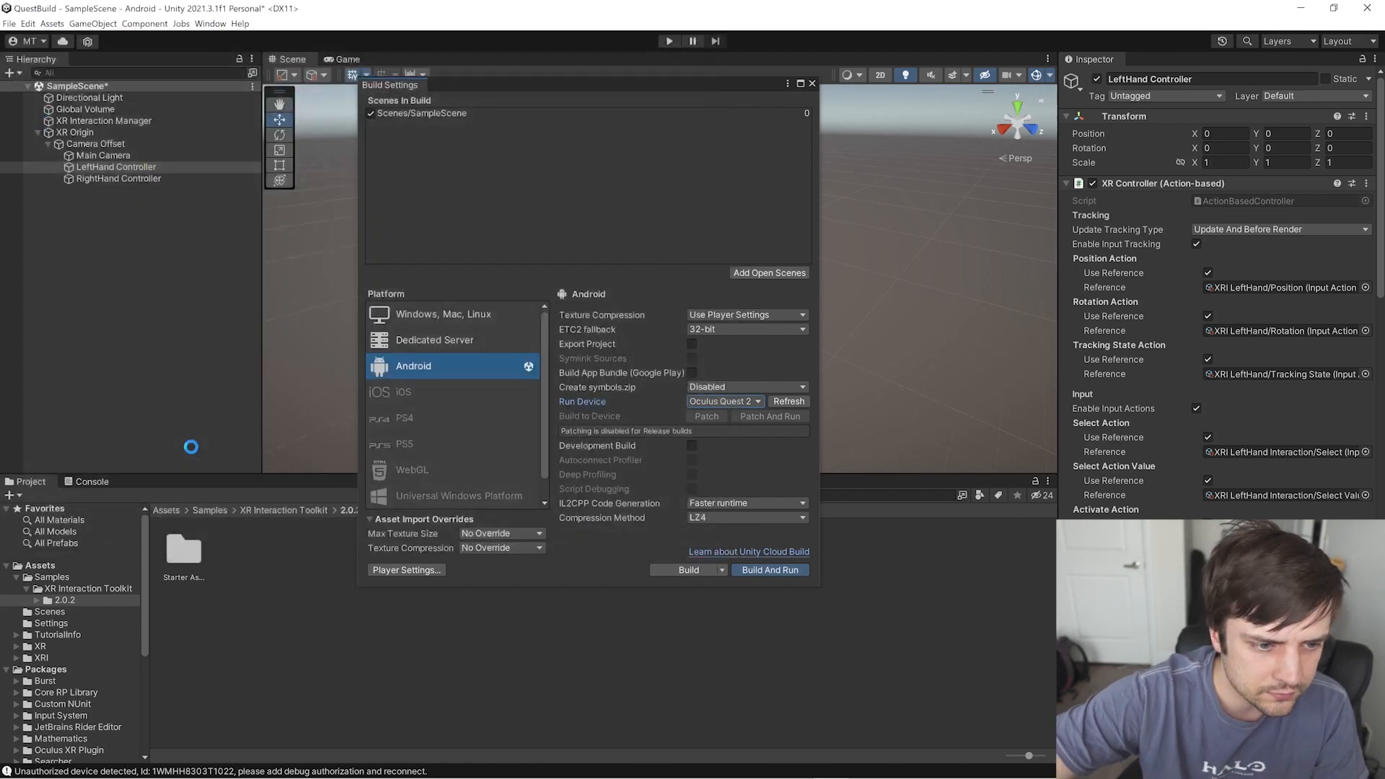
click(769, 570)
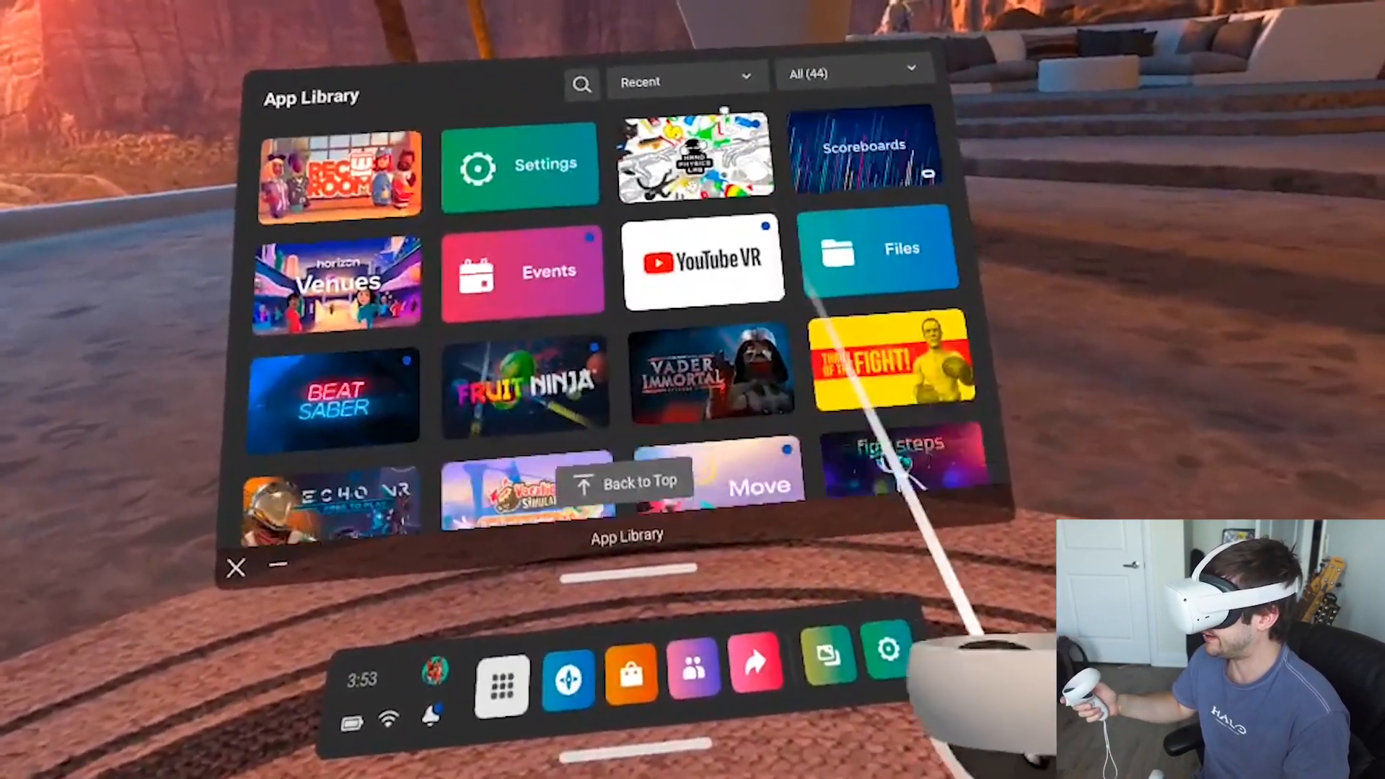
Filter the headset's App Library to Unknown Sources to list QuestBuild.
scroll(down, 3)
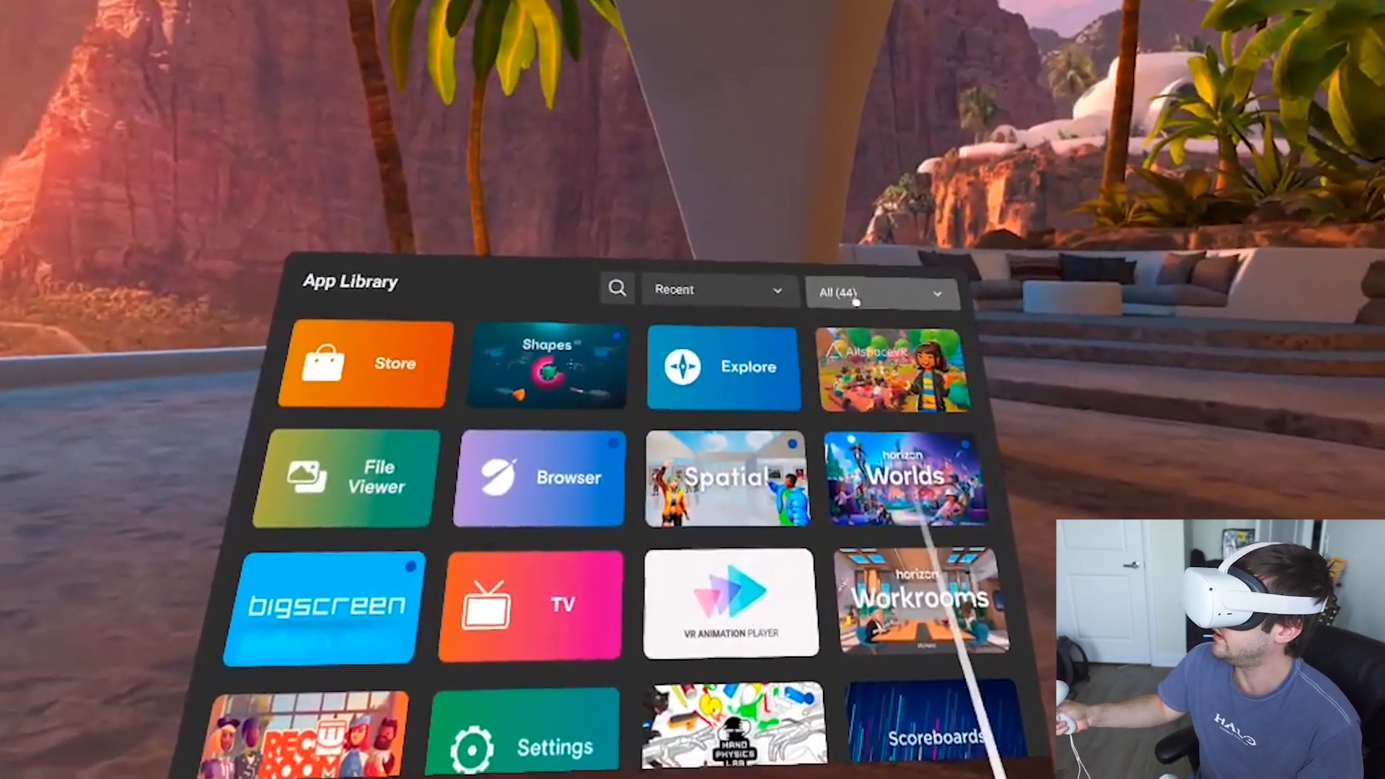
click(880, 291)
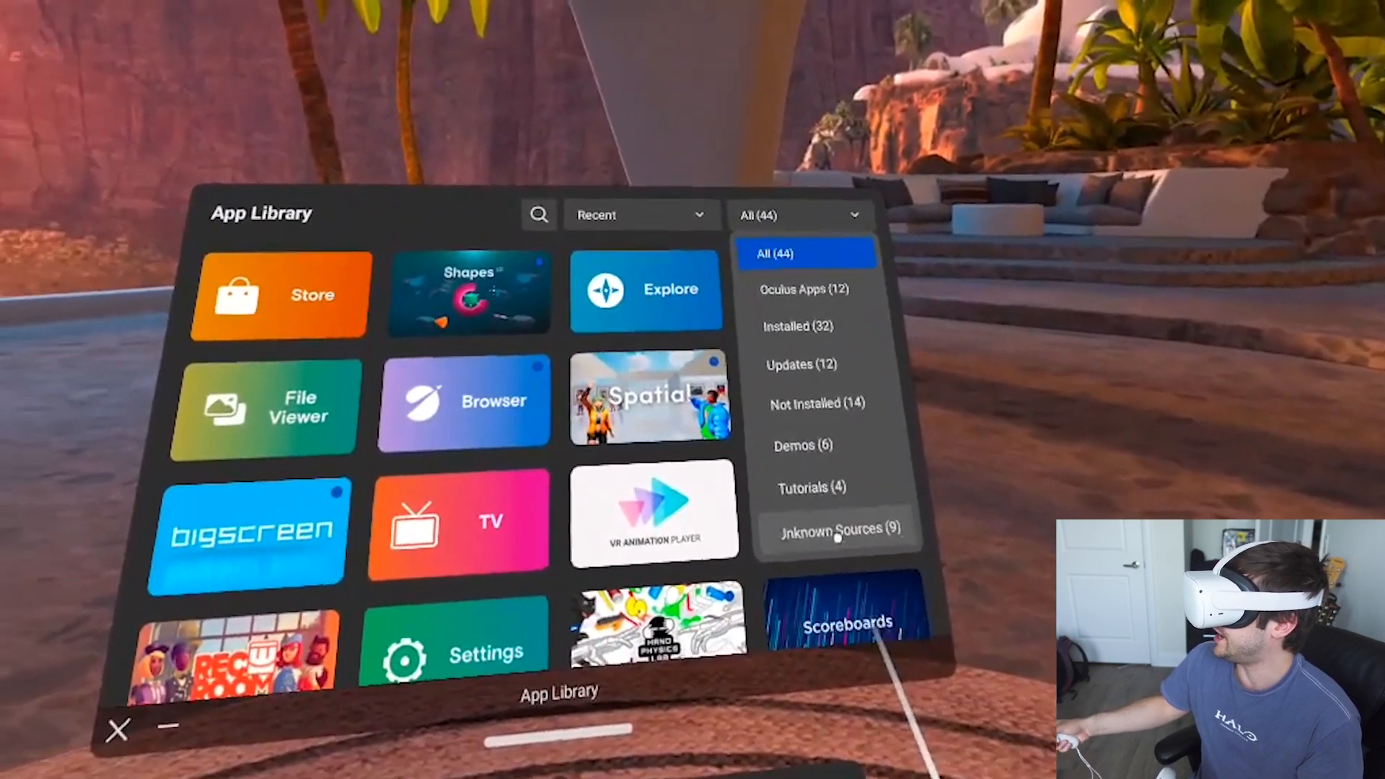
click(835, 528)
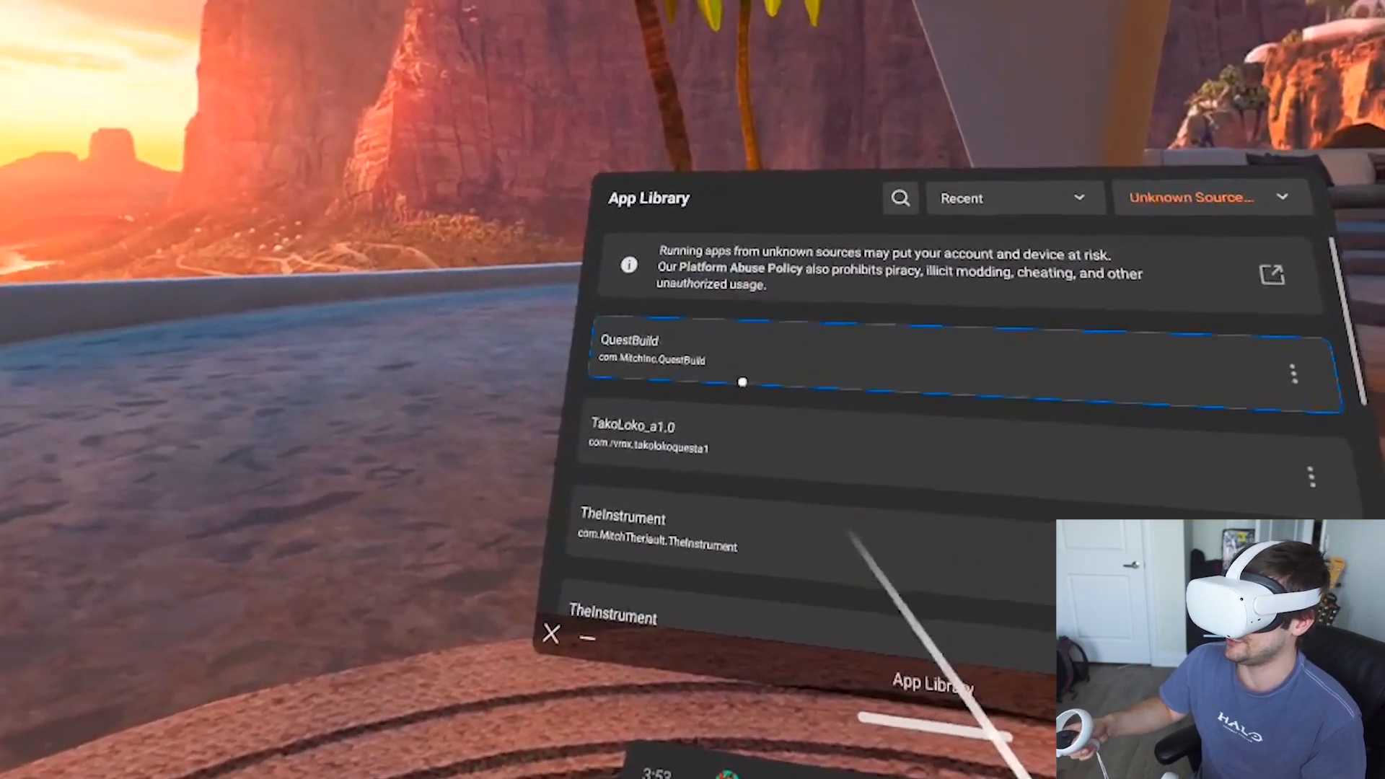